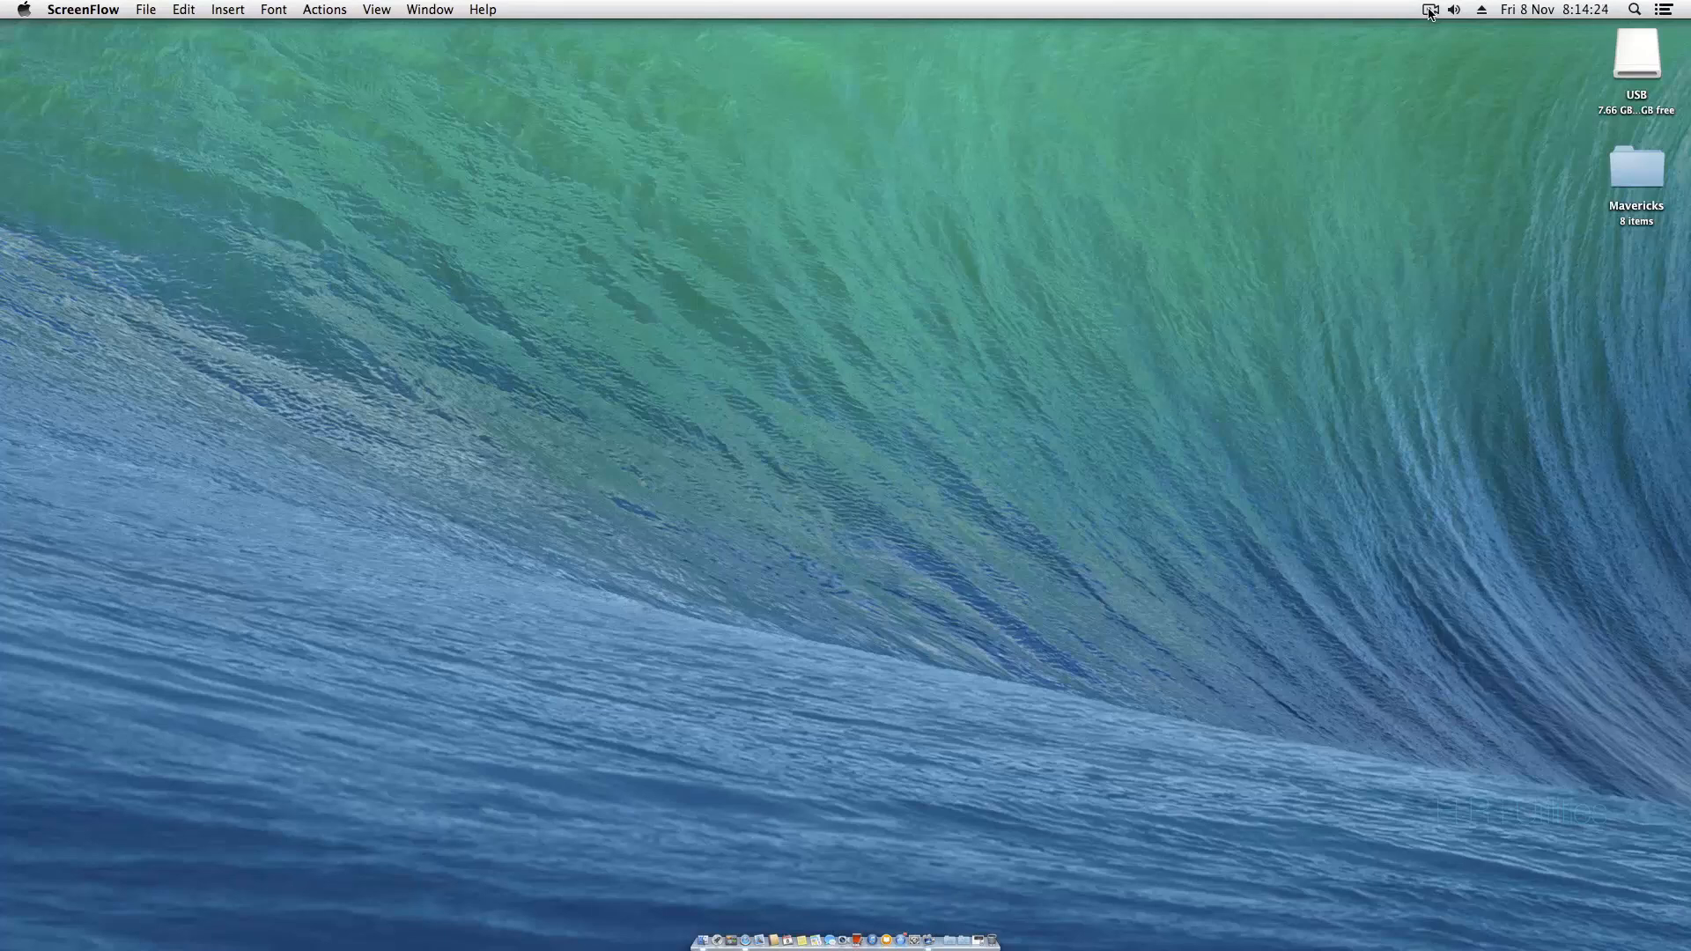
mouse_move(1541, 49)
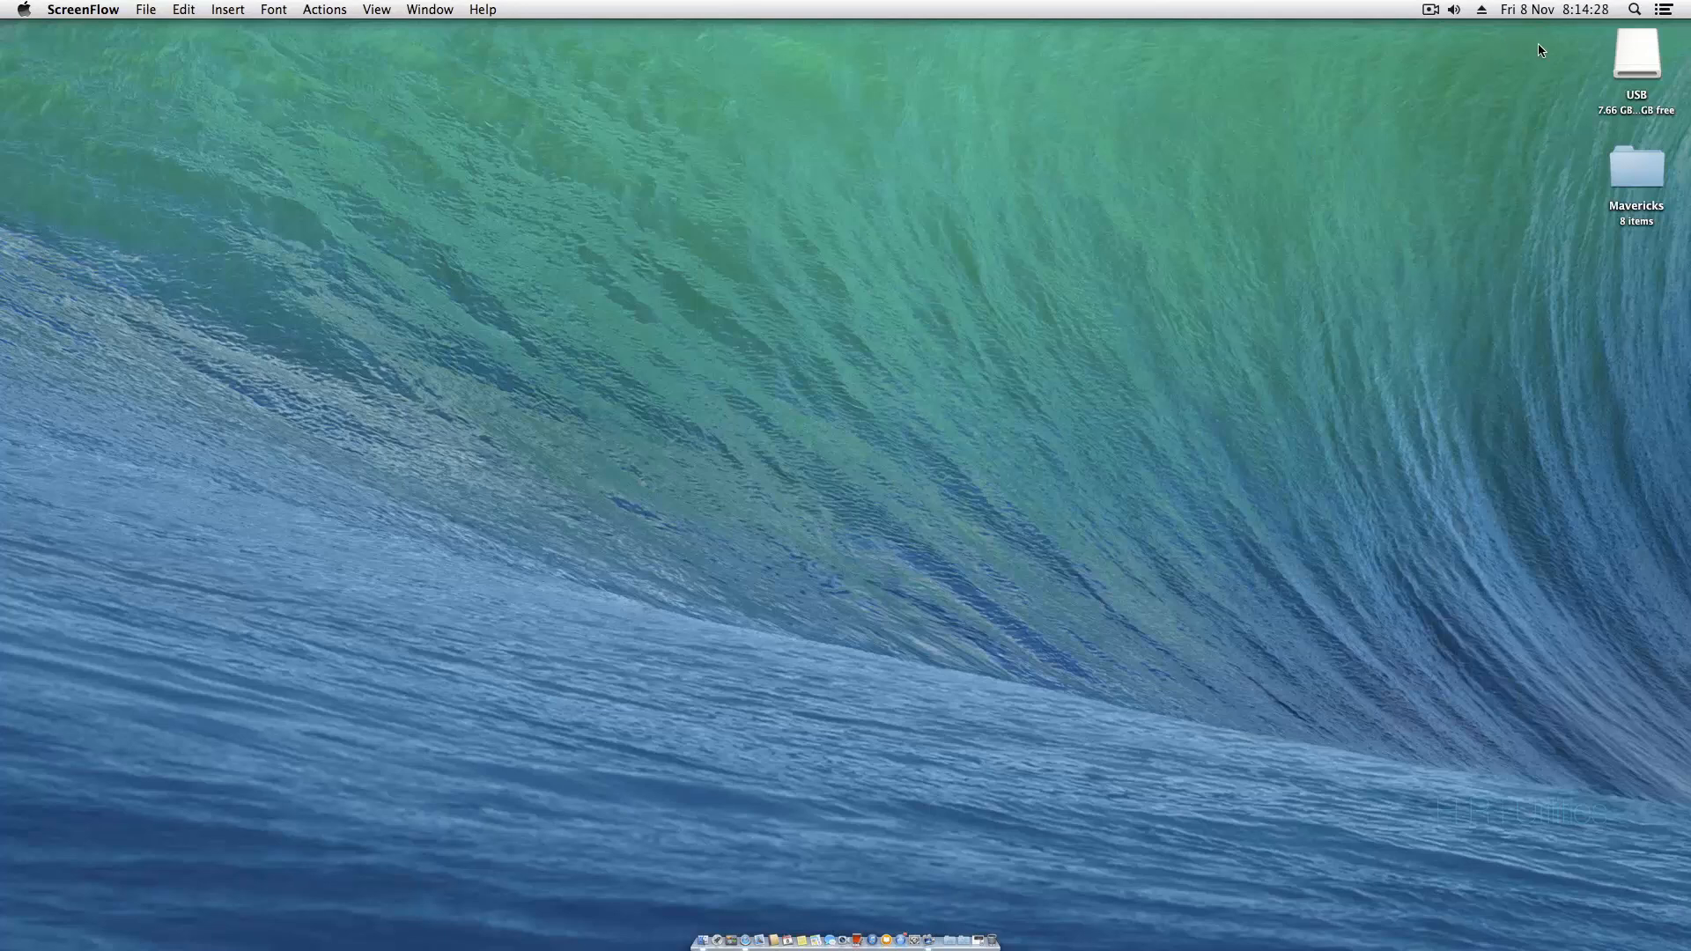
mouse_move(1161, 126)
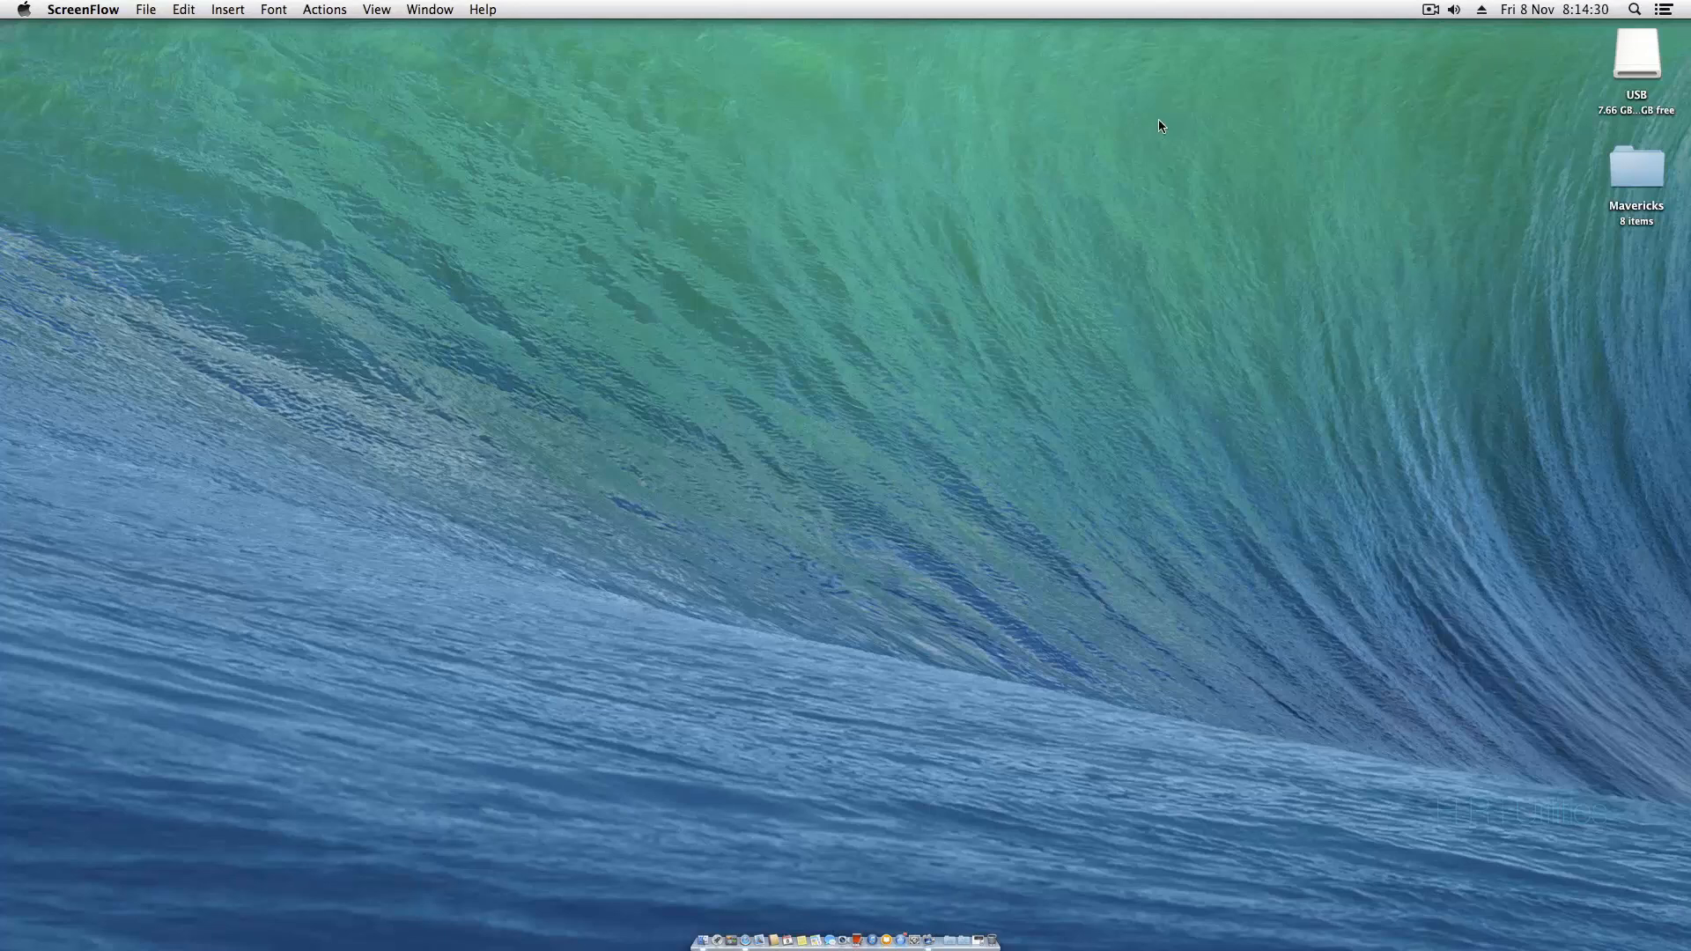
mouse_move(1597, 66)
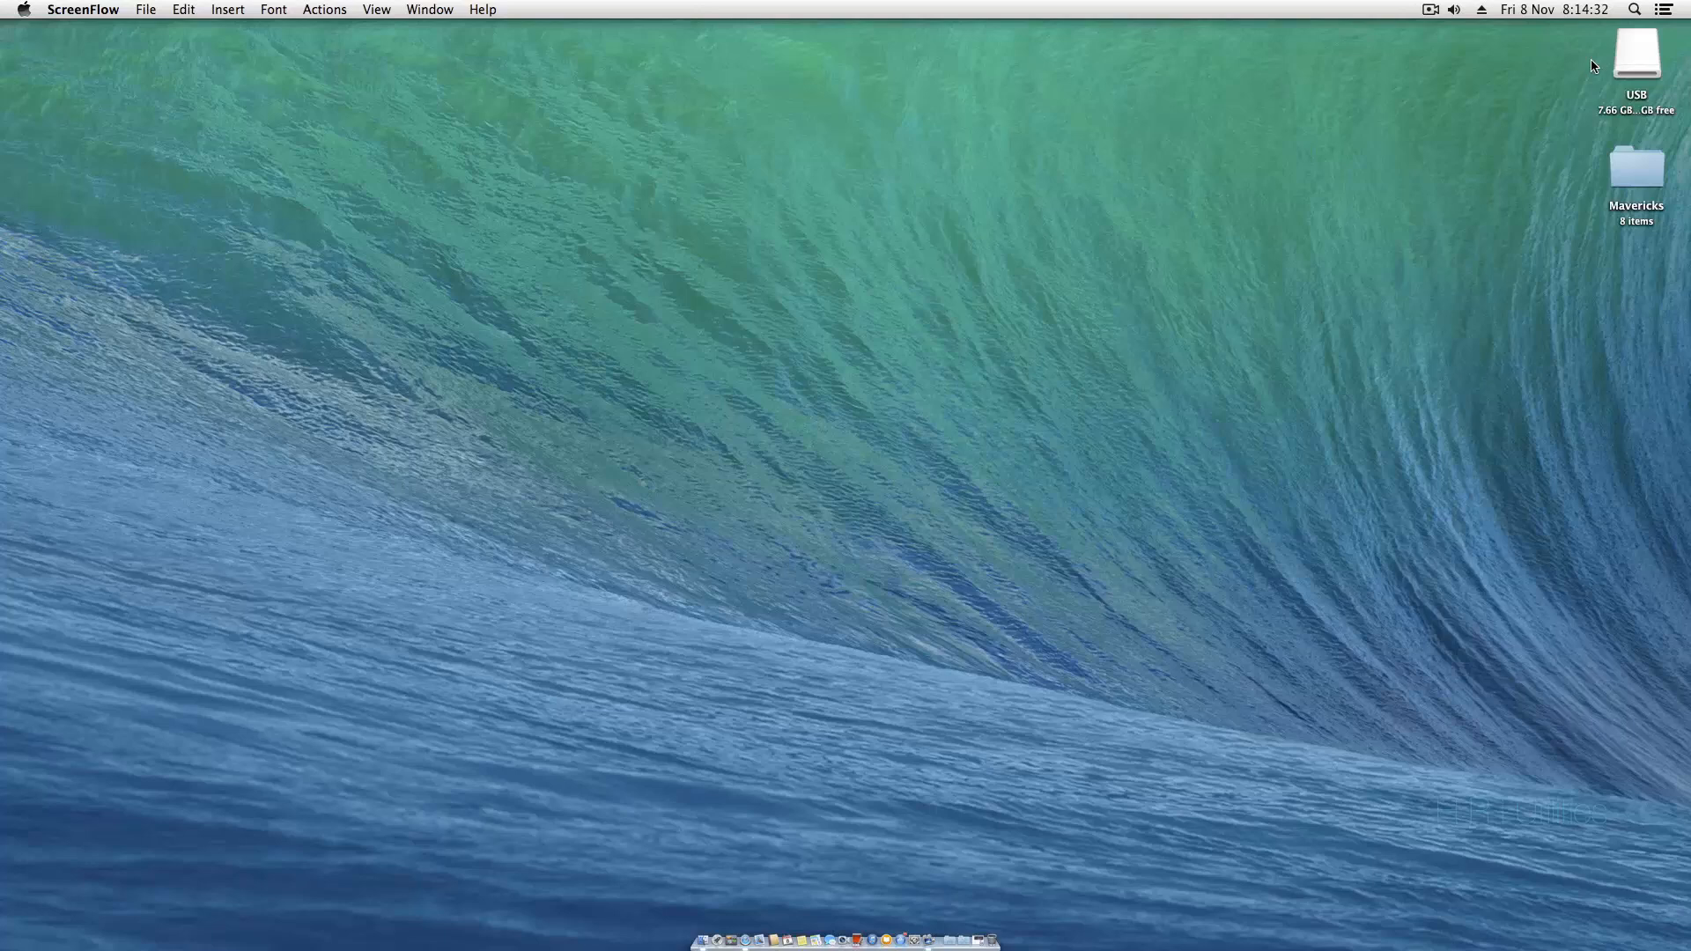
mouse_move(1605, 40)
text(disk)
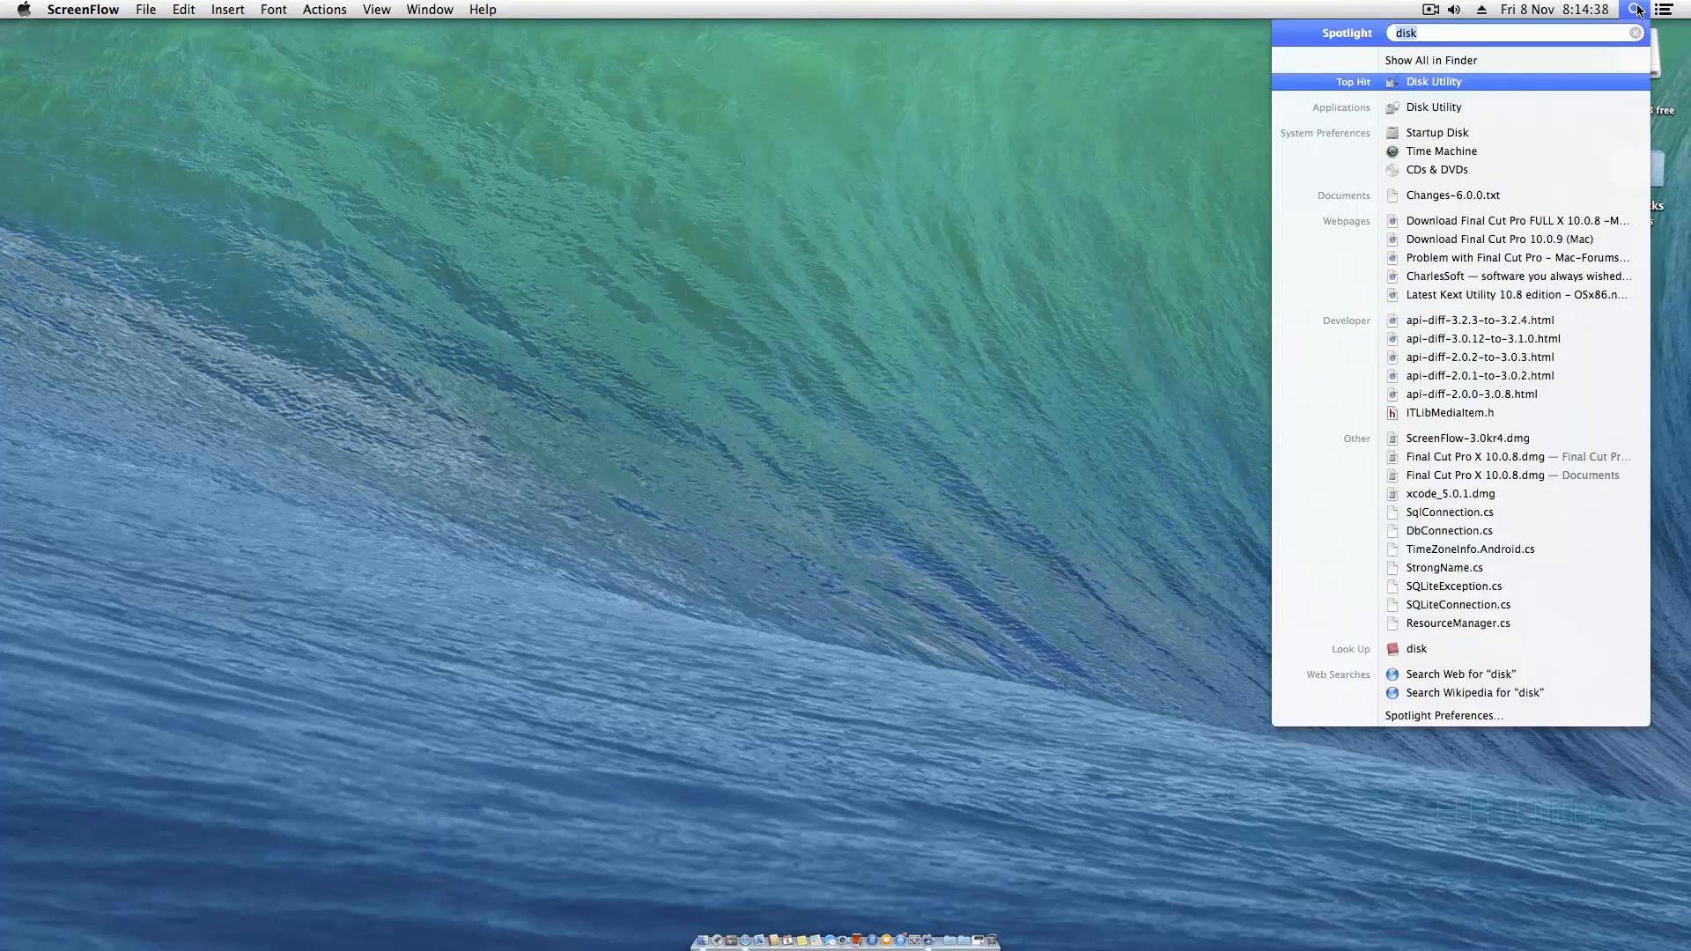
- Partition the 8 GB SanDisk drive as one Mac OS Extended (Journaled) 'USB' partition, Master Boot Record scheme
click(1435, 81)
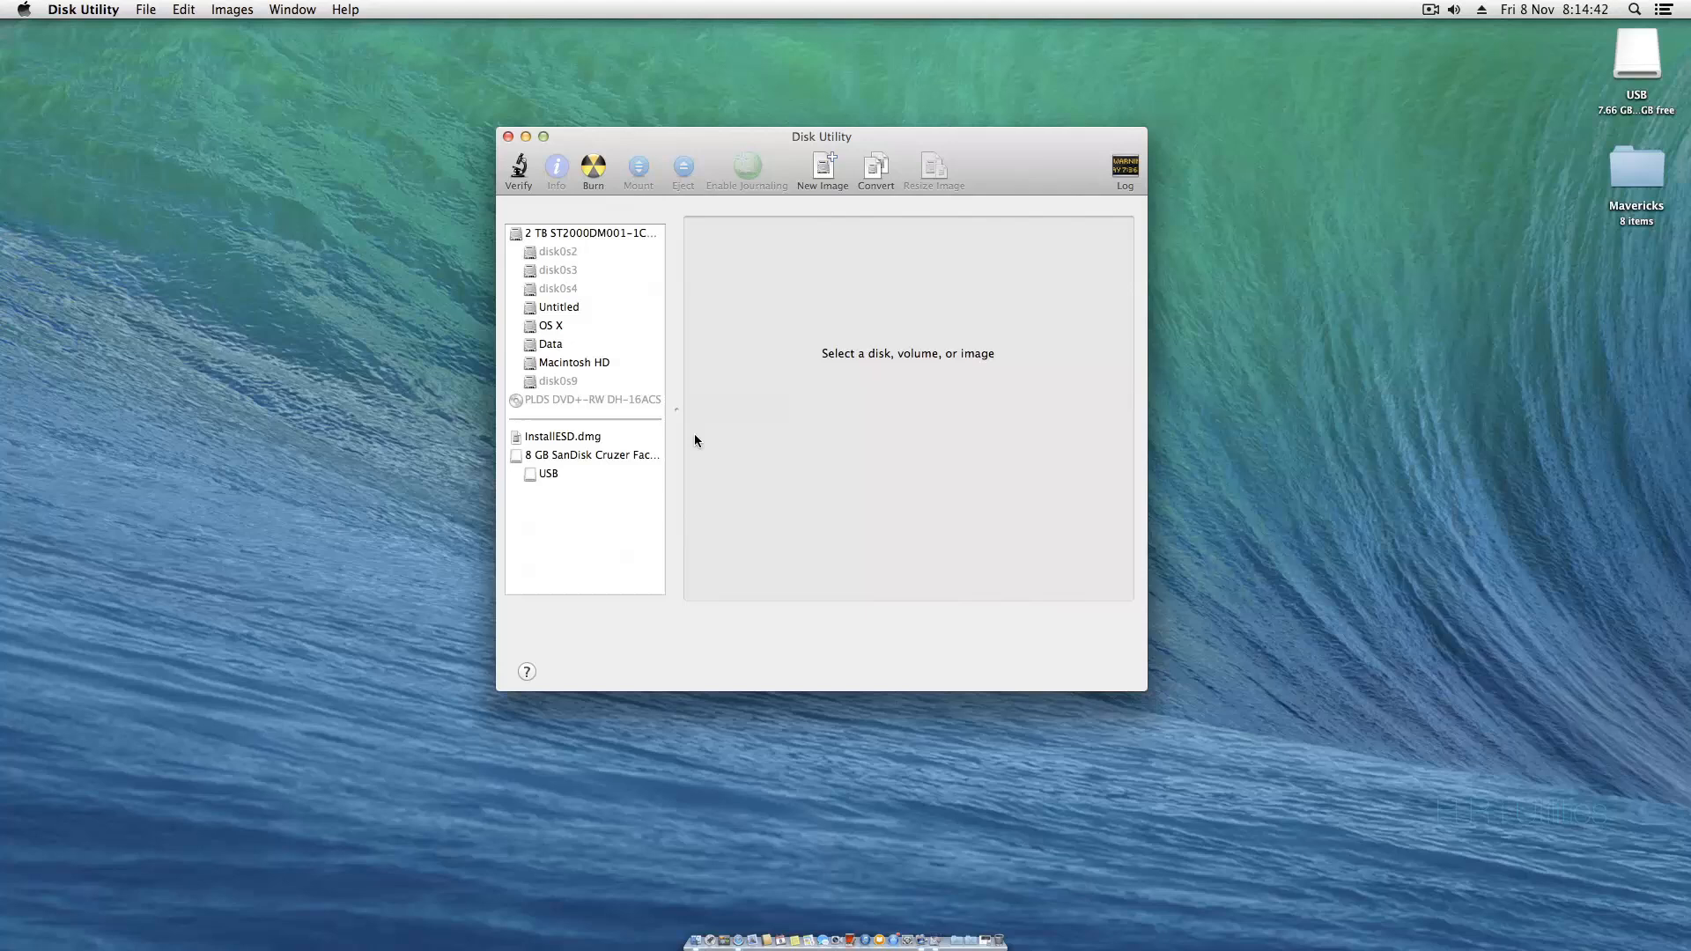
click(589, 454)
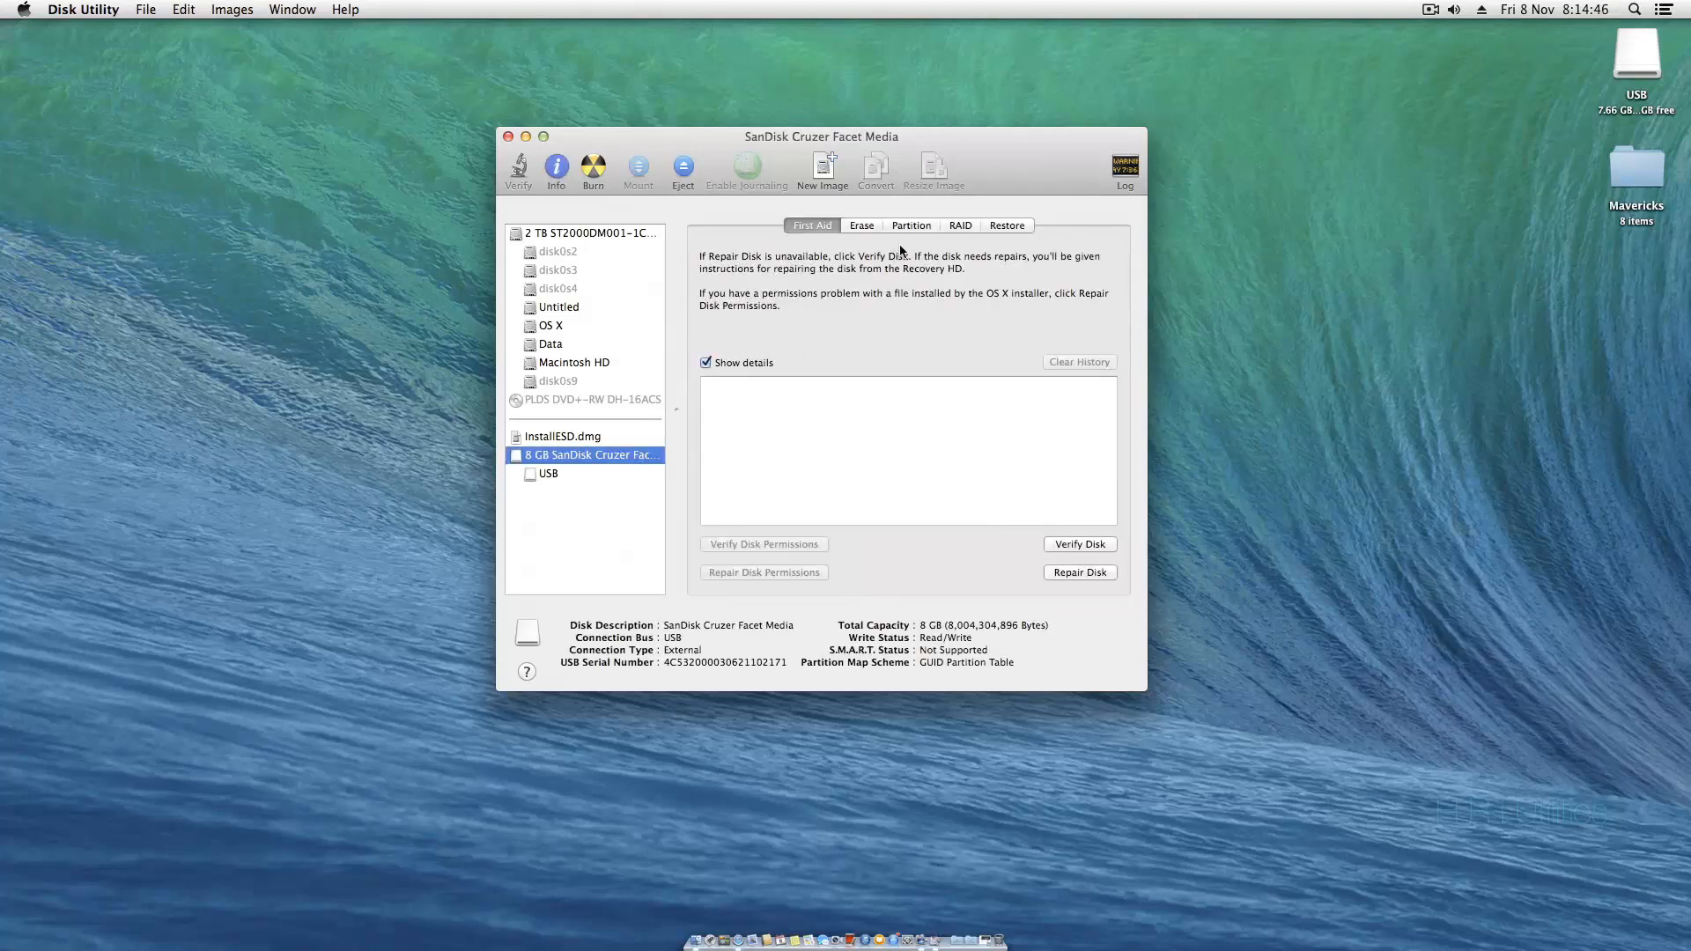
click(910, 226)
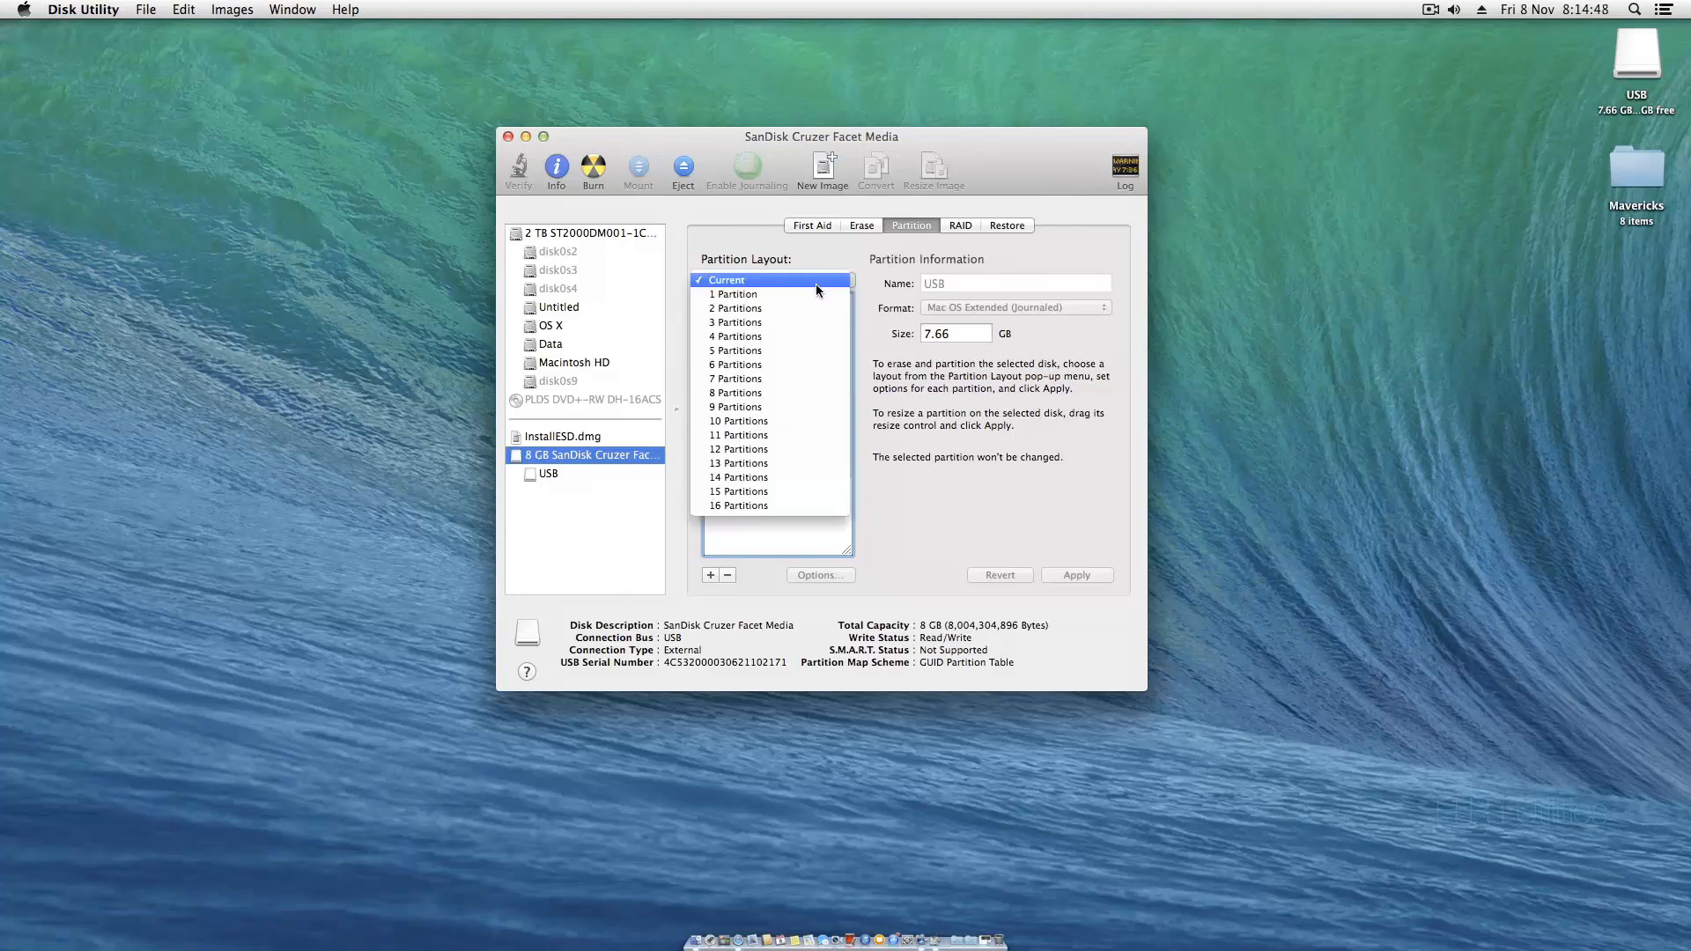
click(735, 293)
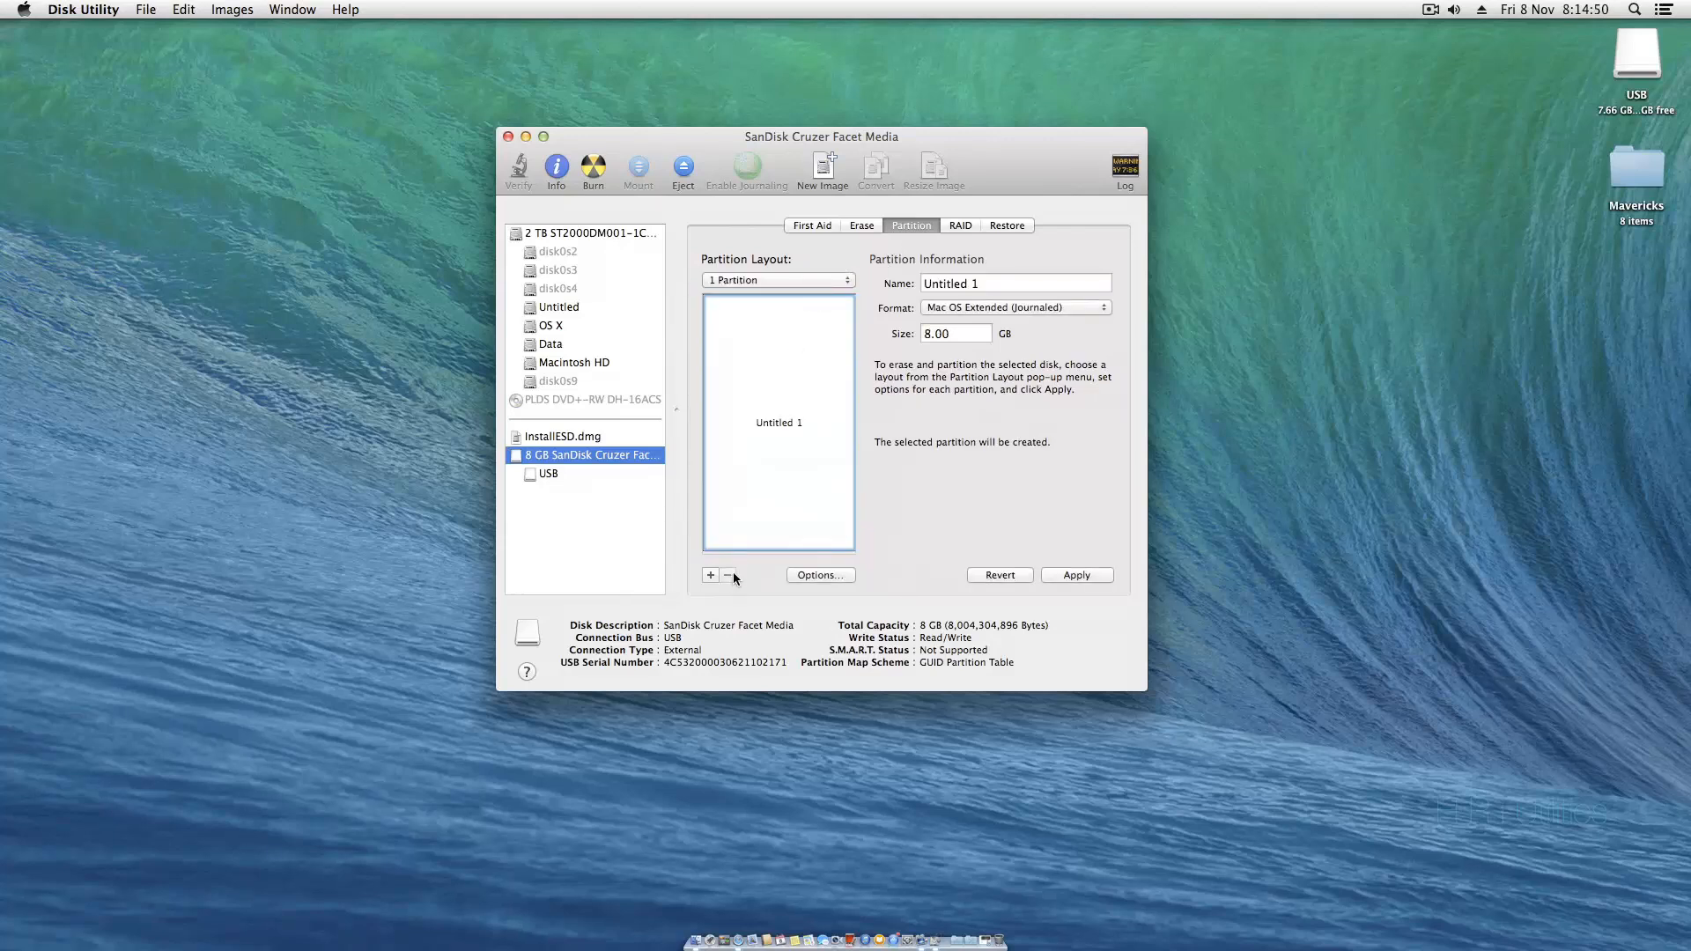
mouse_move(729, 575)
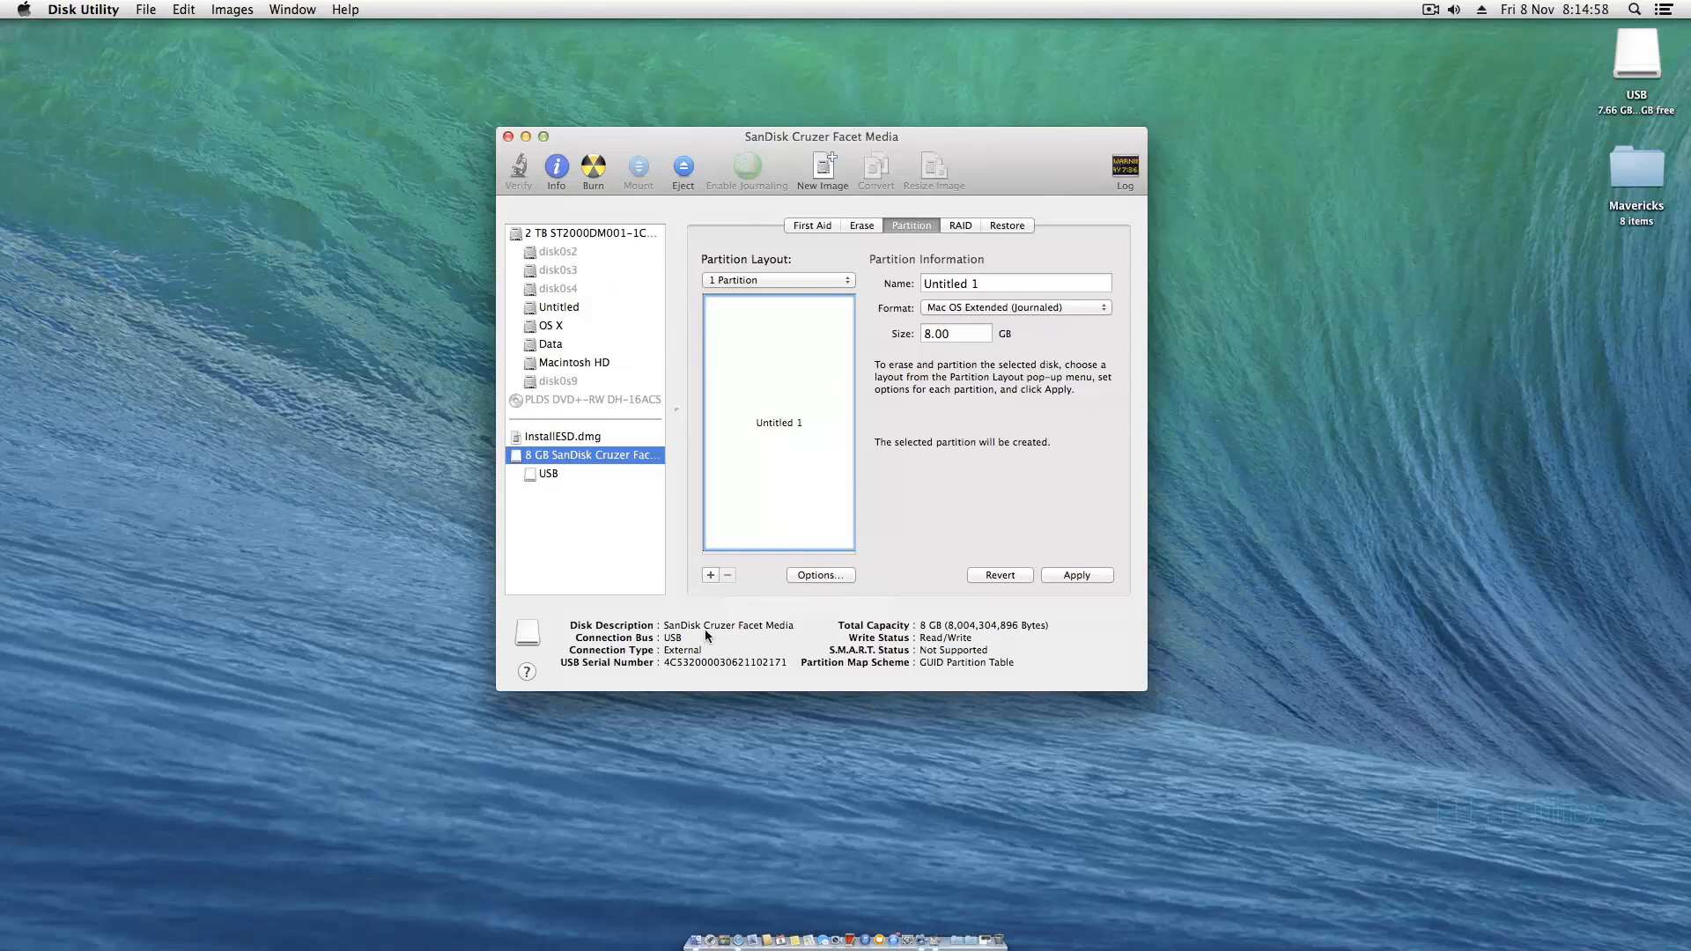
mouse_move(845, 435)
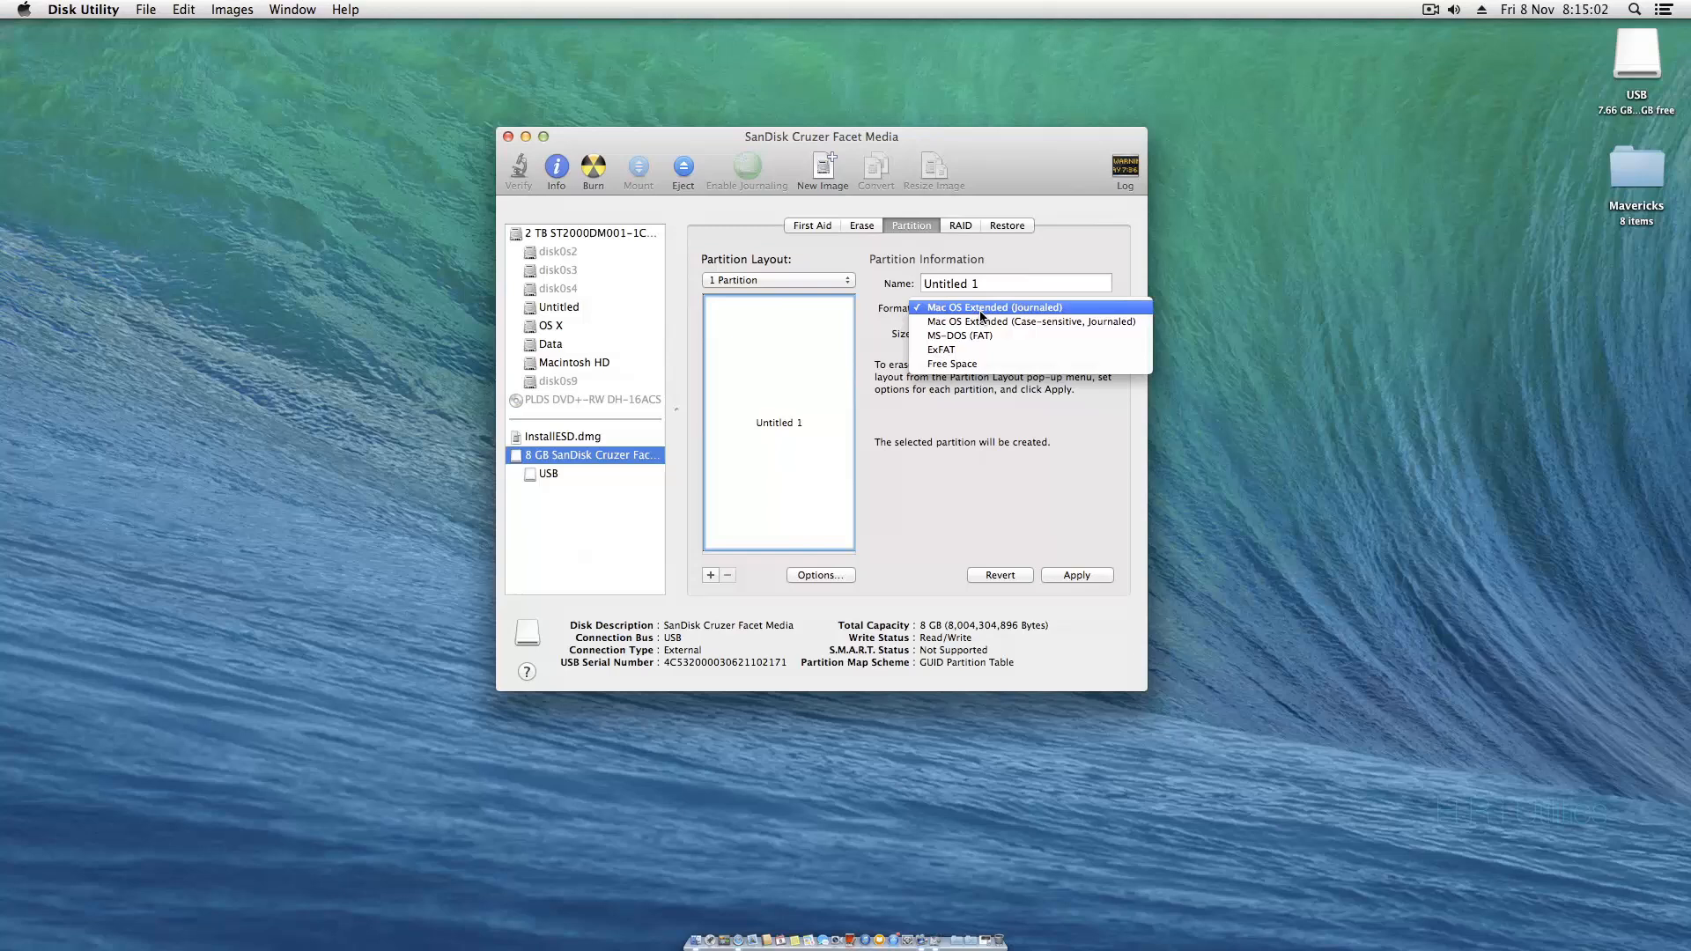
click(993, 308)
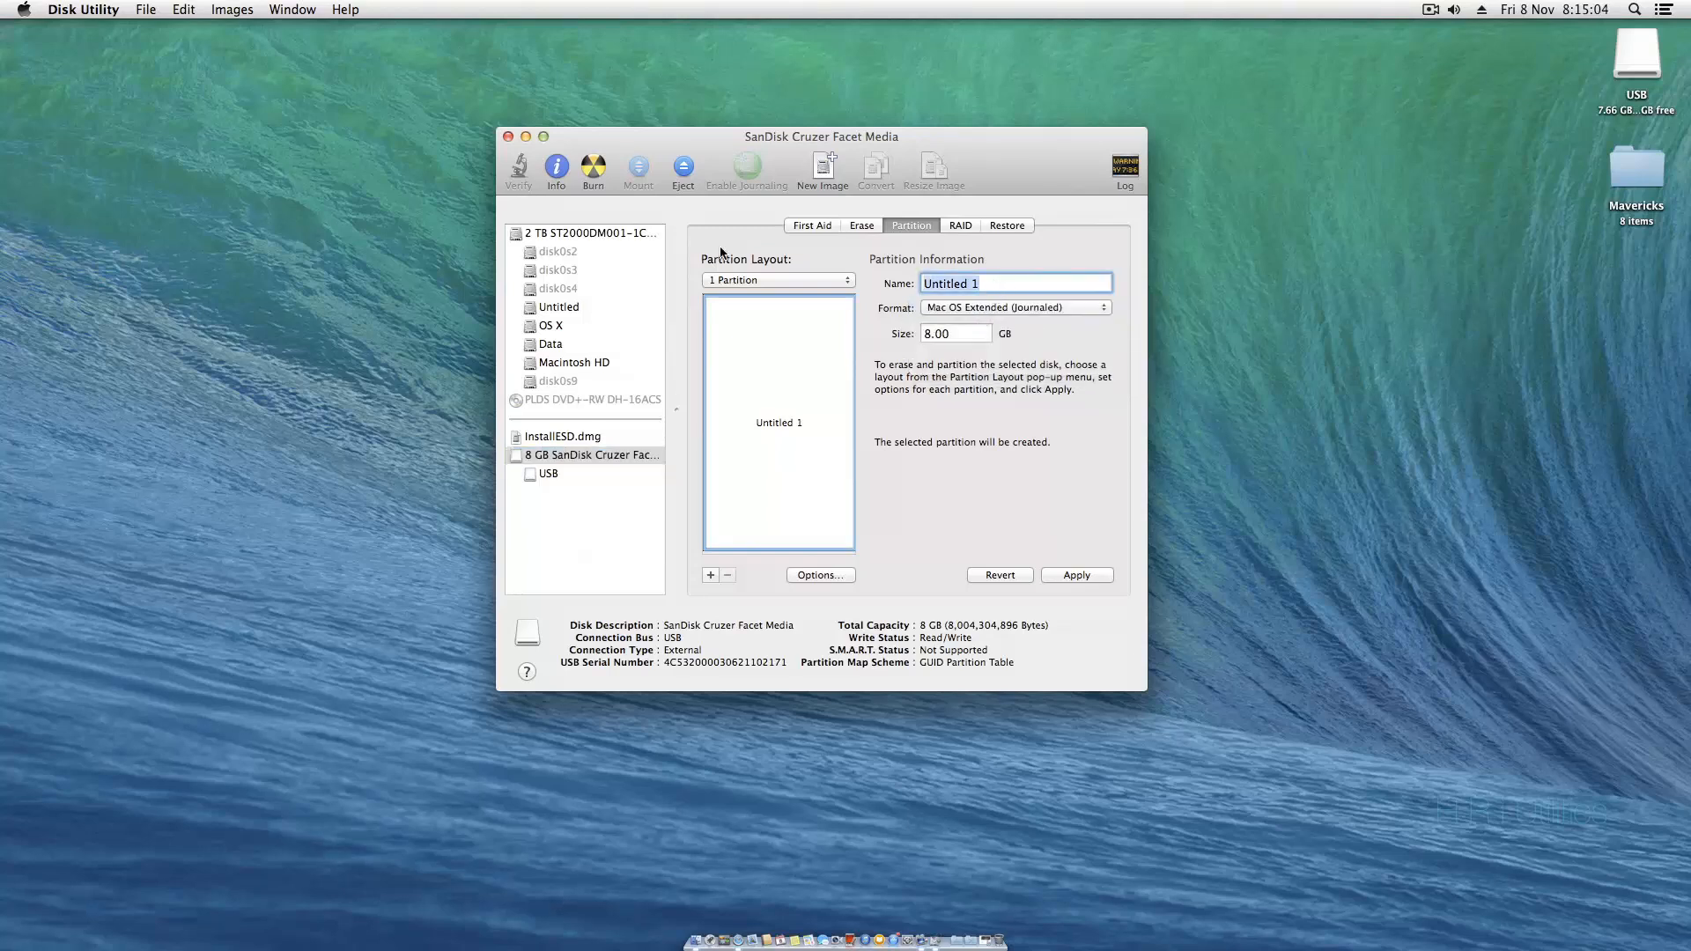
text(USB)
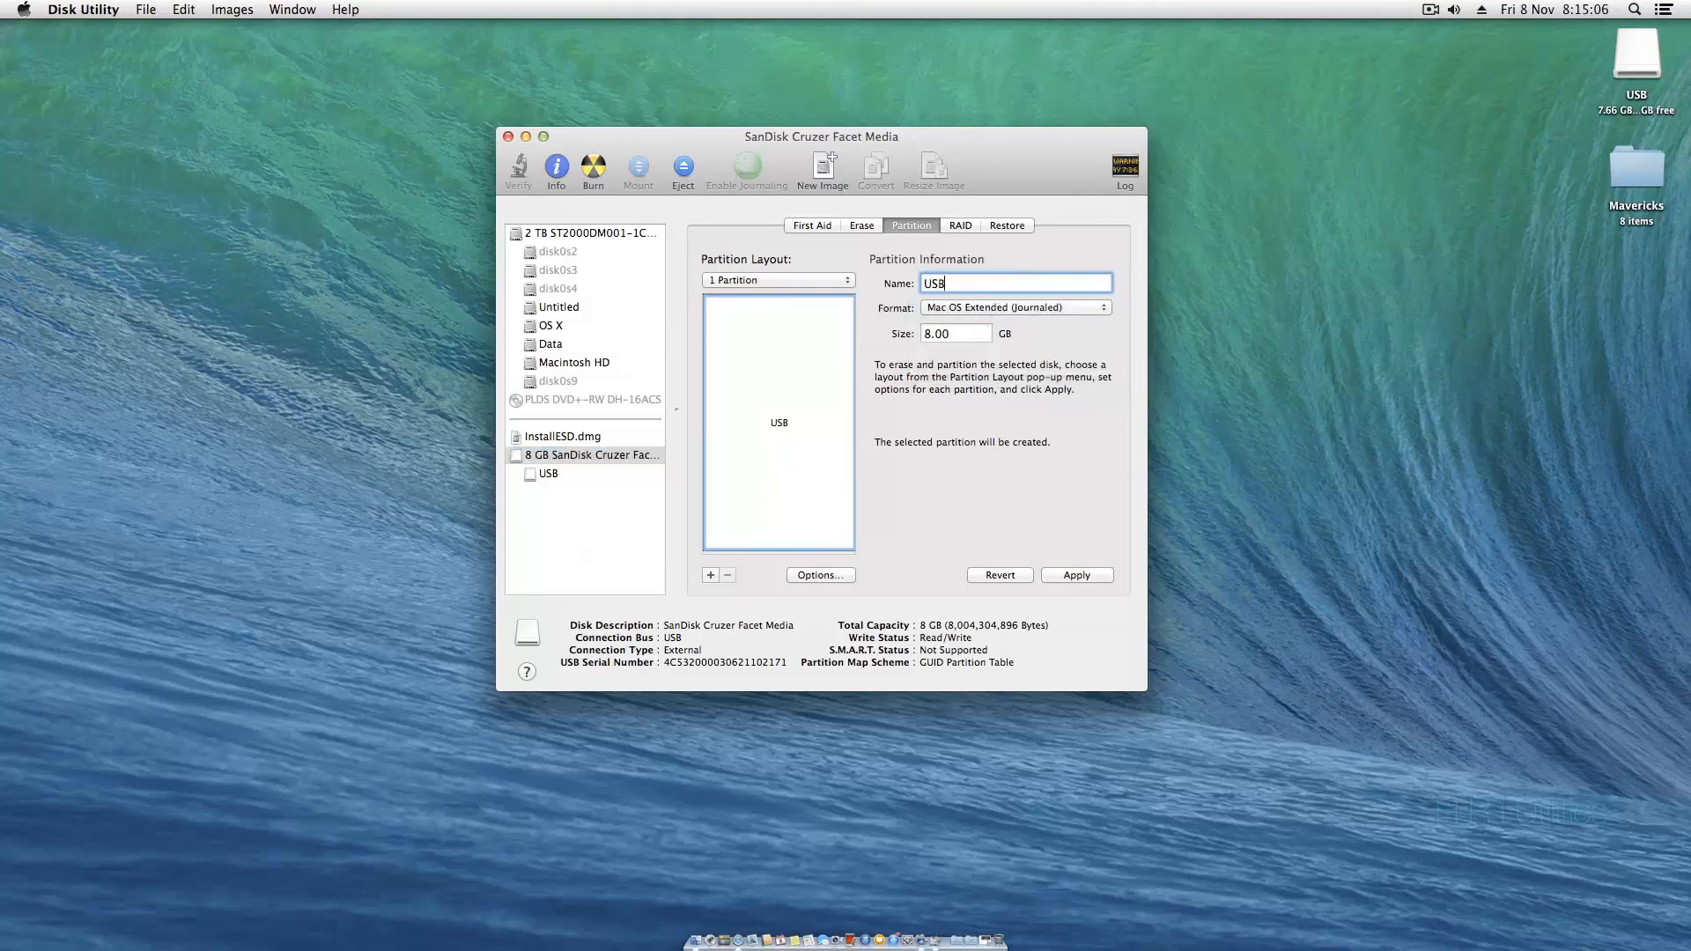
click(820, 574)
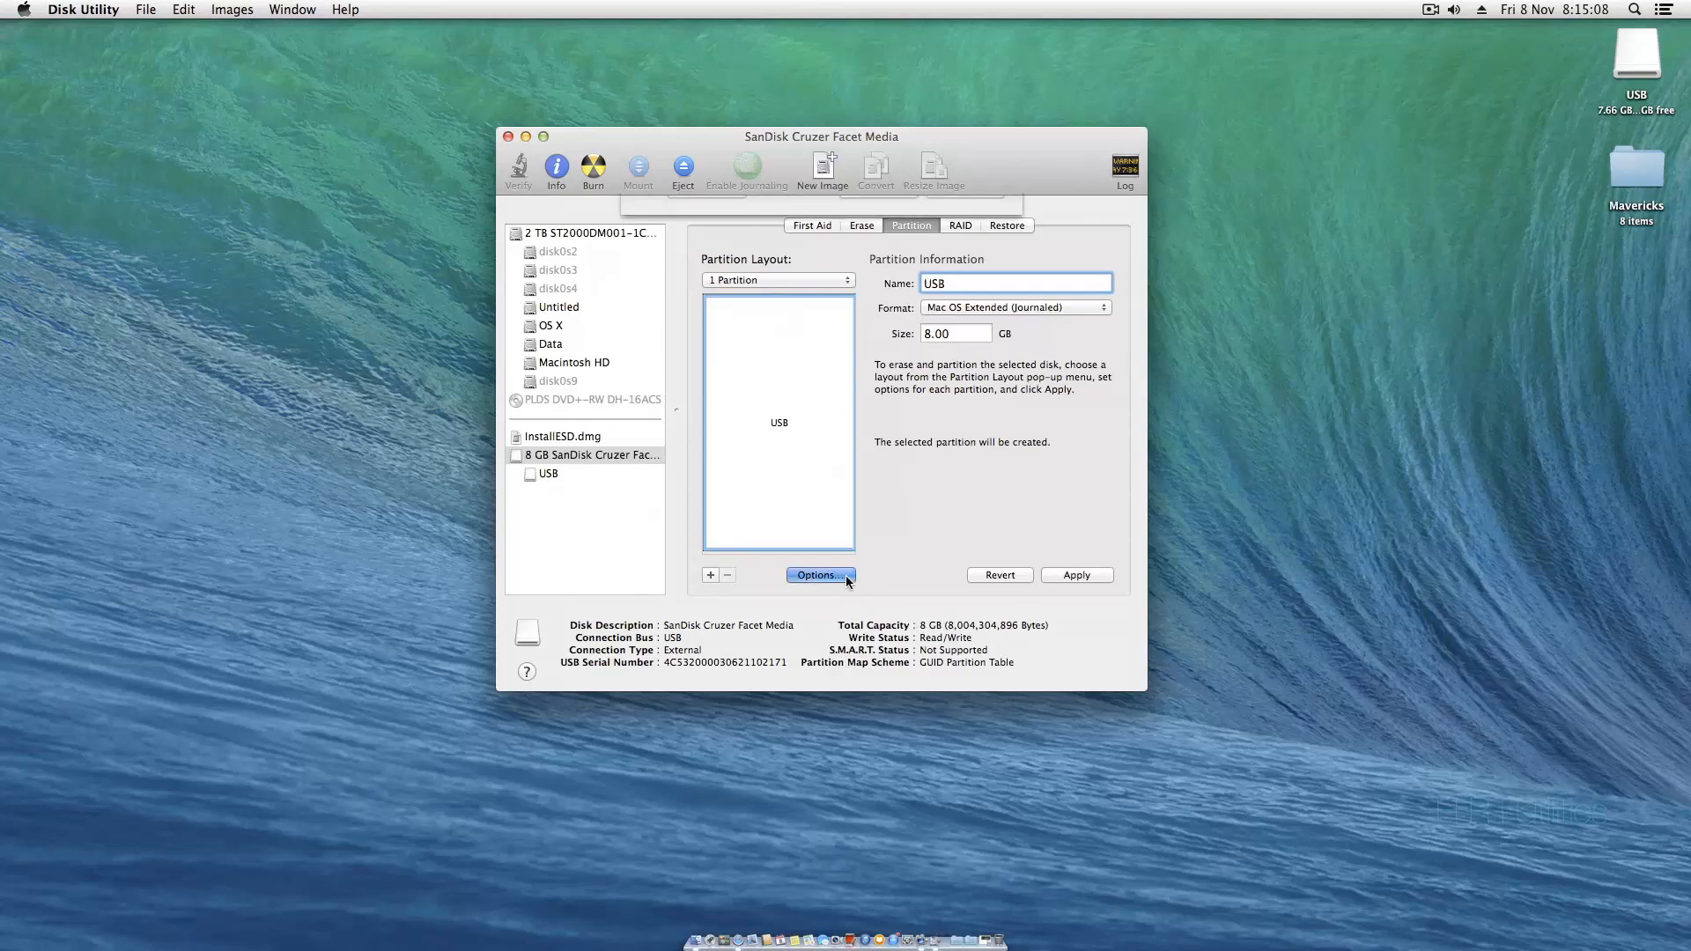
click(818, 573)
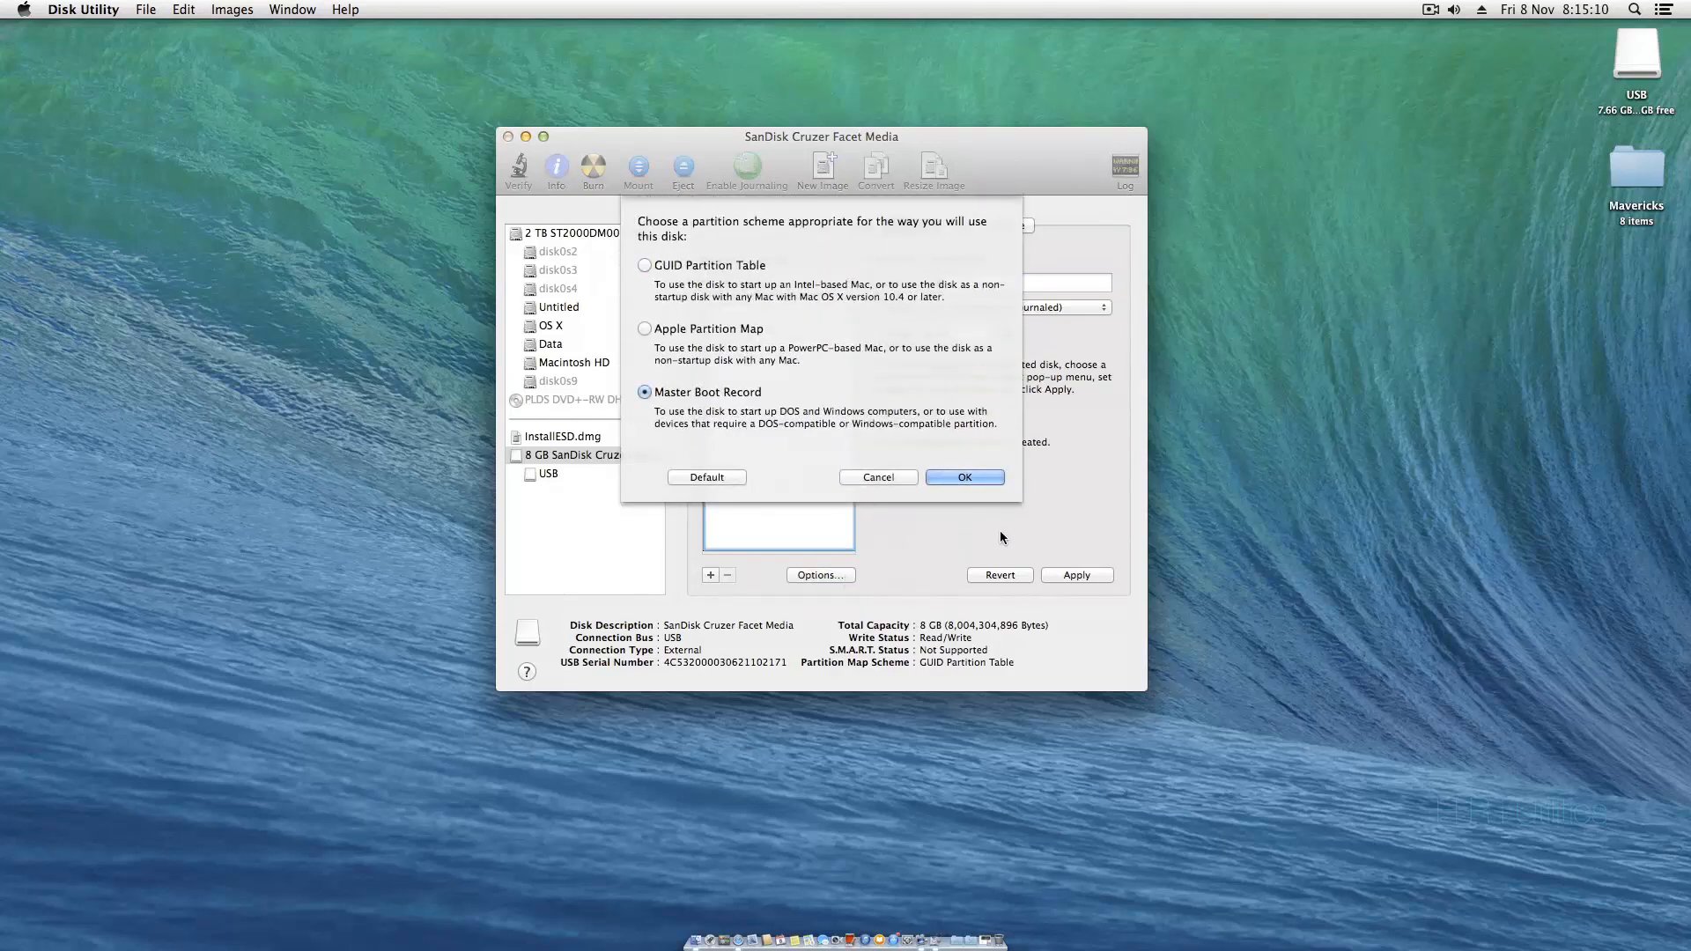
click(963, 477)
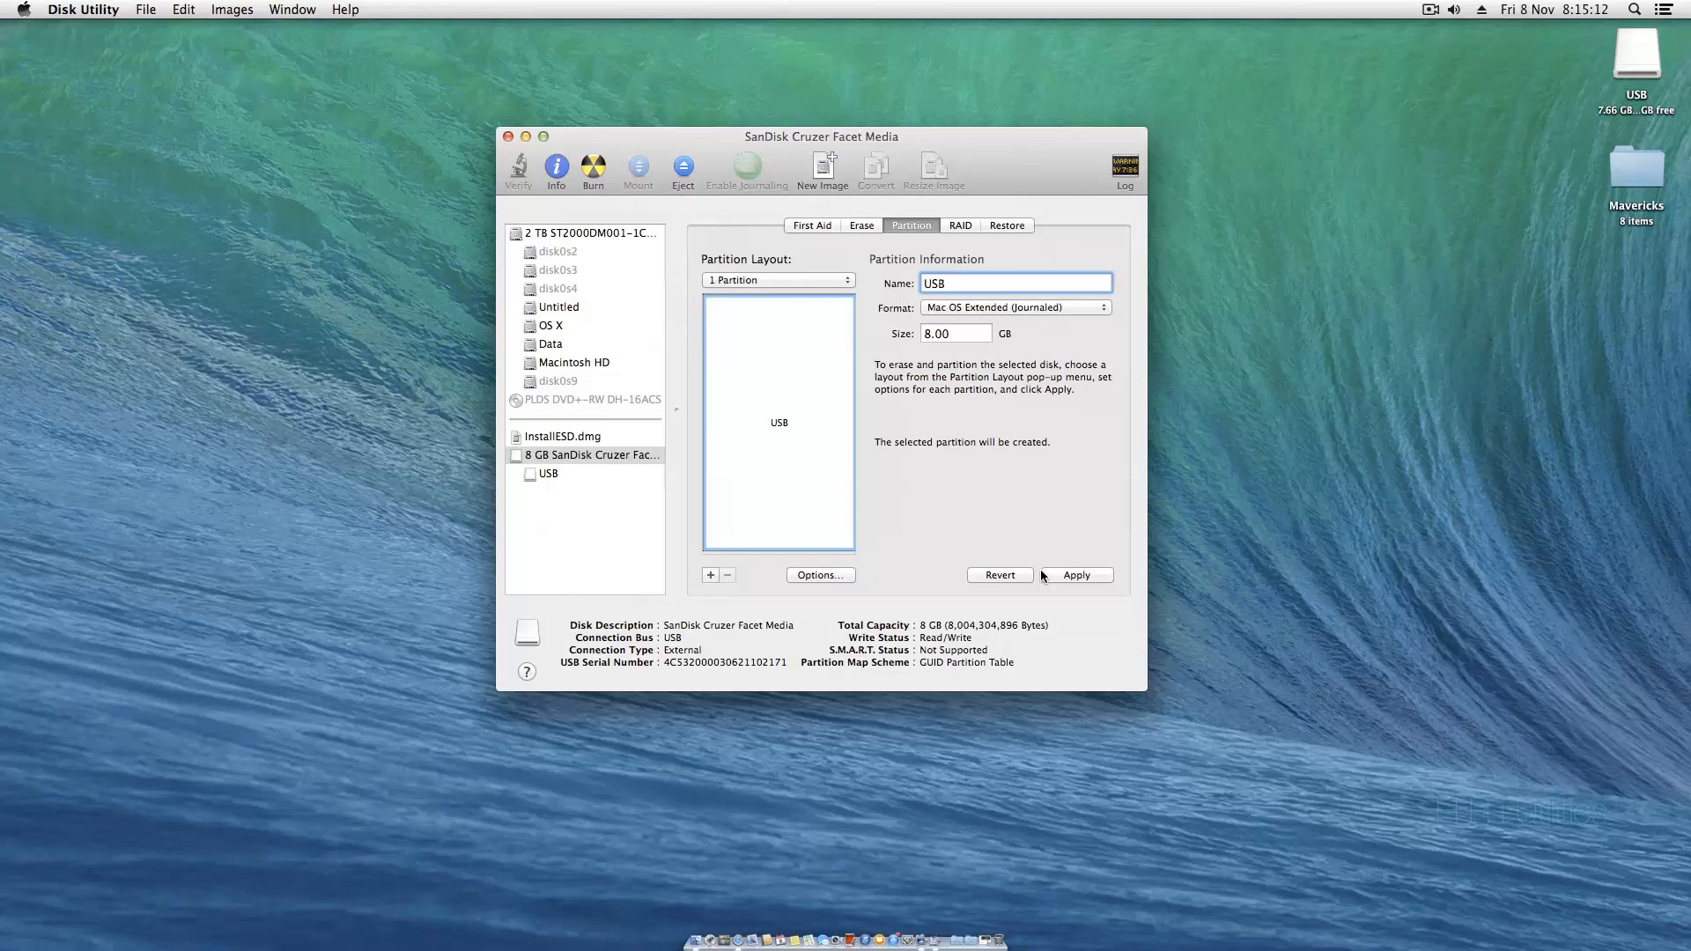
click(1076, 573)
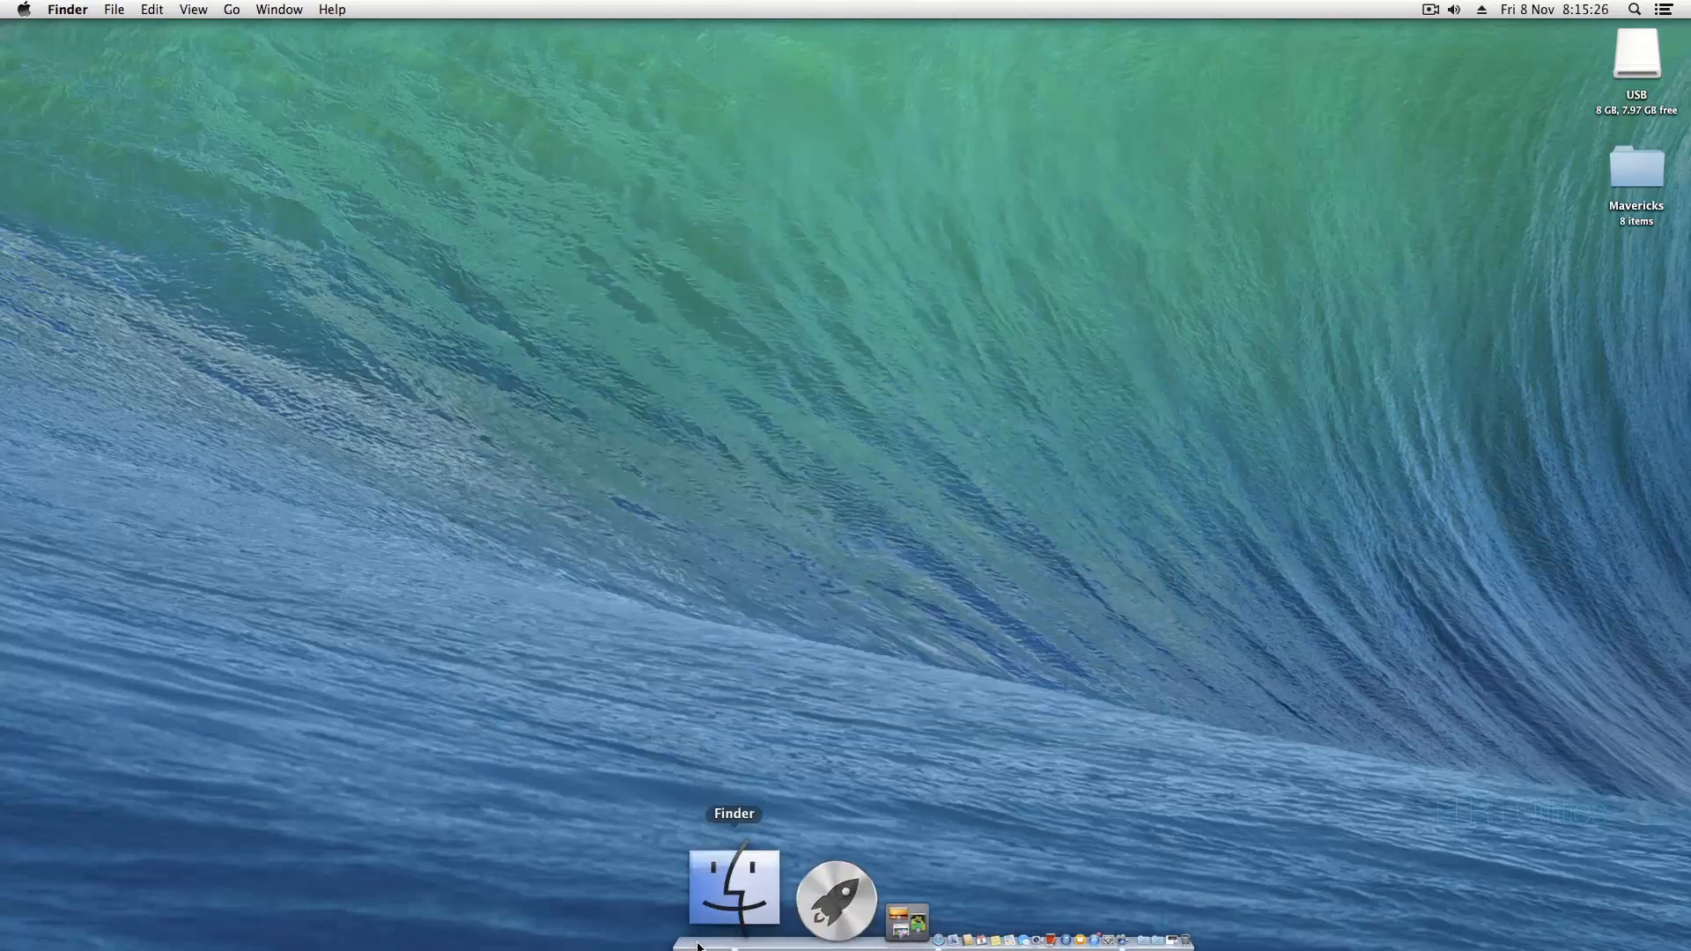
- Show the package contents of Install OS X Mavericks in Applications
click(735, 889)
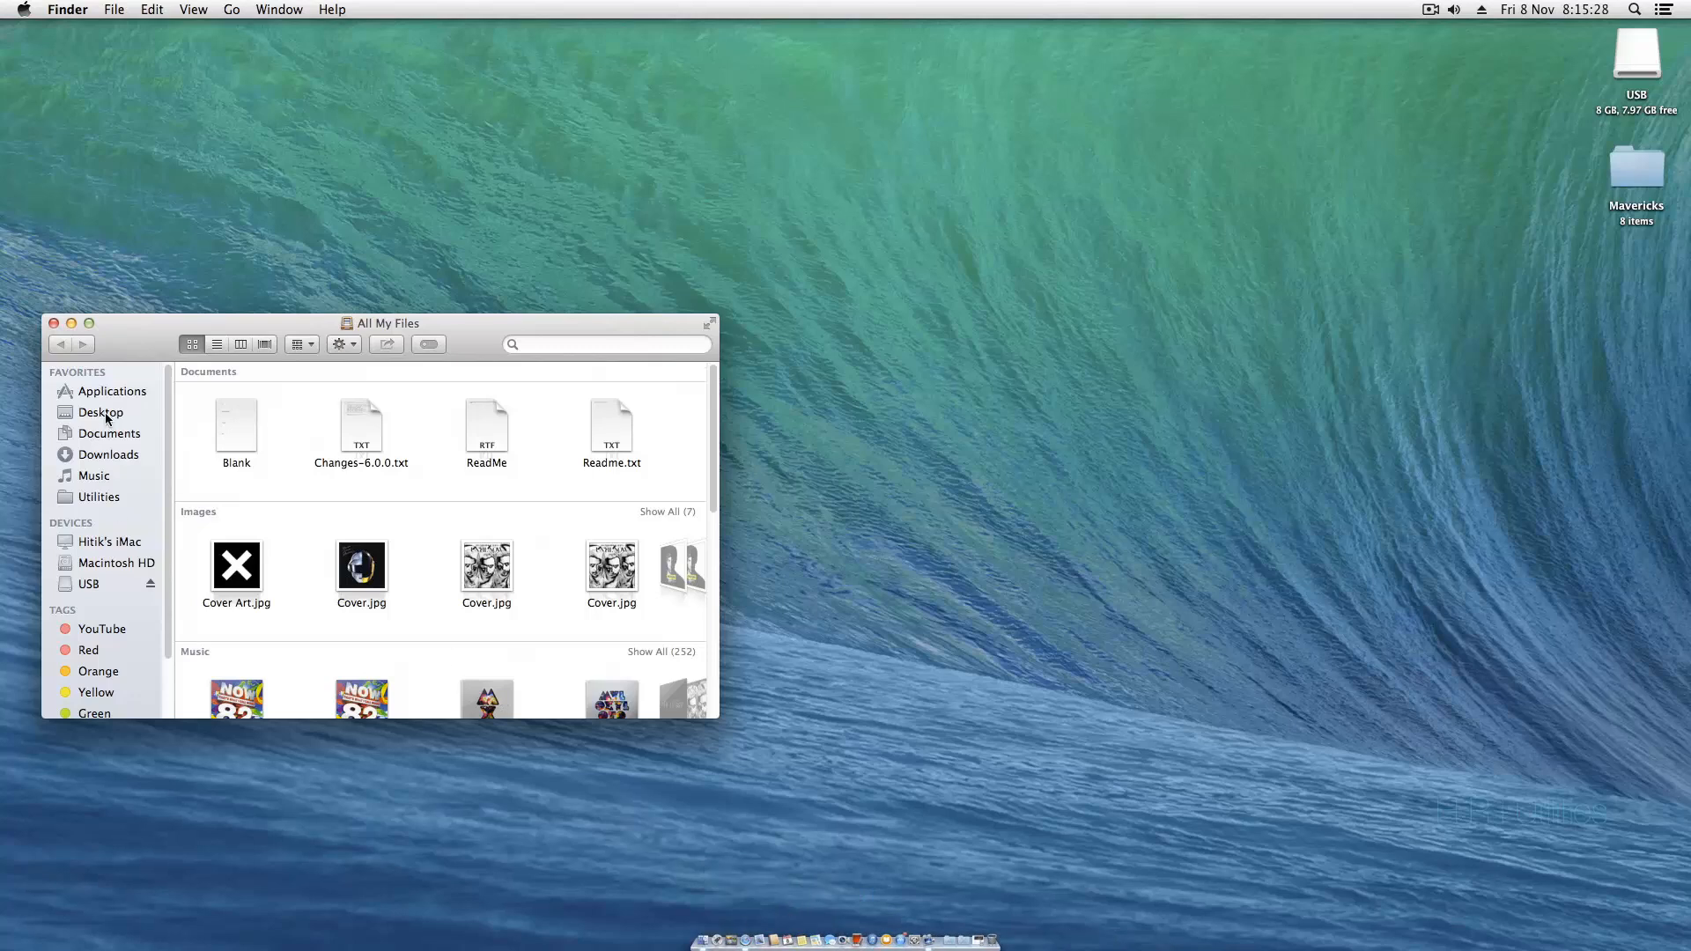
click(112, 390)
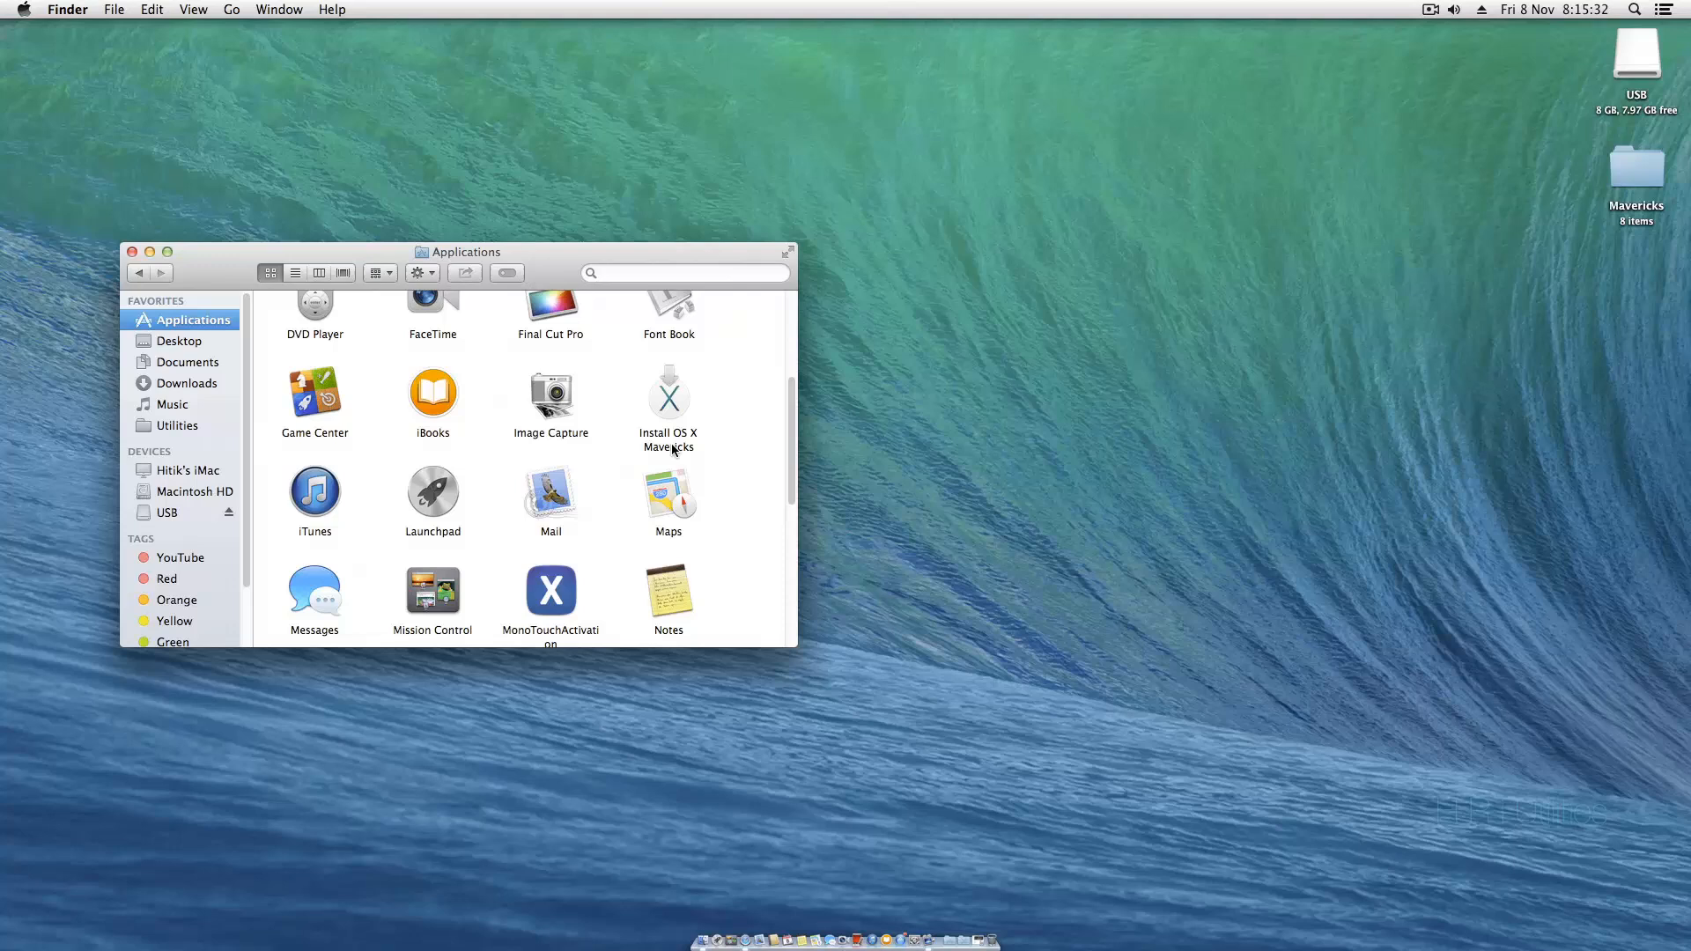
right_click(668, 390)
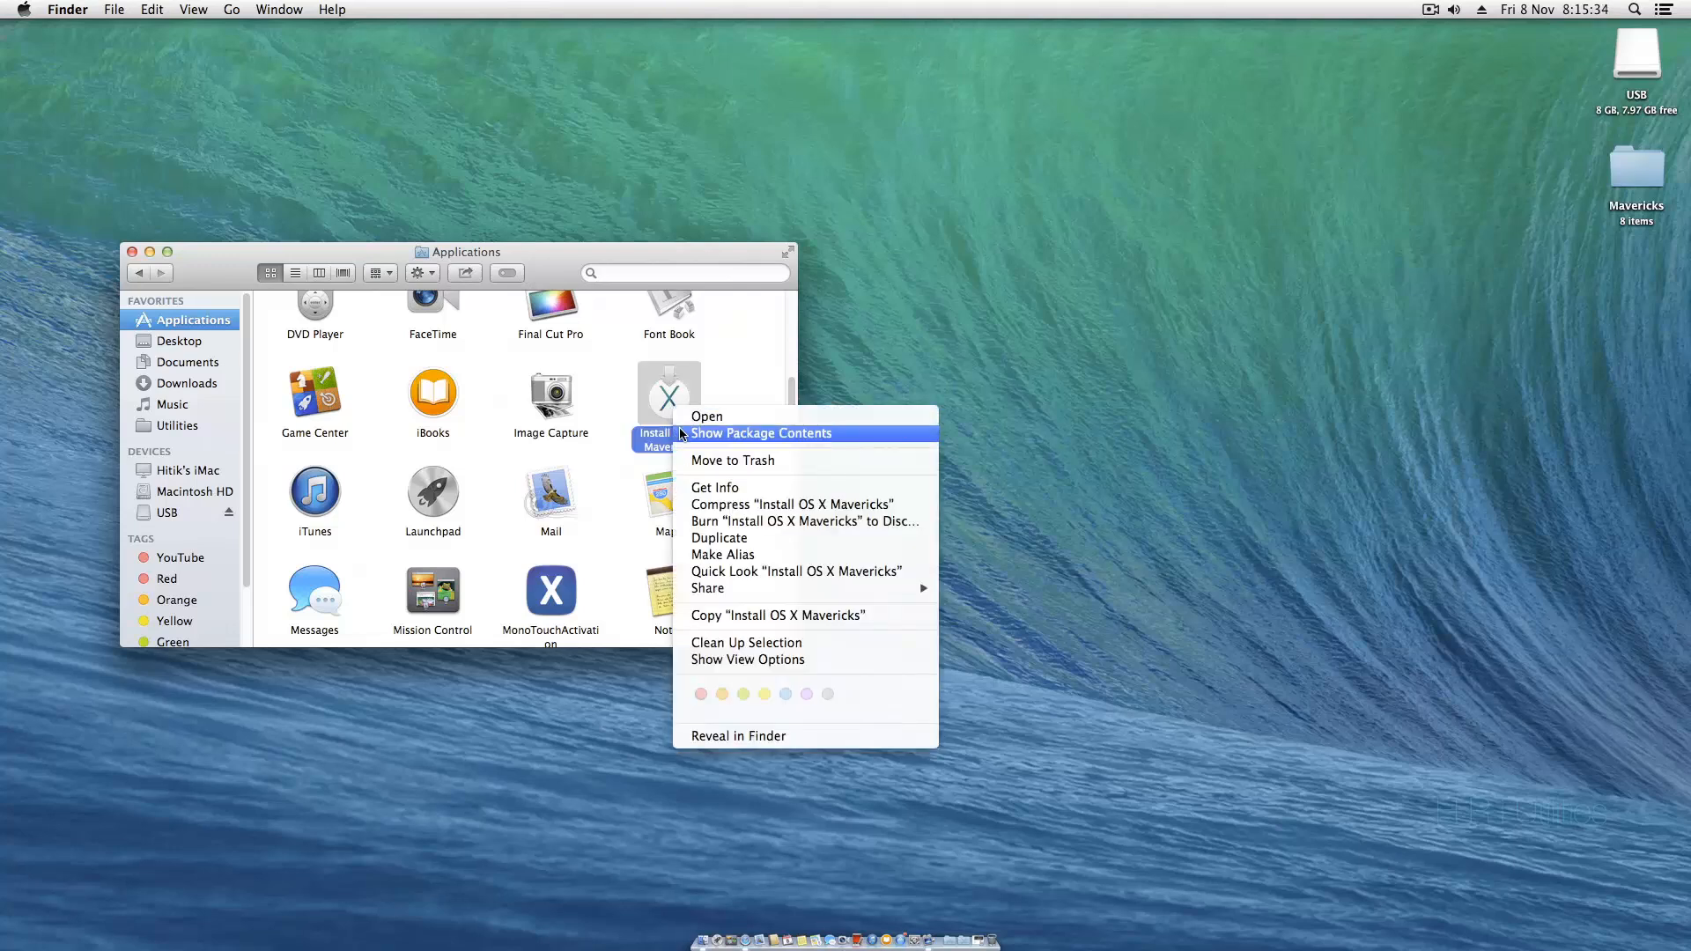
click(761, 433)
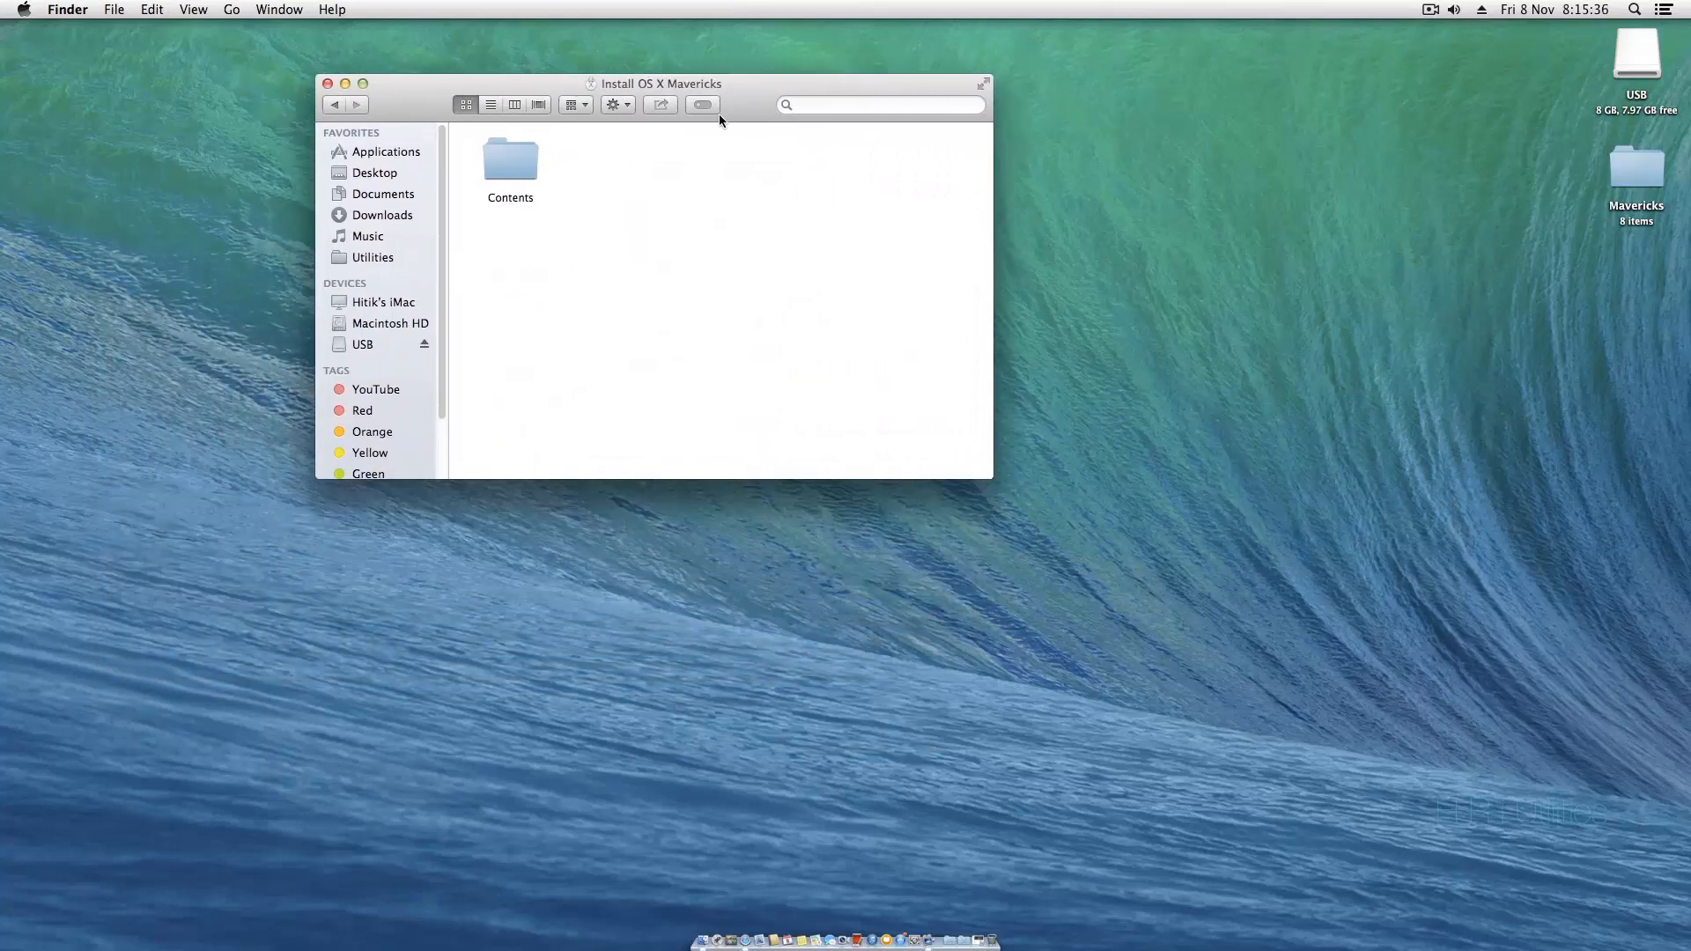
- Mount InstallESD.dmg from Contents/SharedSupport and close the SharedSupport window
double_click(510, 160)
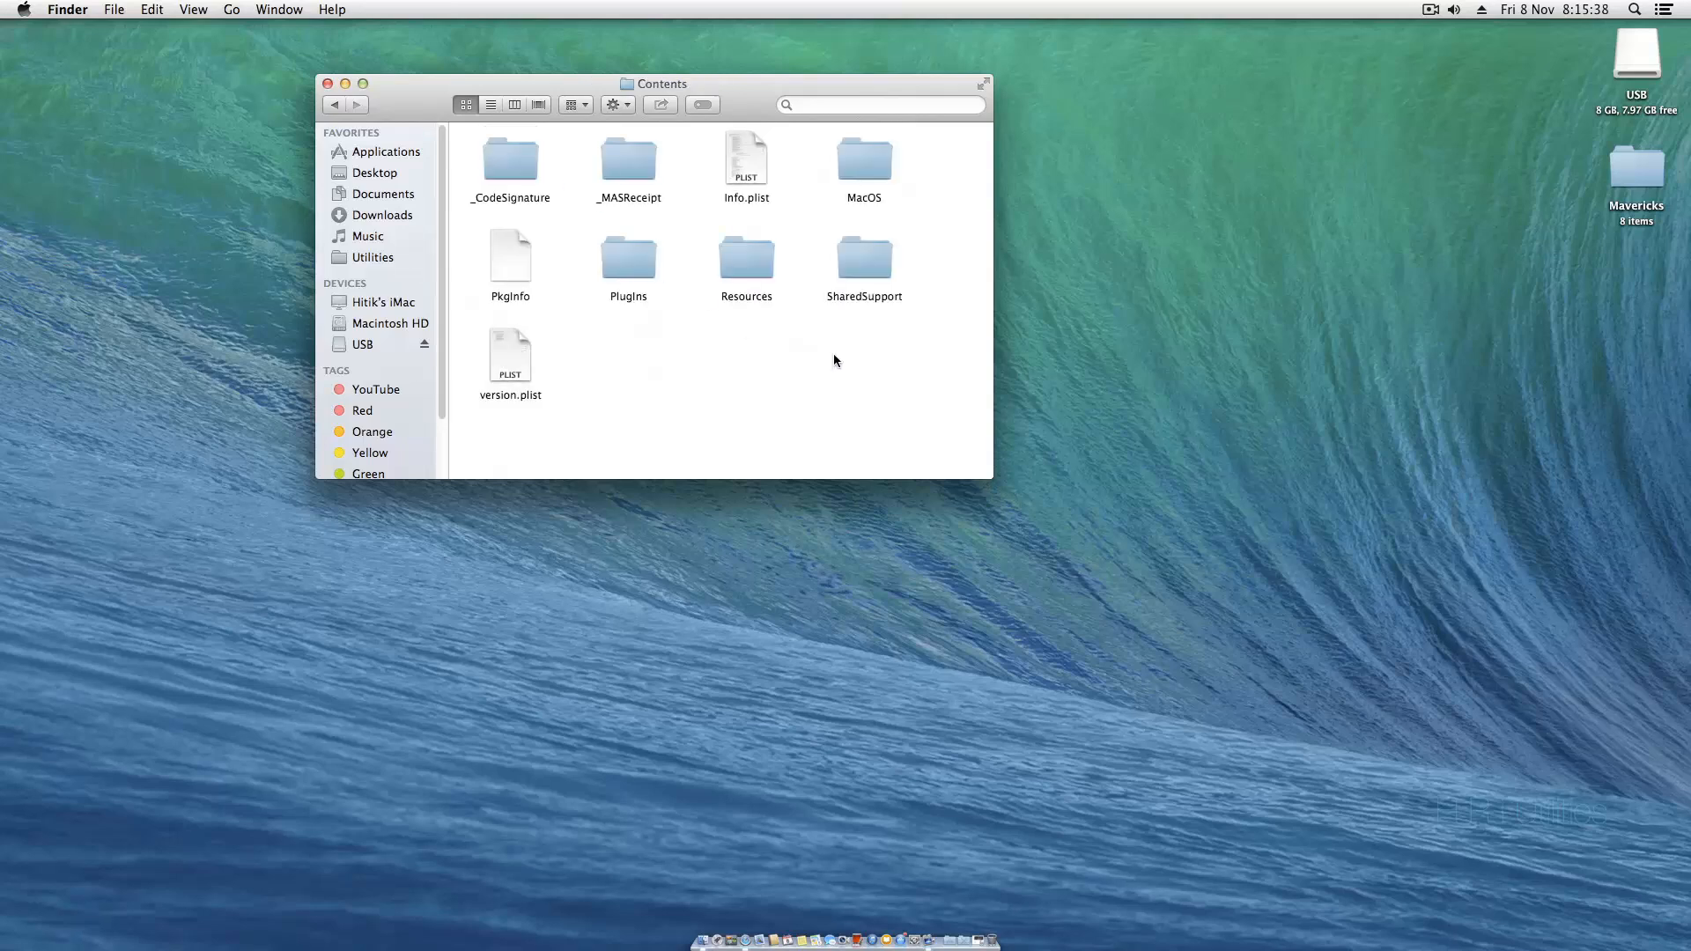
double_click(863, 259)
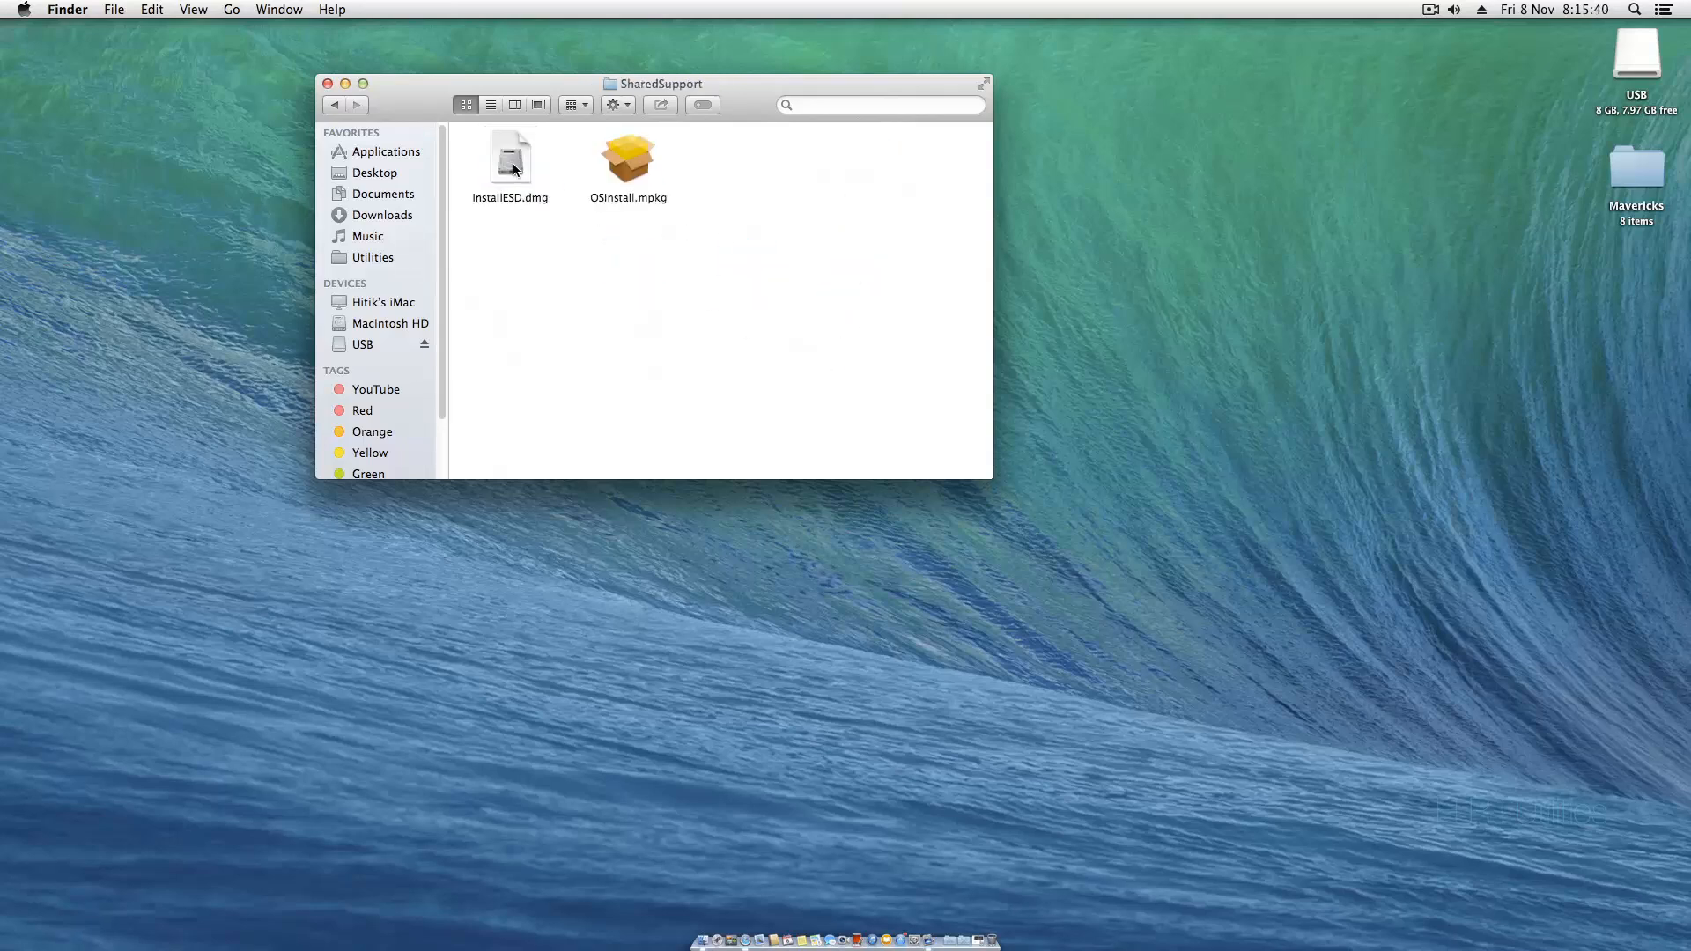
click(510, 157)
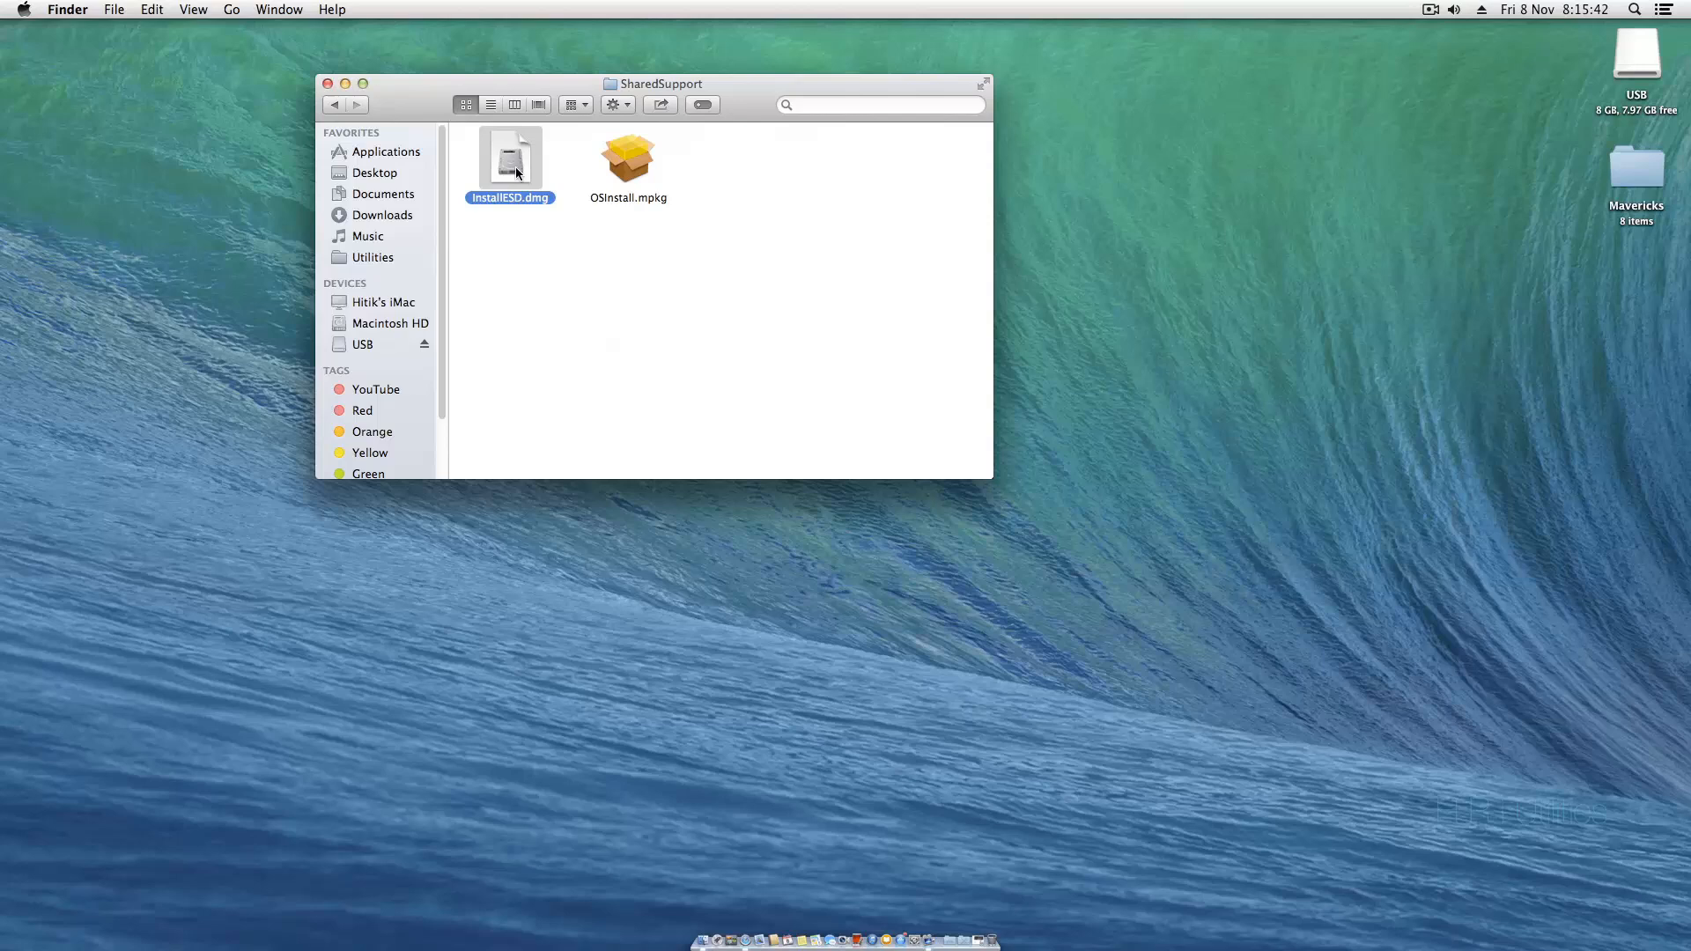
double_click(509, 154)
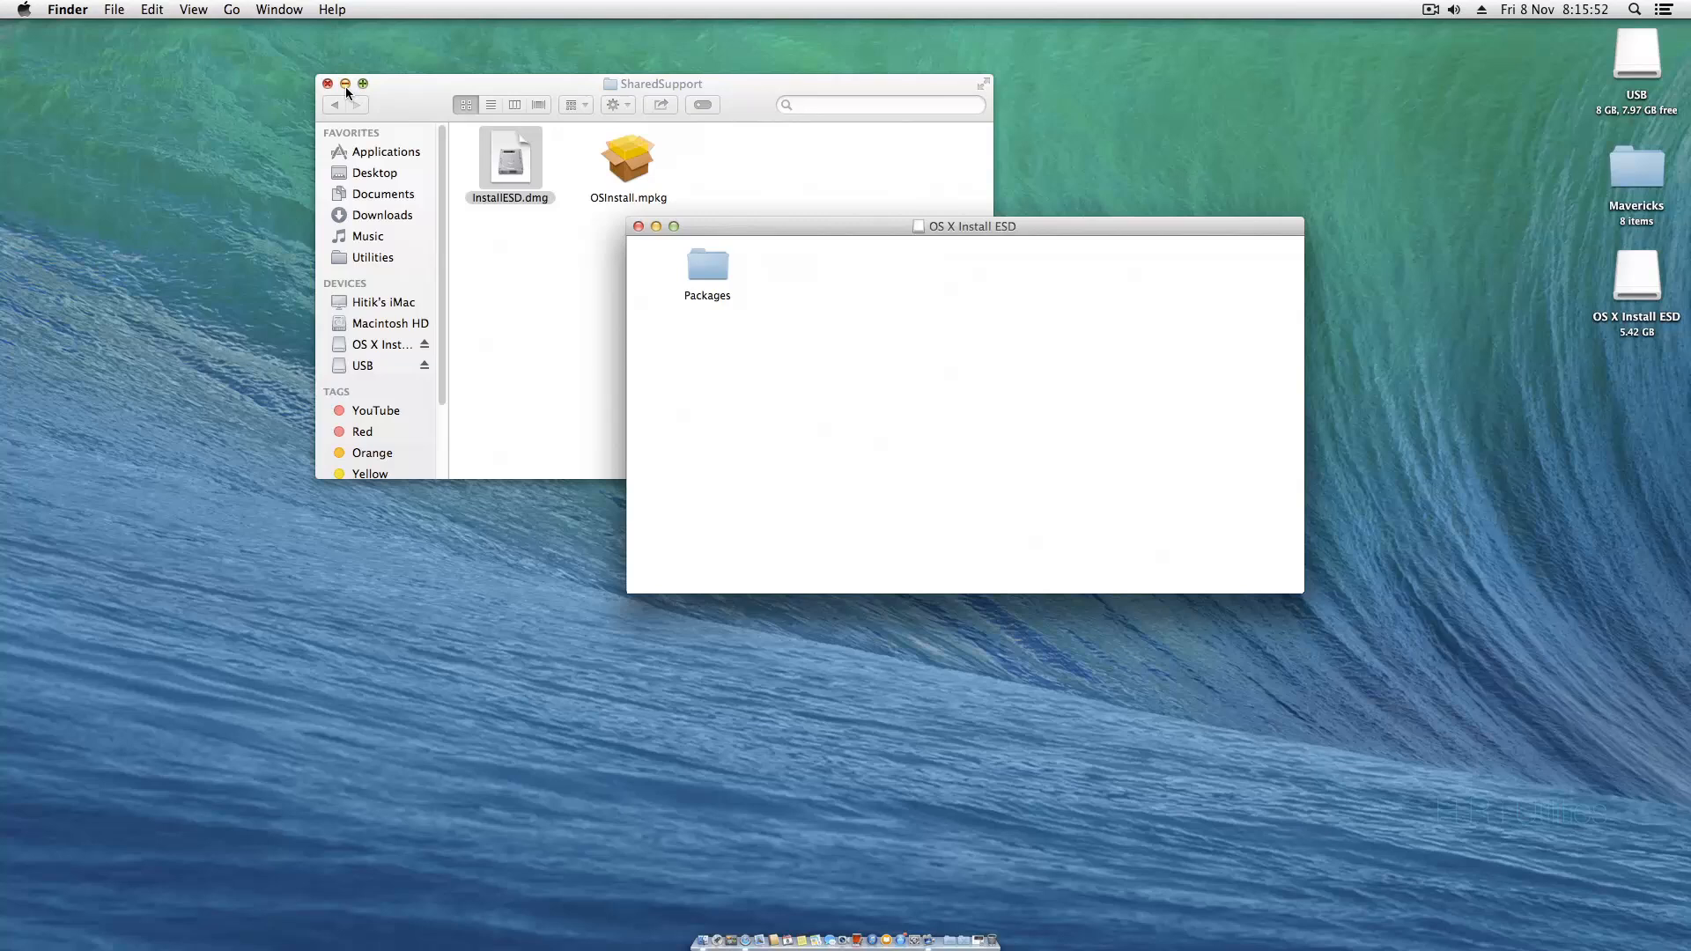
click(328, 85)
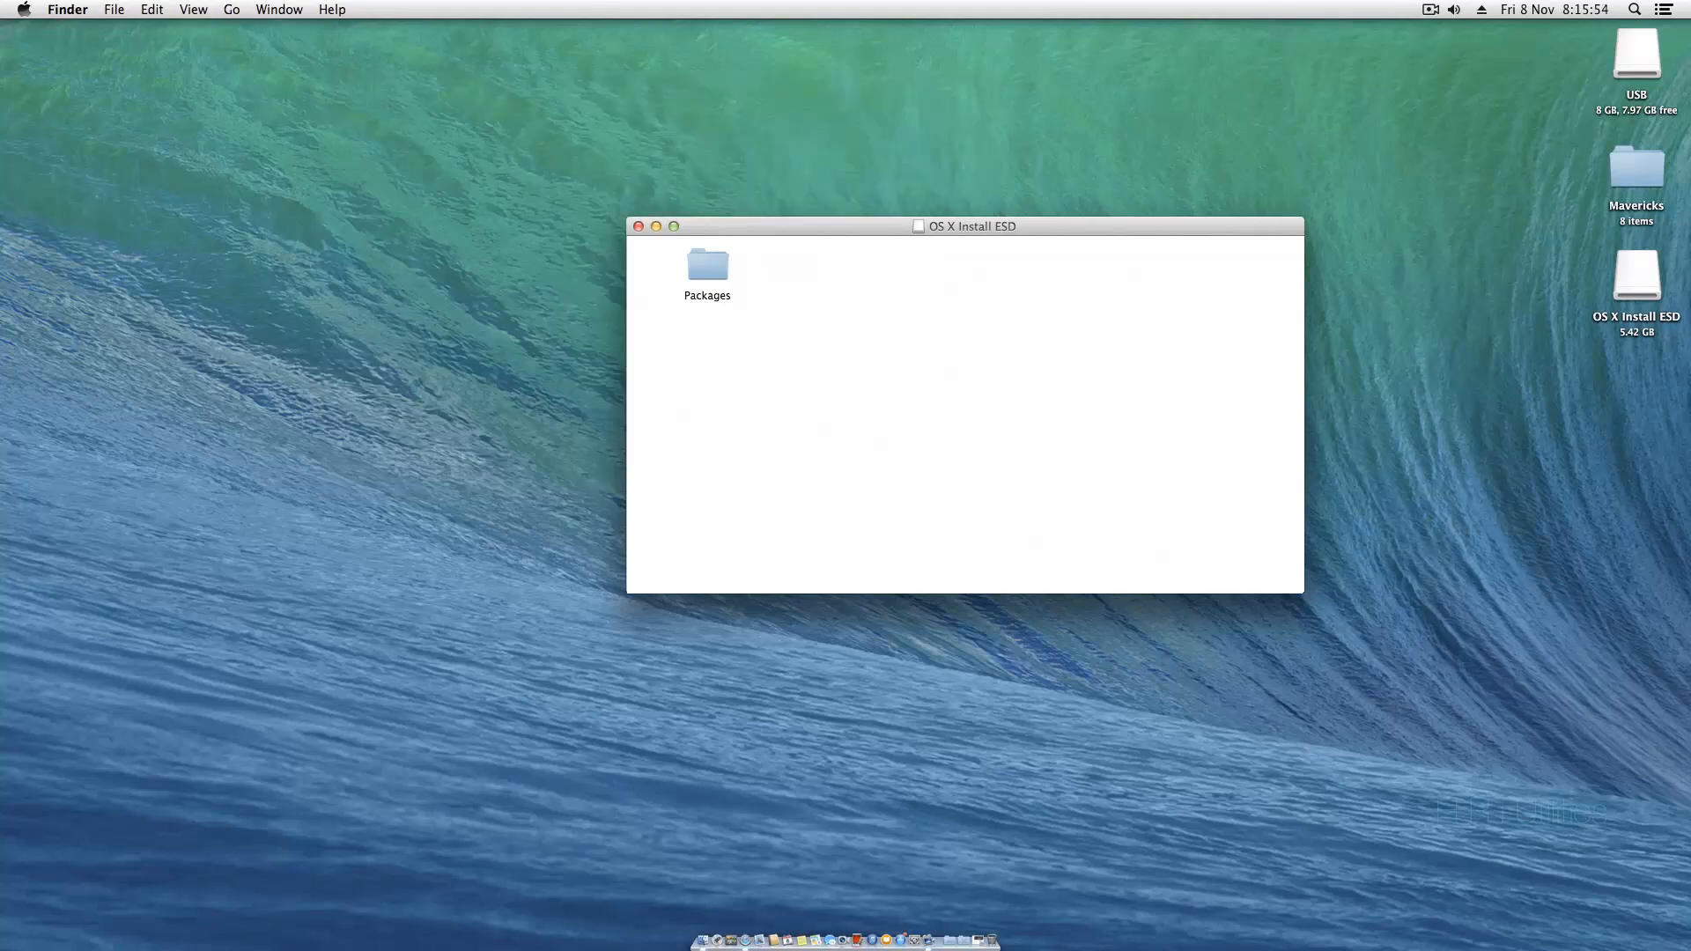
mouse_move(1538, 72)
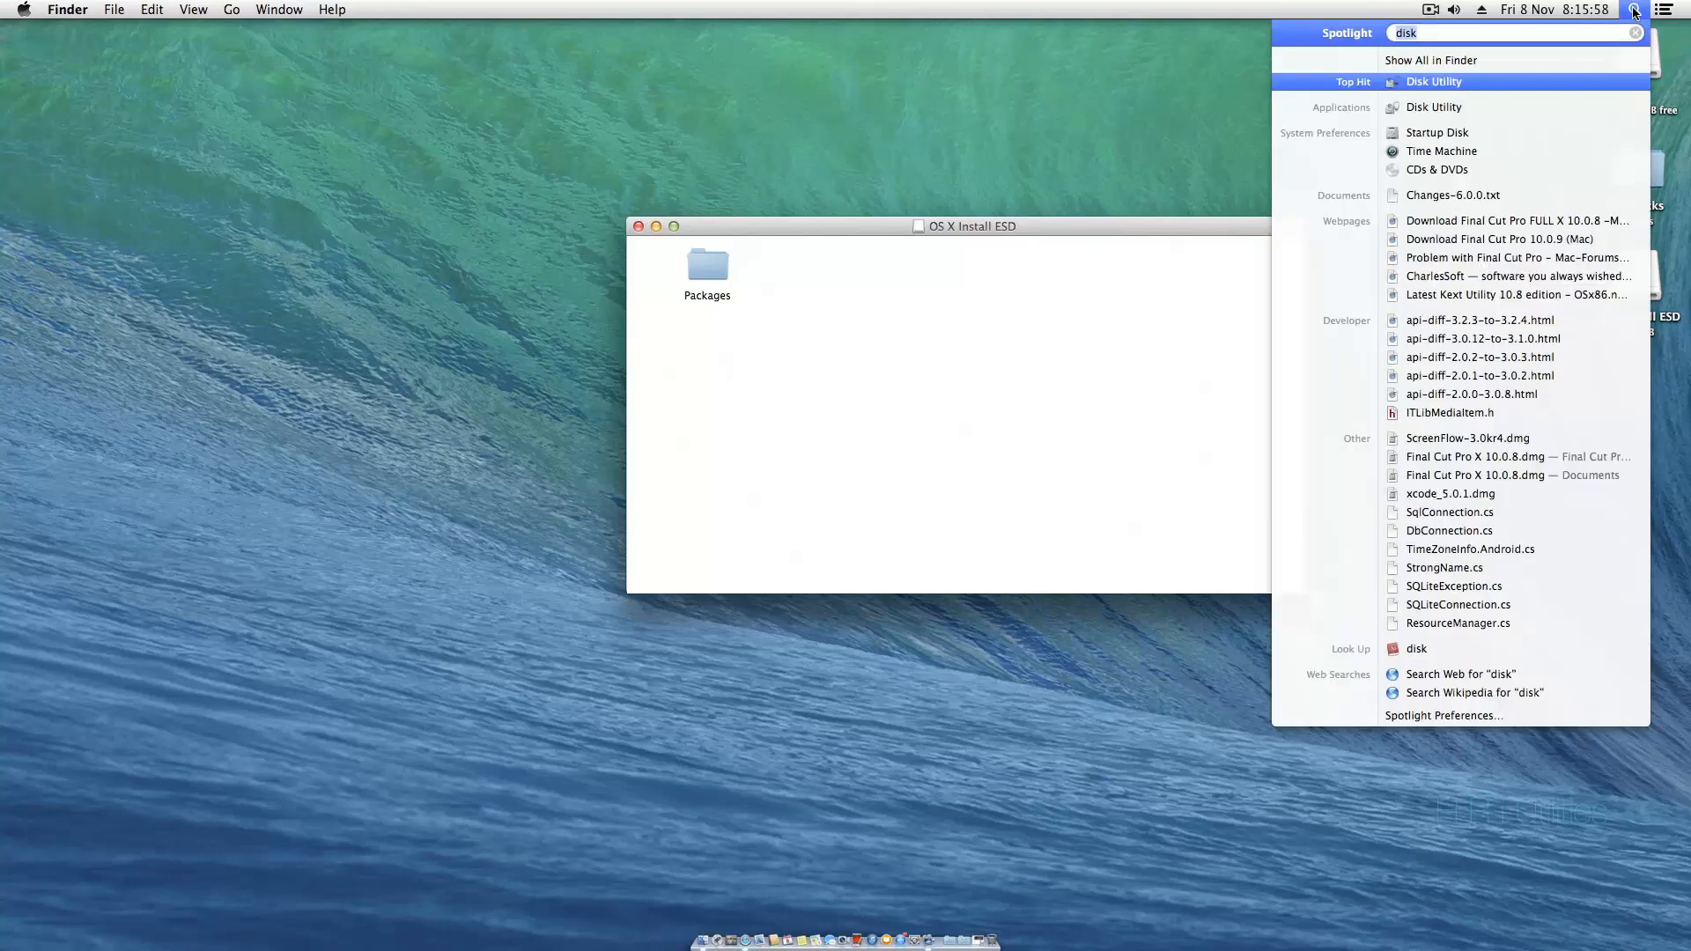
- Reveal hidden files with invisibliX and mount BaseSystem.dmg from OS X Install ESD
text(in)
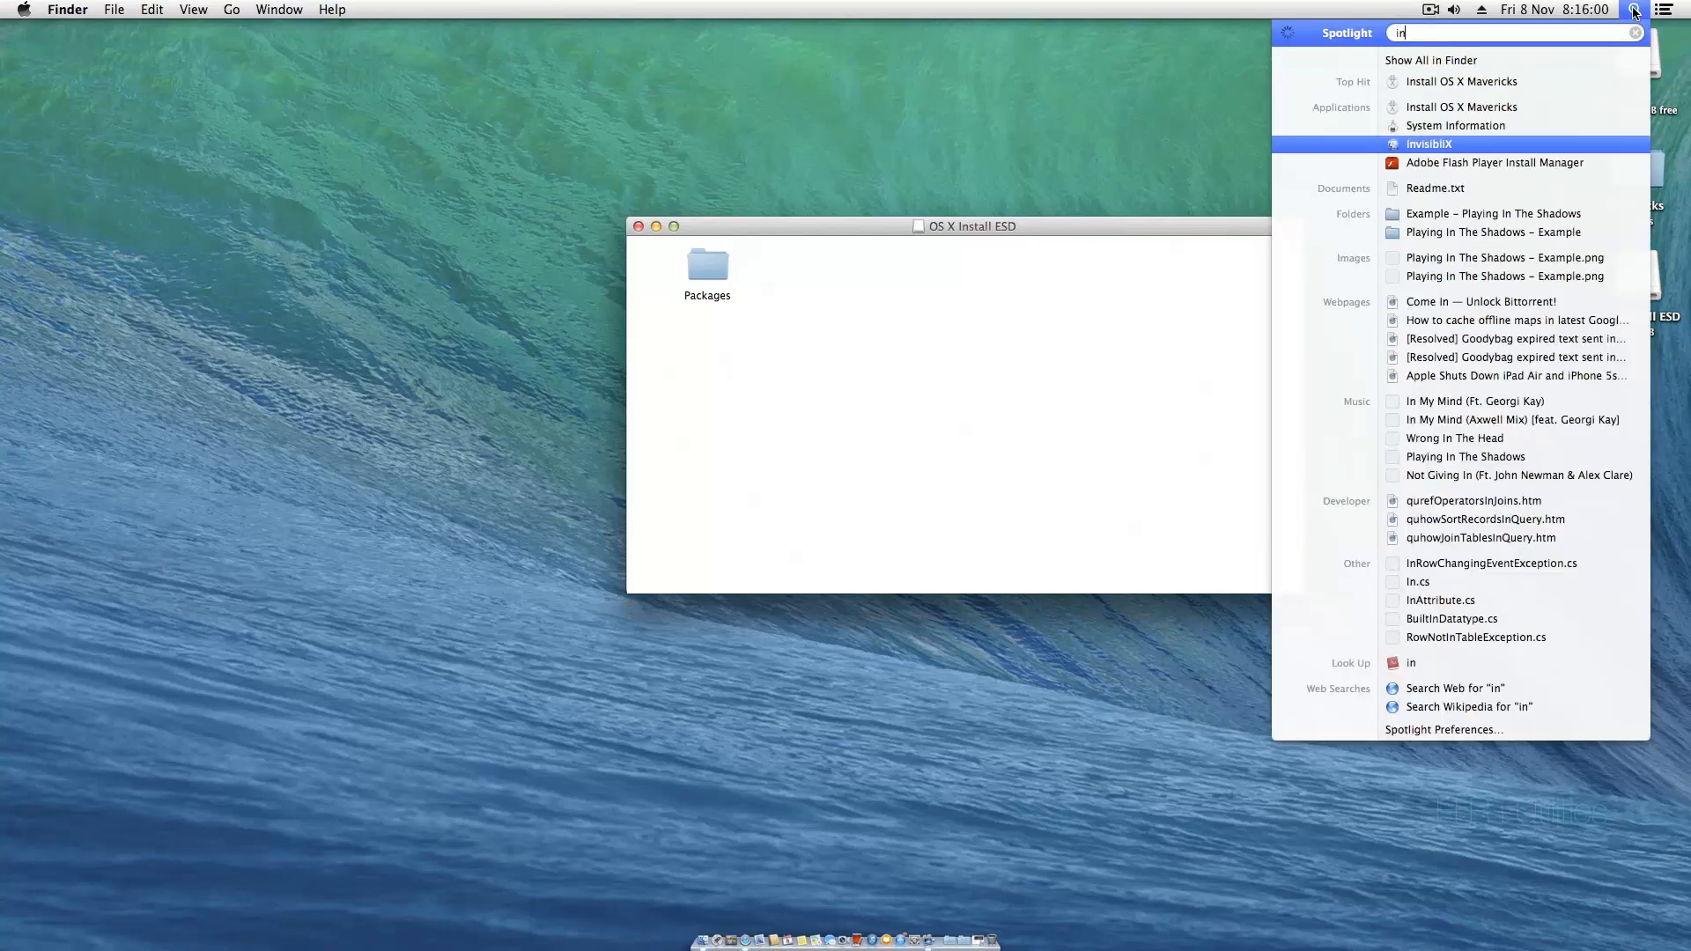
click(1429, 144)
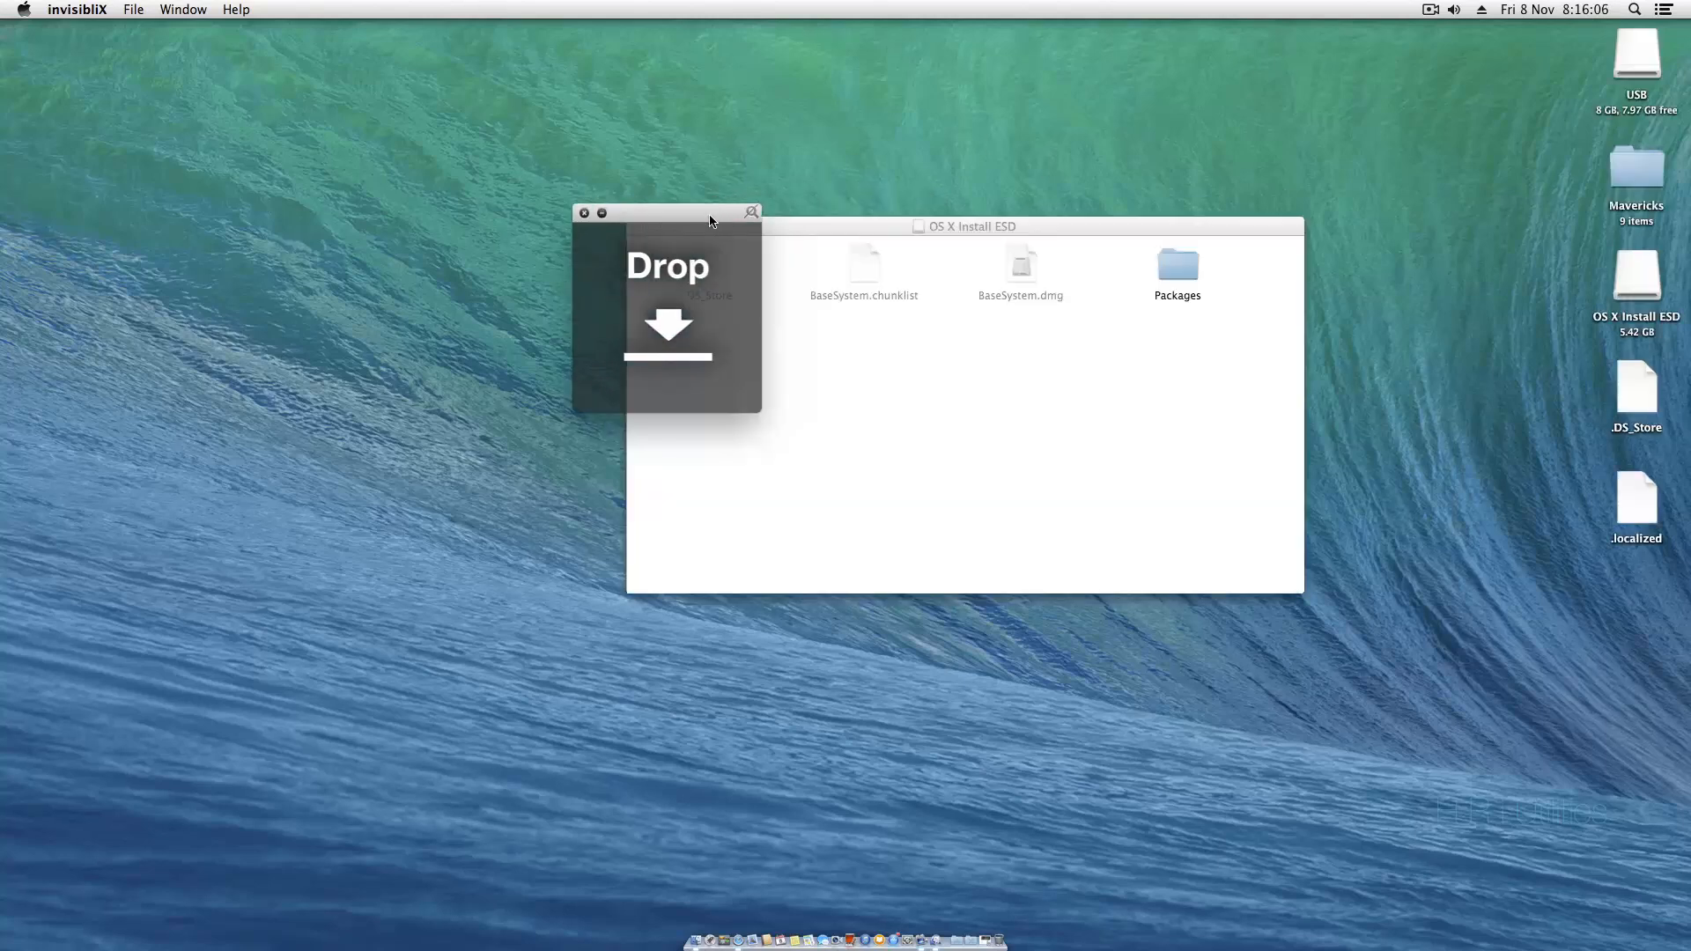
drag(701, 213, 436, 208)
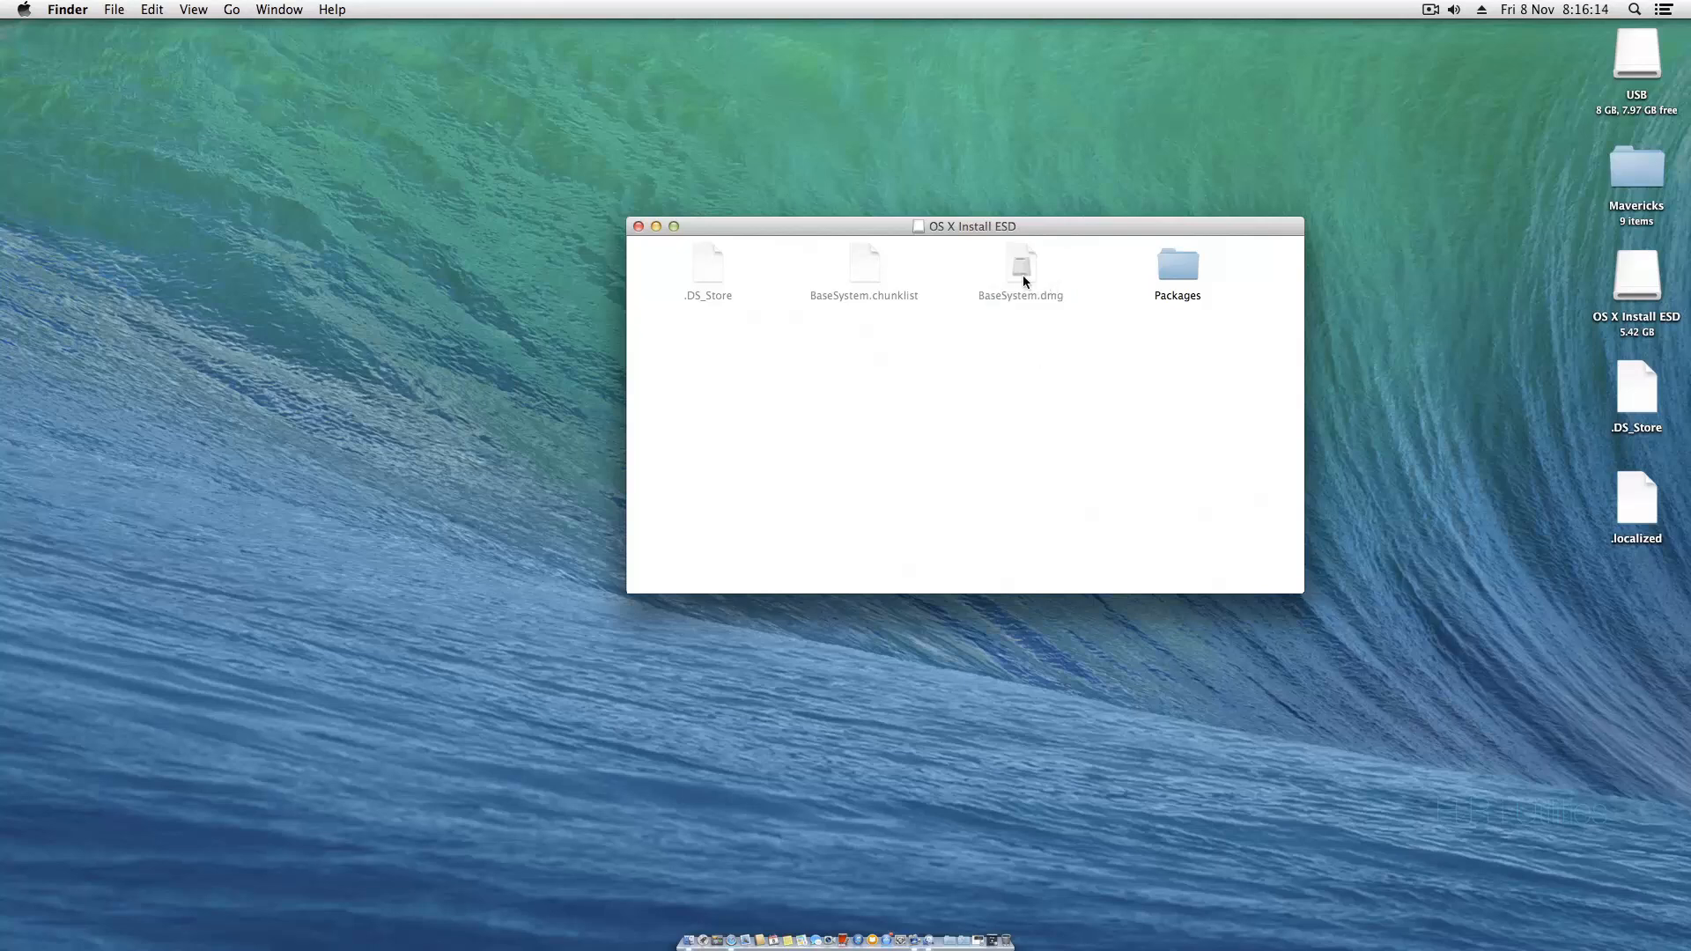
mouse_move(994, 264)
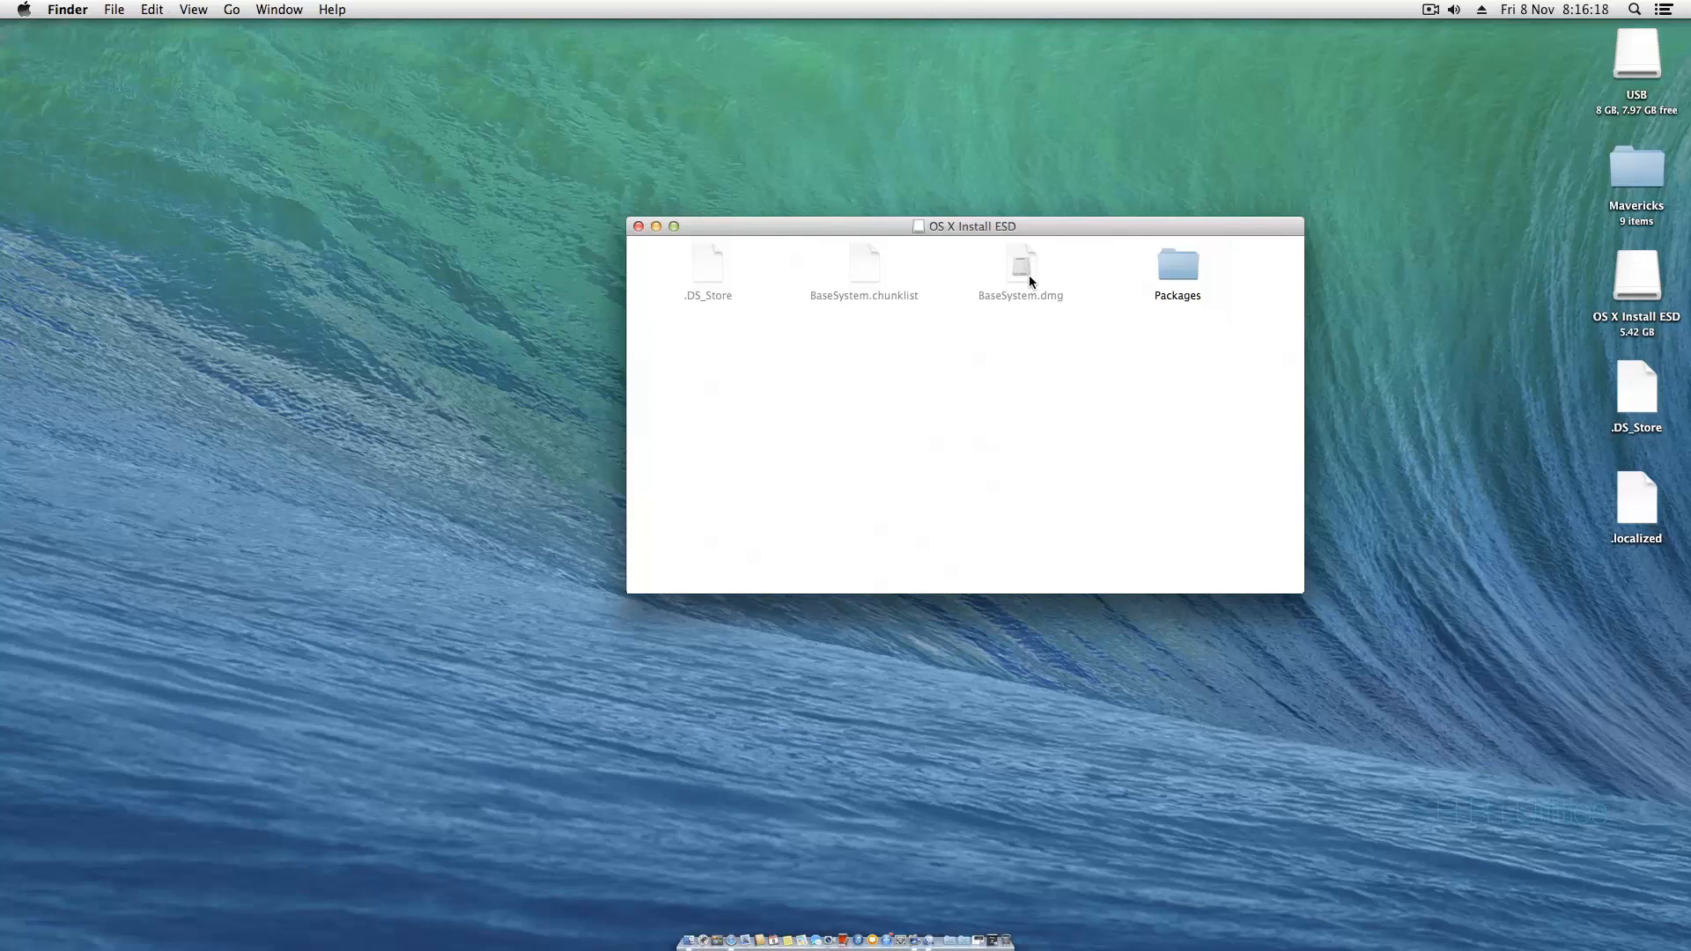
click(1020, 269)
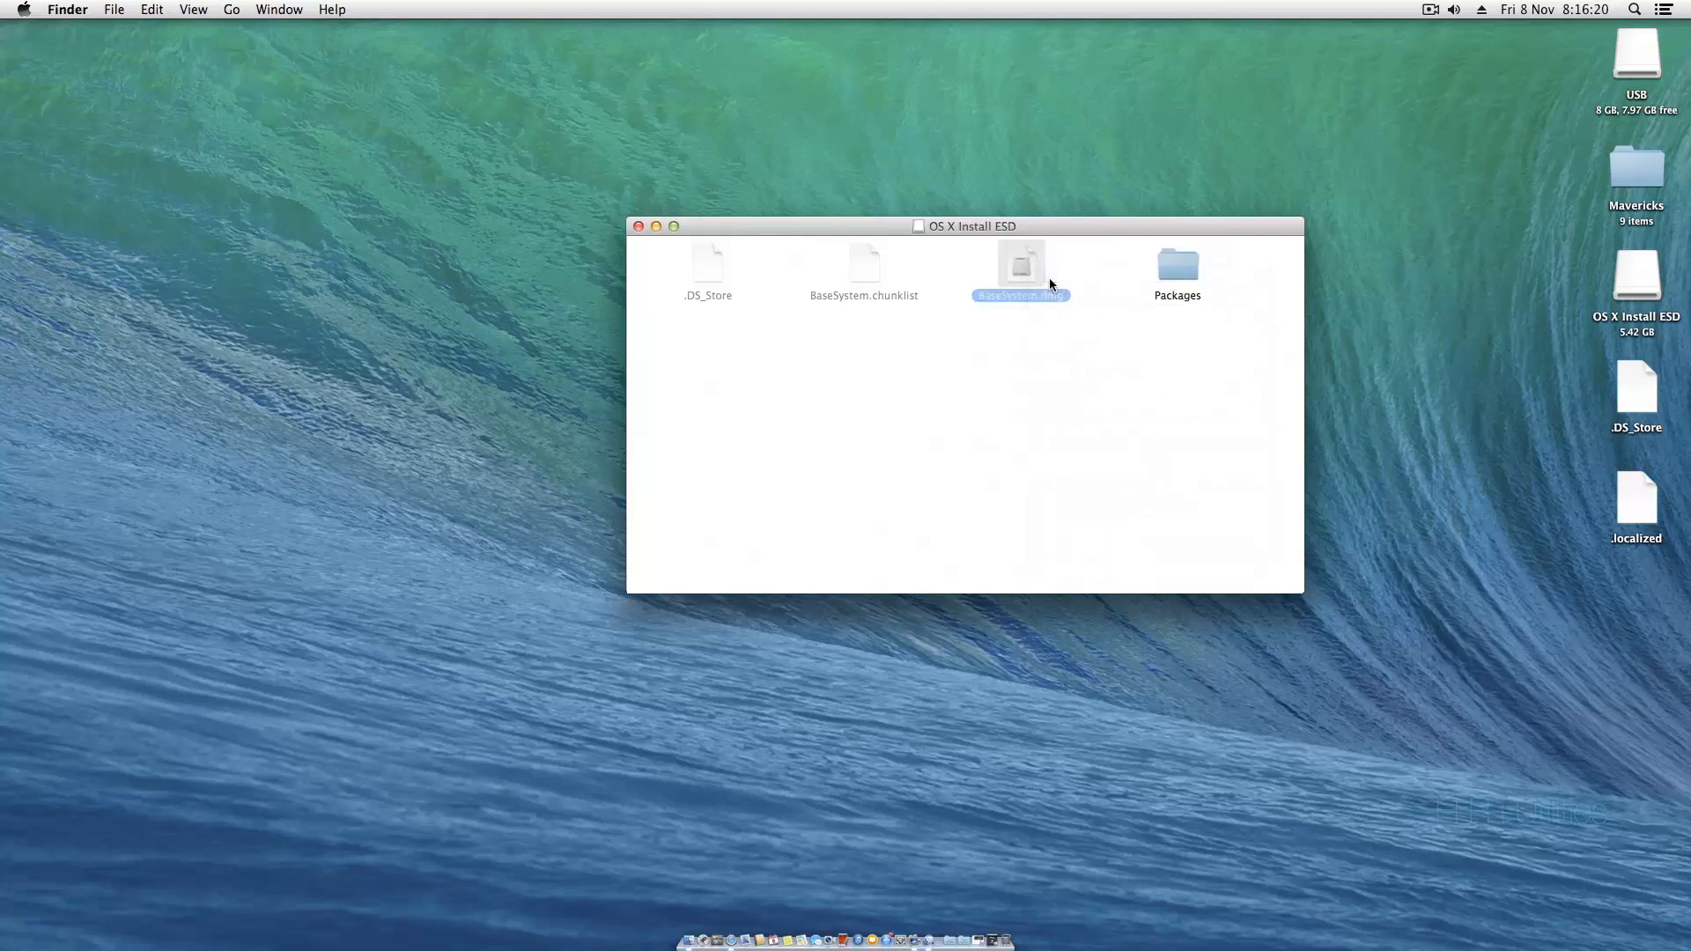
double_click(1019, 264)
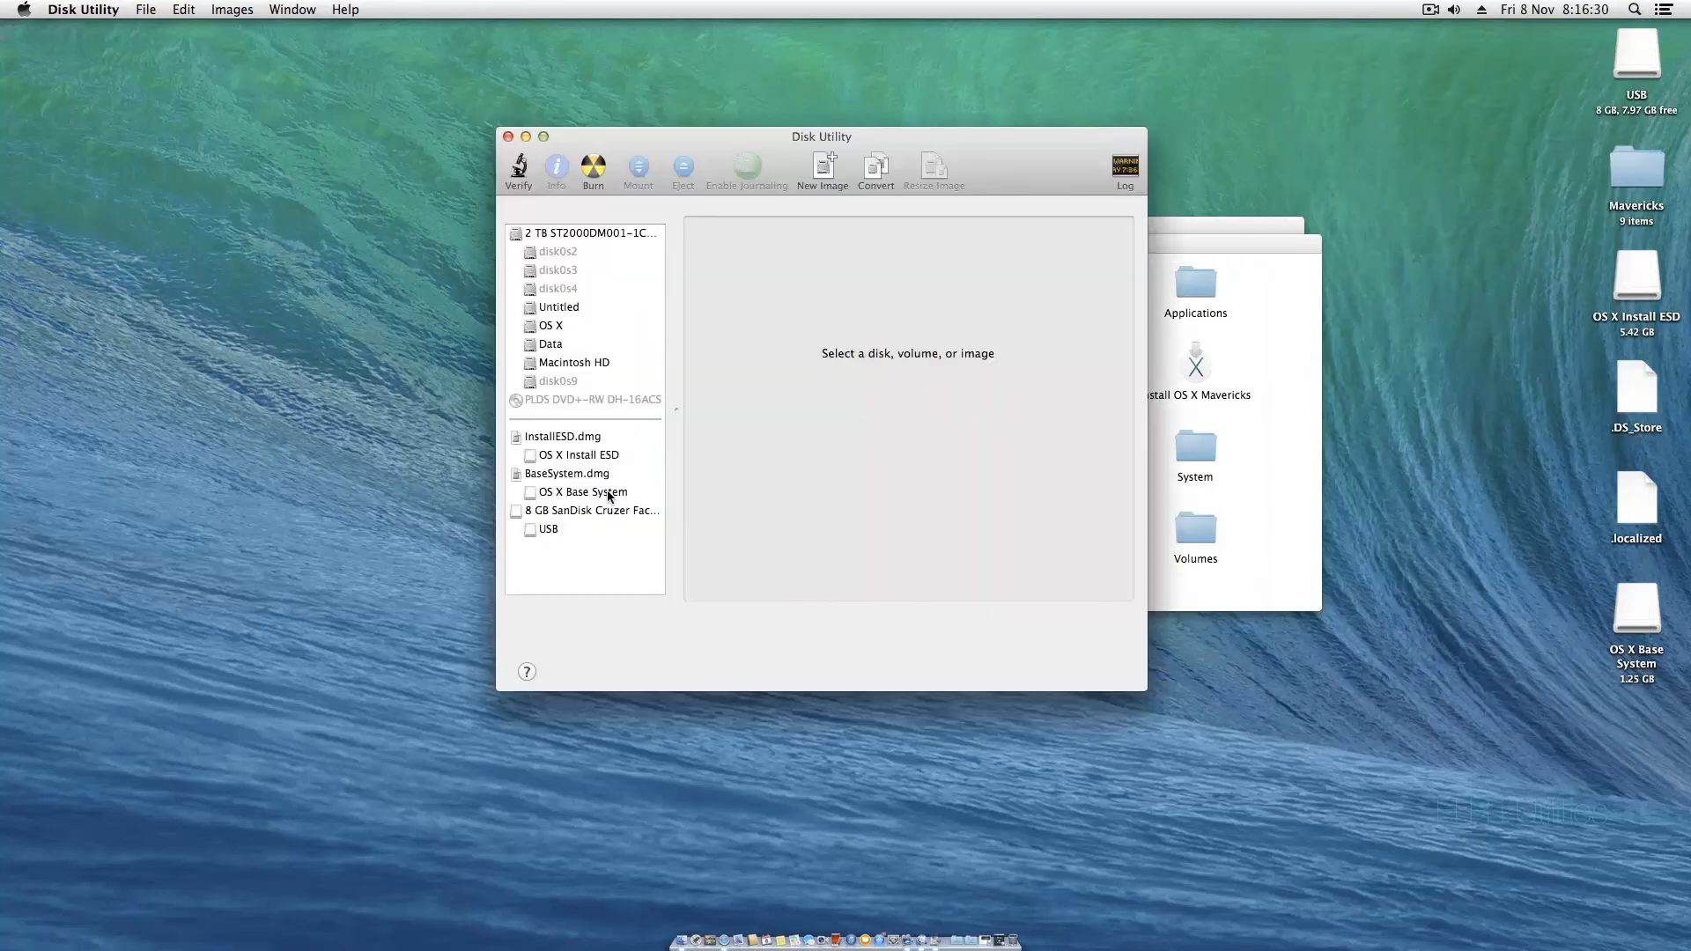
- Restore OS X Base System onto the SanDisk USB volume, confirming the erase and password
click(588, 510)
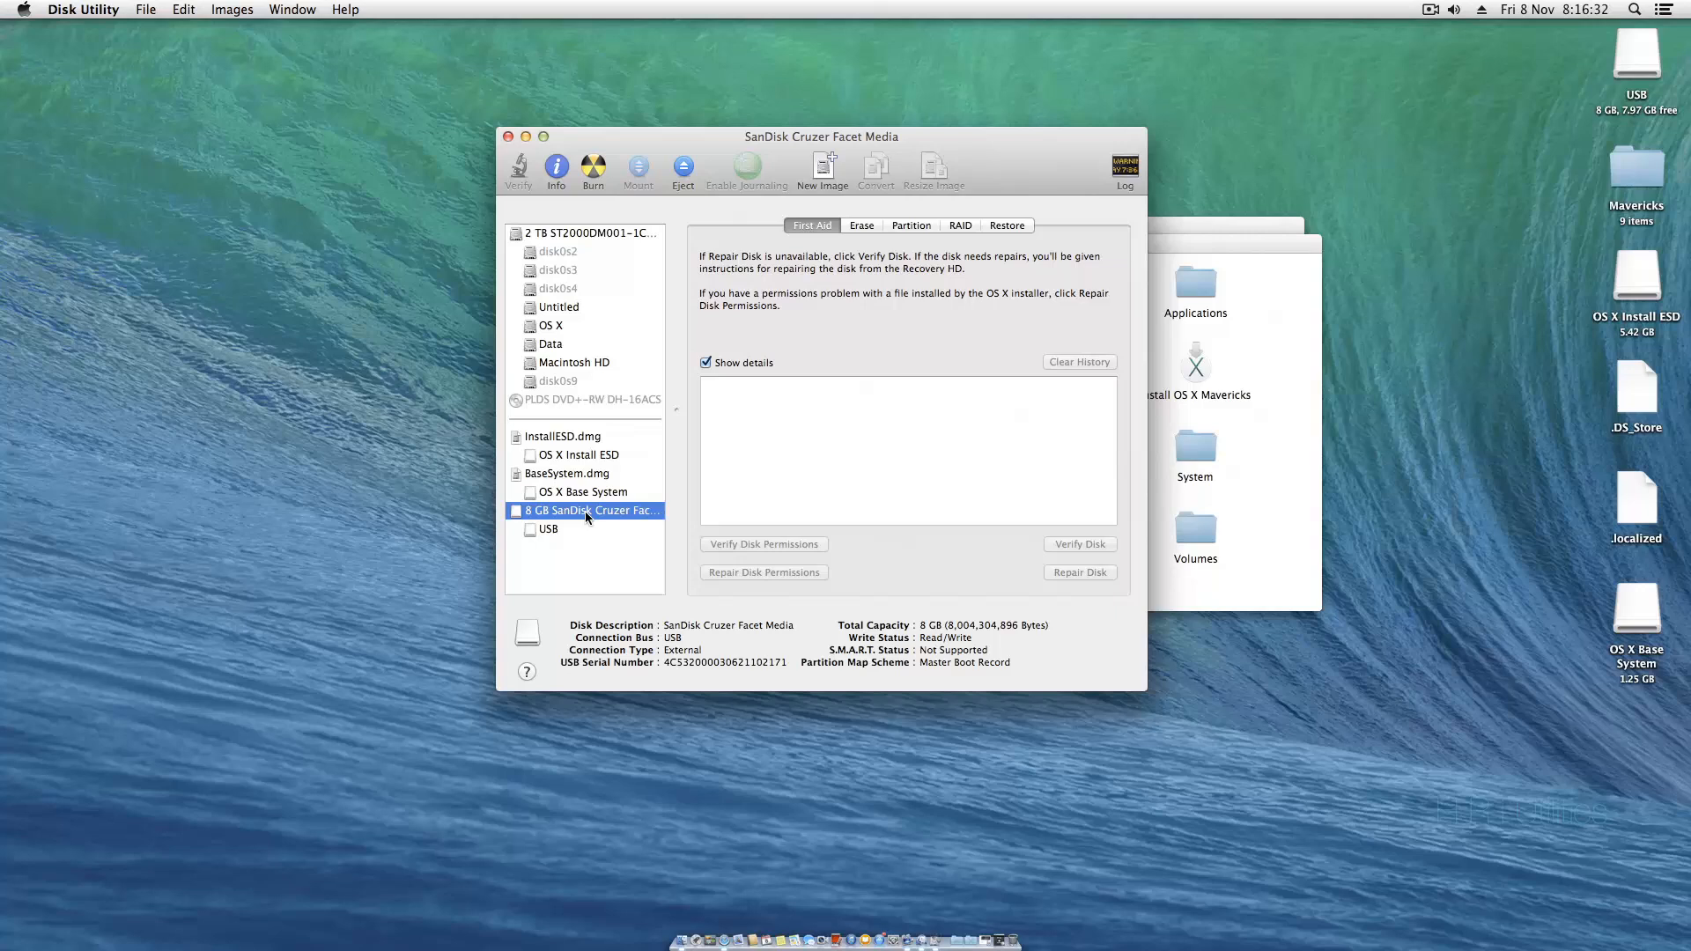
mouse_move(971, 270)
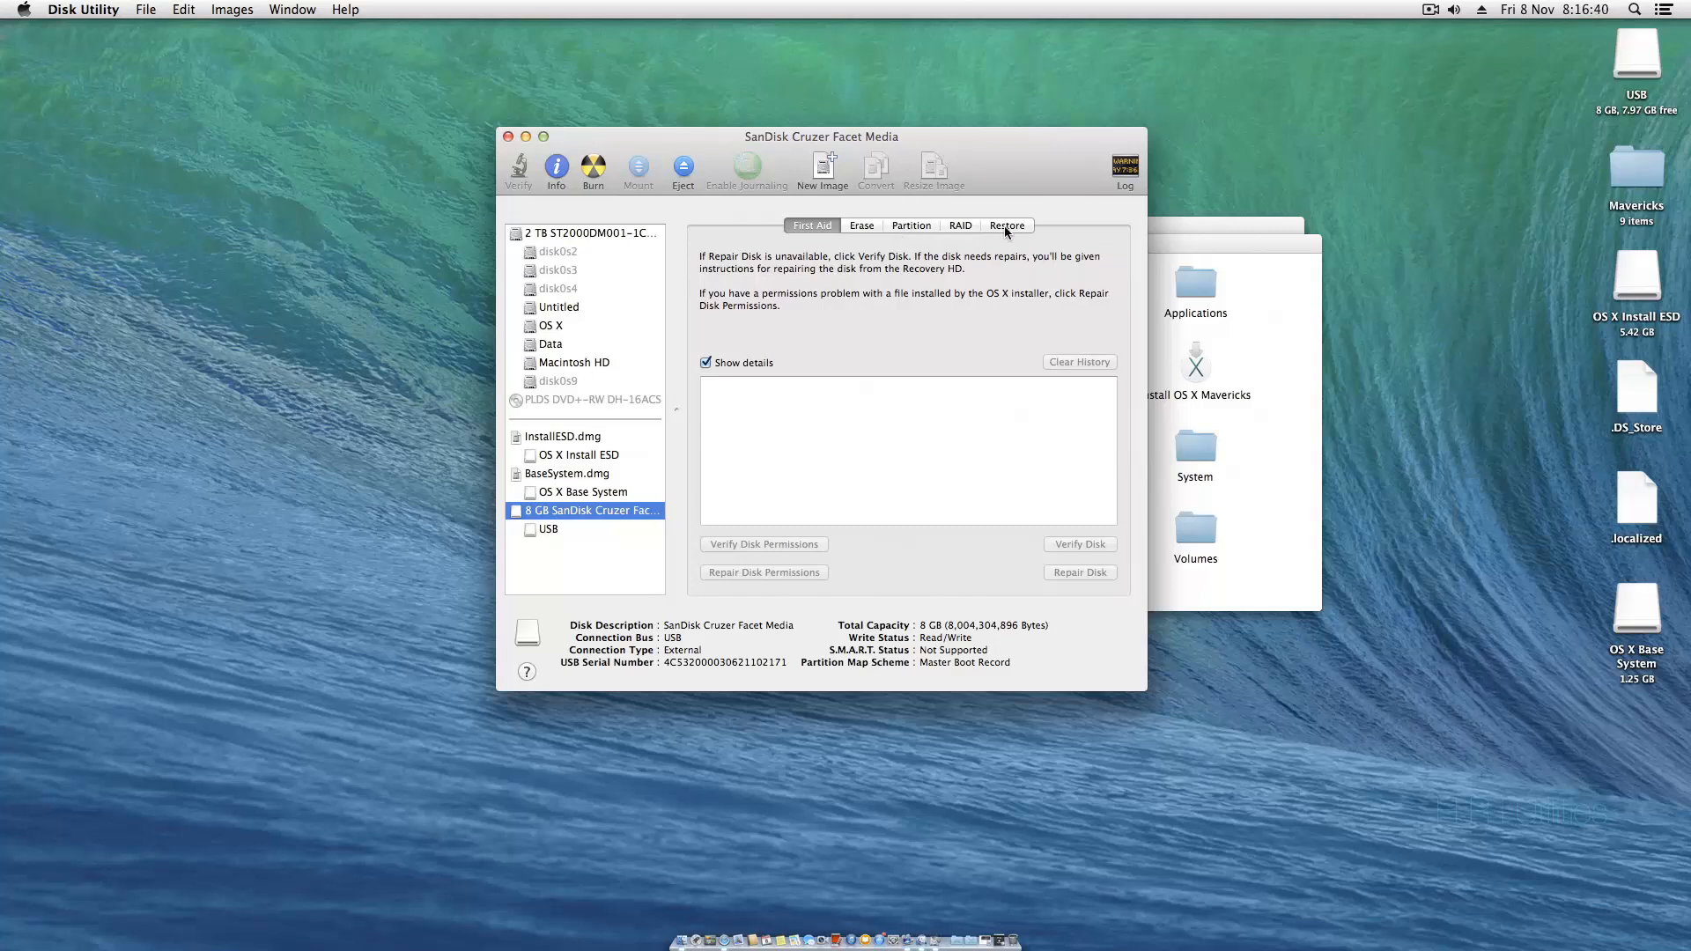
click(1005, 225)
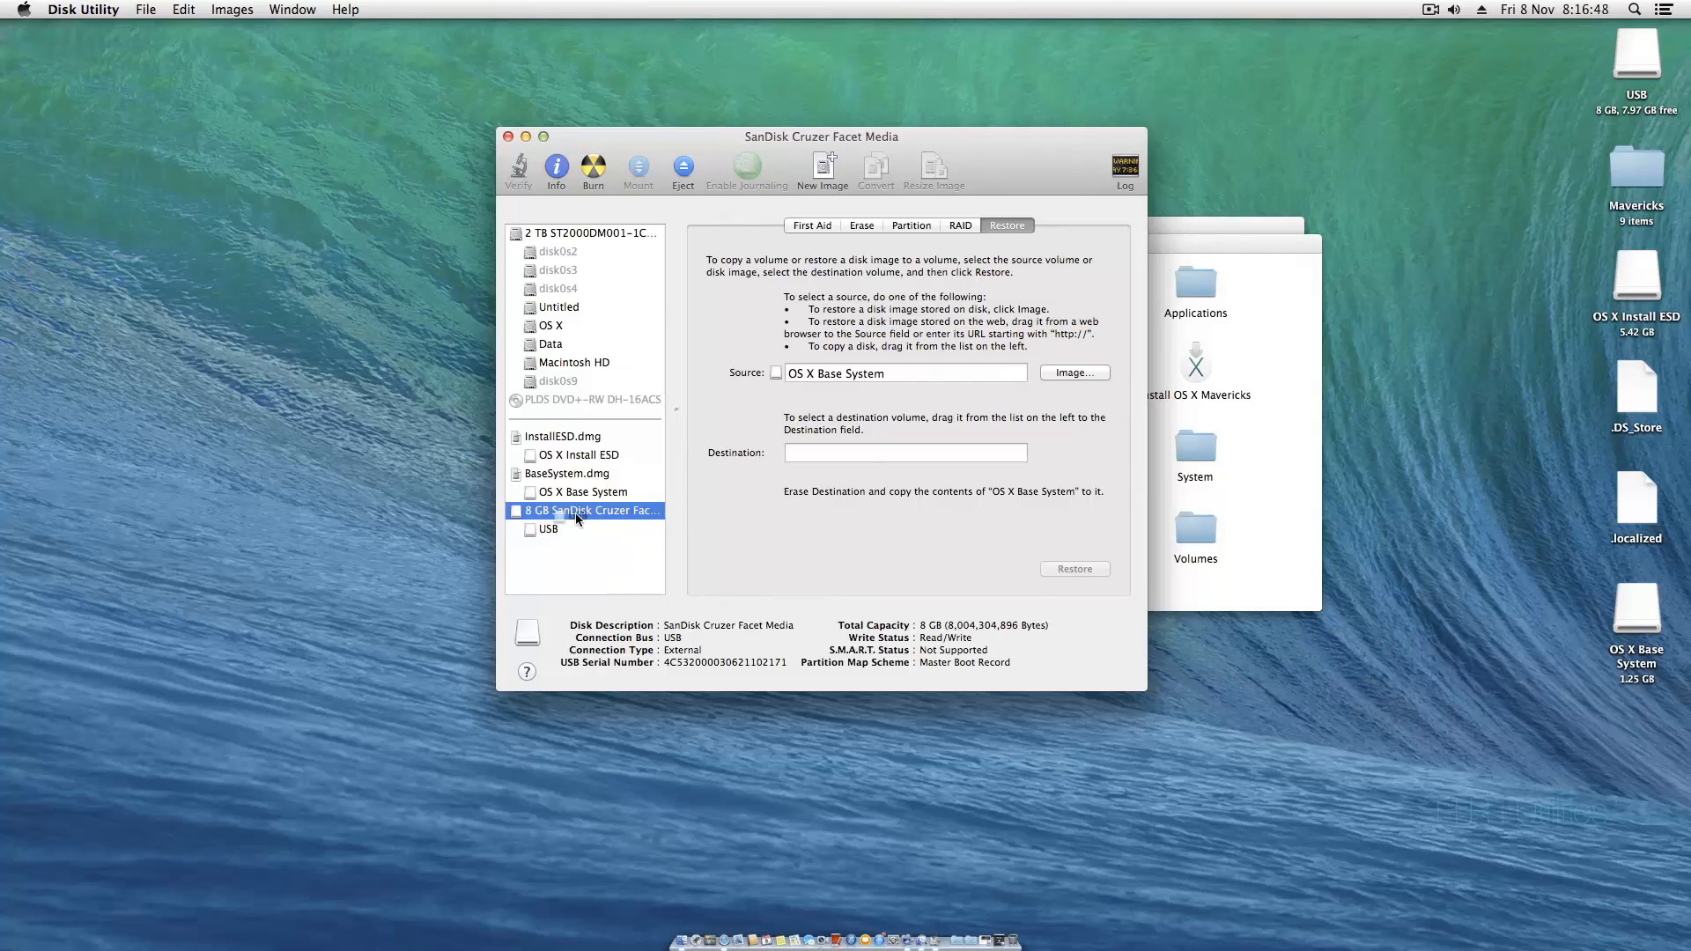
drag(547, 529, 904, 452)
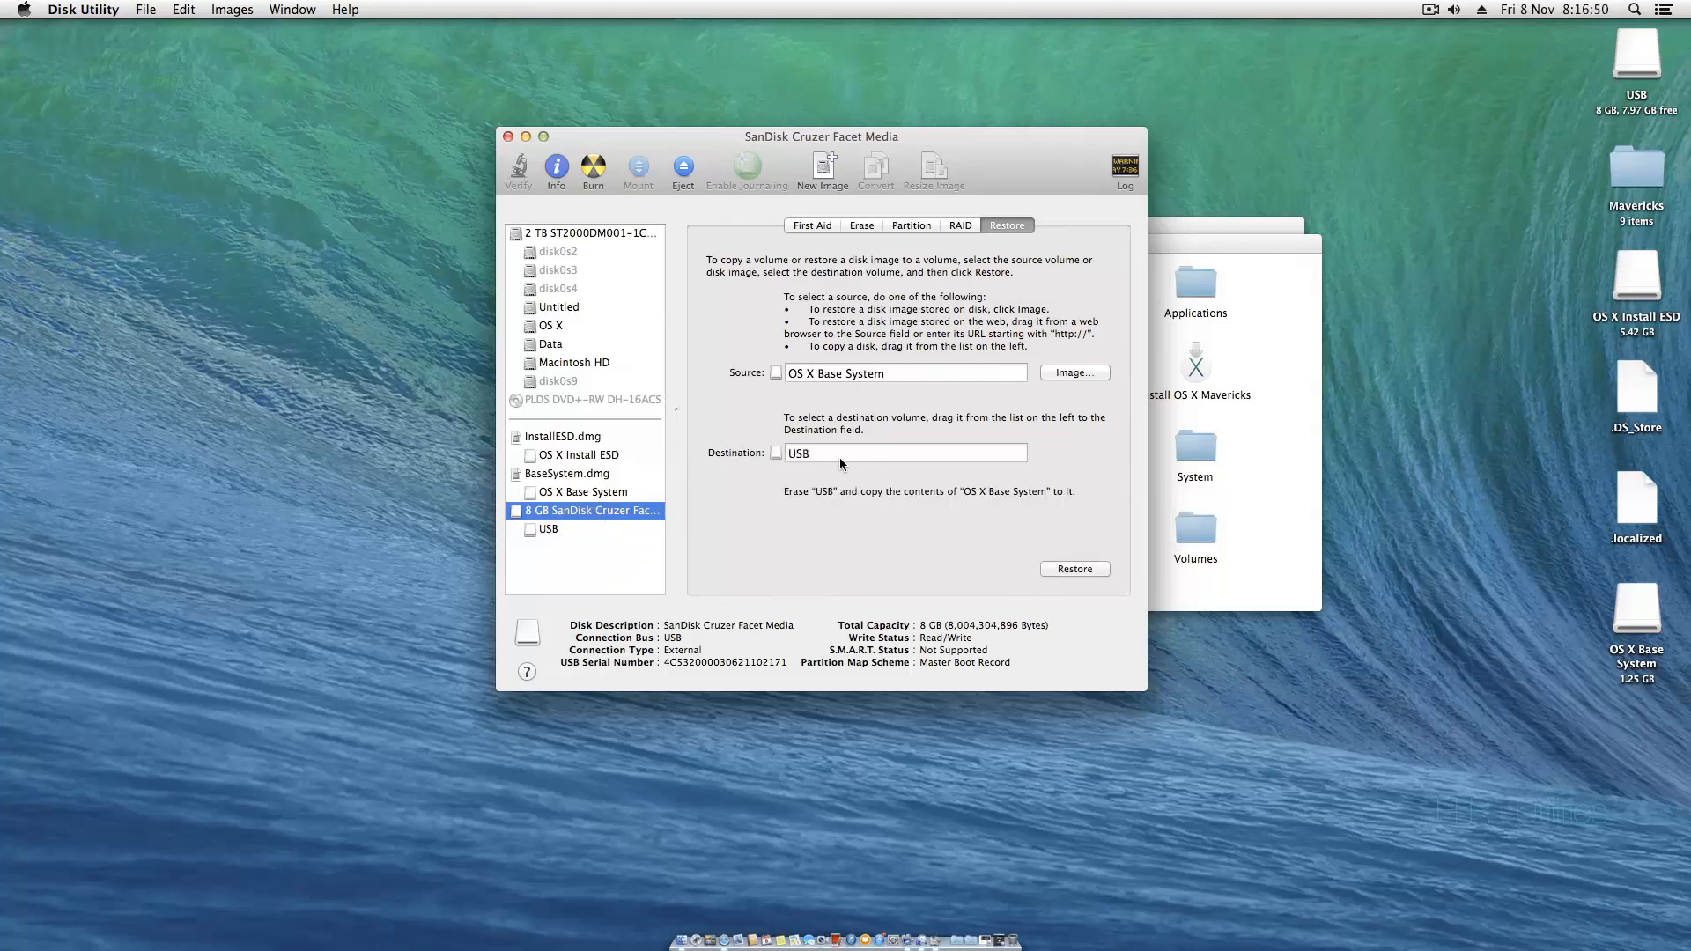
click(1075, 568)
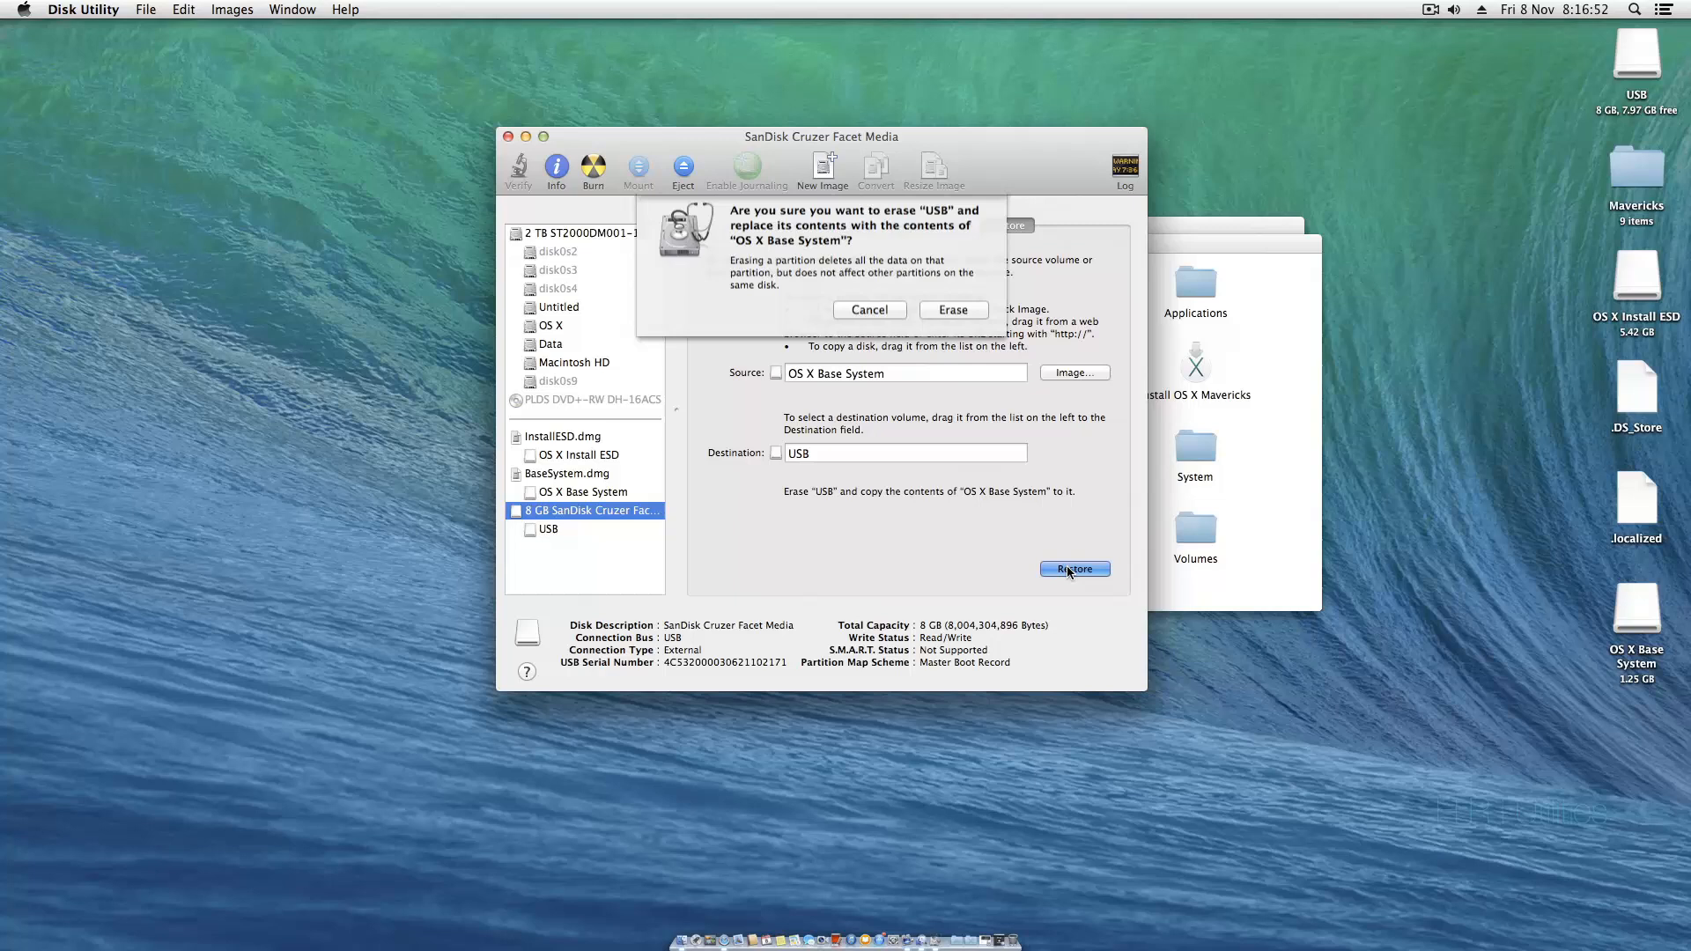
click(952, 309)
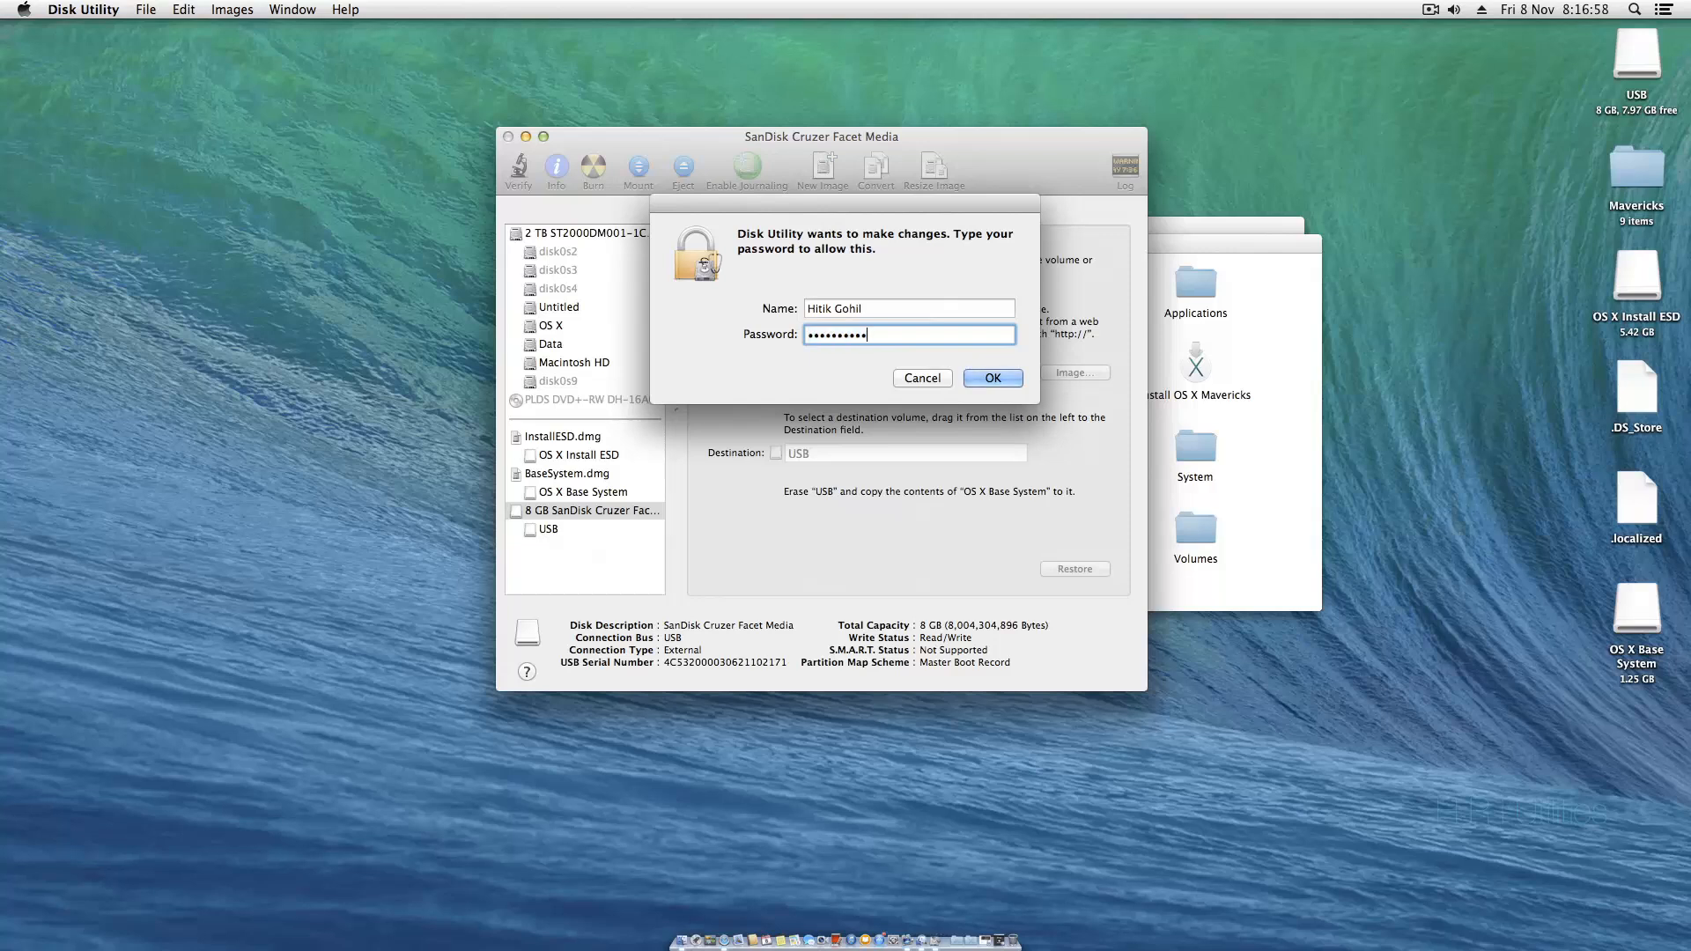
click(990, 377)
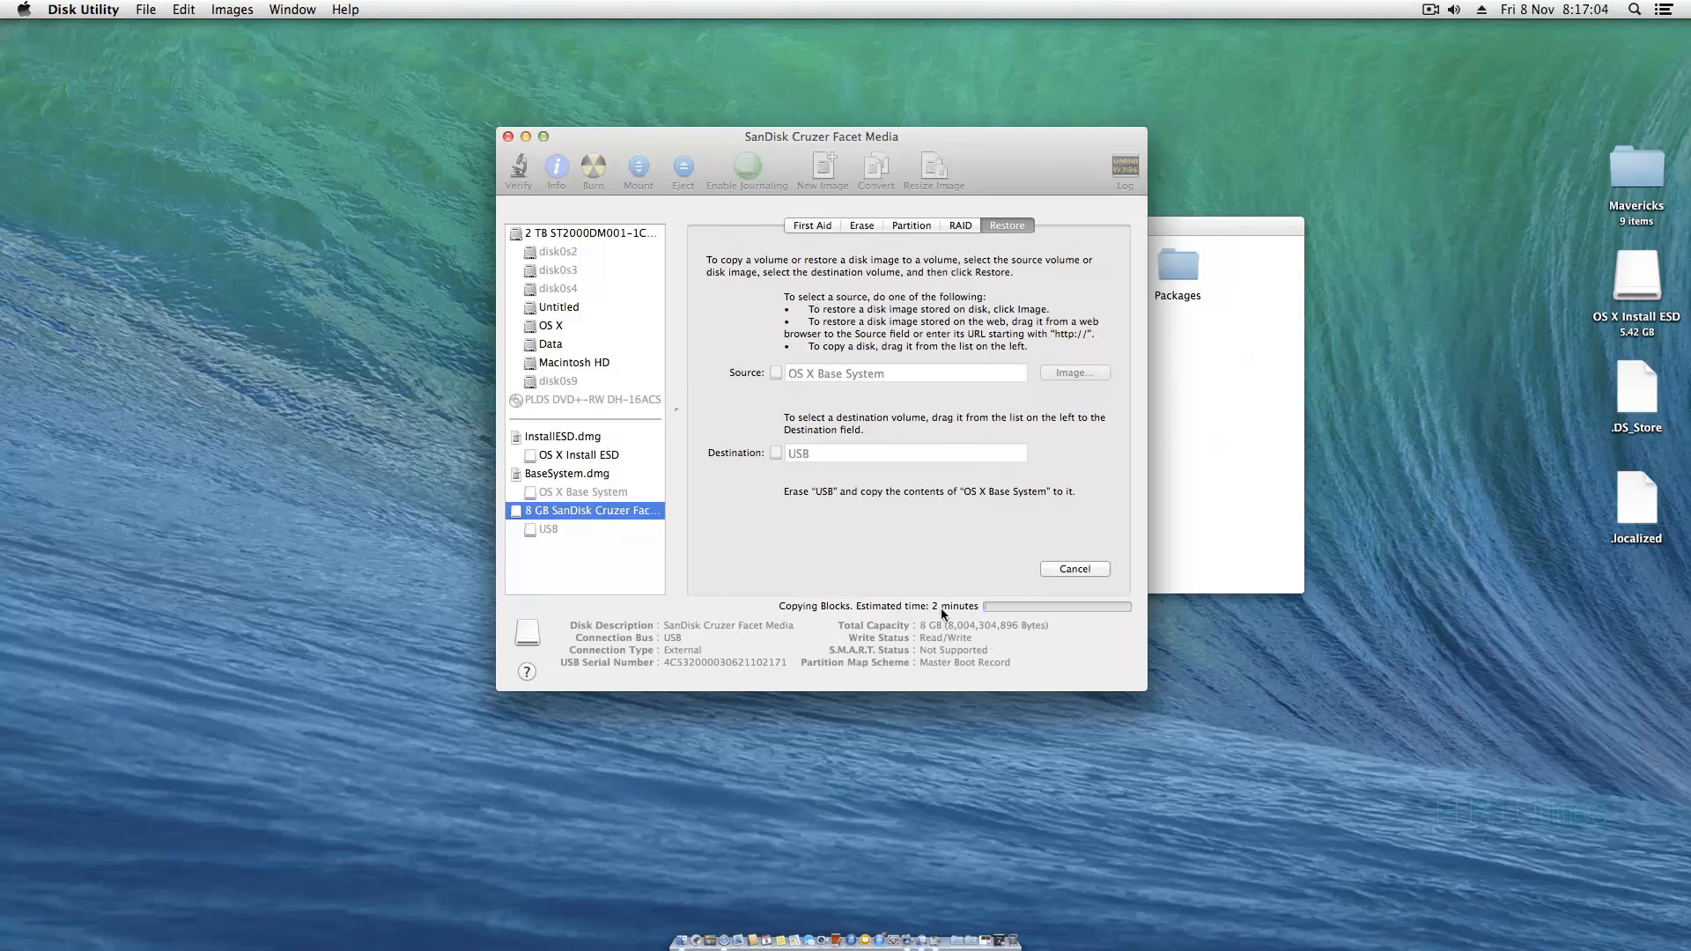
mouse_move(940, 618)
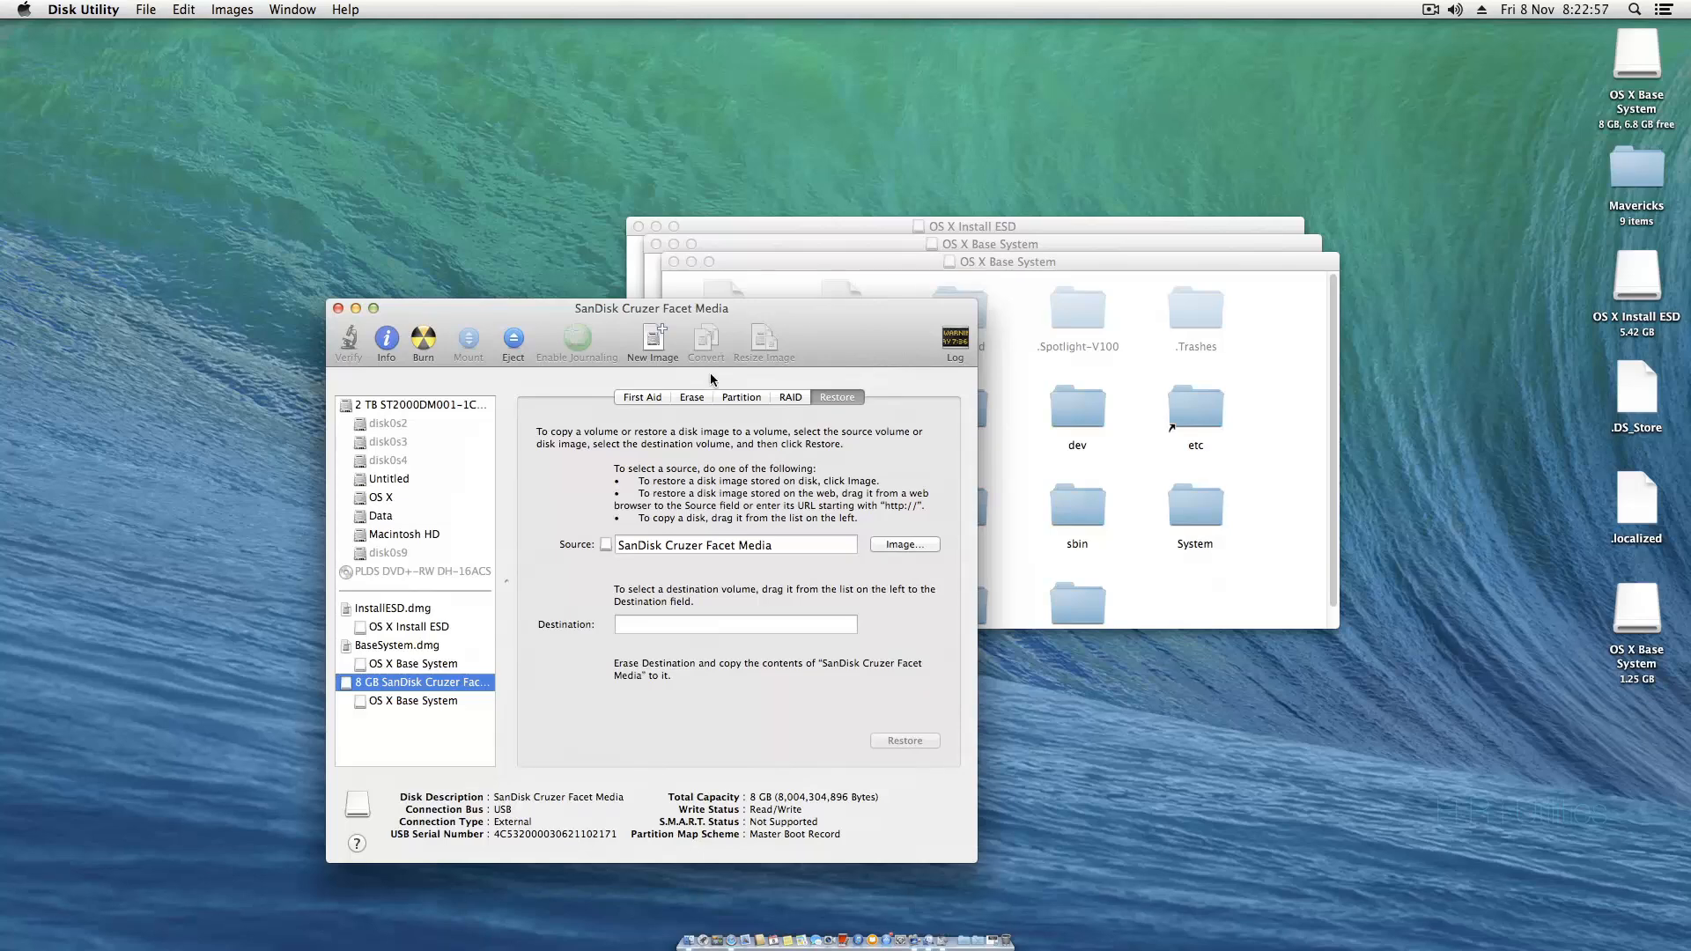
mouse_move(6, 383)
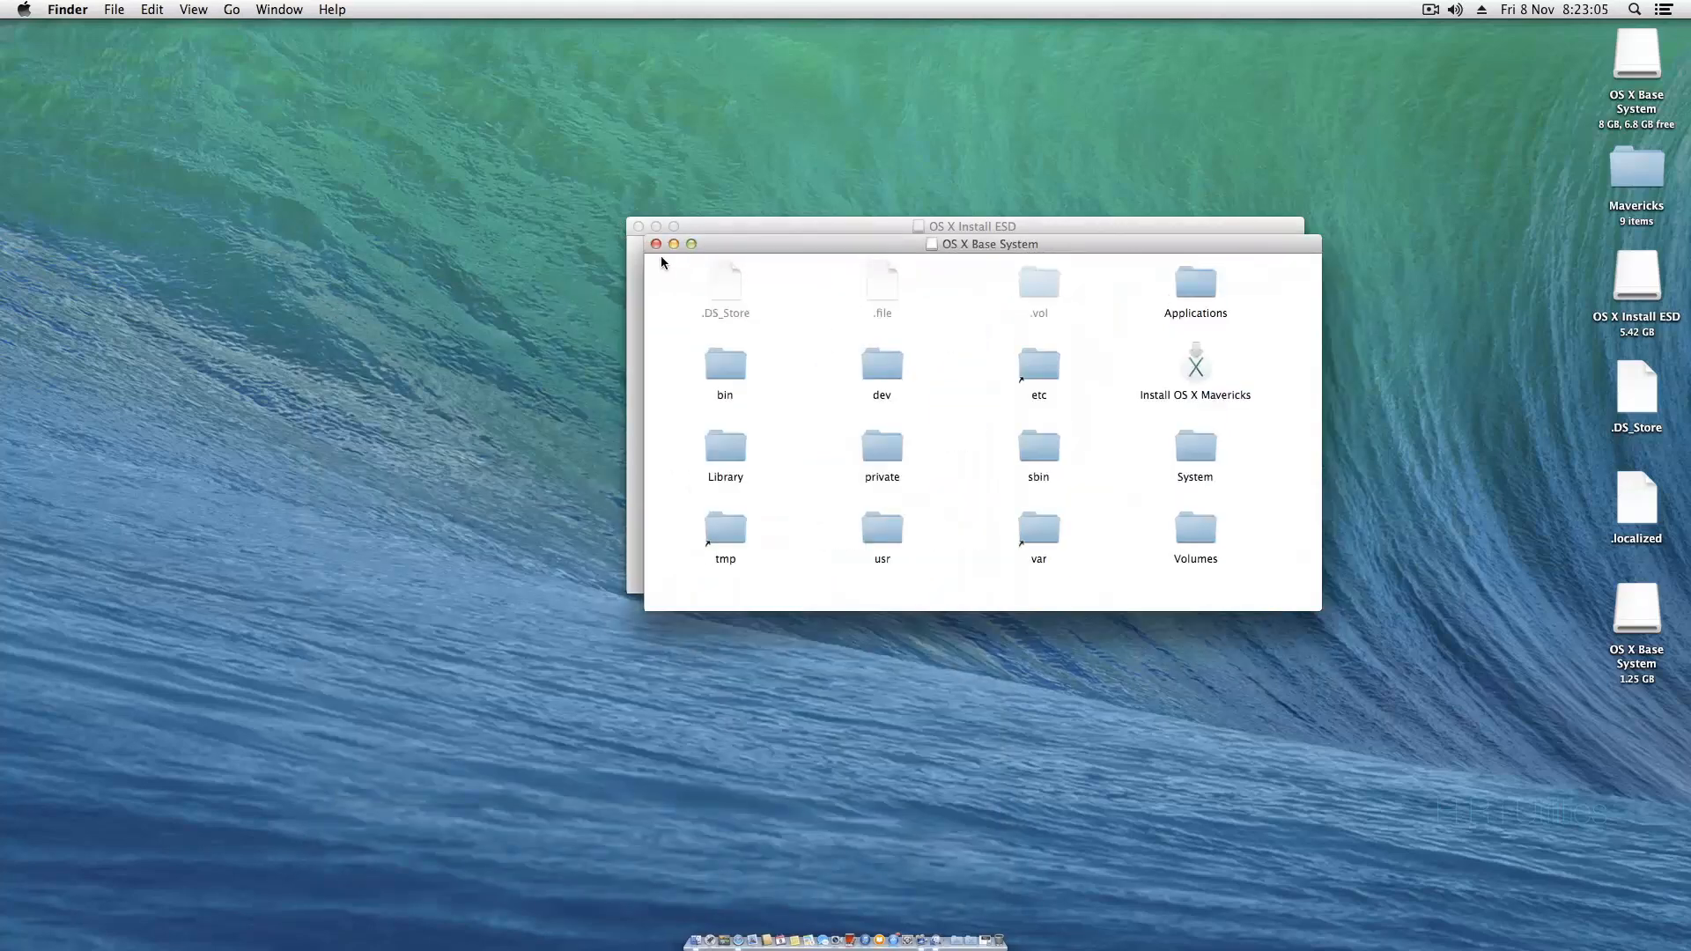
click(657, 244)
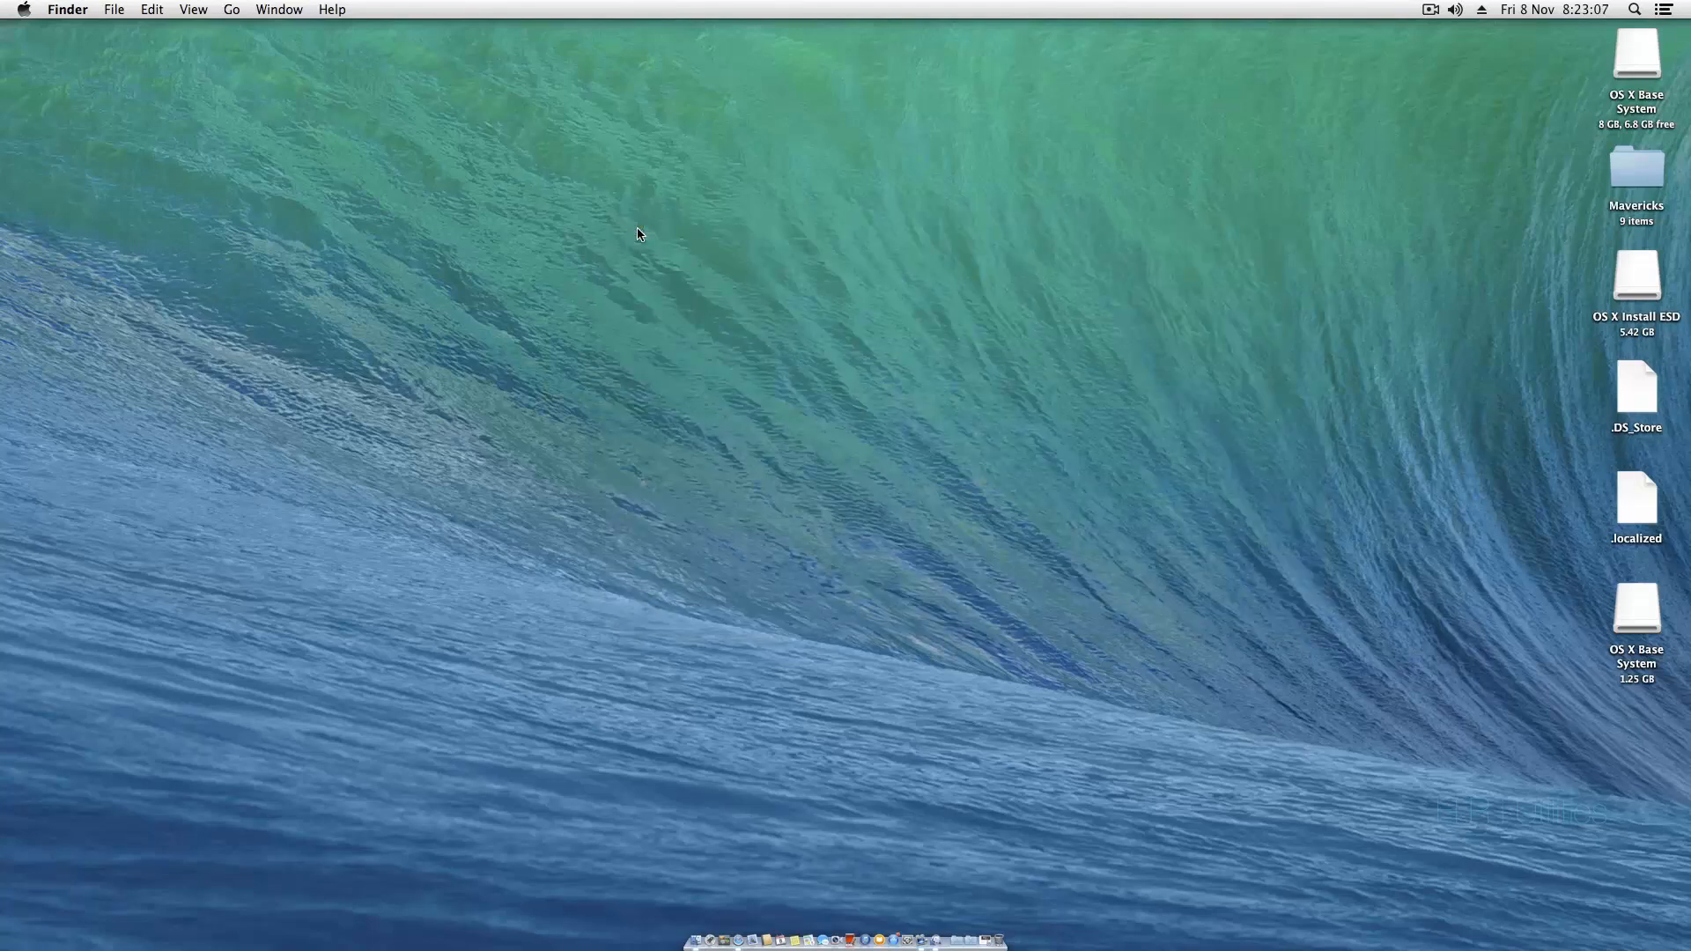
mouse_move(629, 457)
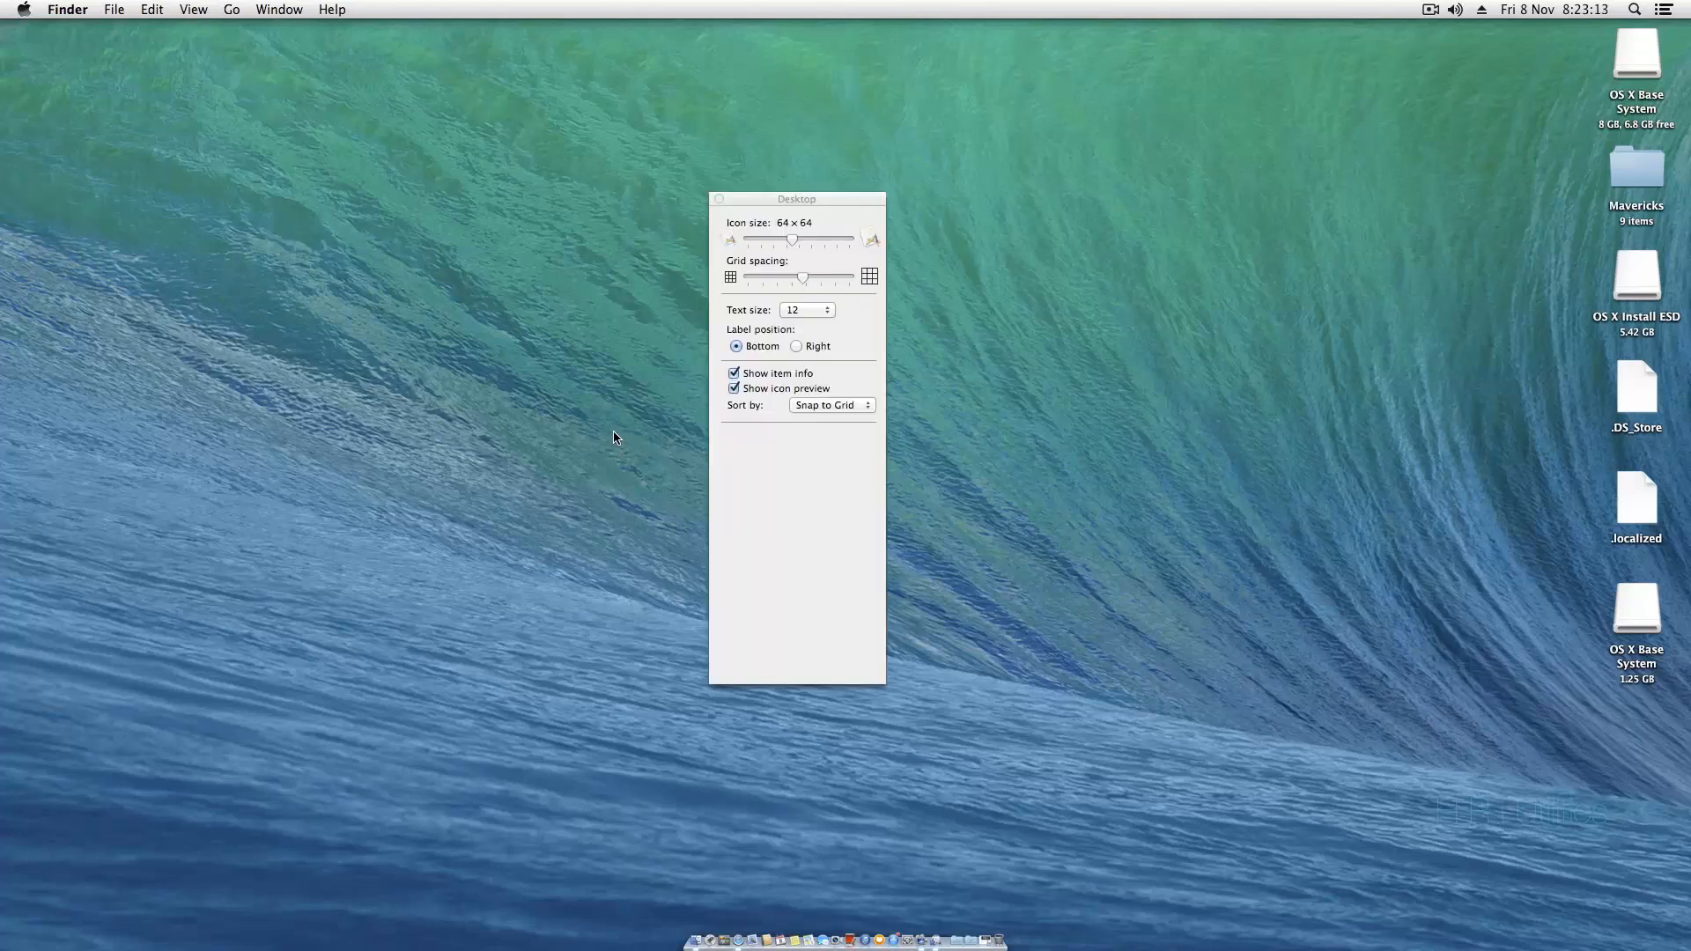
mouse_move(482, 438)
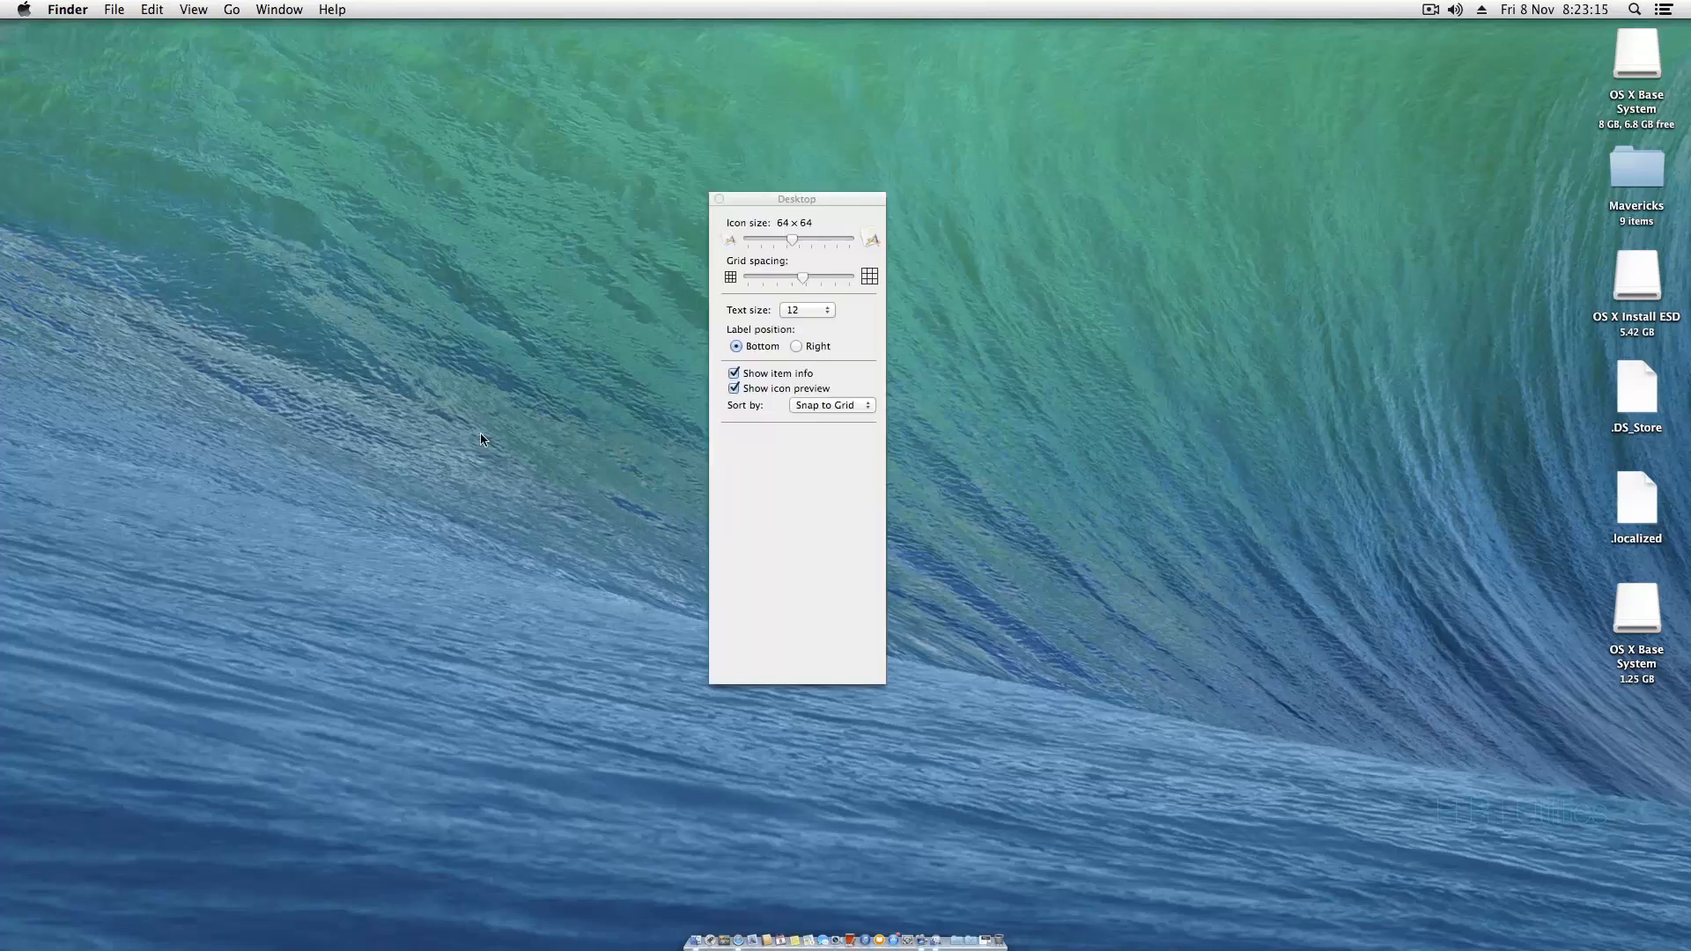
mouse_move(419, 129)
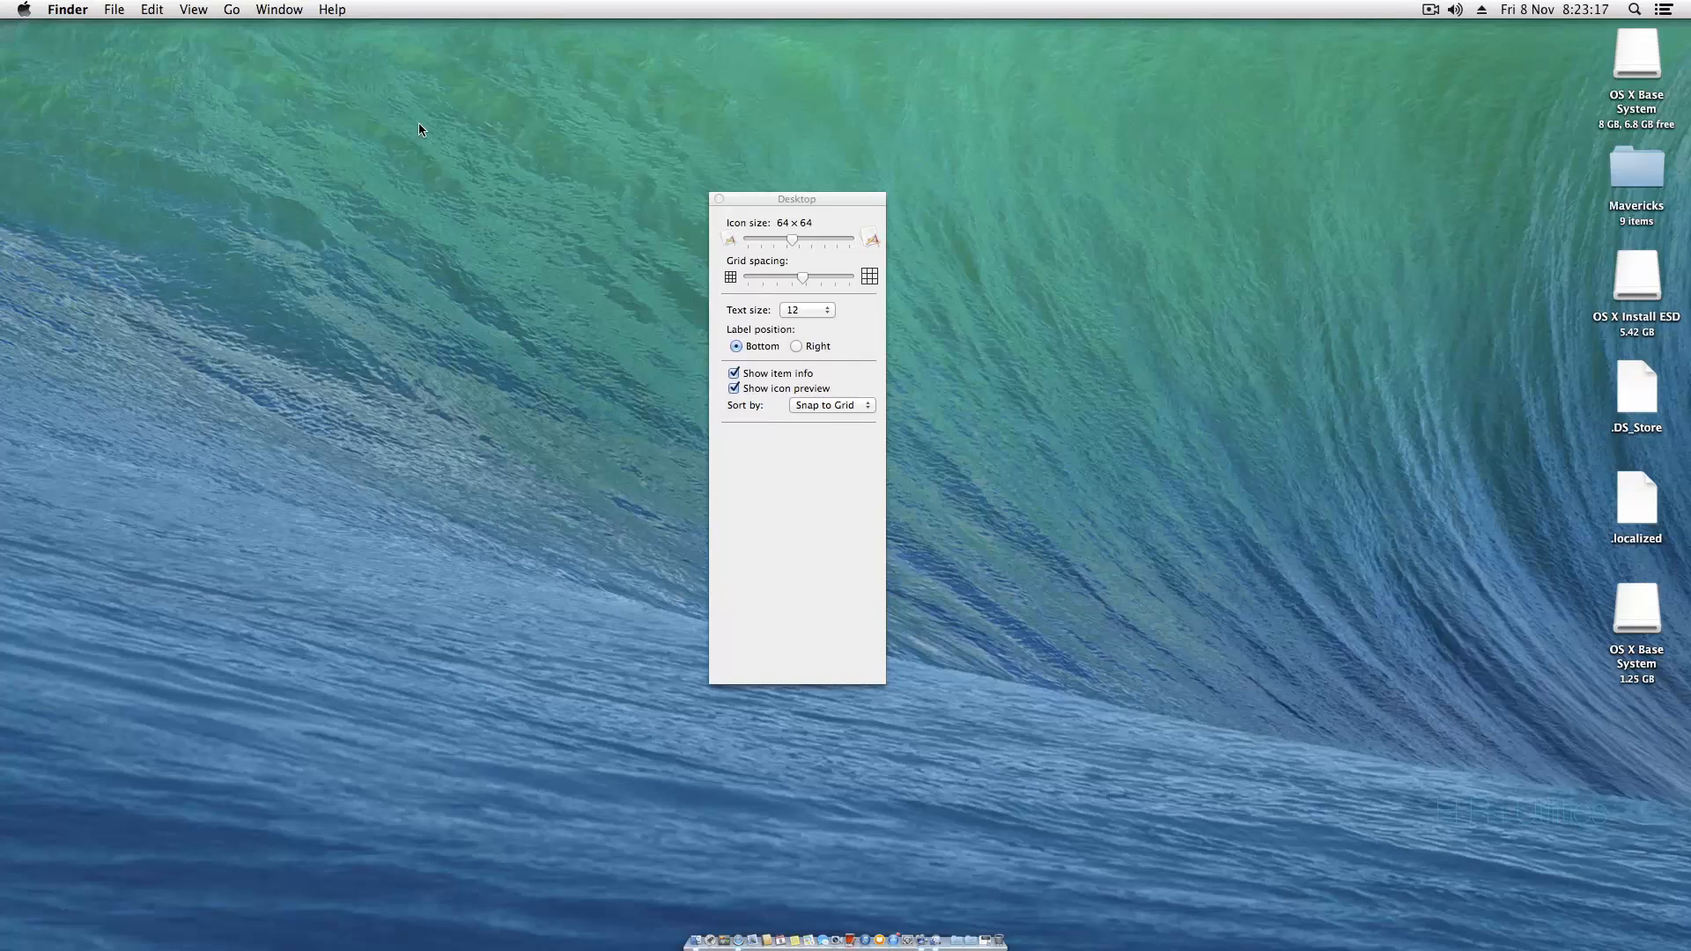
mouse_move(705, 404)
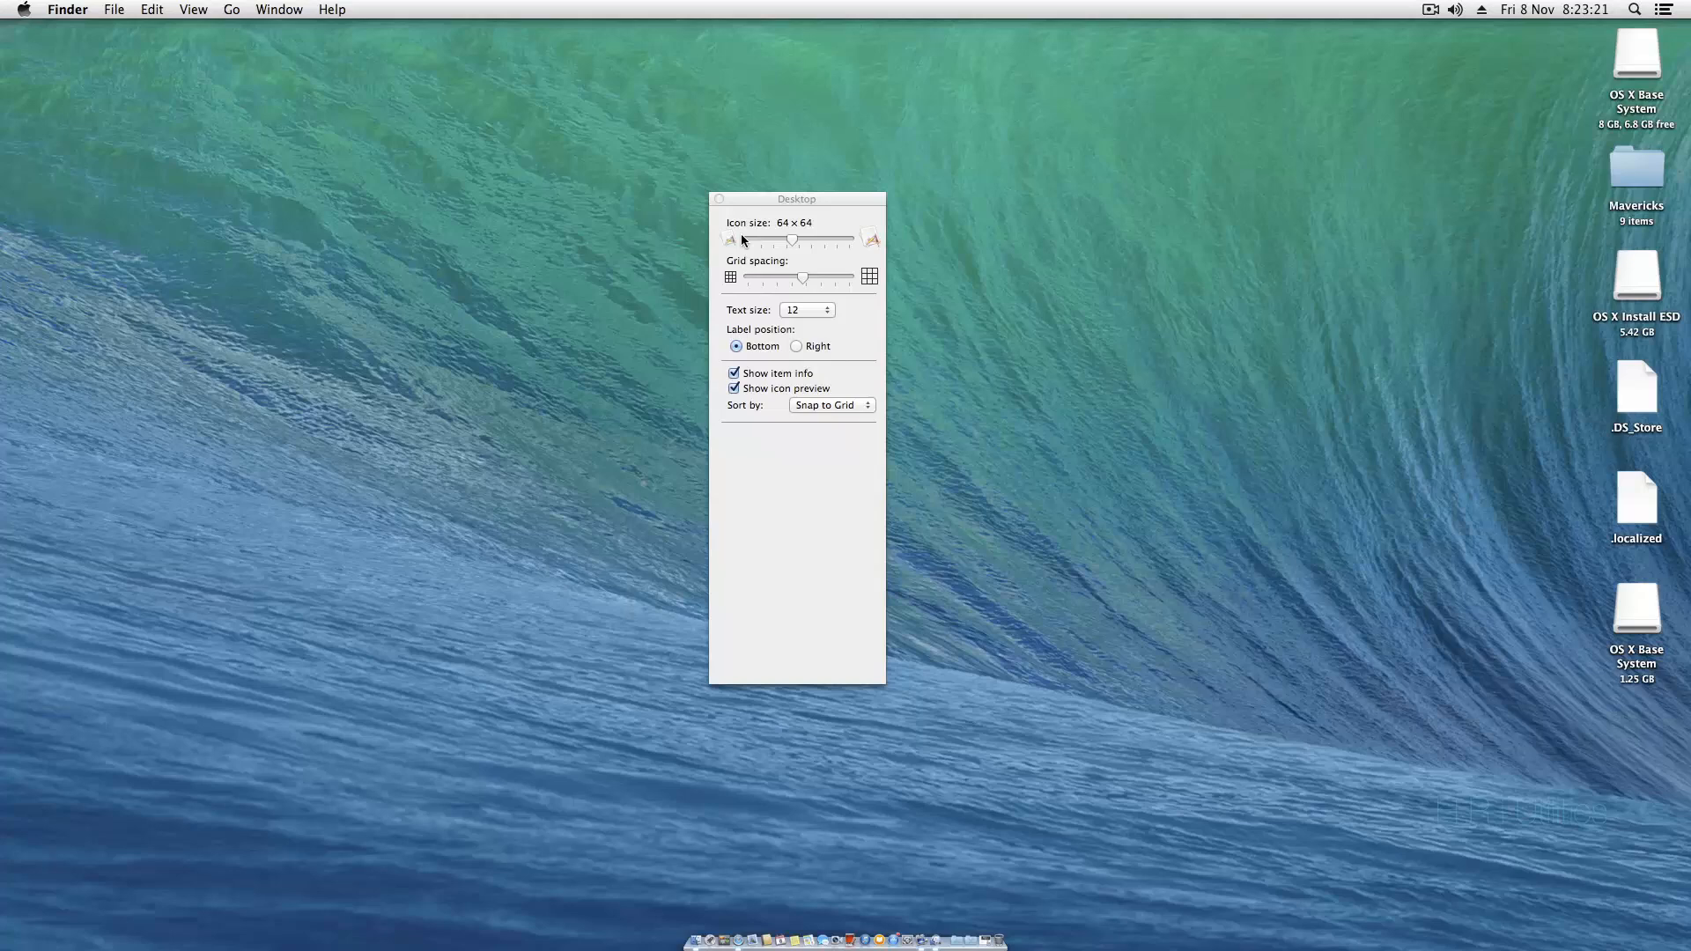
click(720, 198)
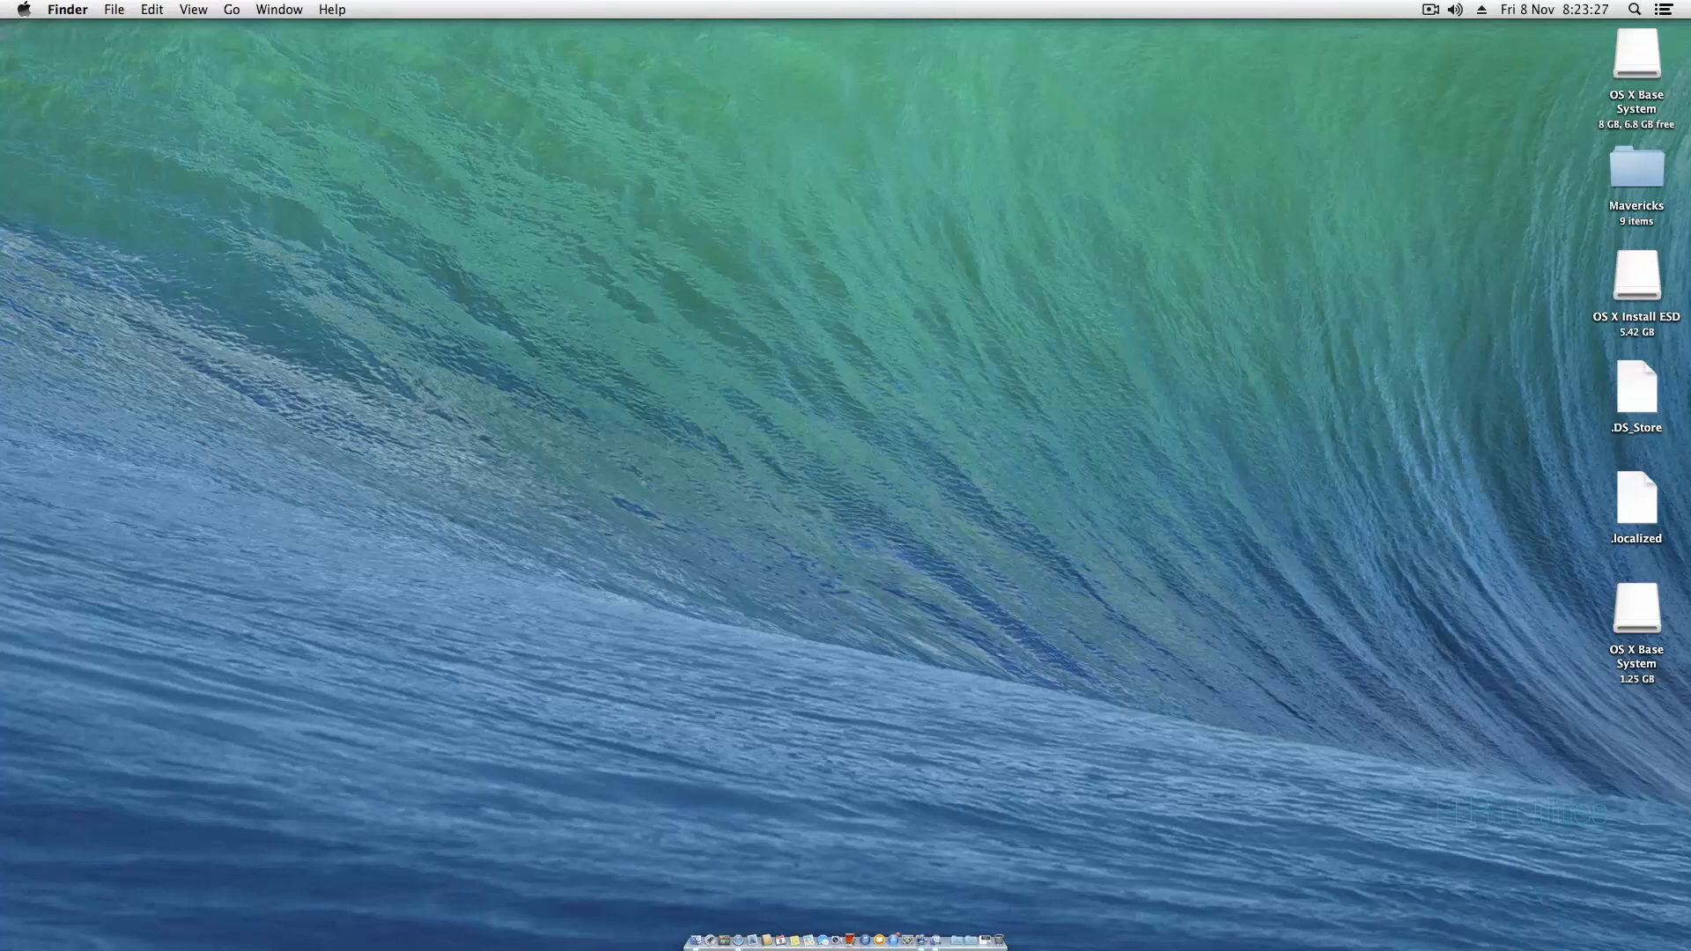
click(1636, 52)
text(Mavericks Installer)
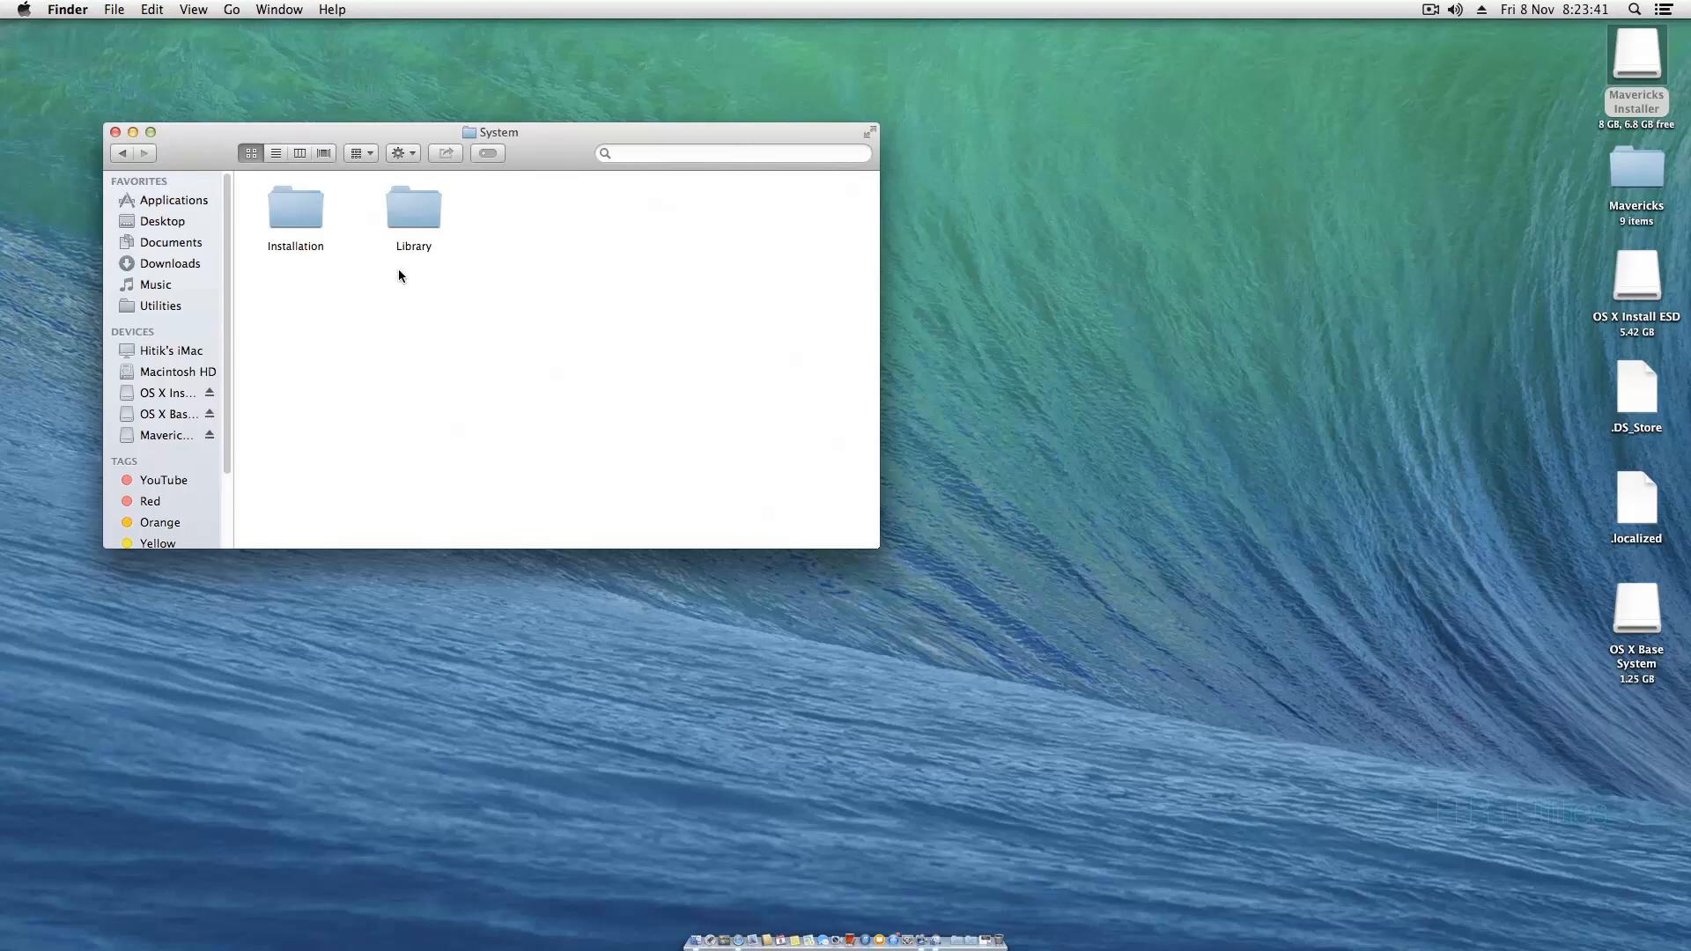
- Copy the Packages folder from OS X Install ESD into the USB's Installation folder
double_click(296, 207)
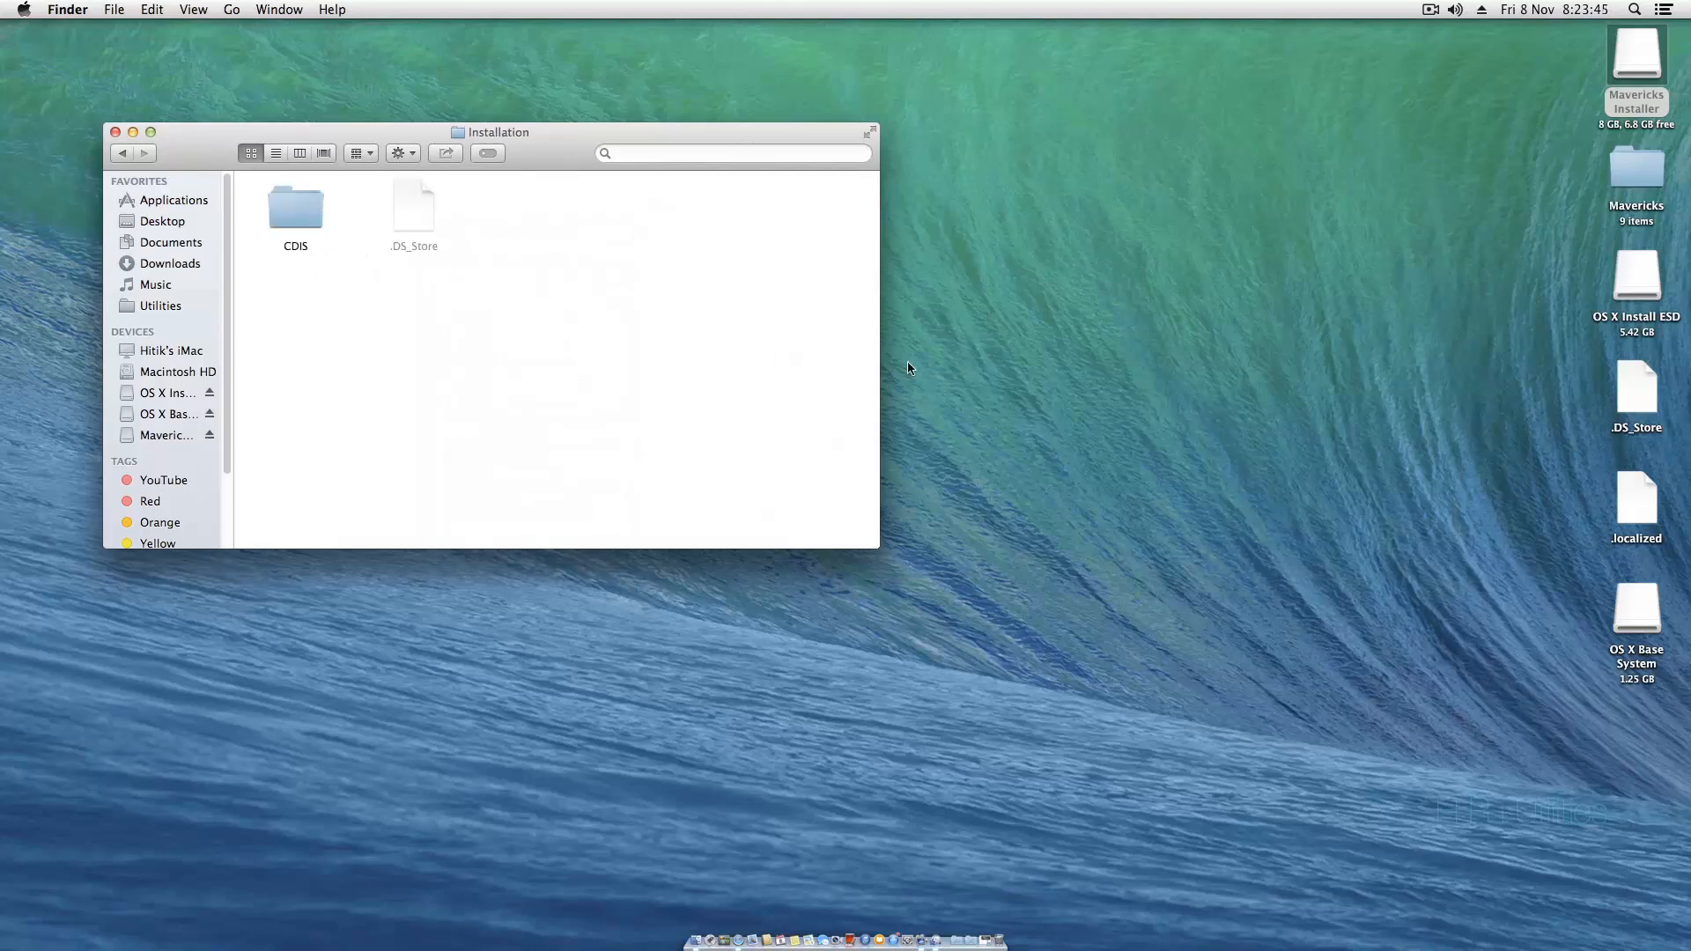
click(1635, 274)
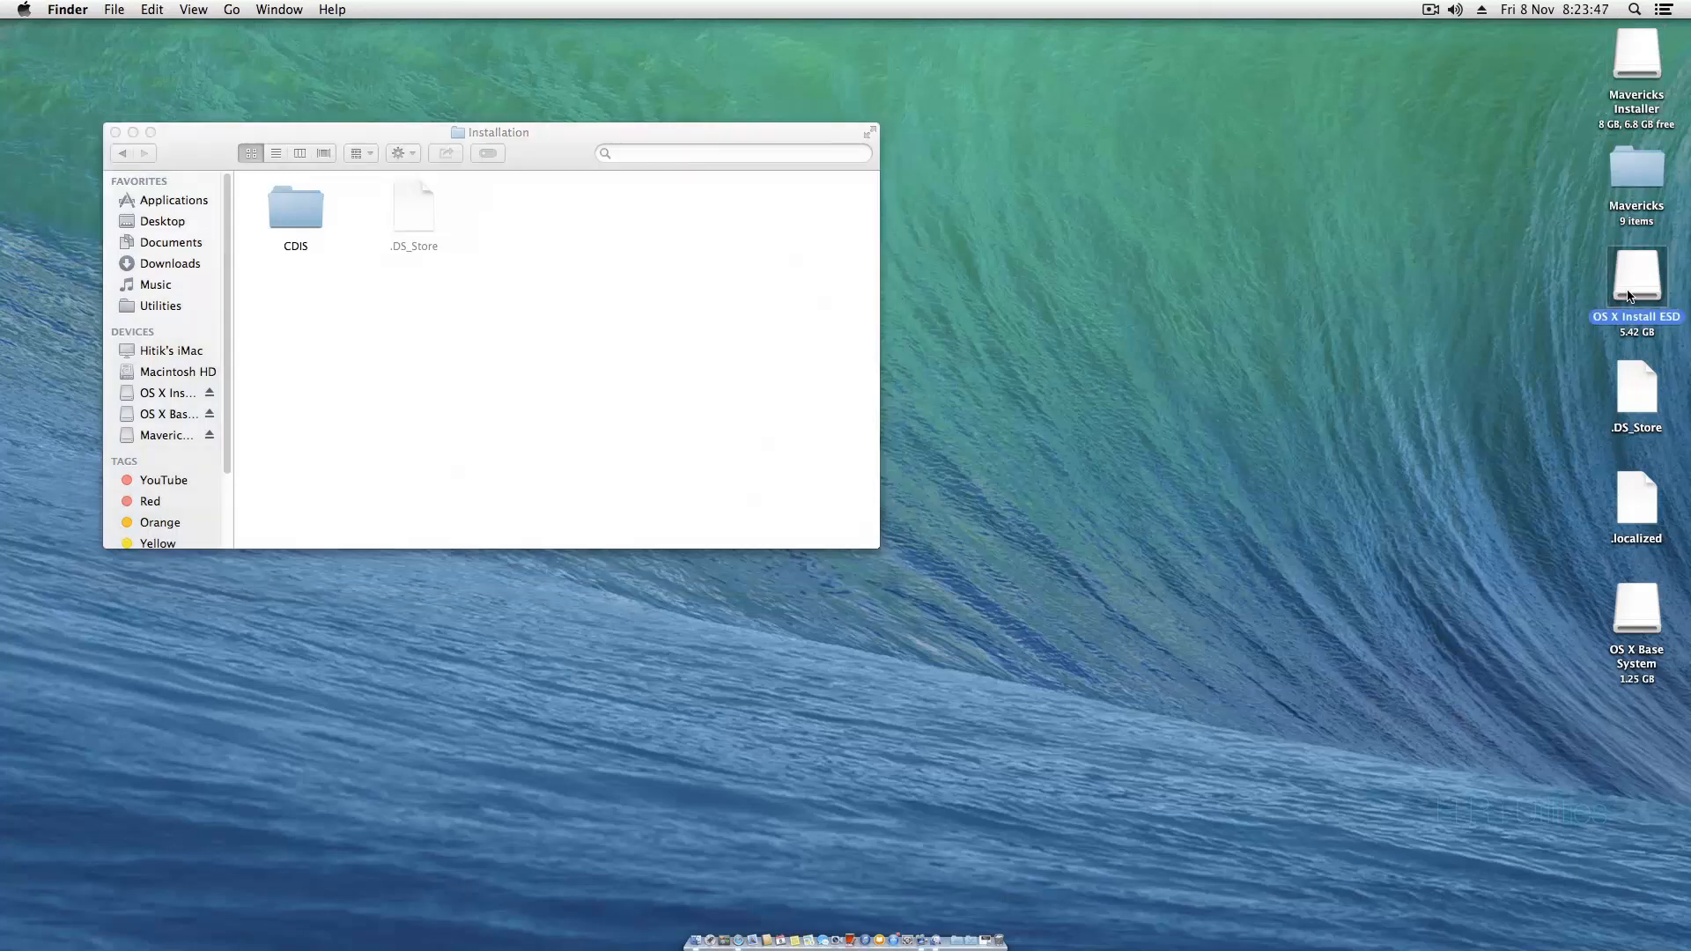
double_click(1637, 275)
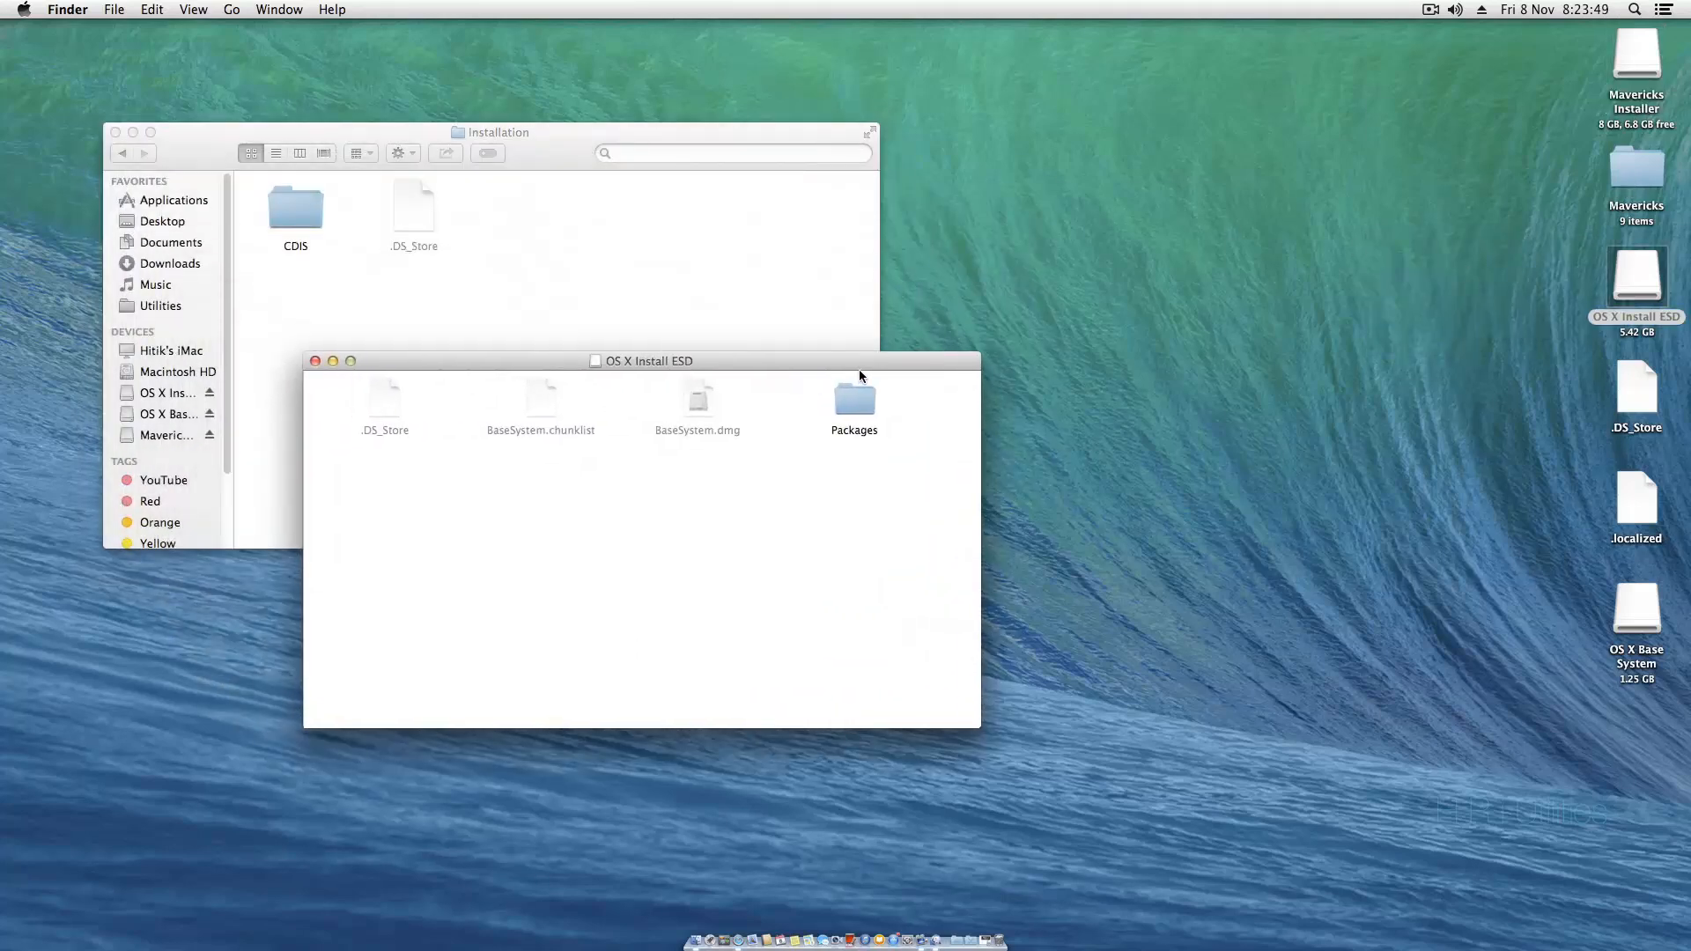
click(853, 400)
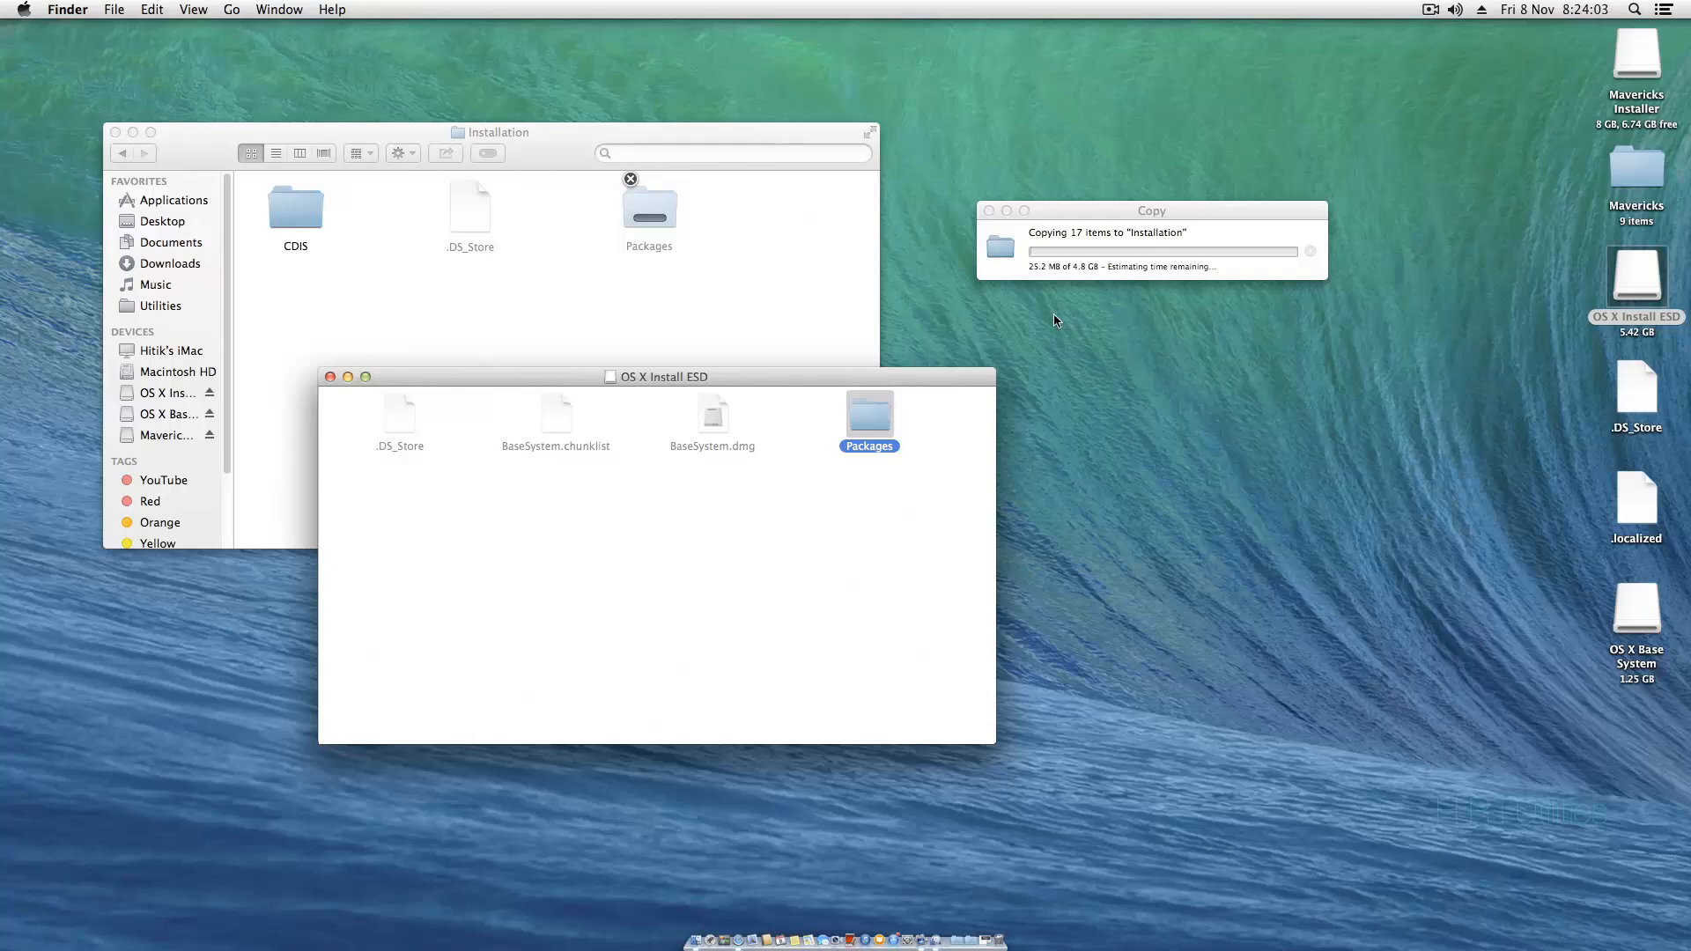
mouse_move(1077, 212)
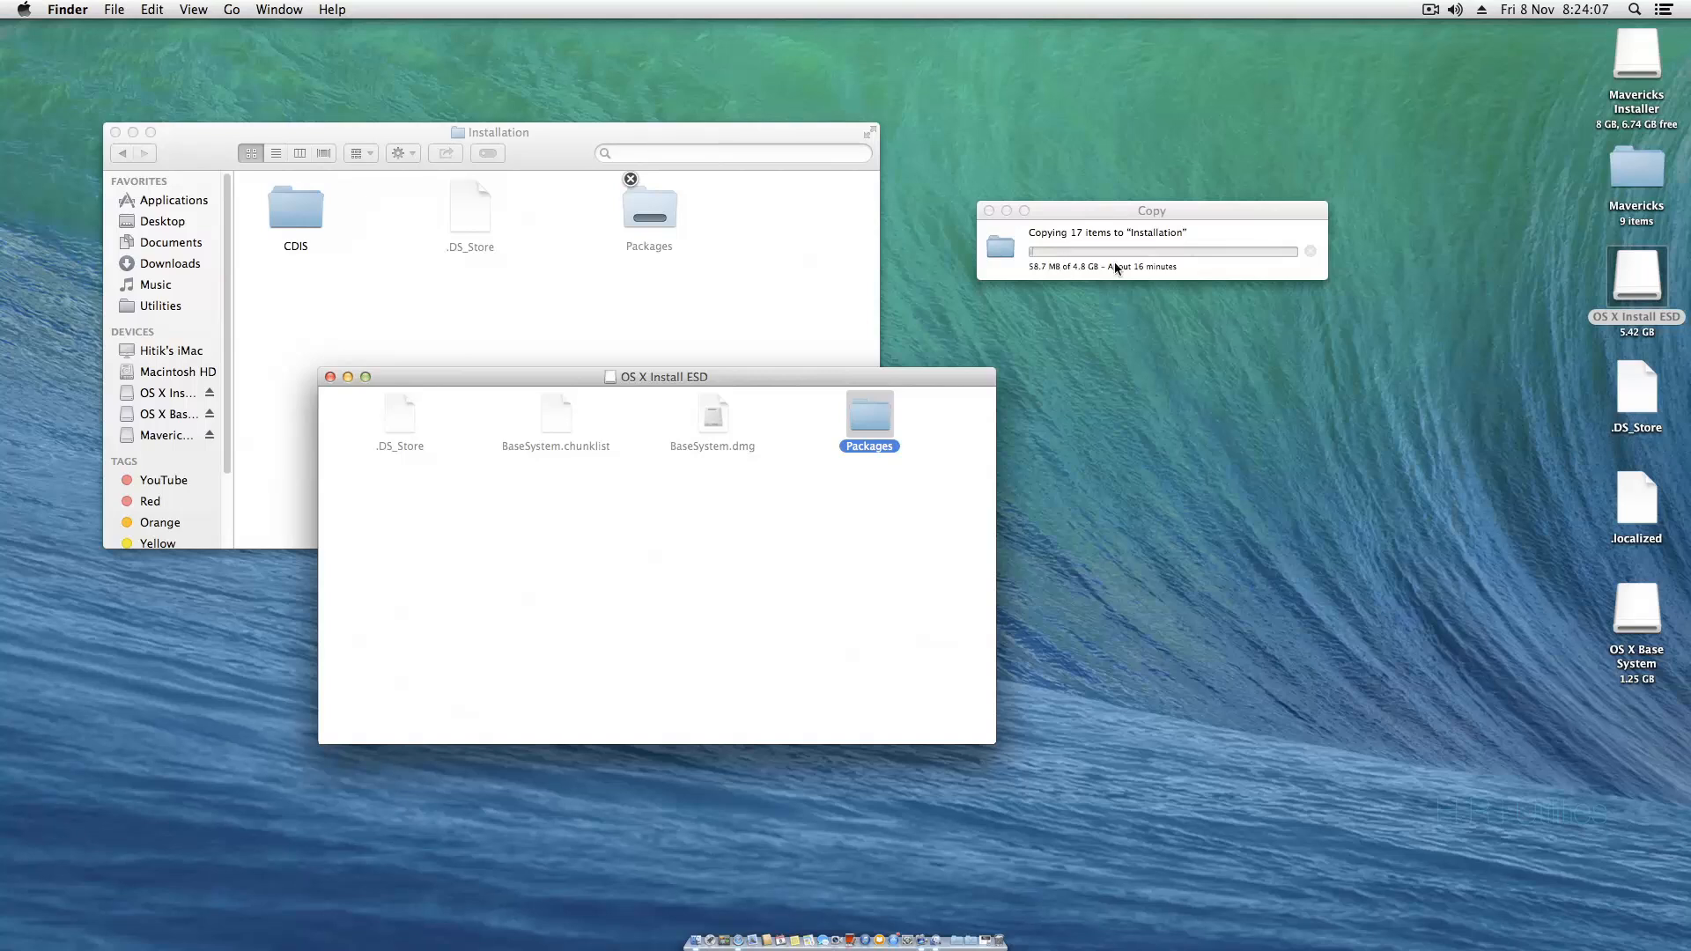
mouse_move(1154, 274)
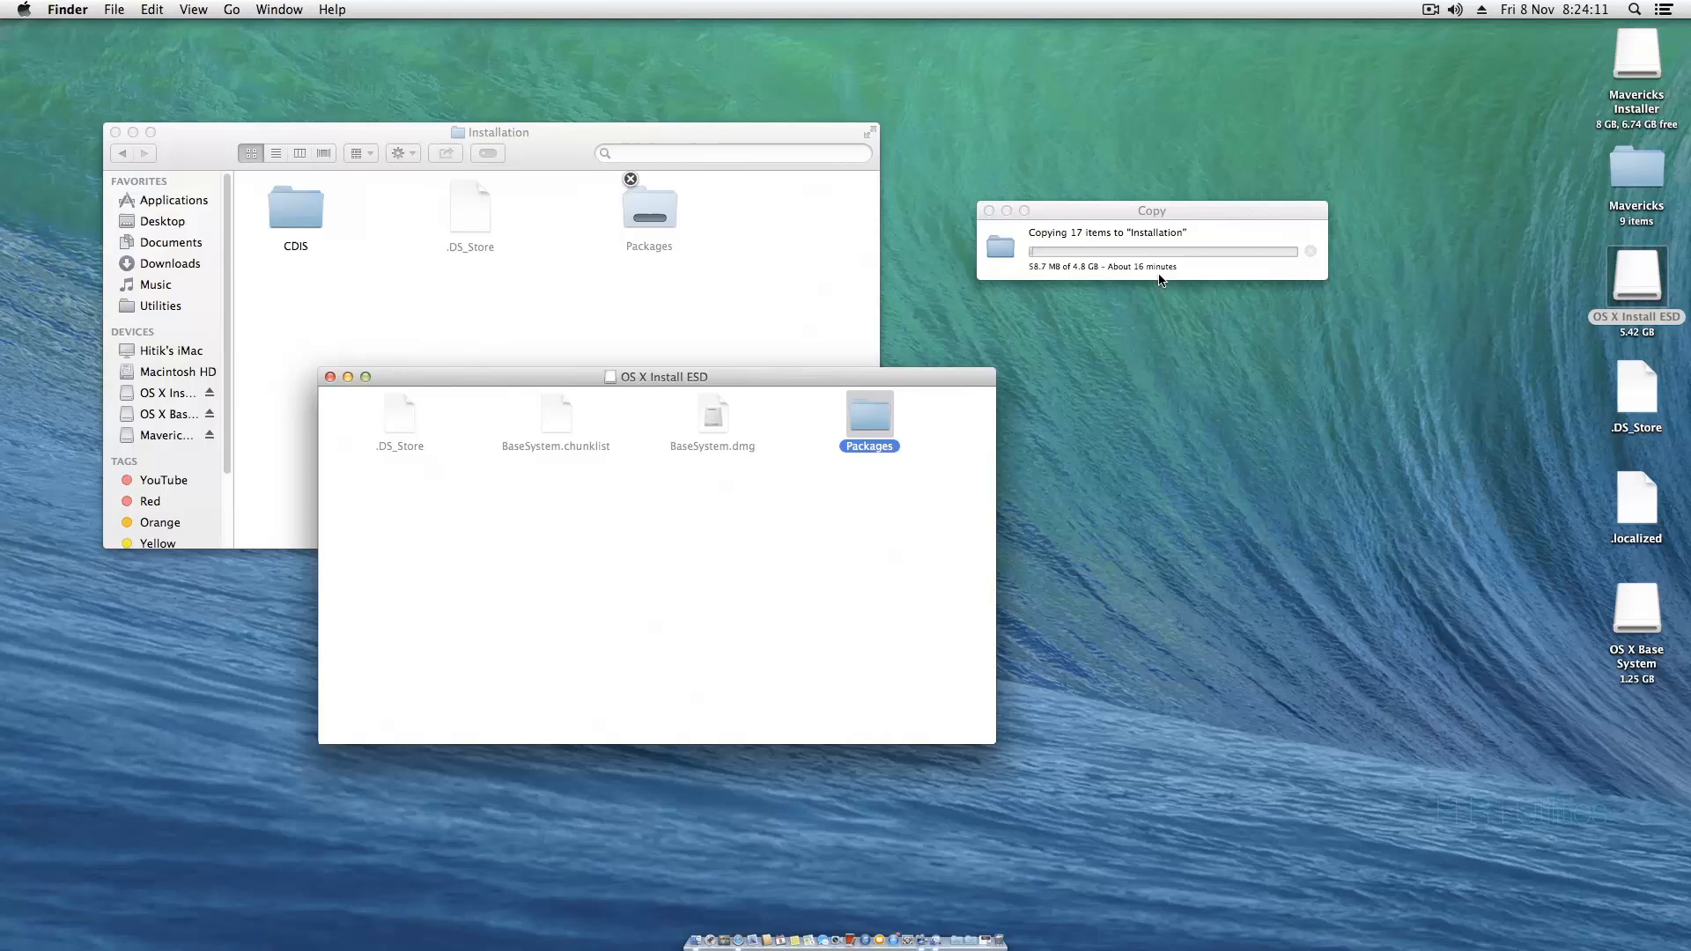
mouse_move(1129, 92)
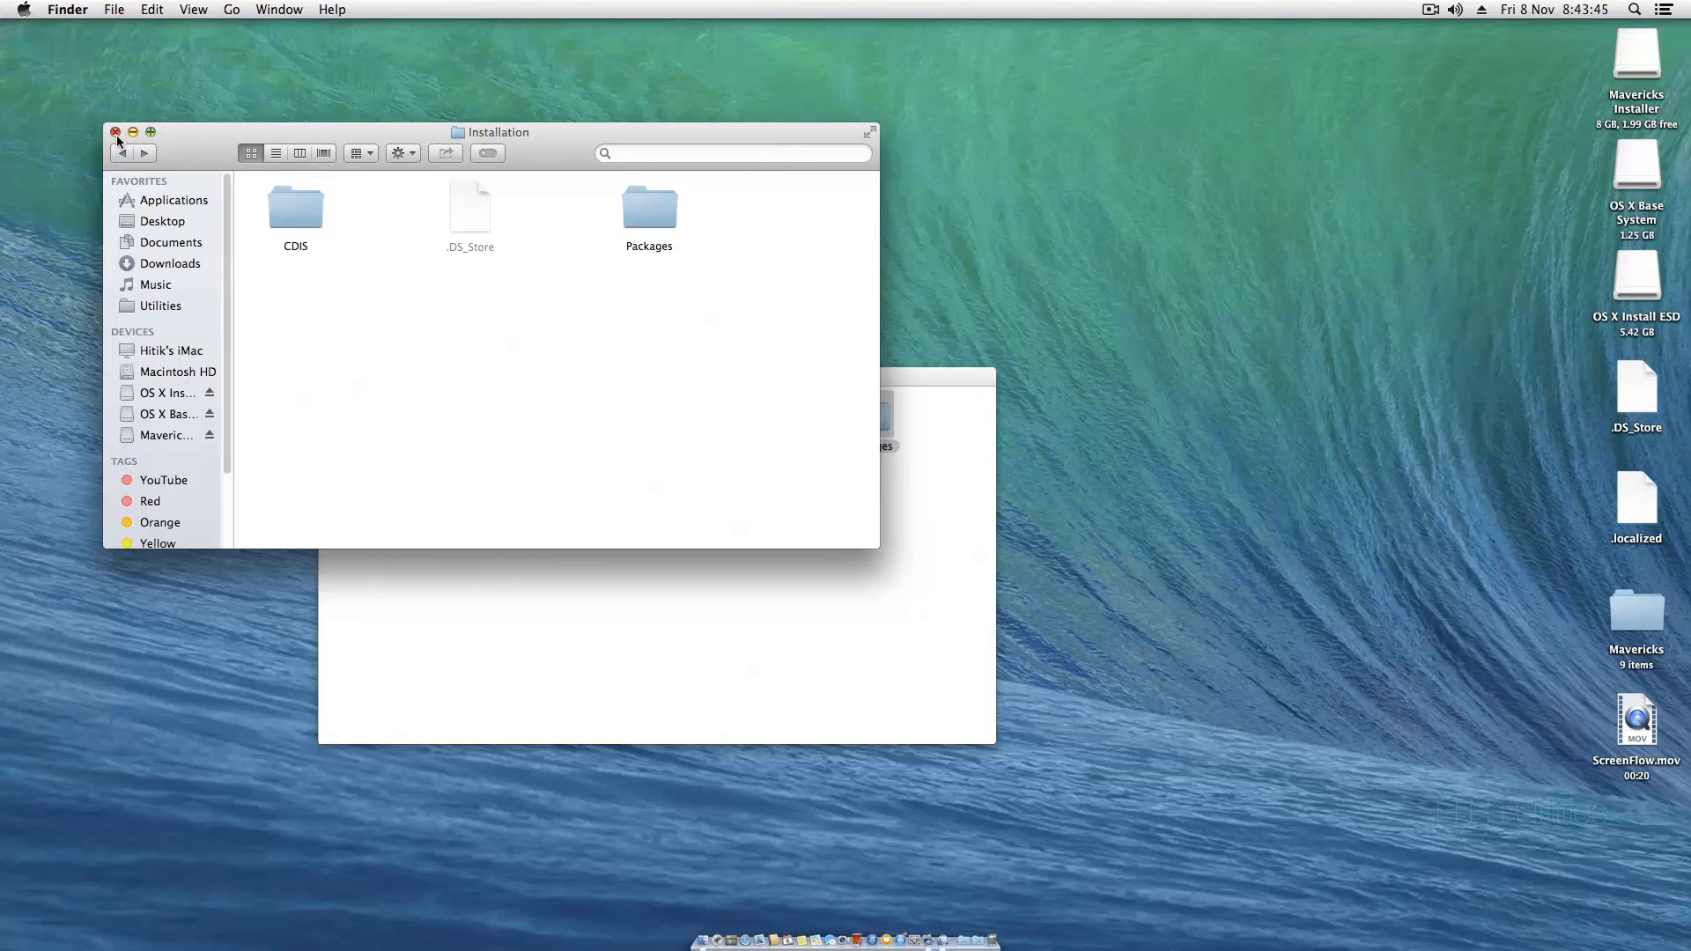
- Close the Installation and OS X Install ESD windows, then open the Mavericks folder
click(115, 132)
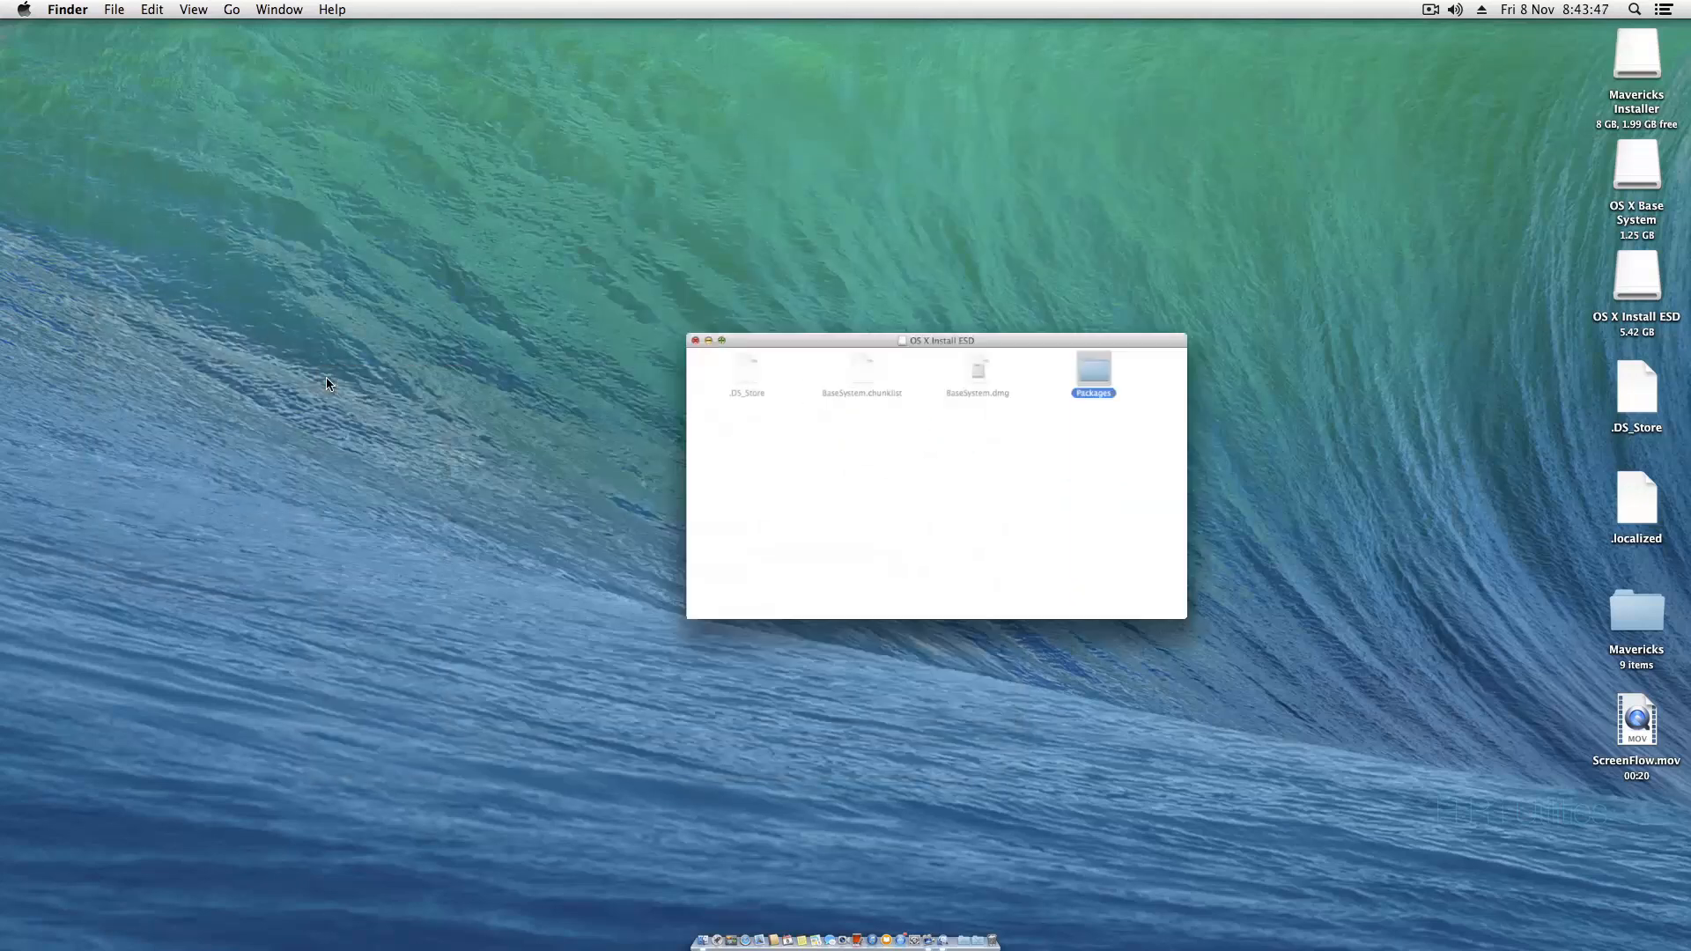
click(696, 341)
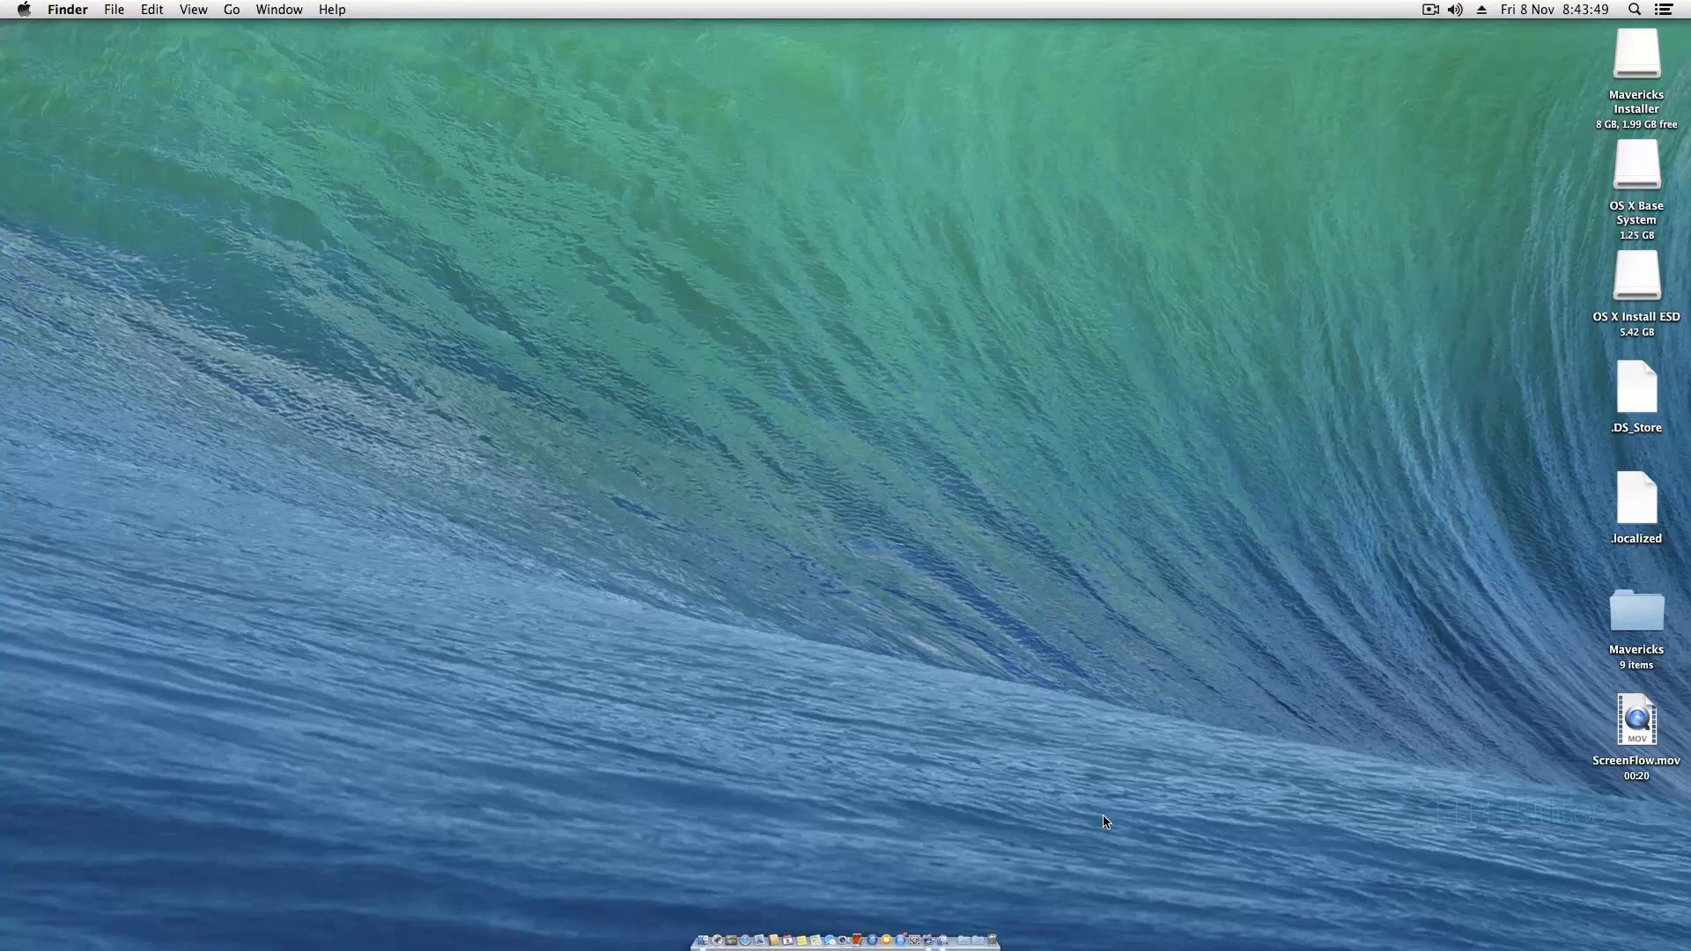
mouse_move(874, 652)
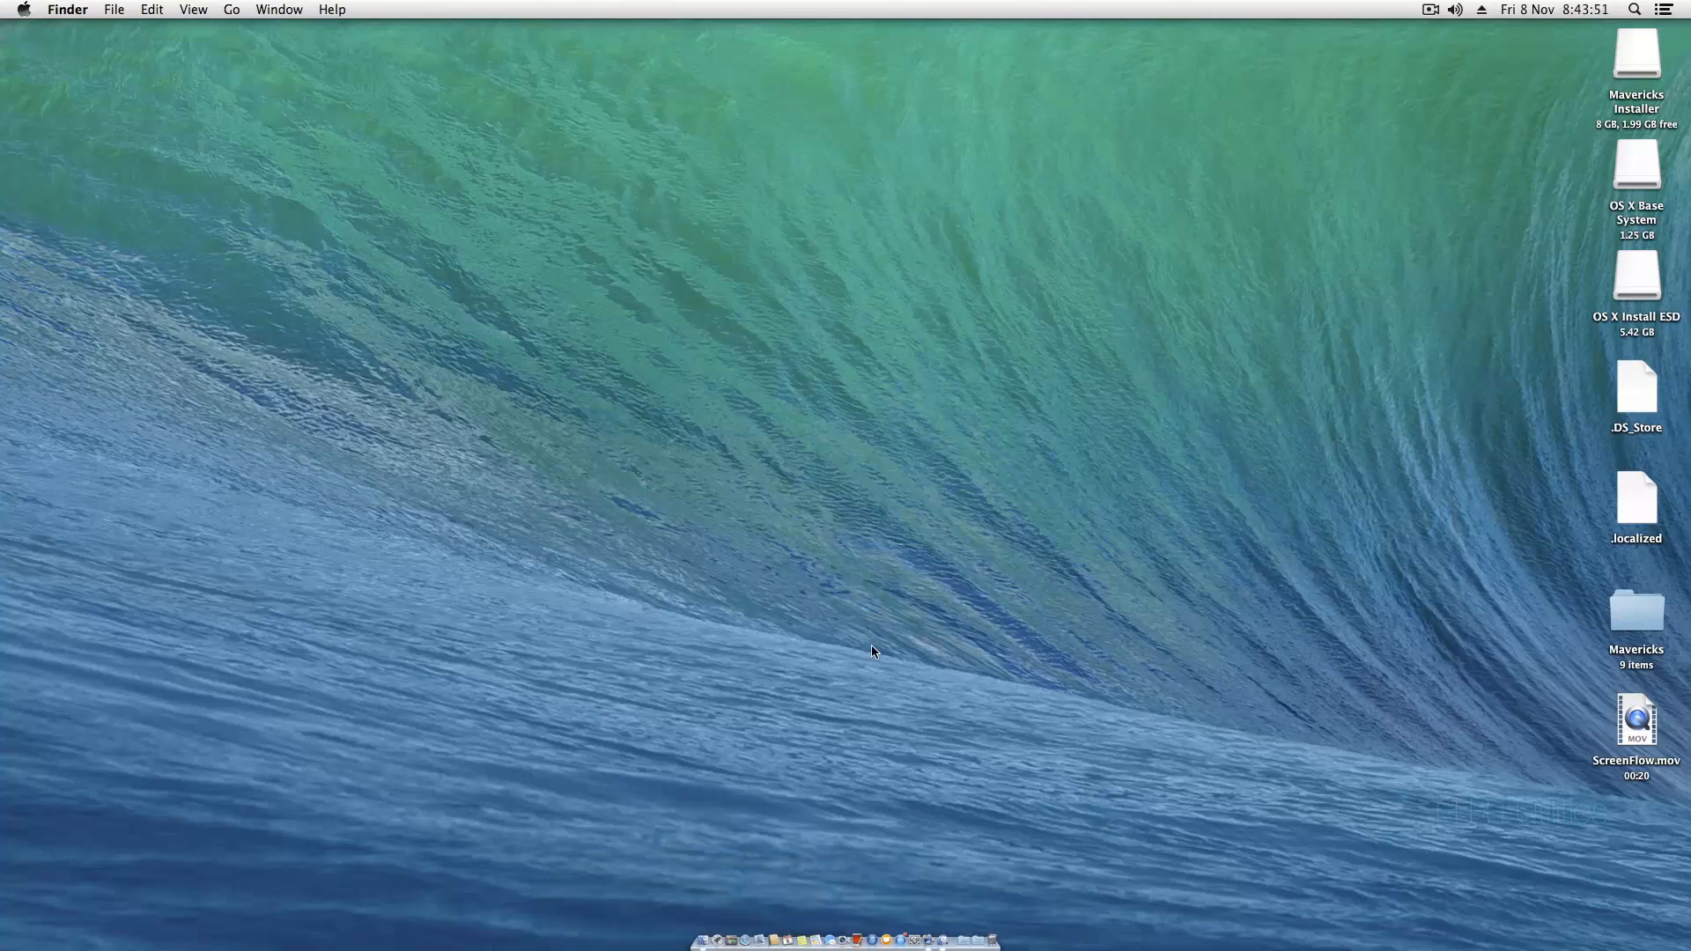
mouse_move(903, 777)
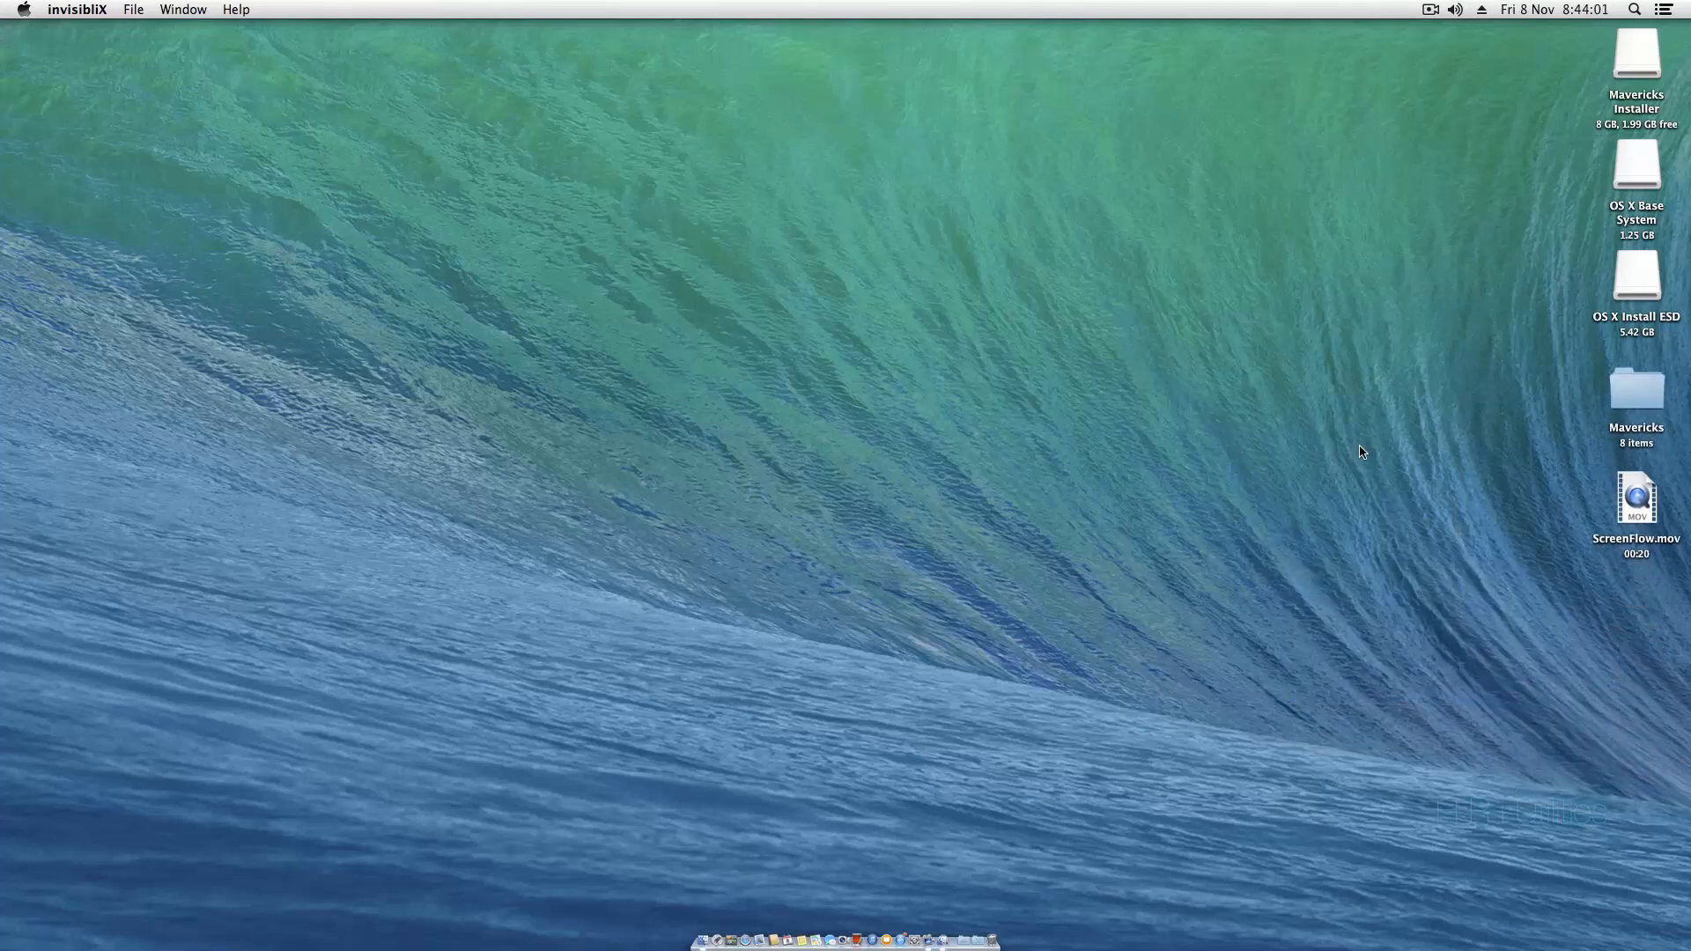
mouse_move(1476, 208)
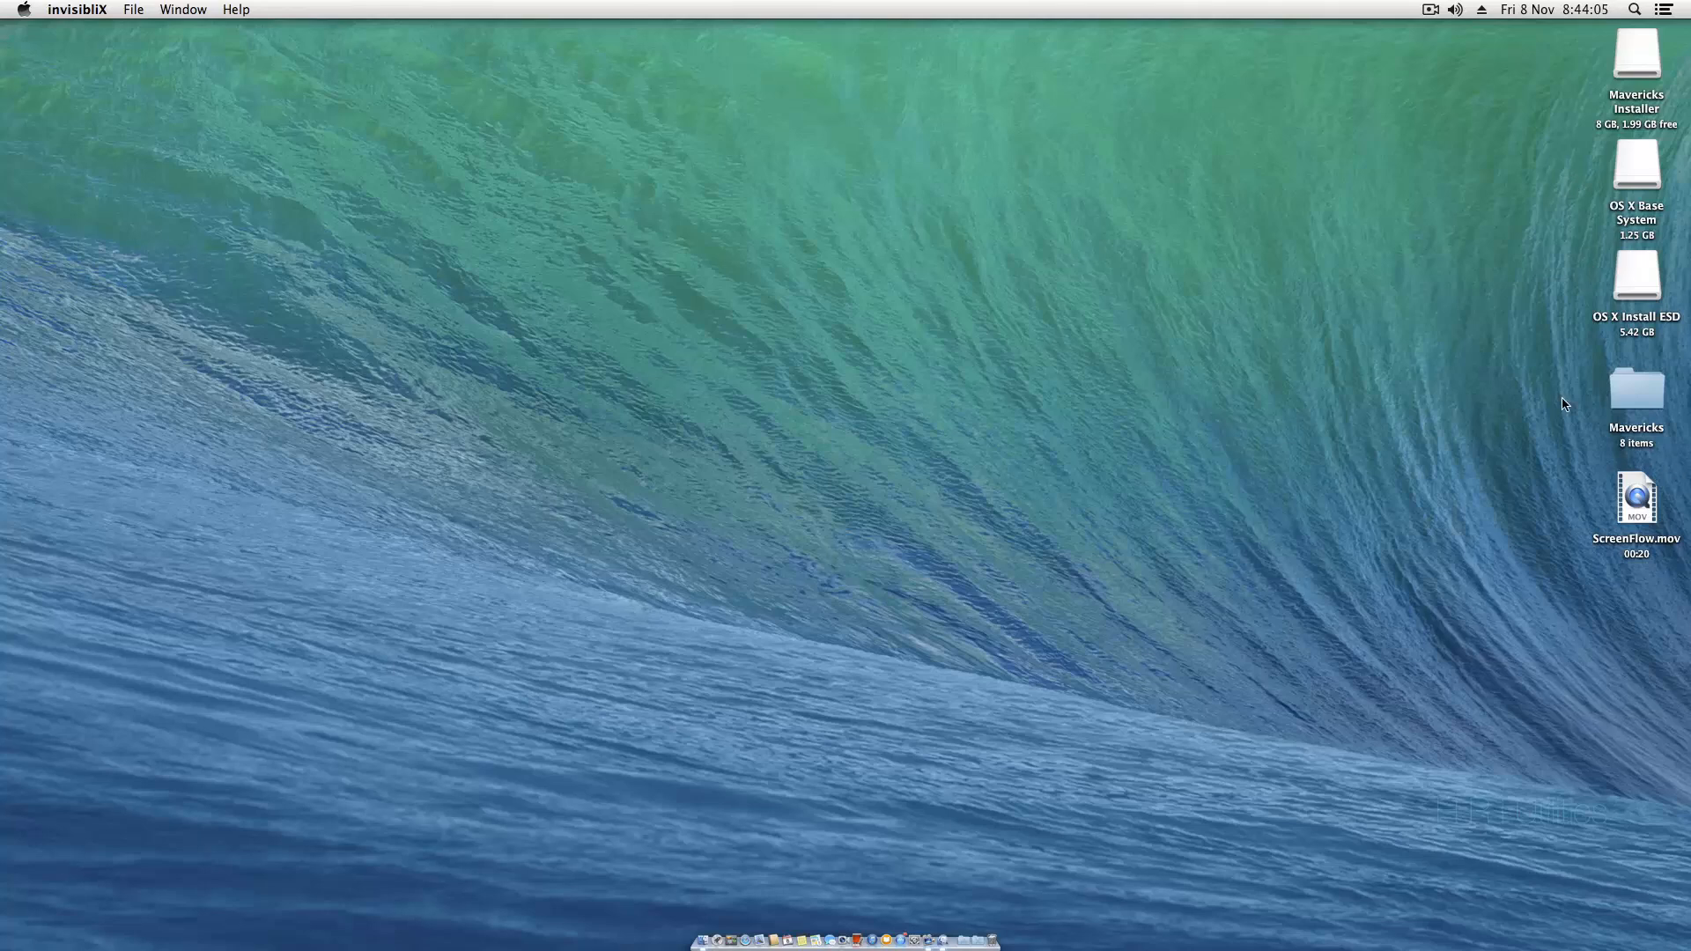
double_click(1637, 389)
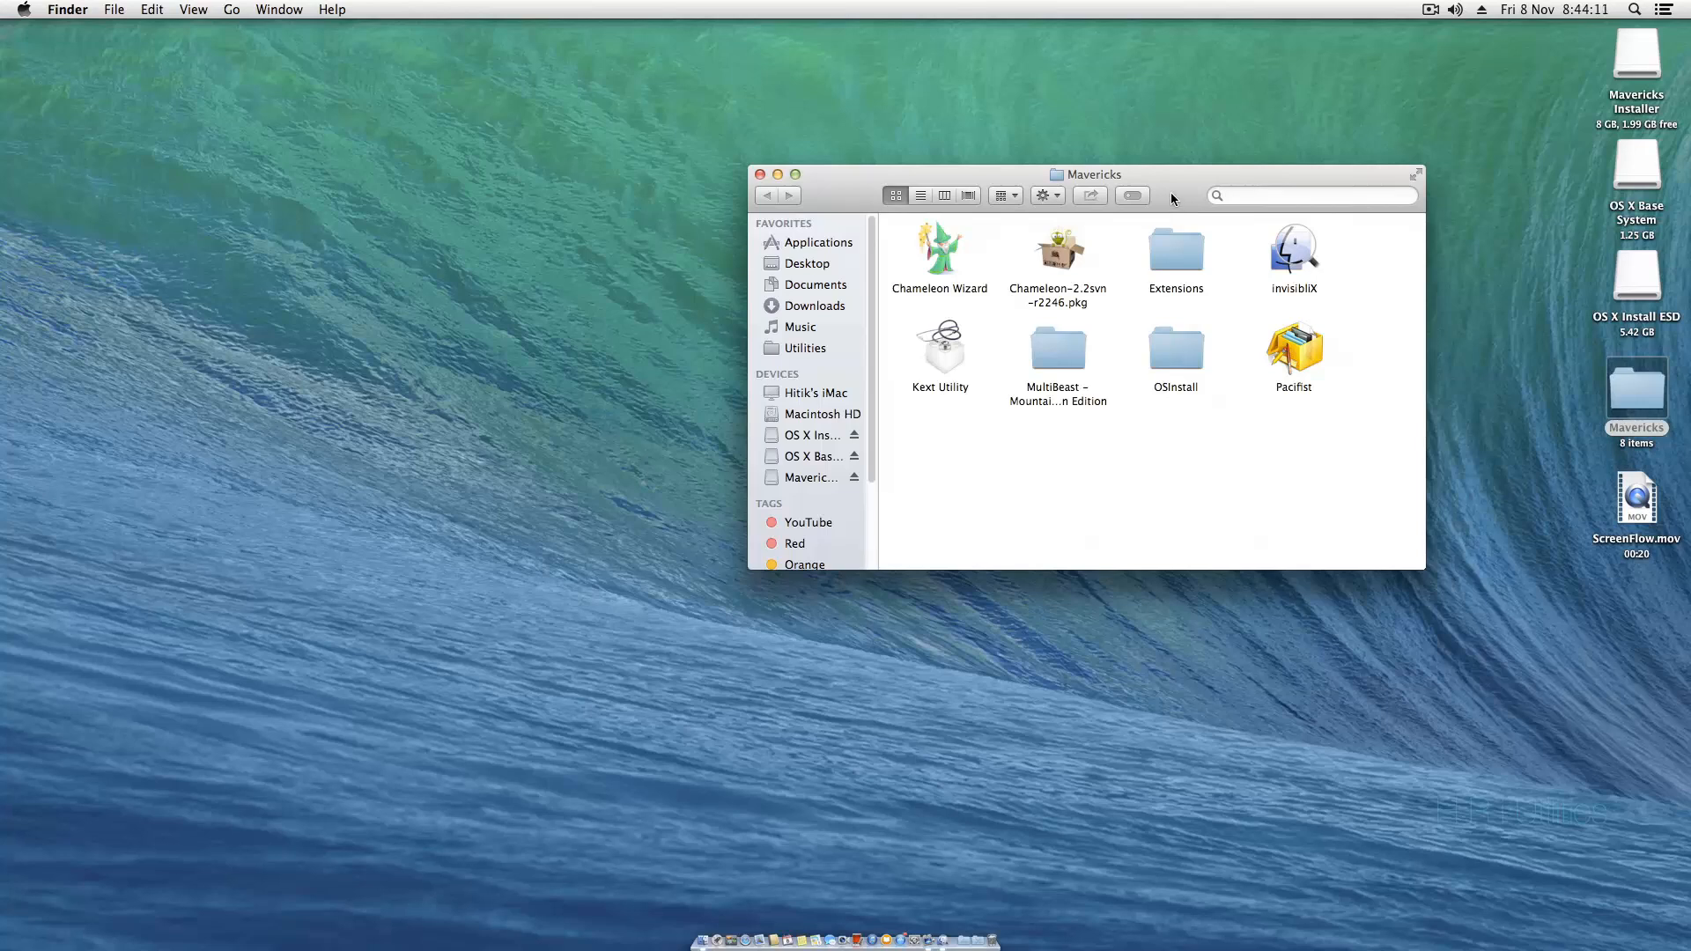
mouse_move(1489, 164)
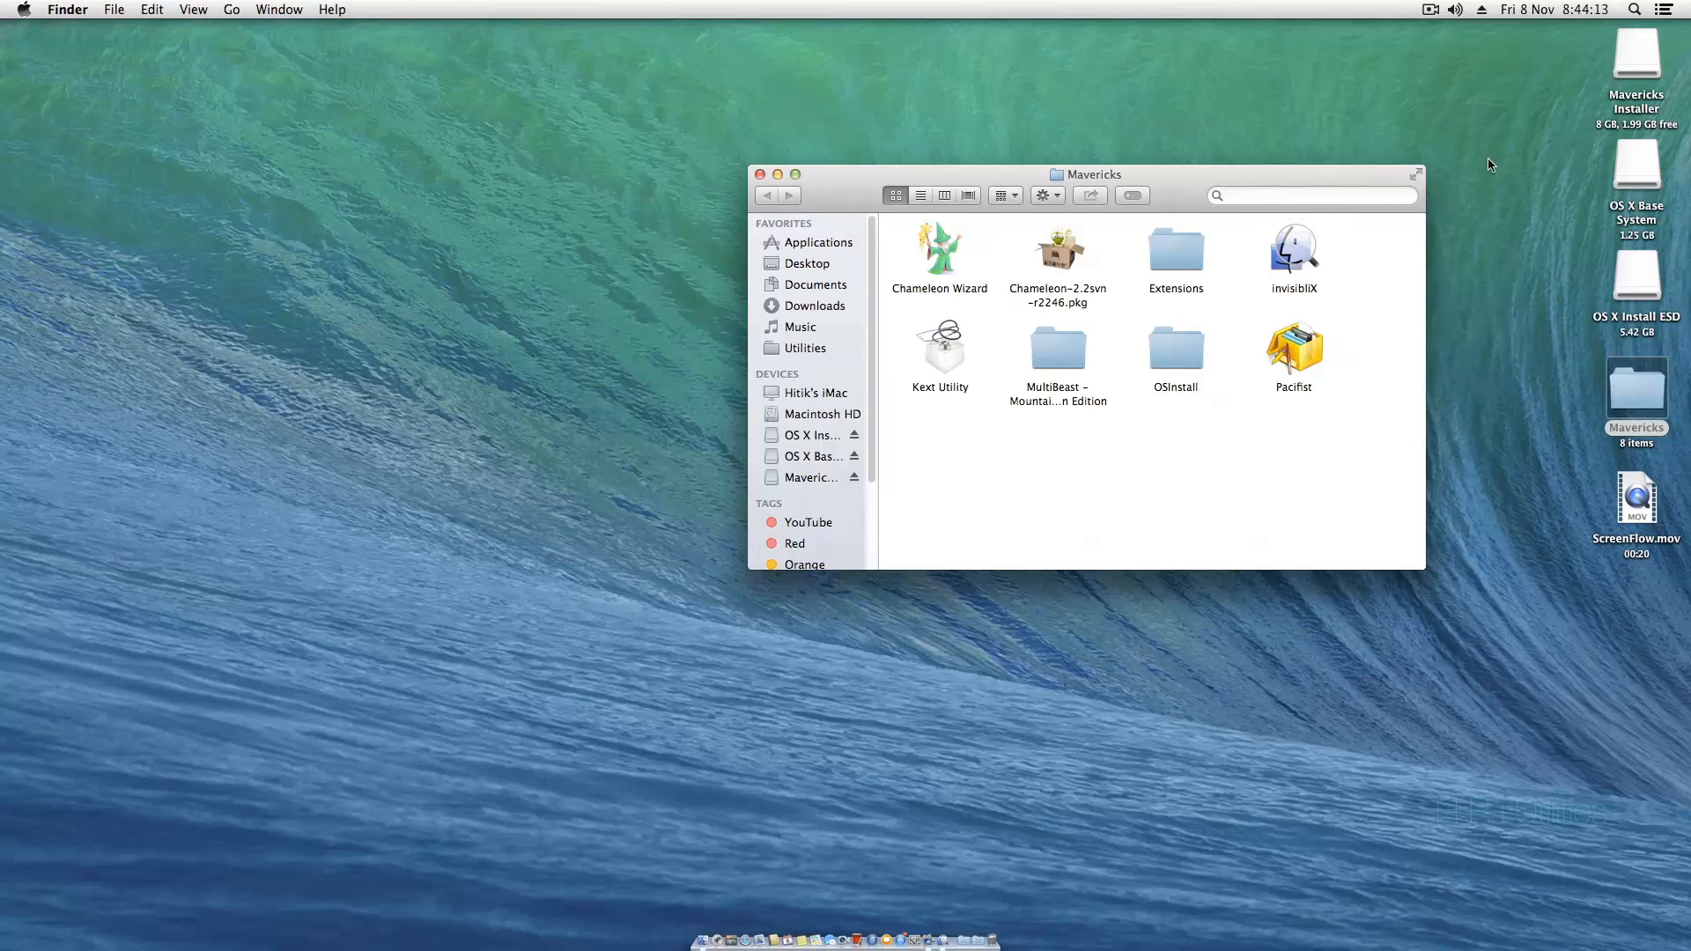
- Copy the Extensions folder to the Mavericks Installer drive root, then close that window
double_click(1637, 53)
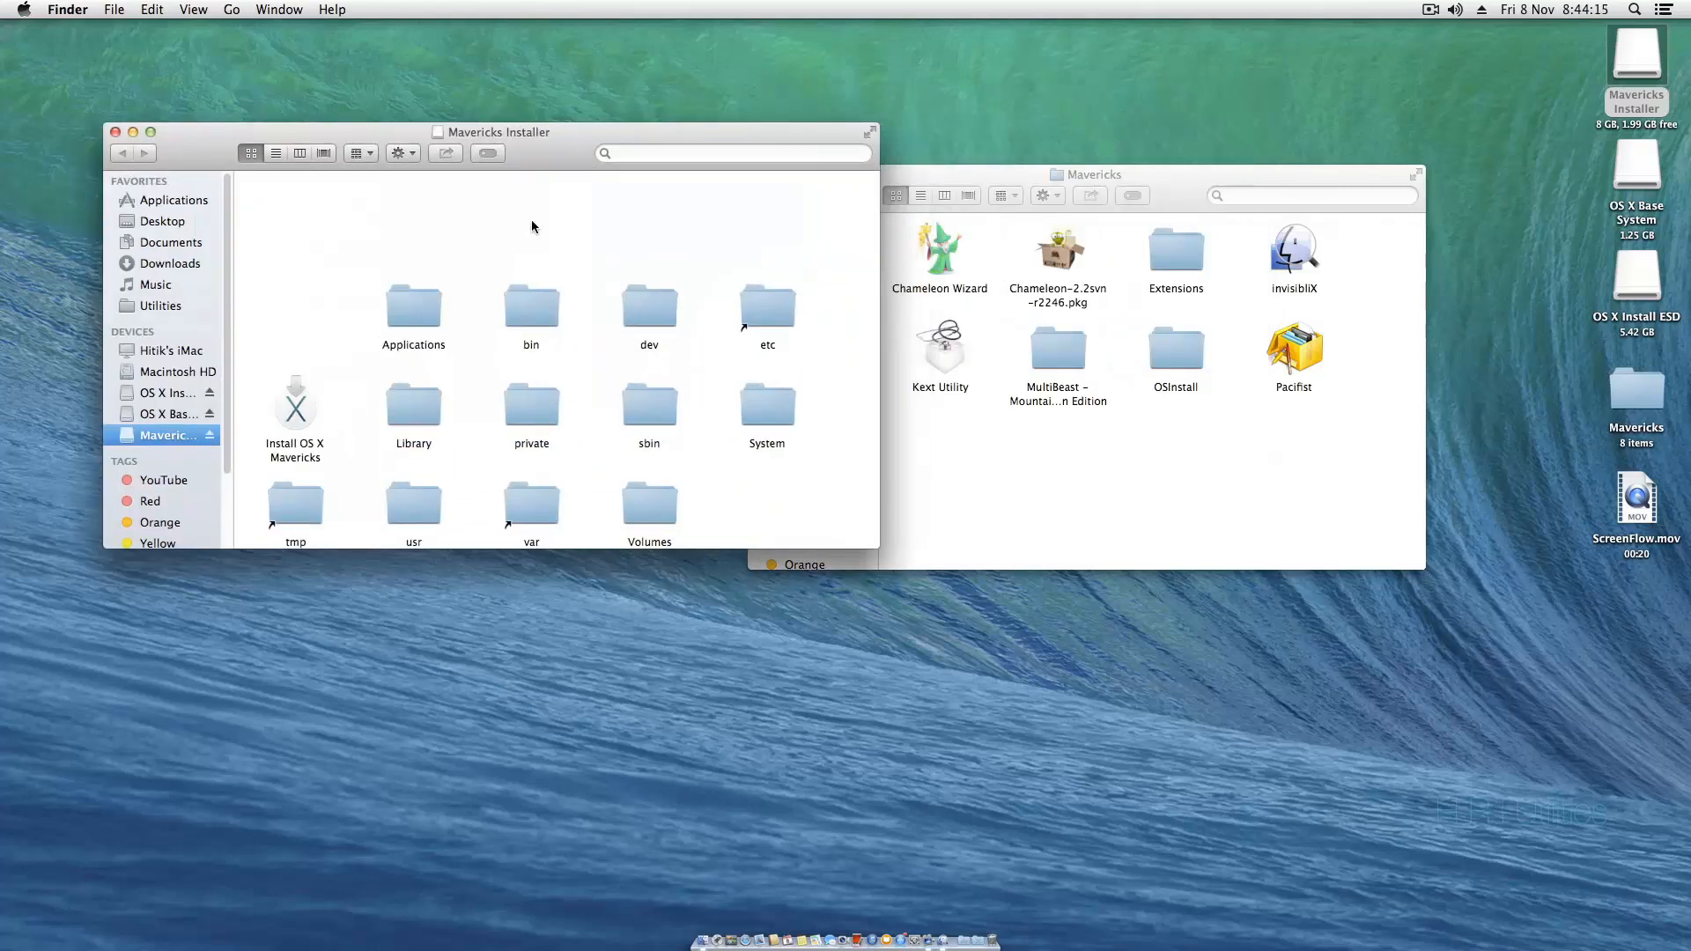
drag(498, 131, 380, 90)
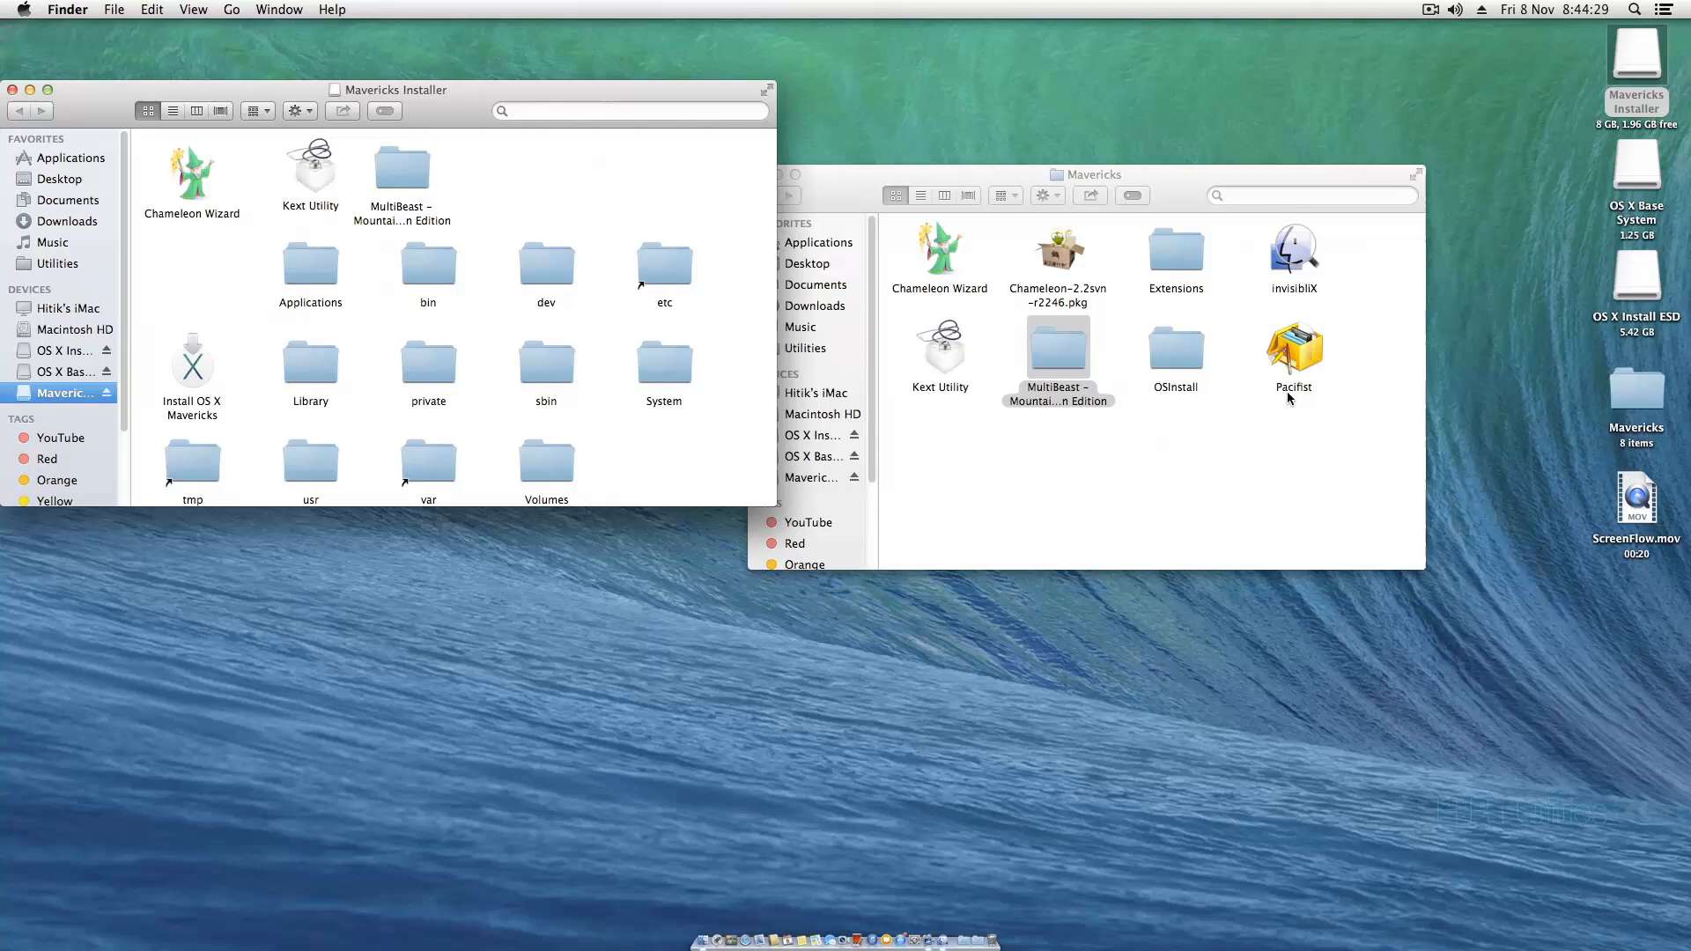
mouse_move(1017, 278)
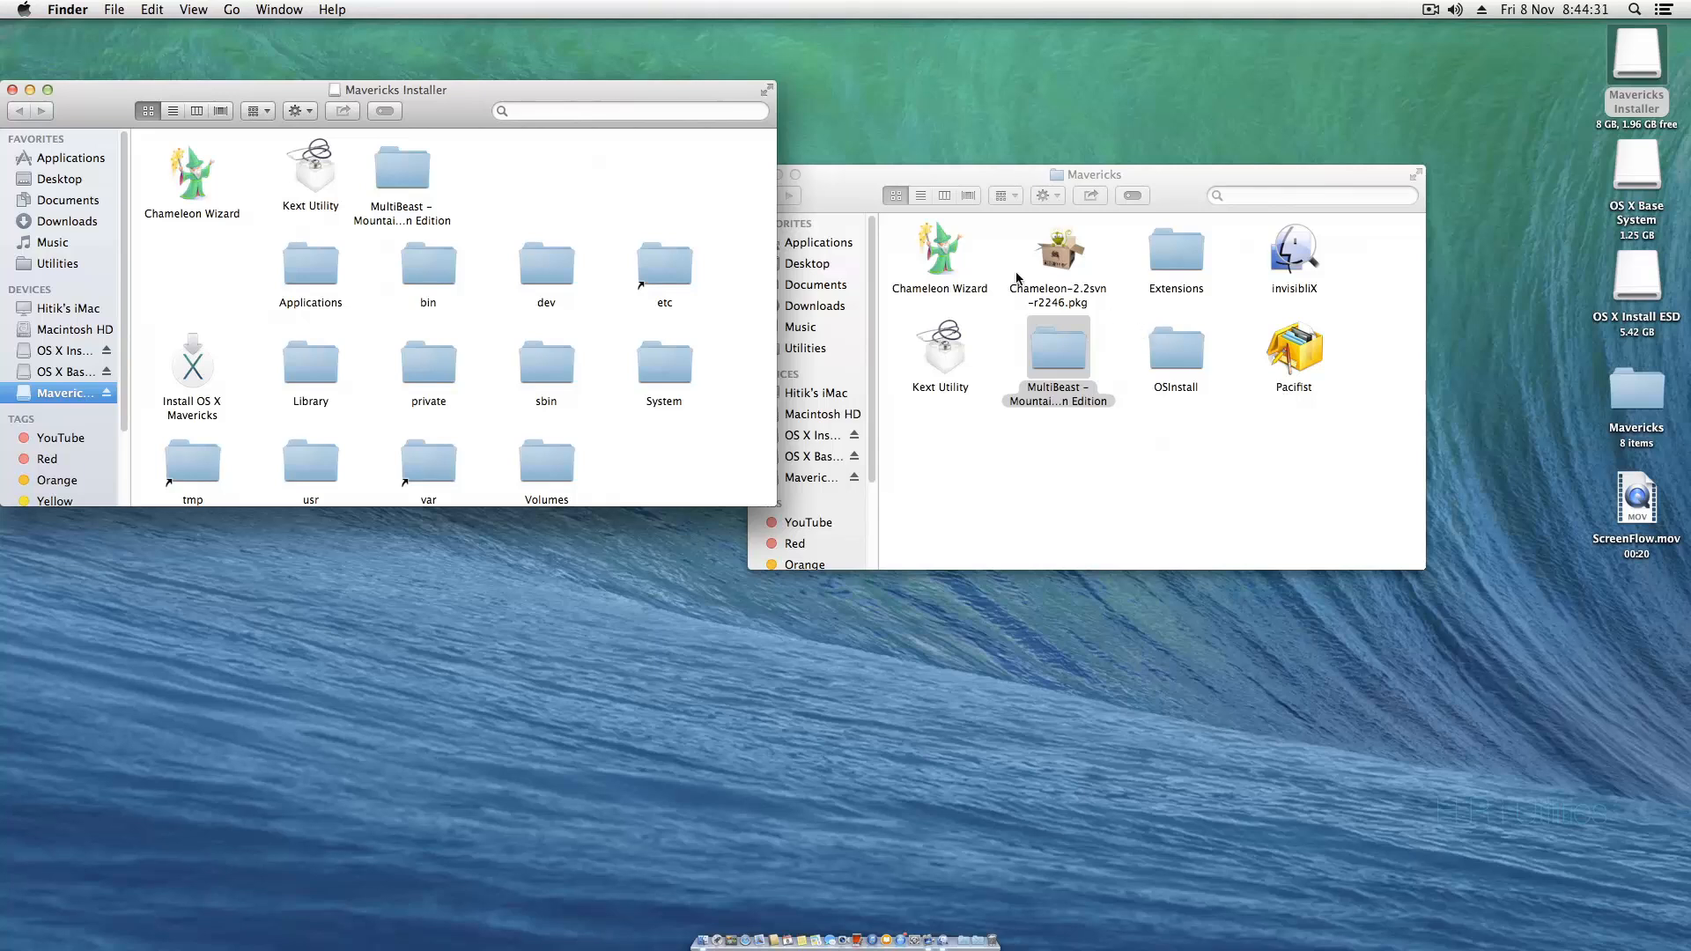
double_click(1175, 243)
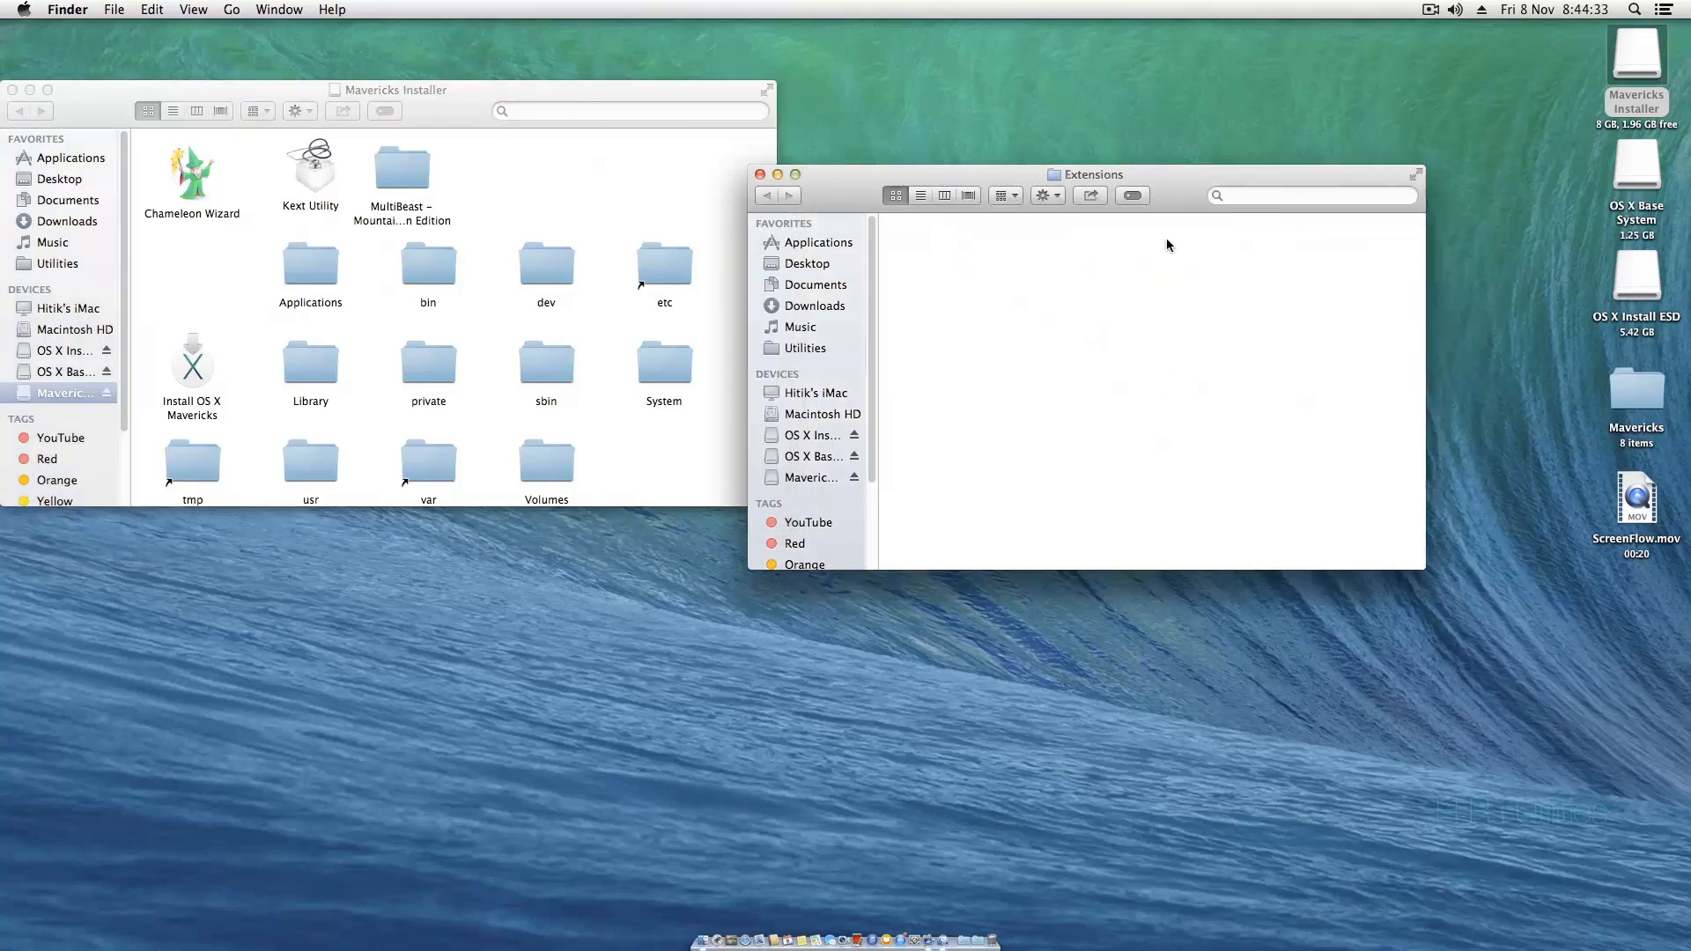
click(775, 196)
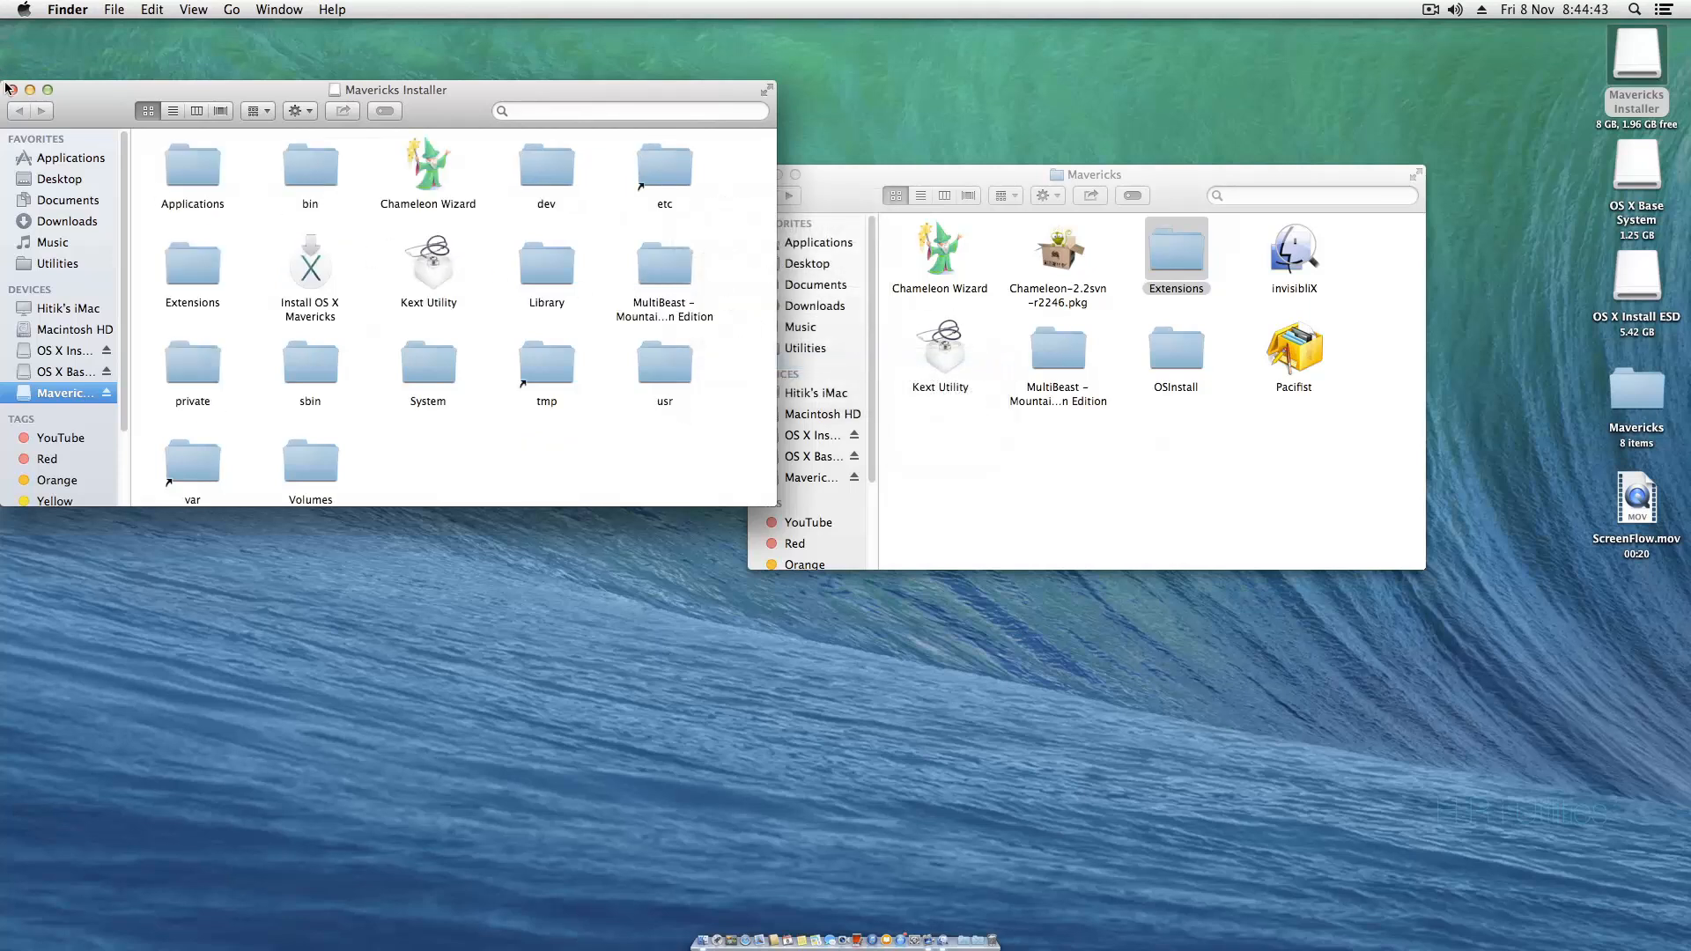
click(11, 90)
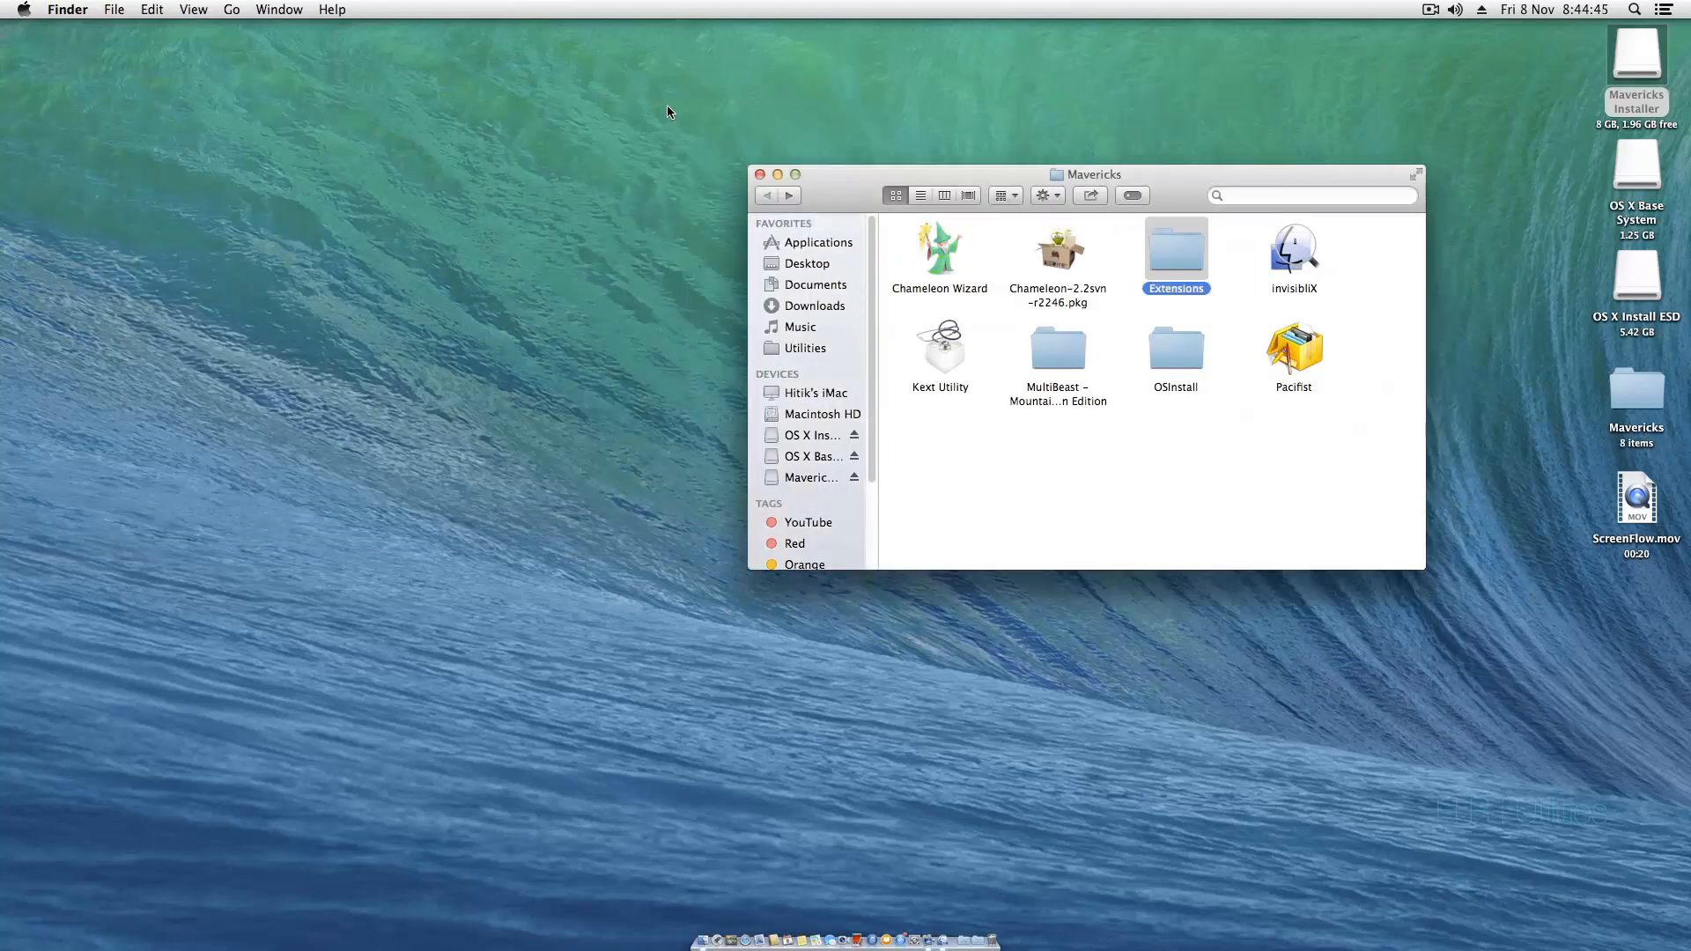
- Launch the Chameleon installer and set Mavericks Installer as the install location
click(1058, 248)
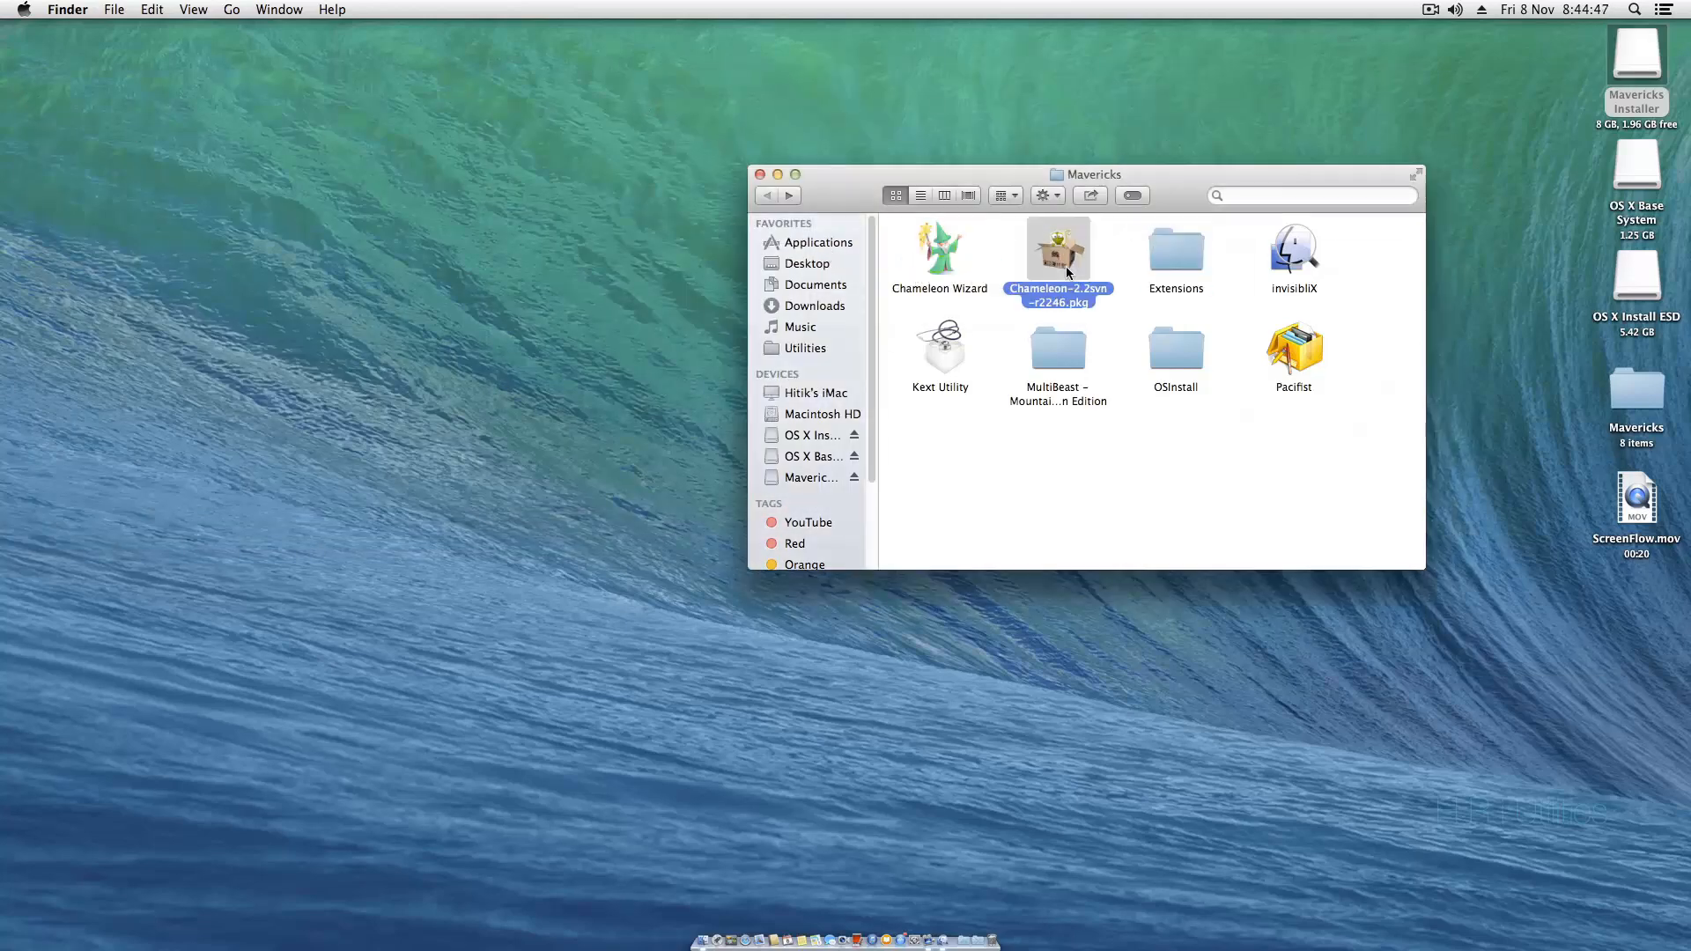
double_click(1058, 250)
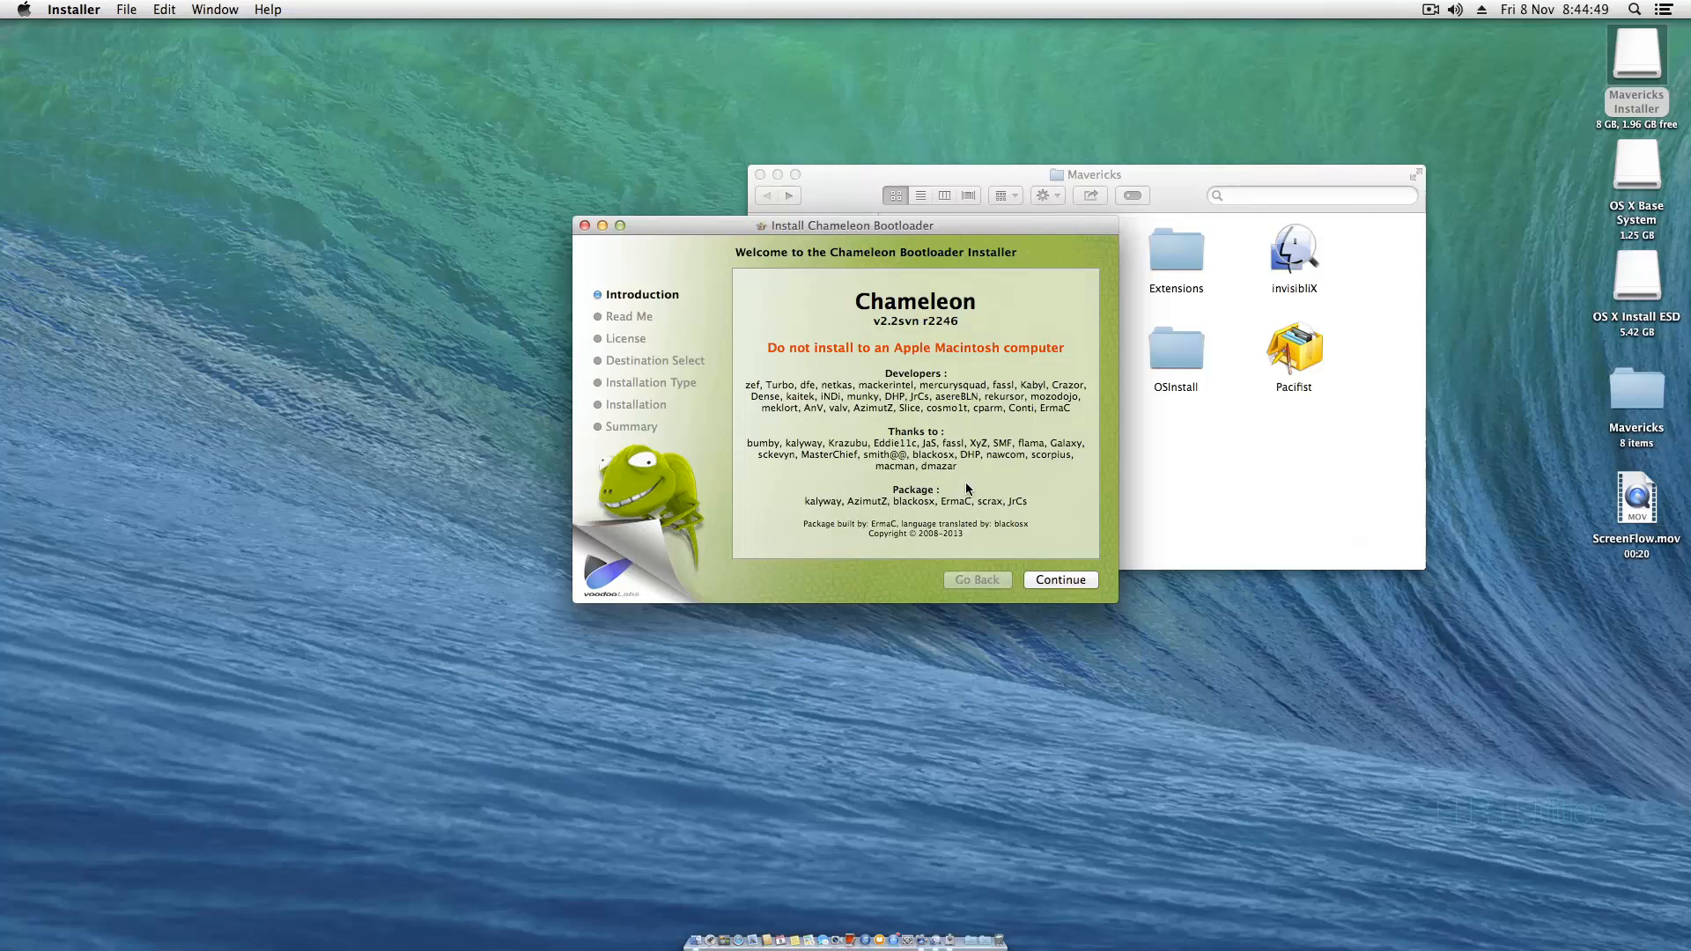
mouse_move(1075, 564)
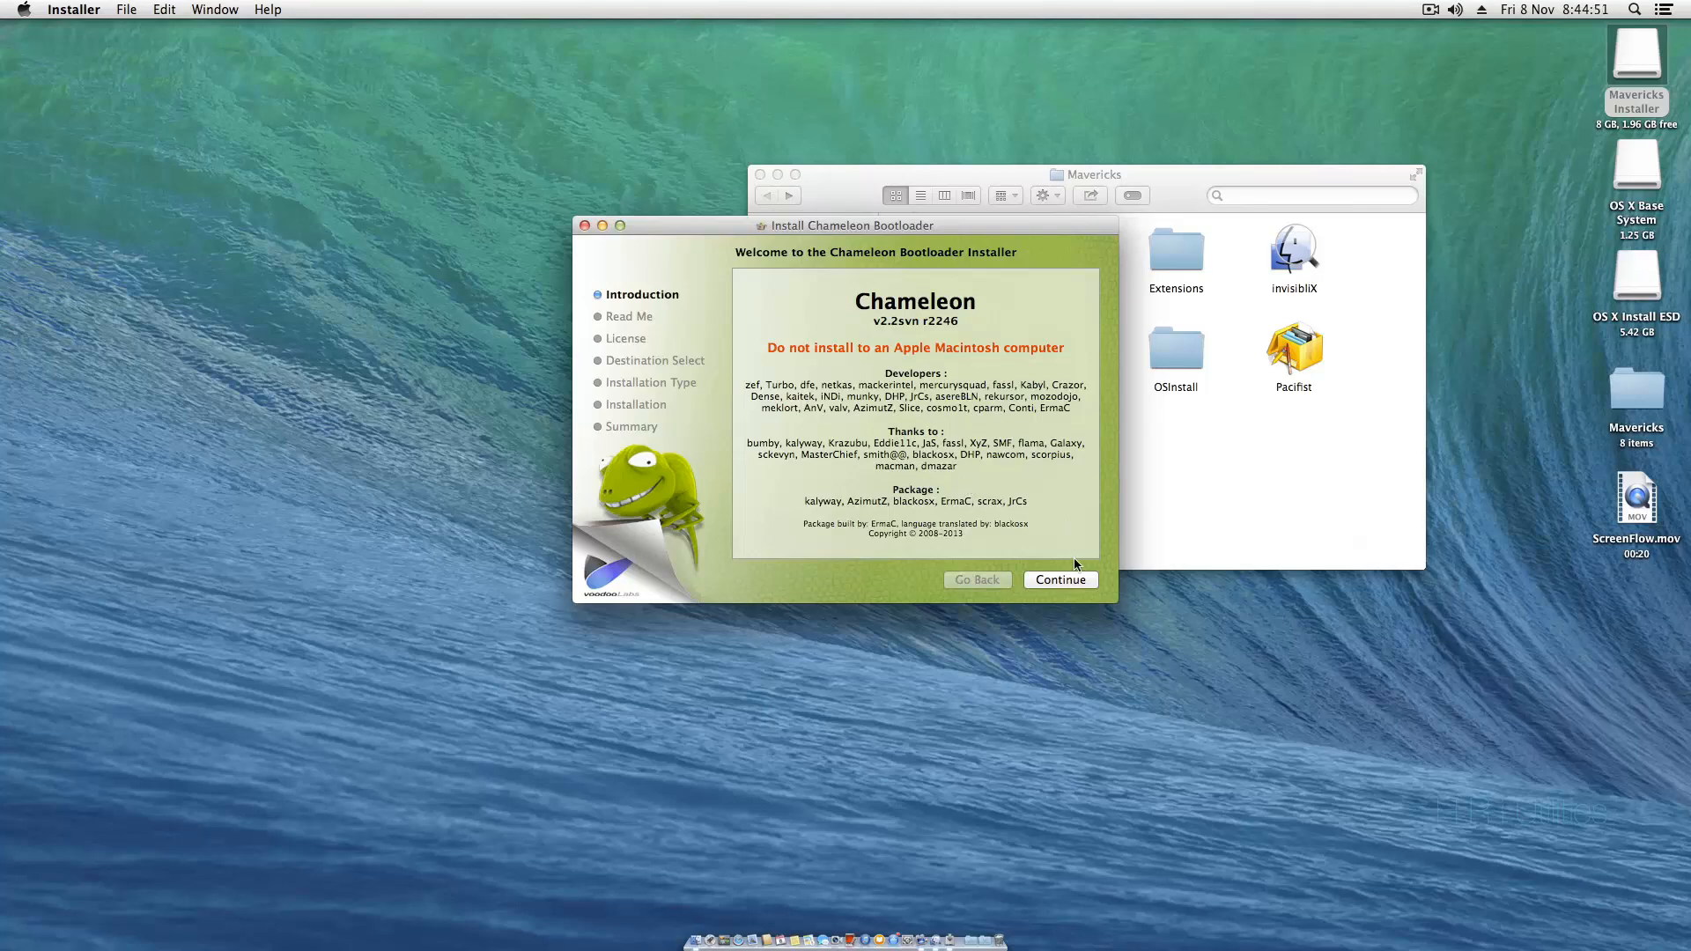
click(1059, 580)
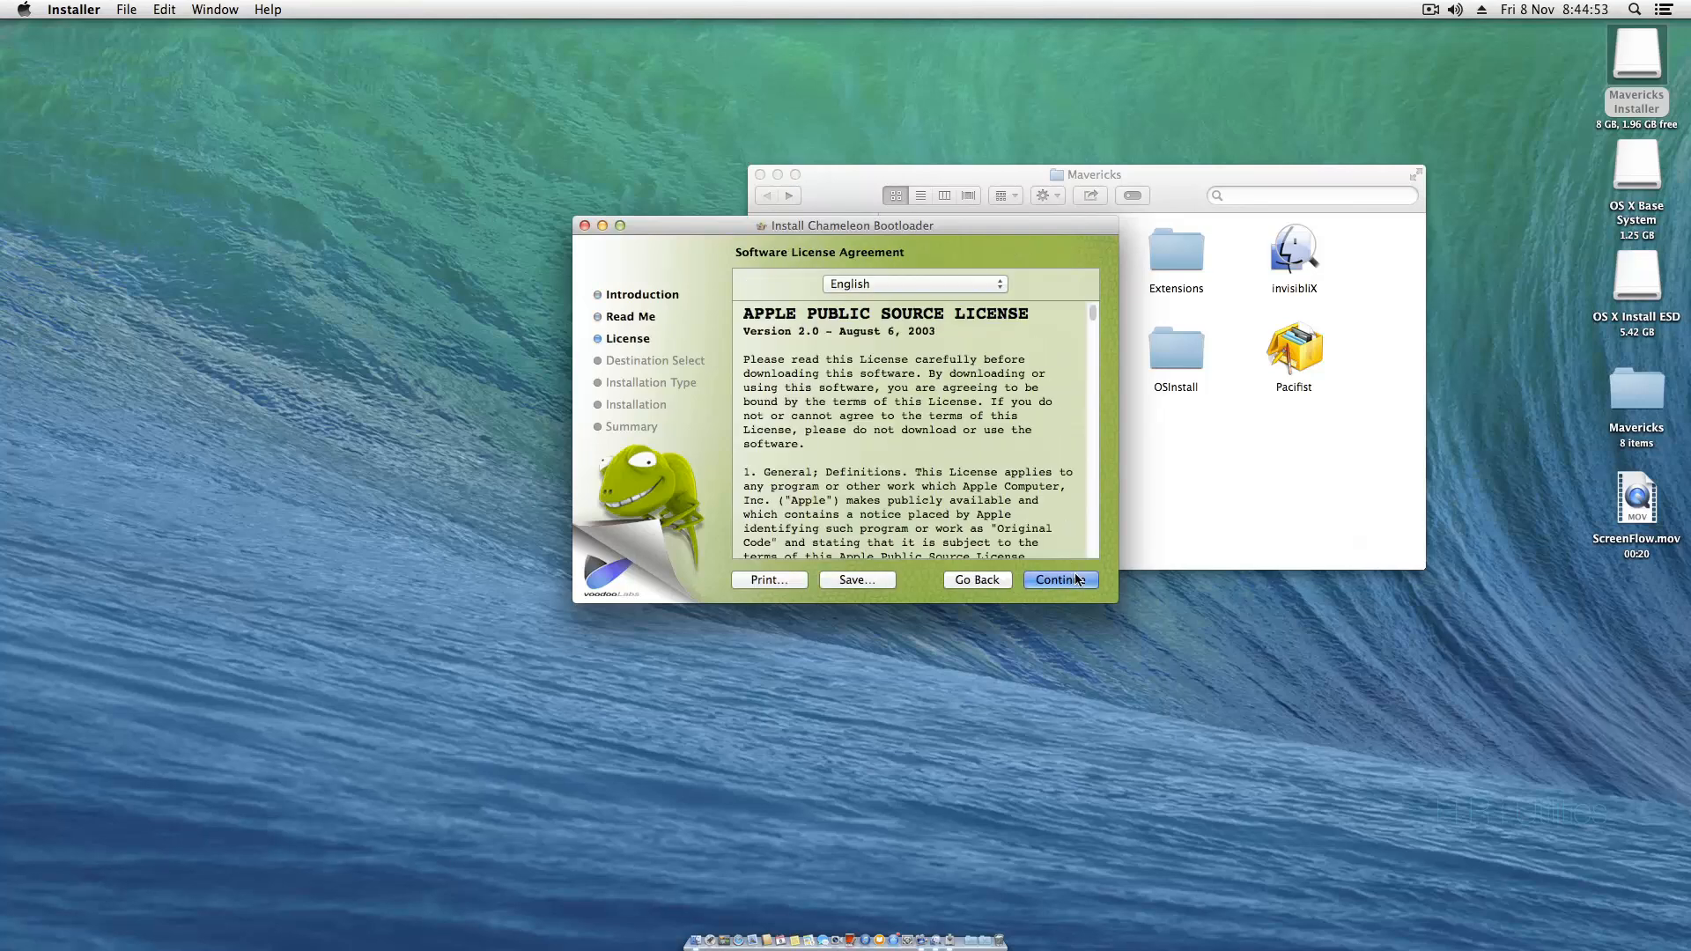
click(1058, 579)
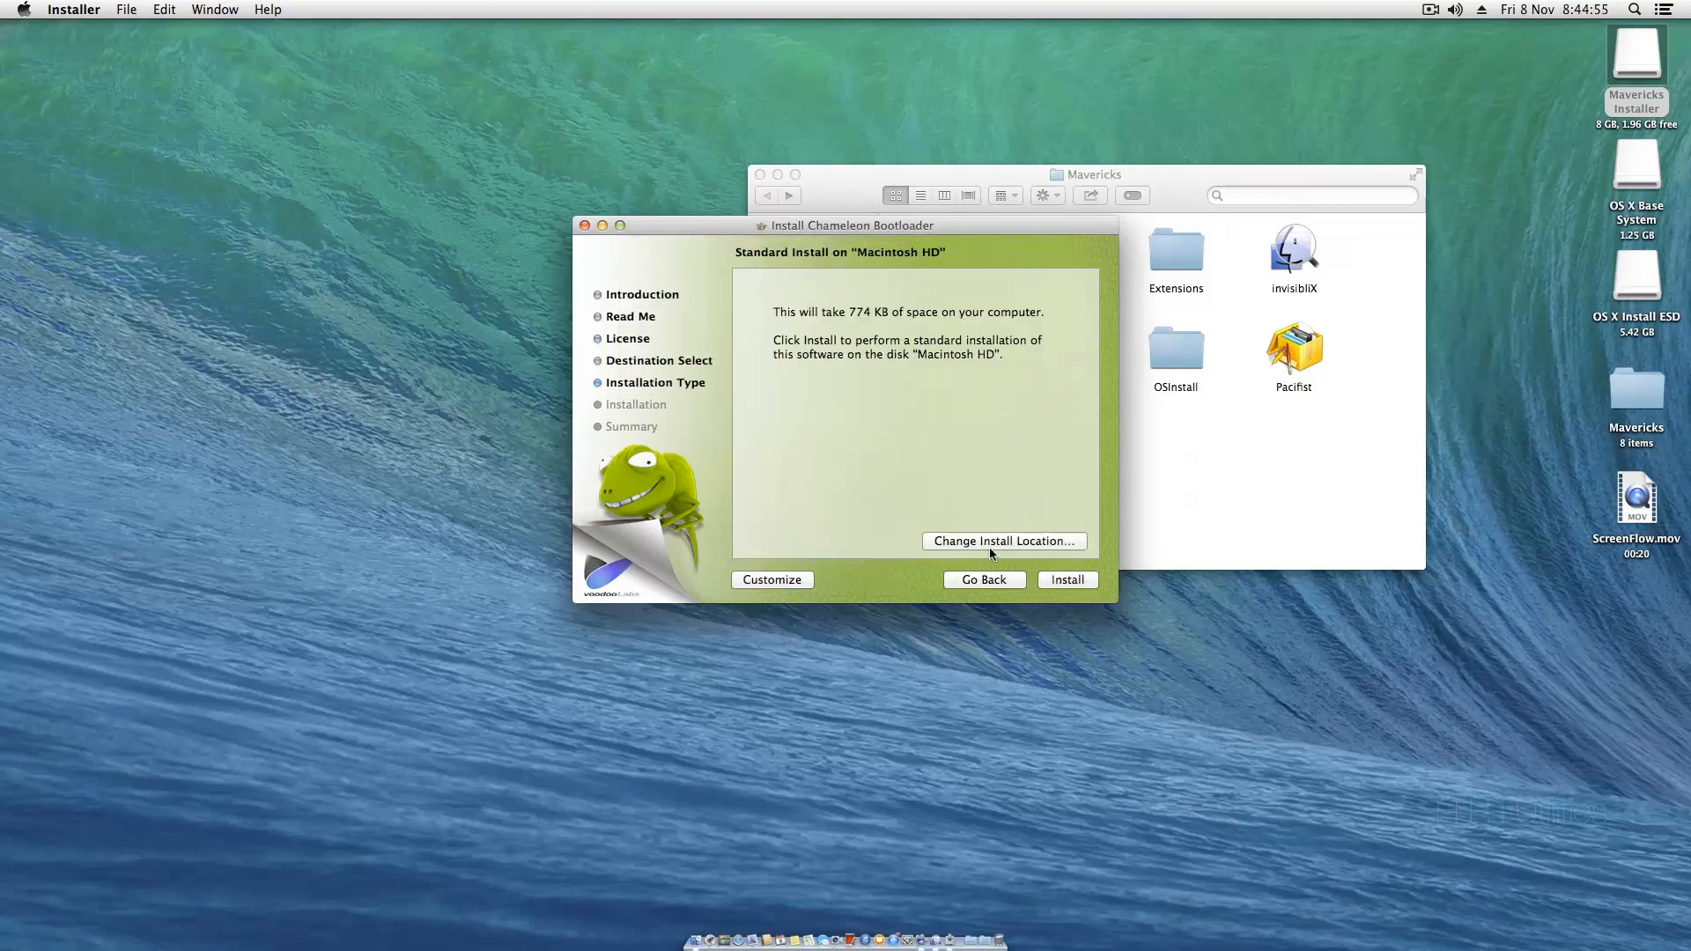
click(1004, 540)
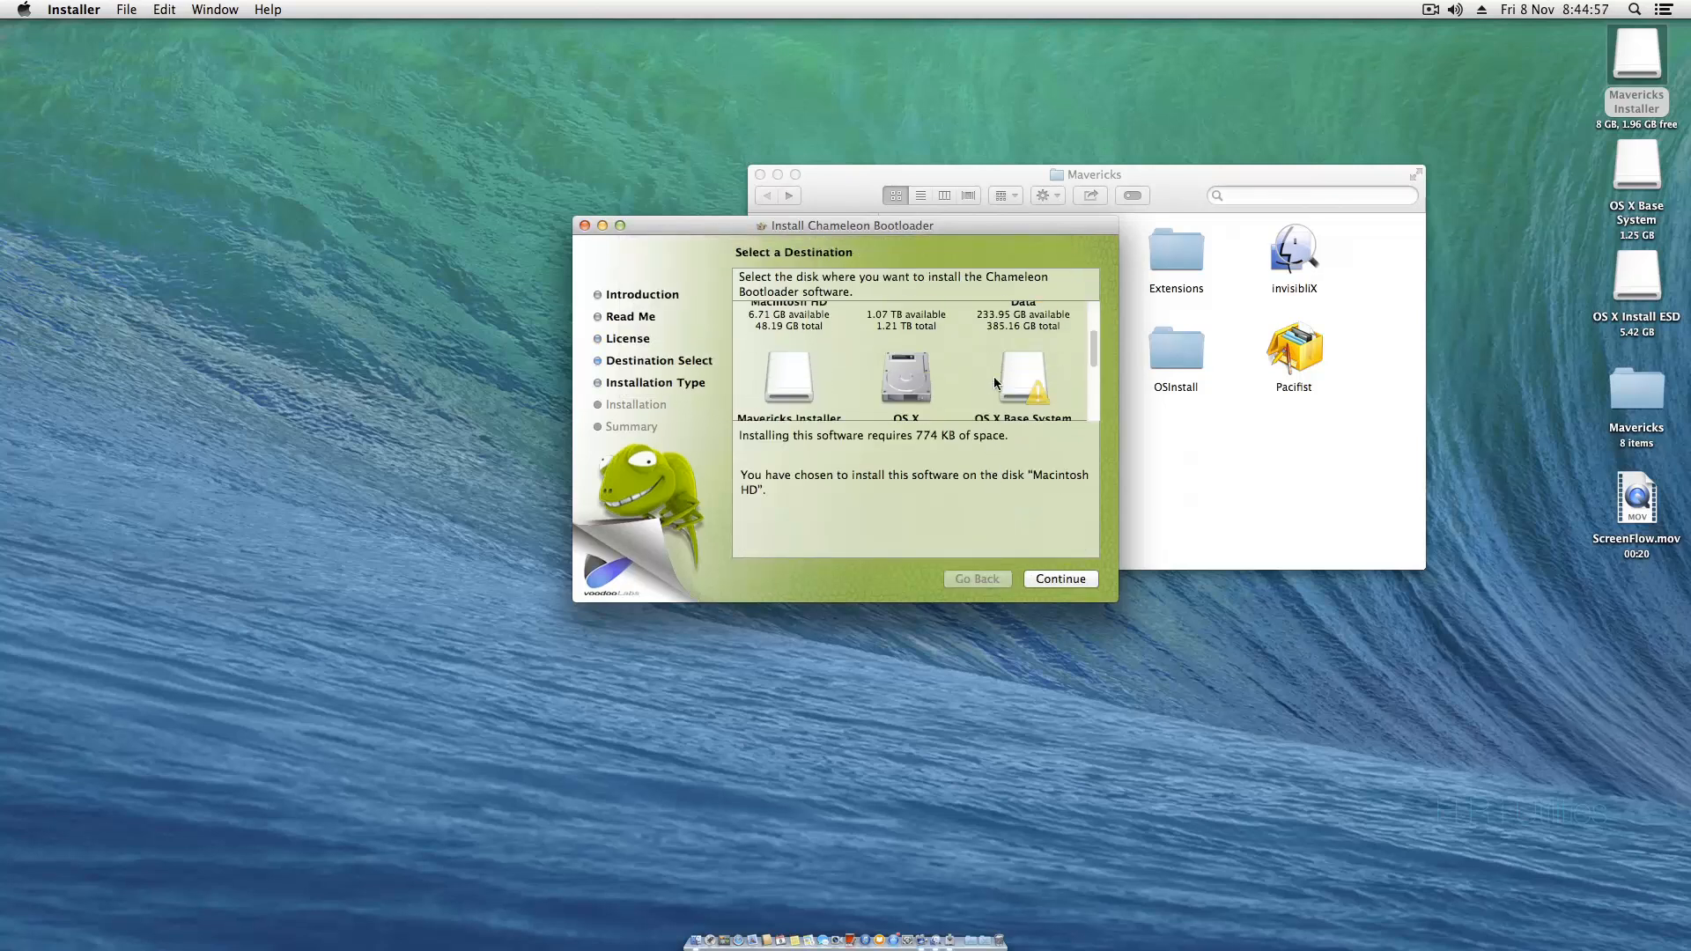
click(789, 355)
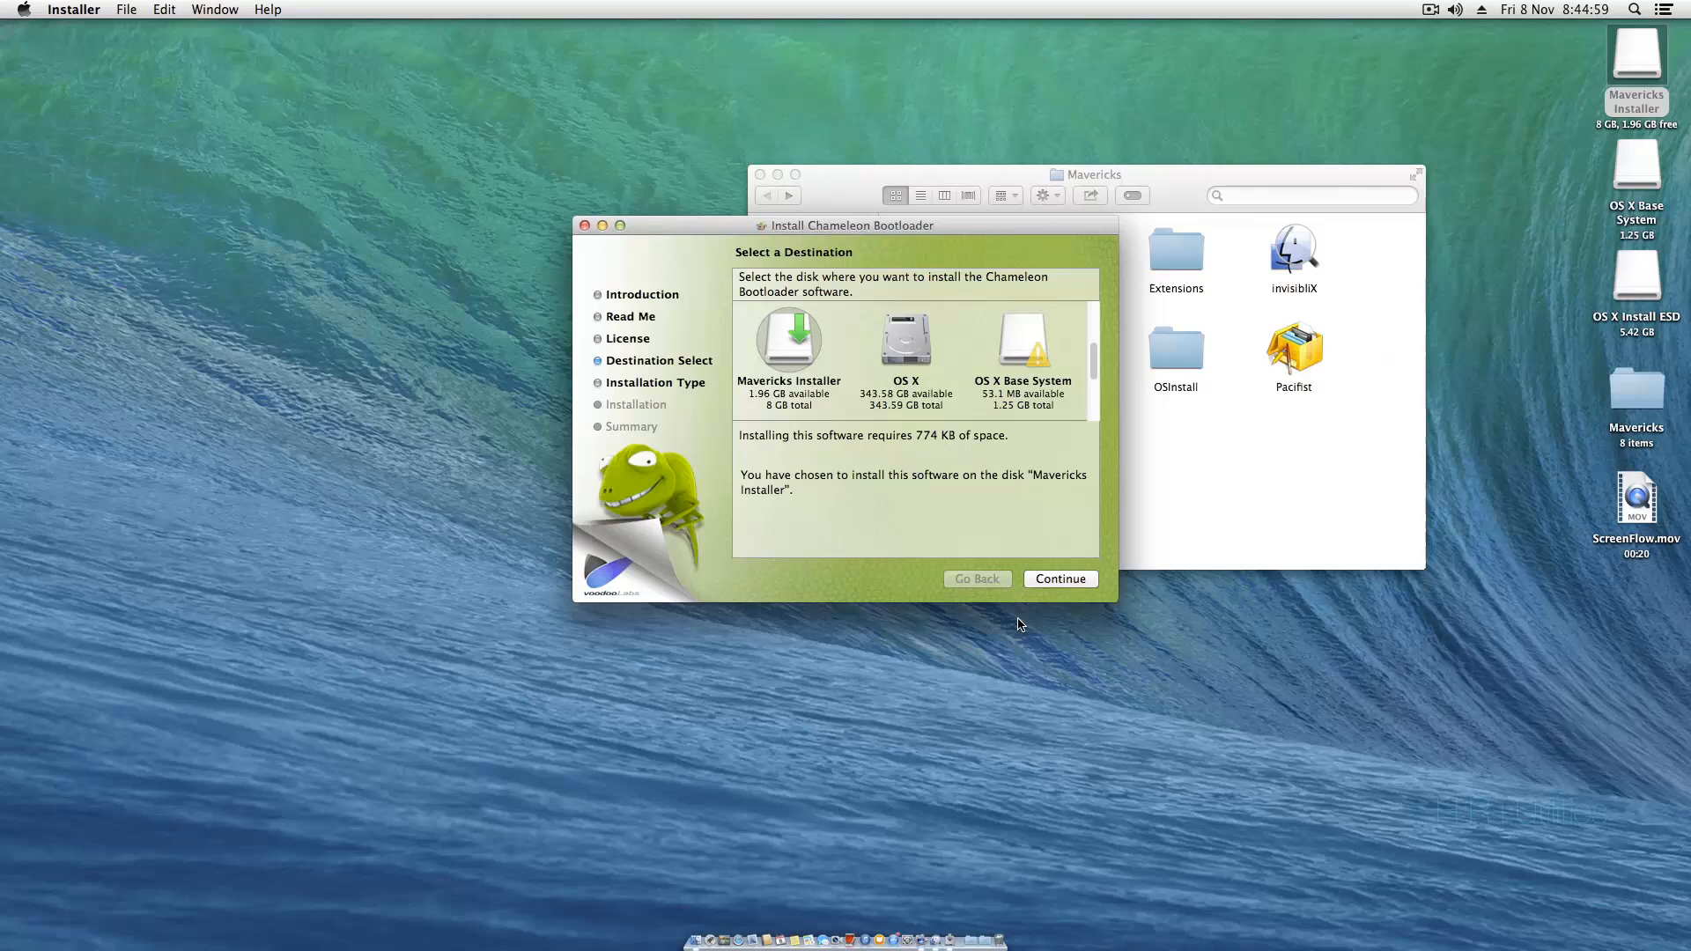
click(1059, 579)
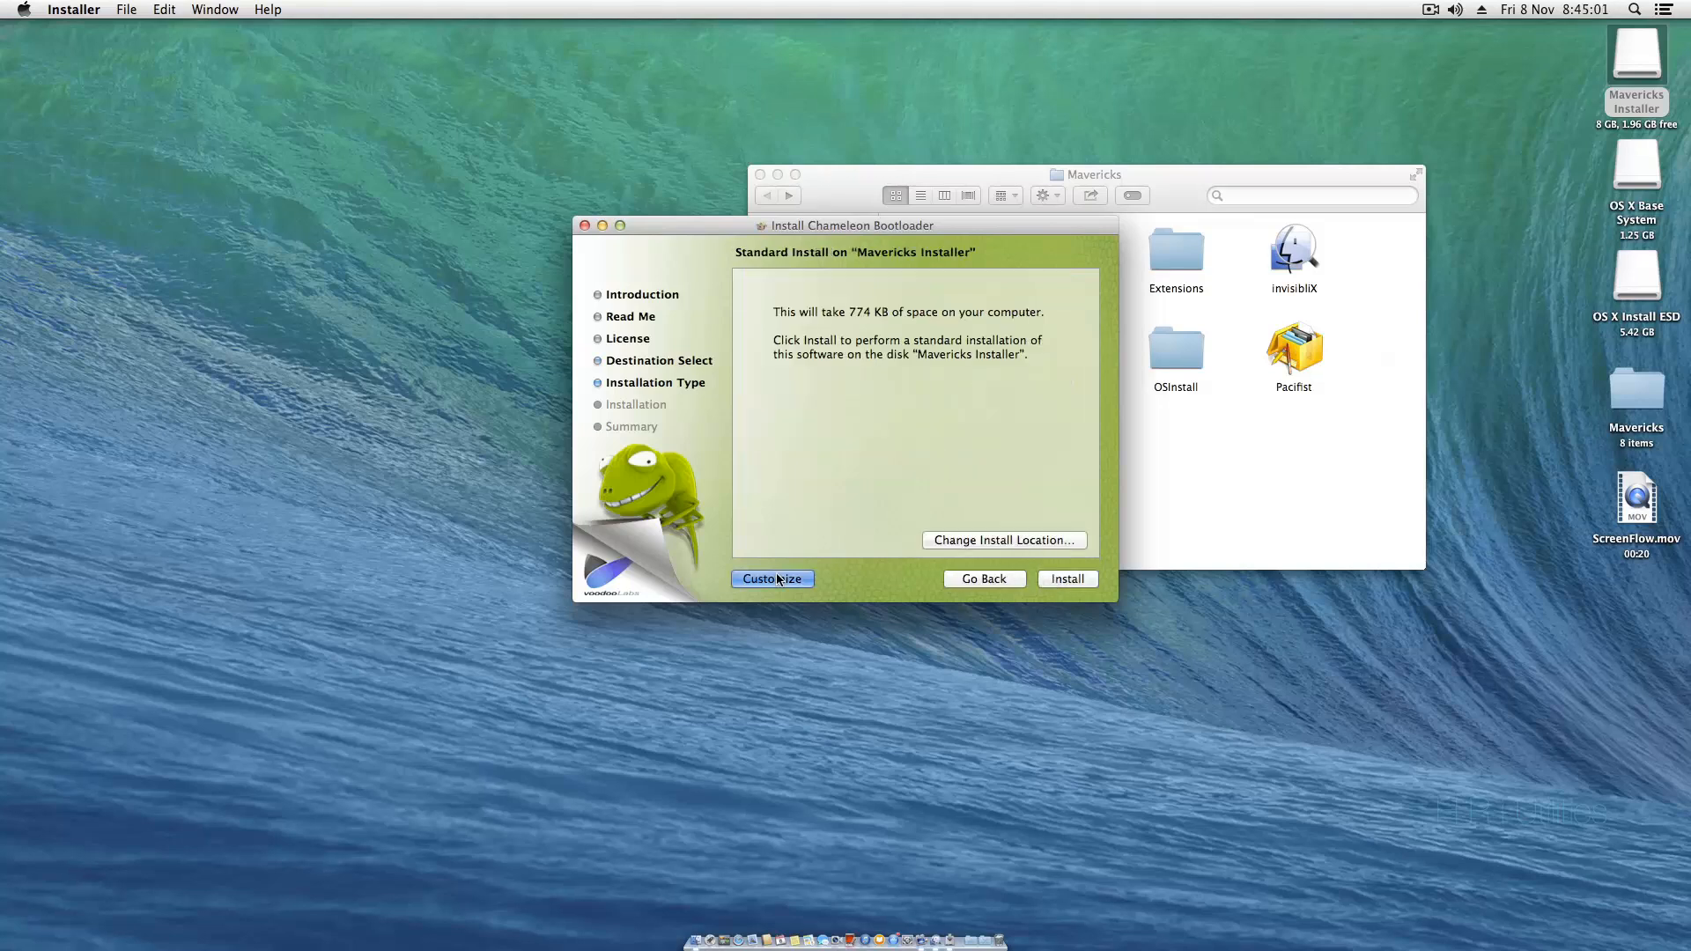
- Customize the Chameleon components, including EthernetBuiltIn=Yes, and start the install
click(772, 580)
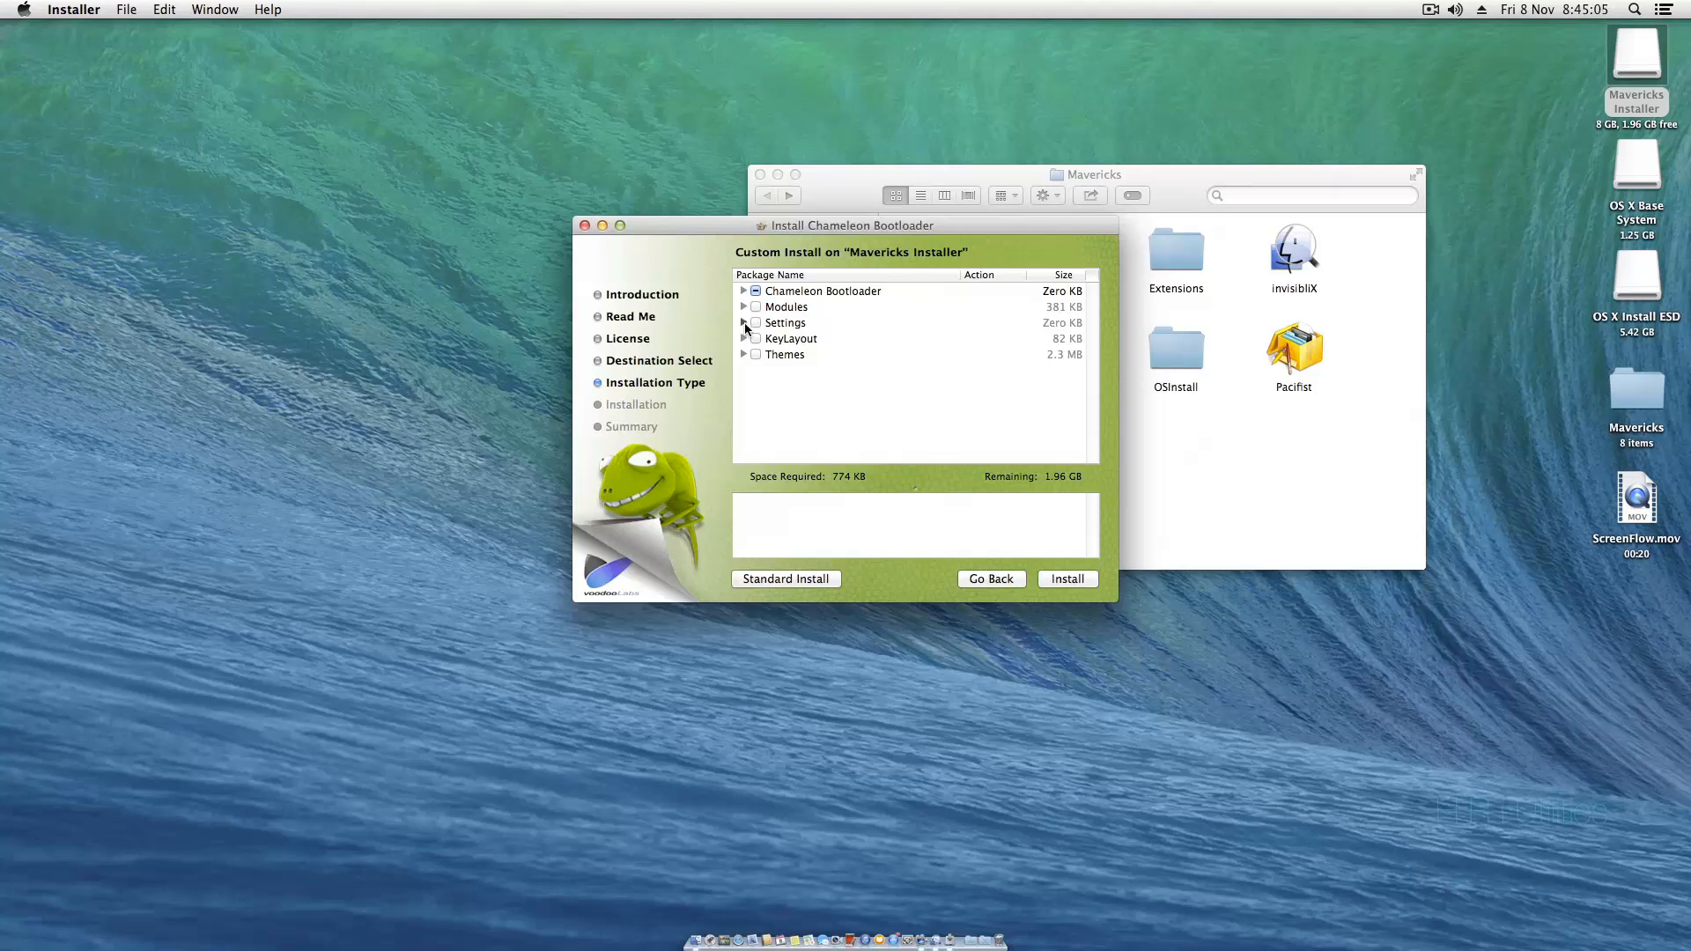
click(745, 324)
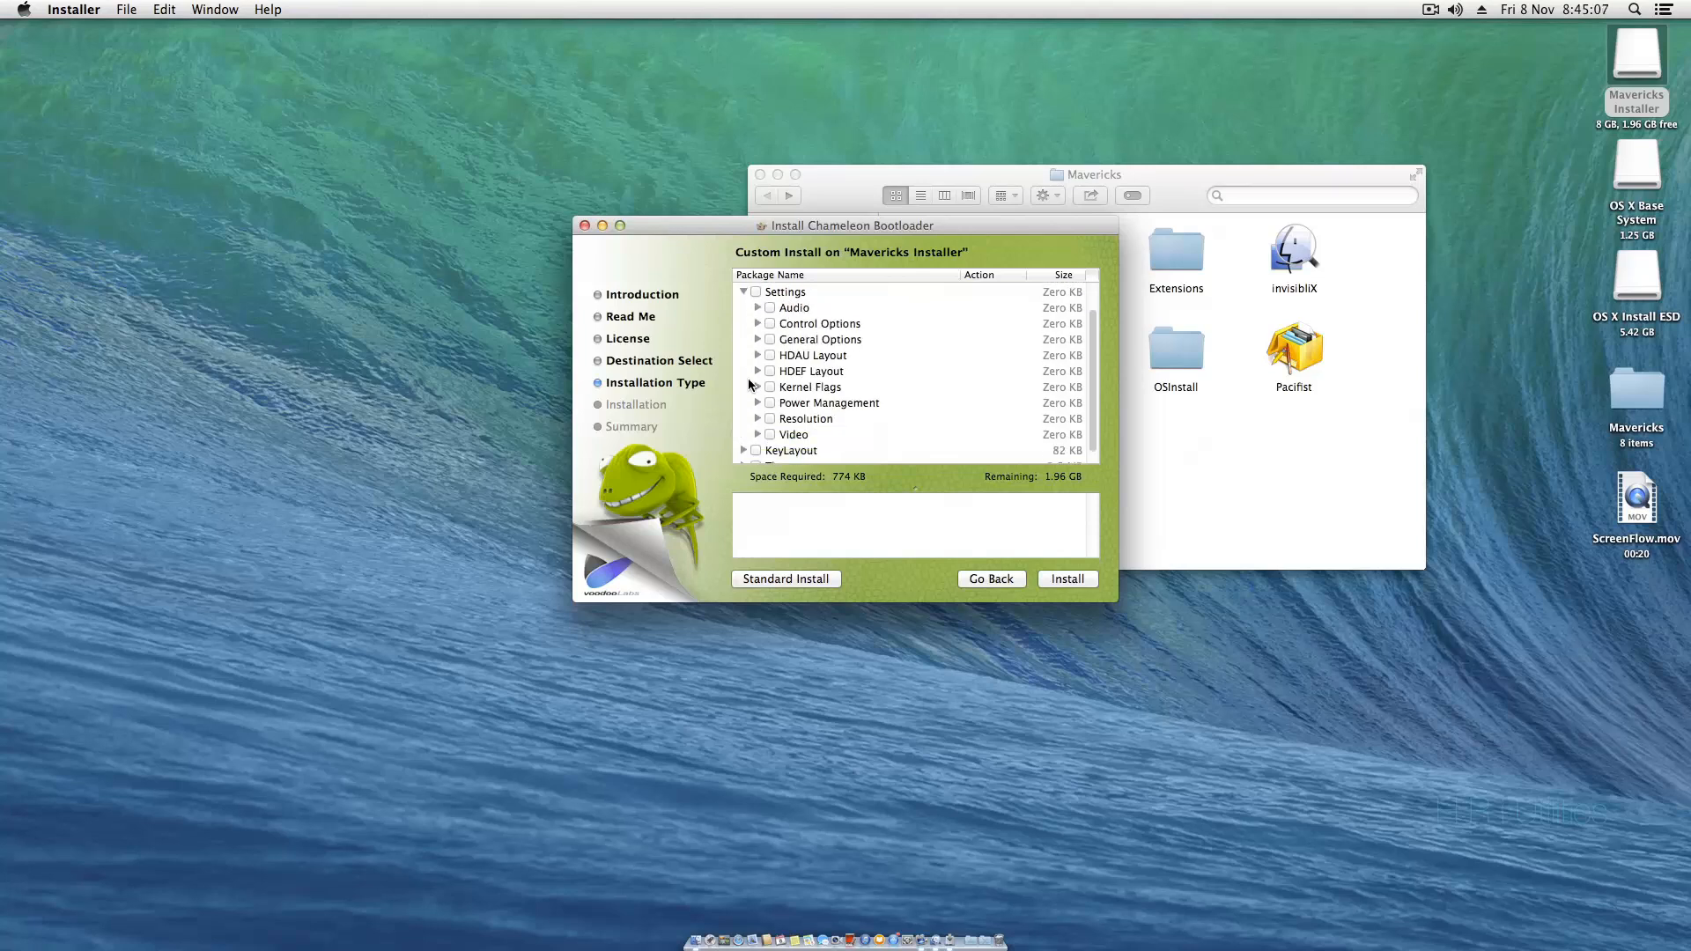
click(758, 386)
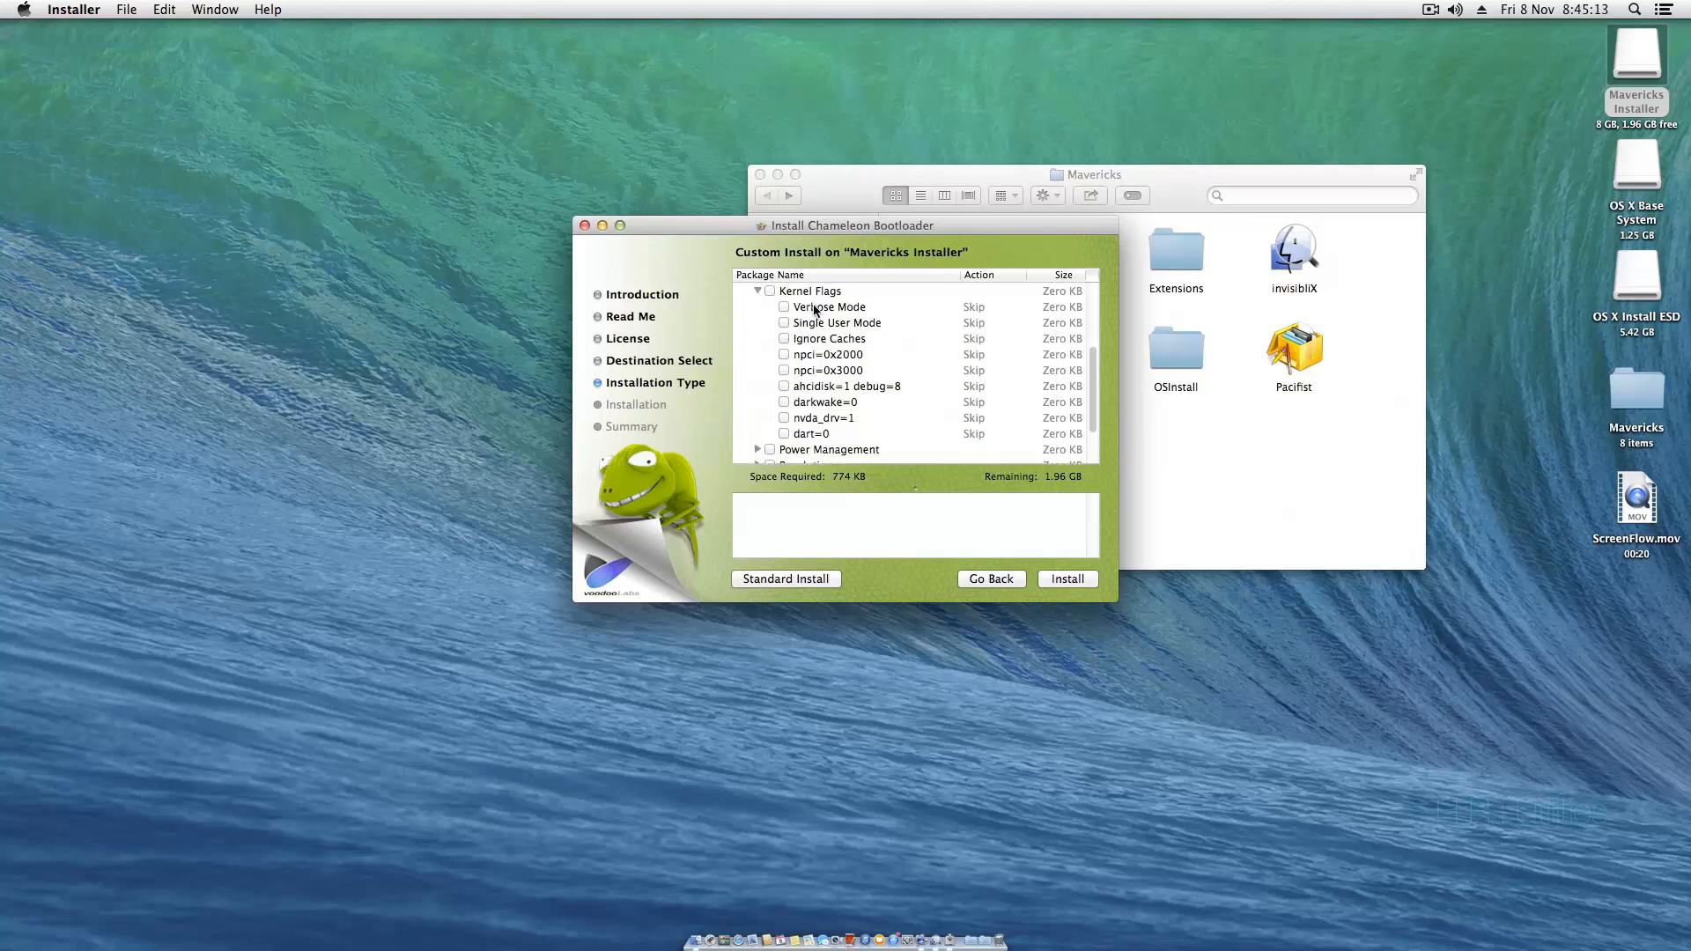
click(769, 290)
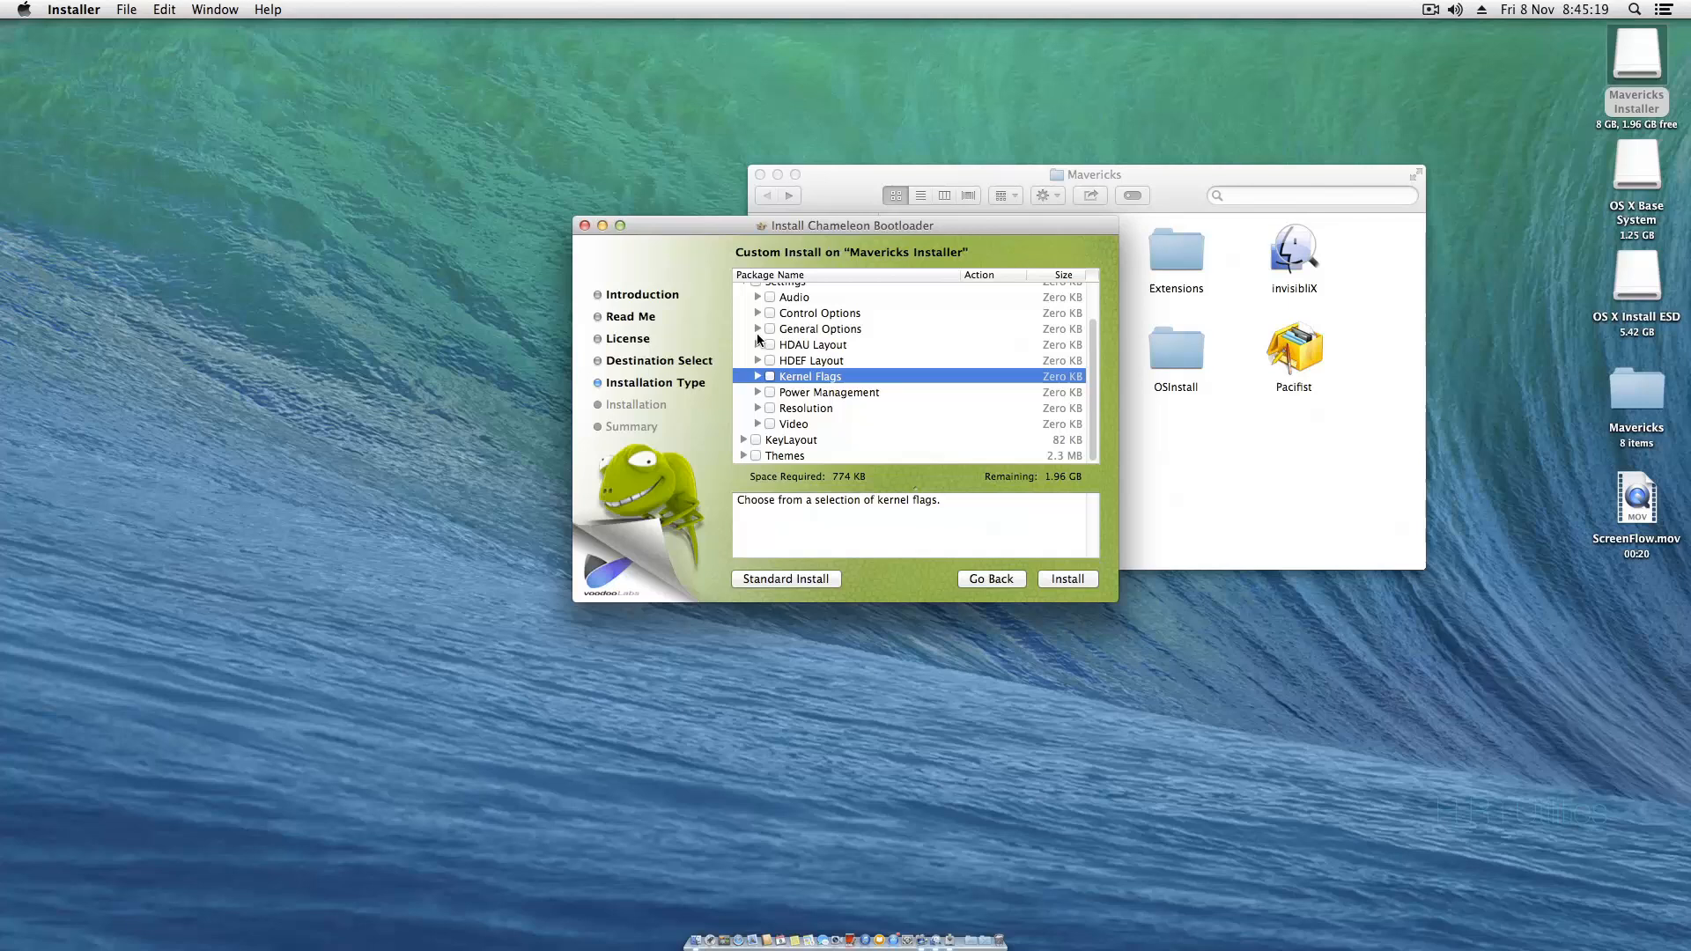
click(758, 325)
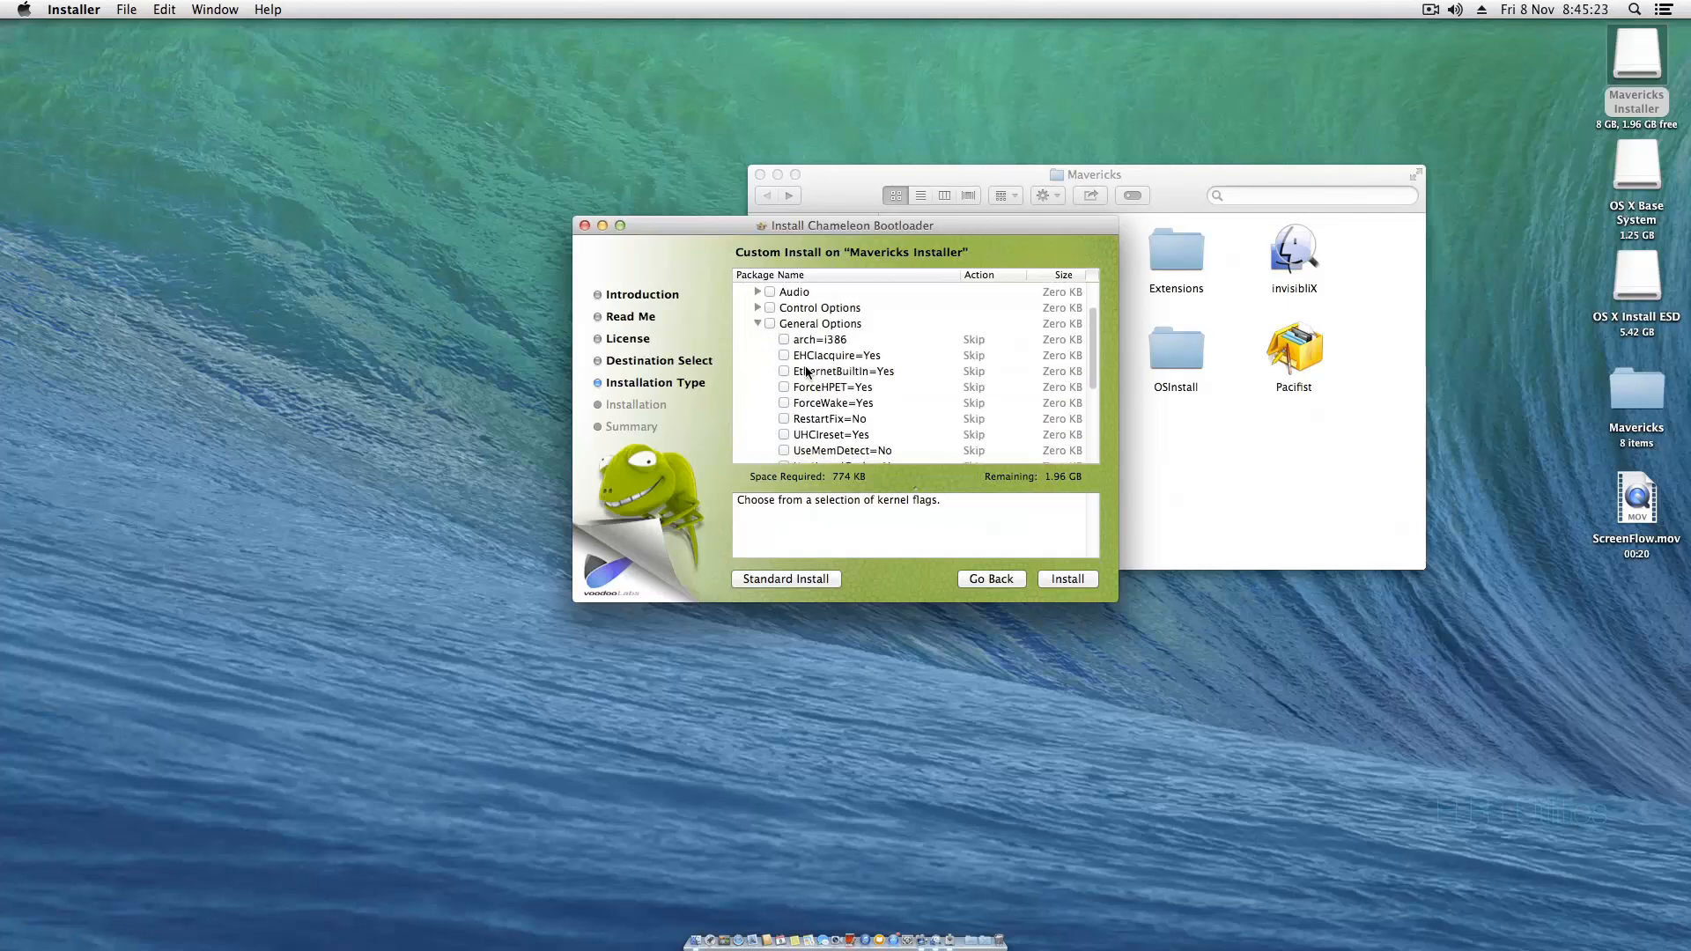
mouse_move(784, 380)
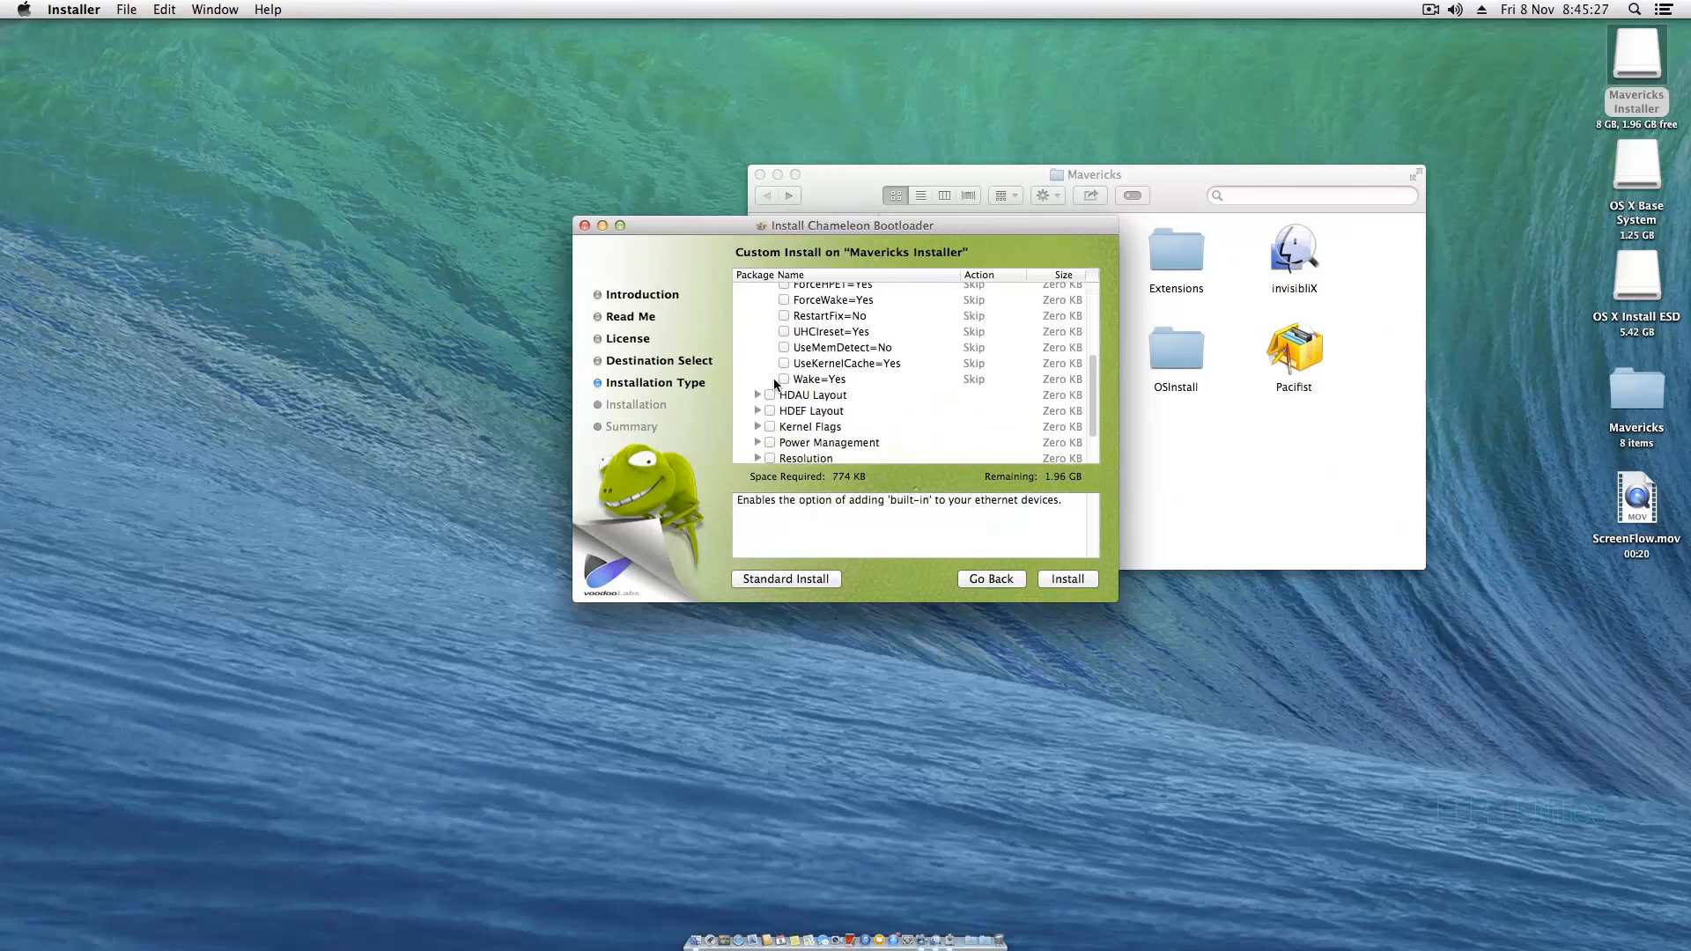
scroll(down, 3)
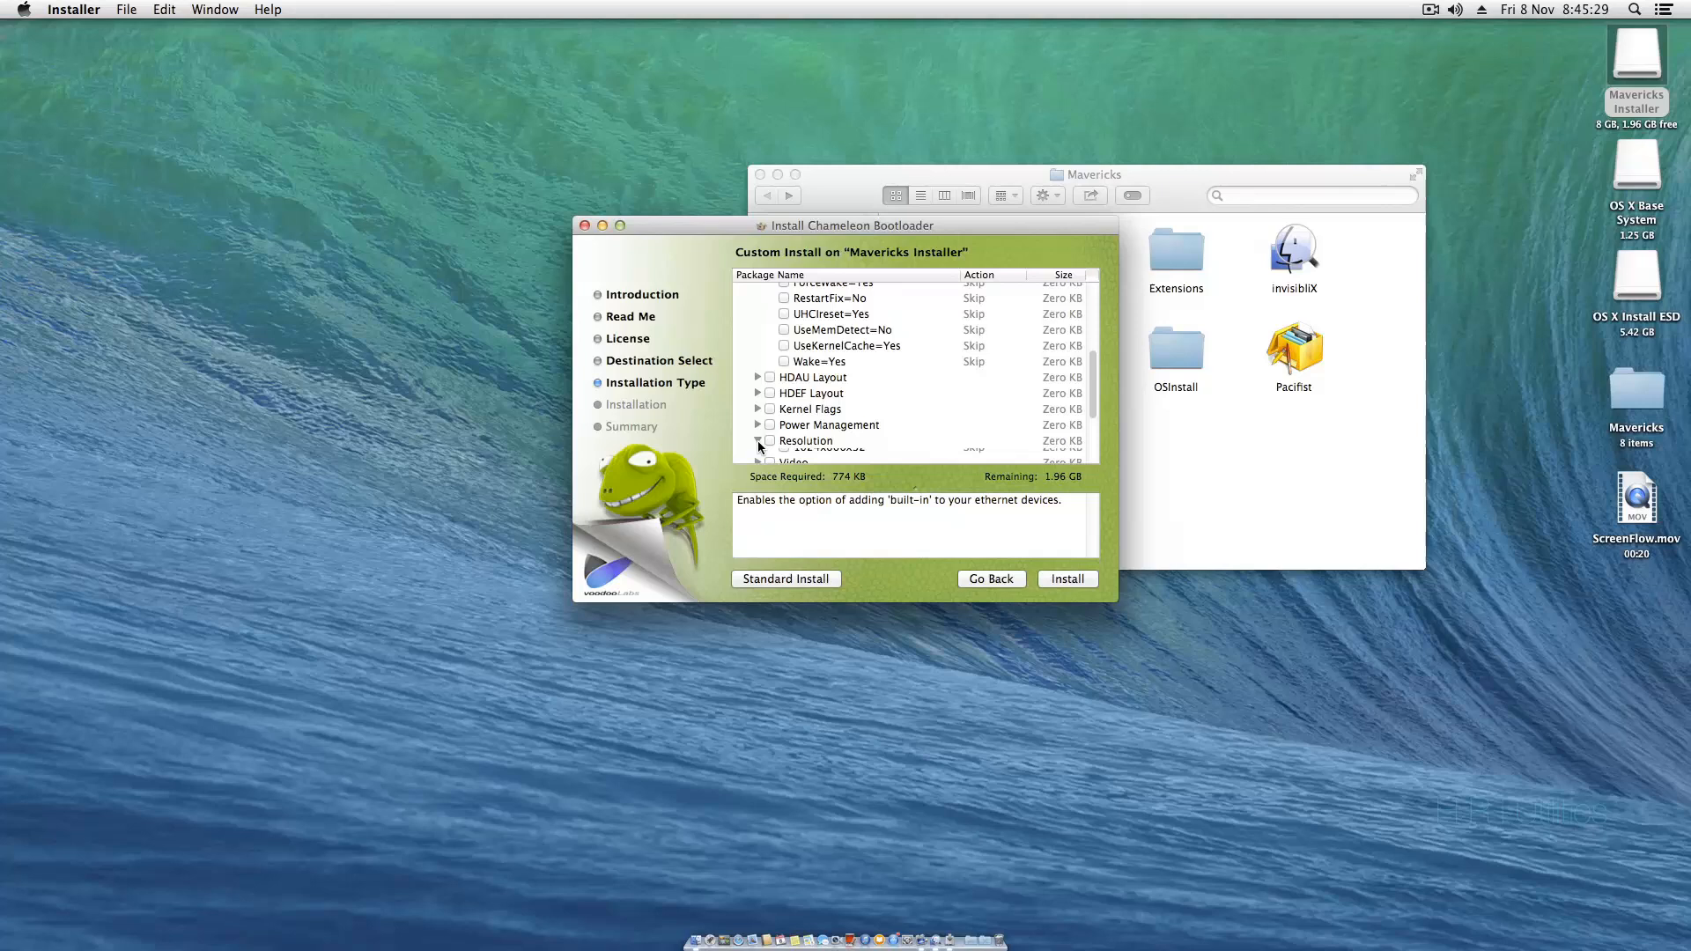
scroll(down, 3)
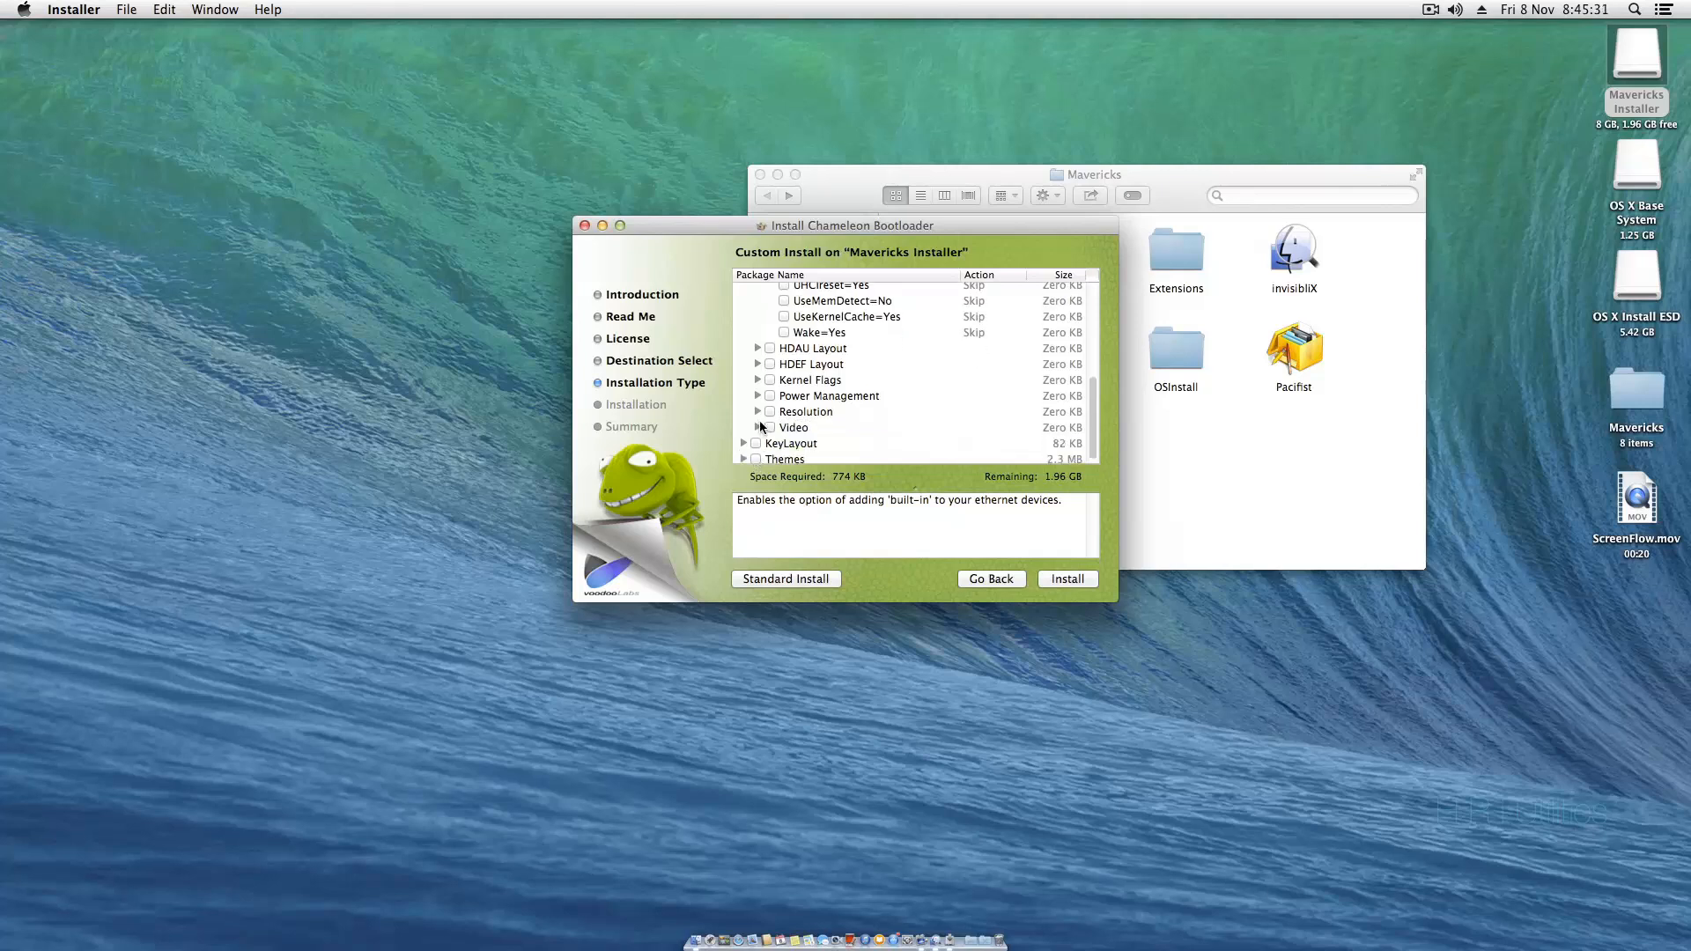
click(758, 411)
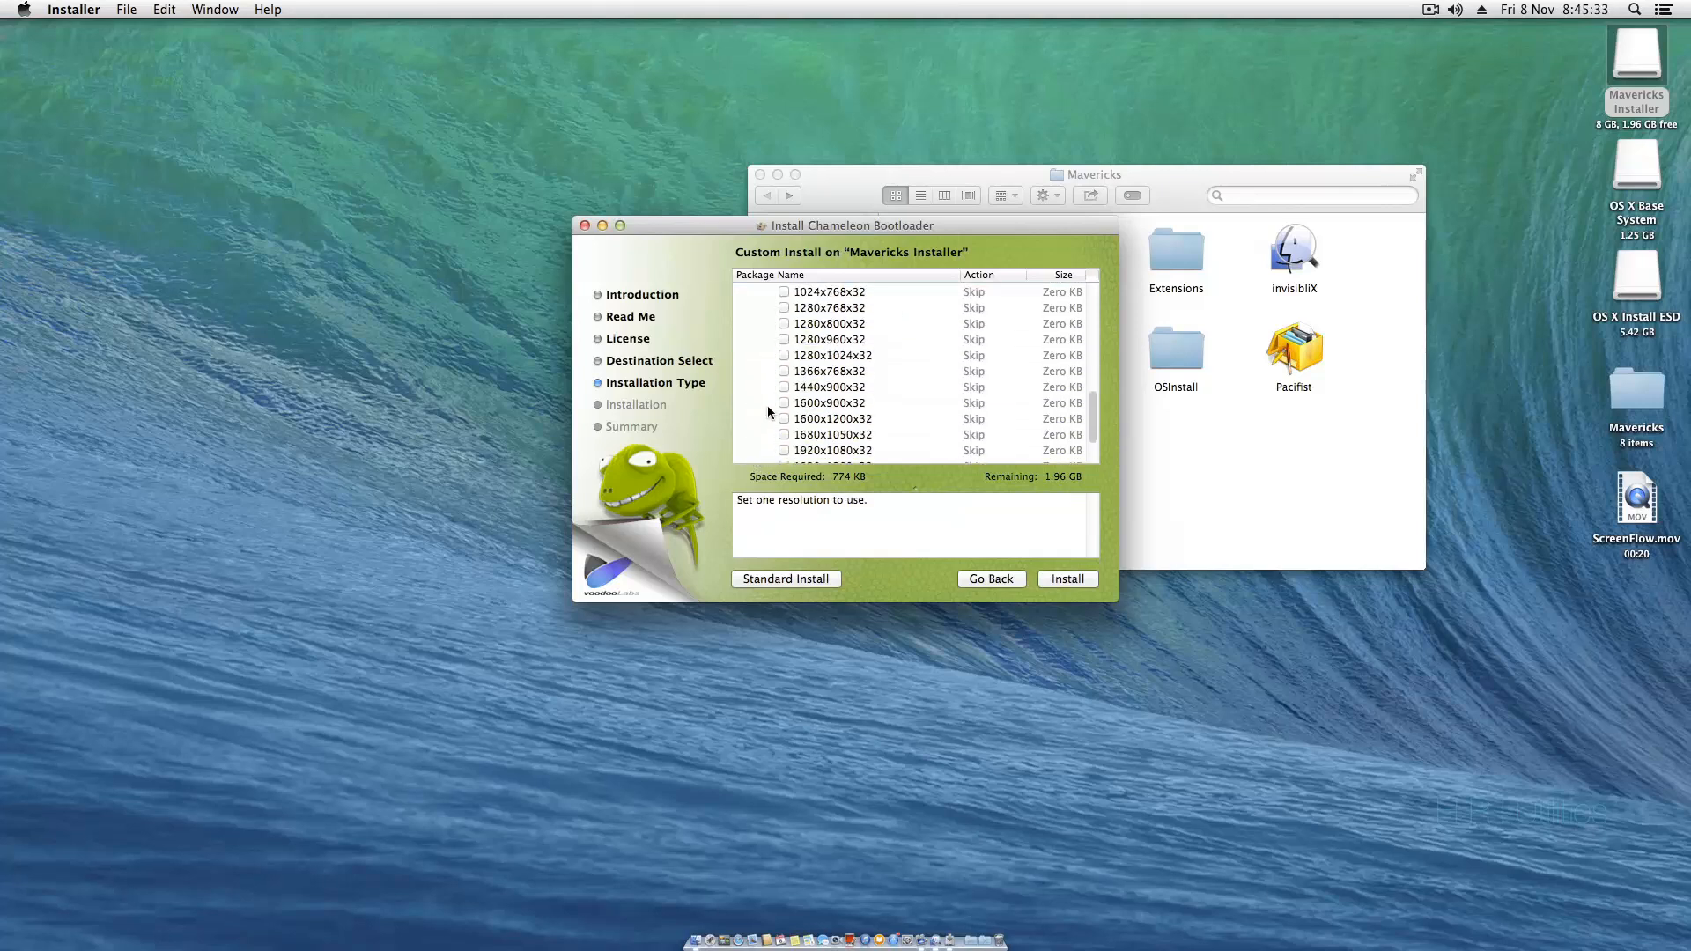
click(805, 403)
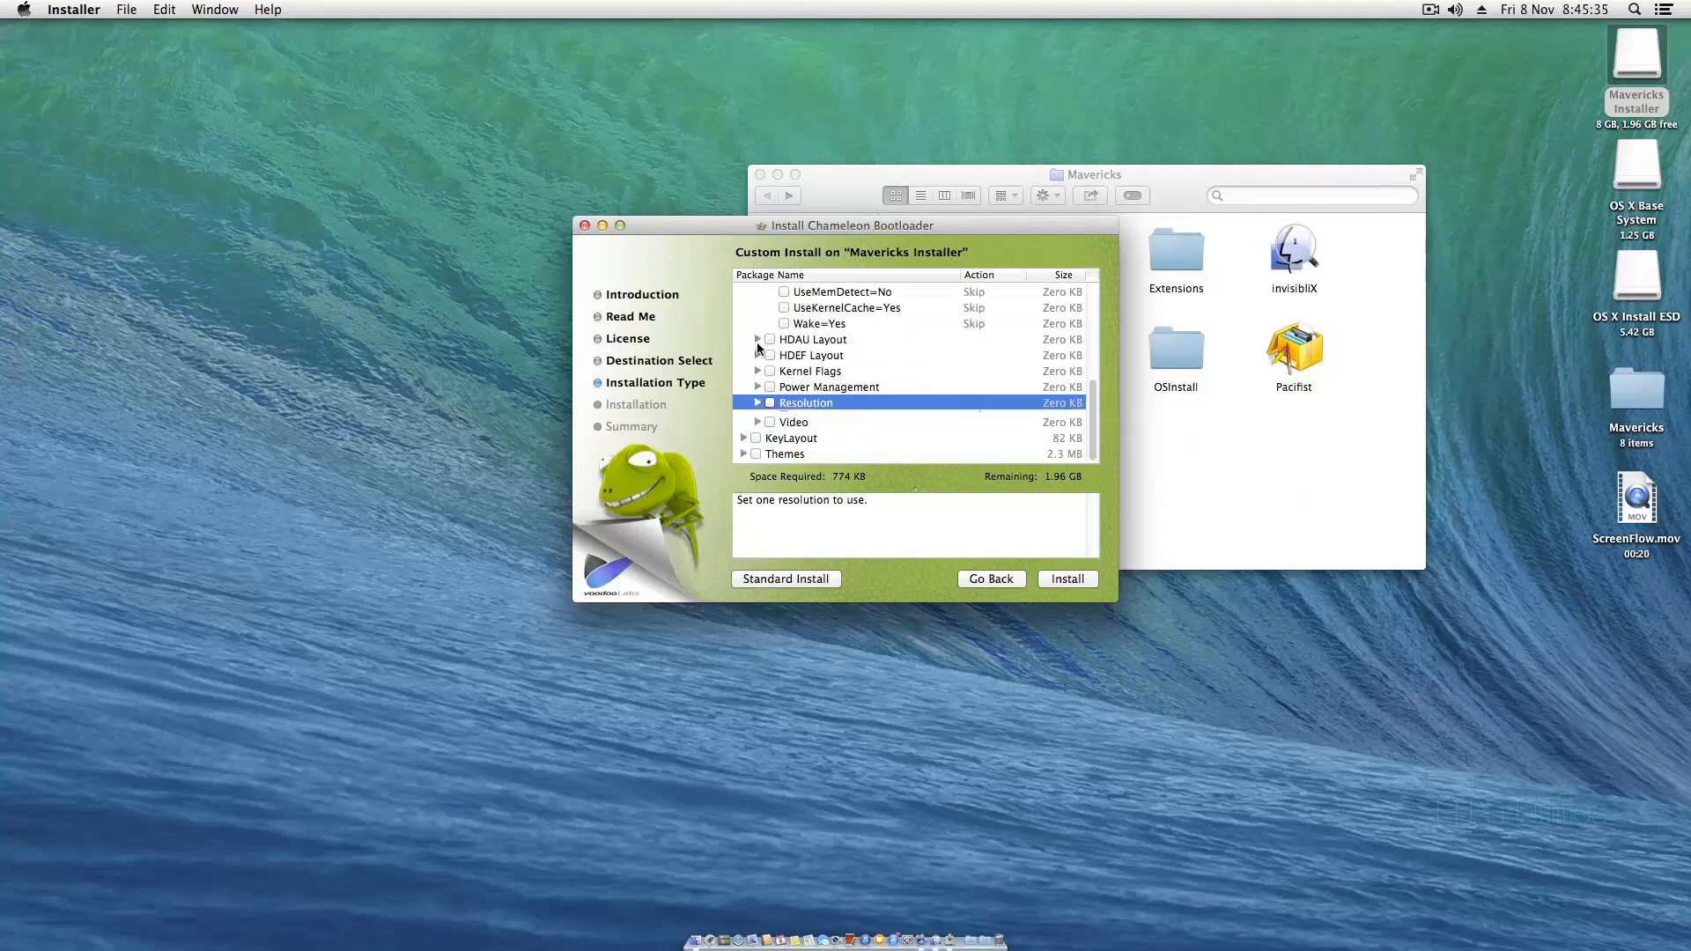
click(757, 422)
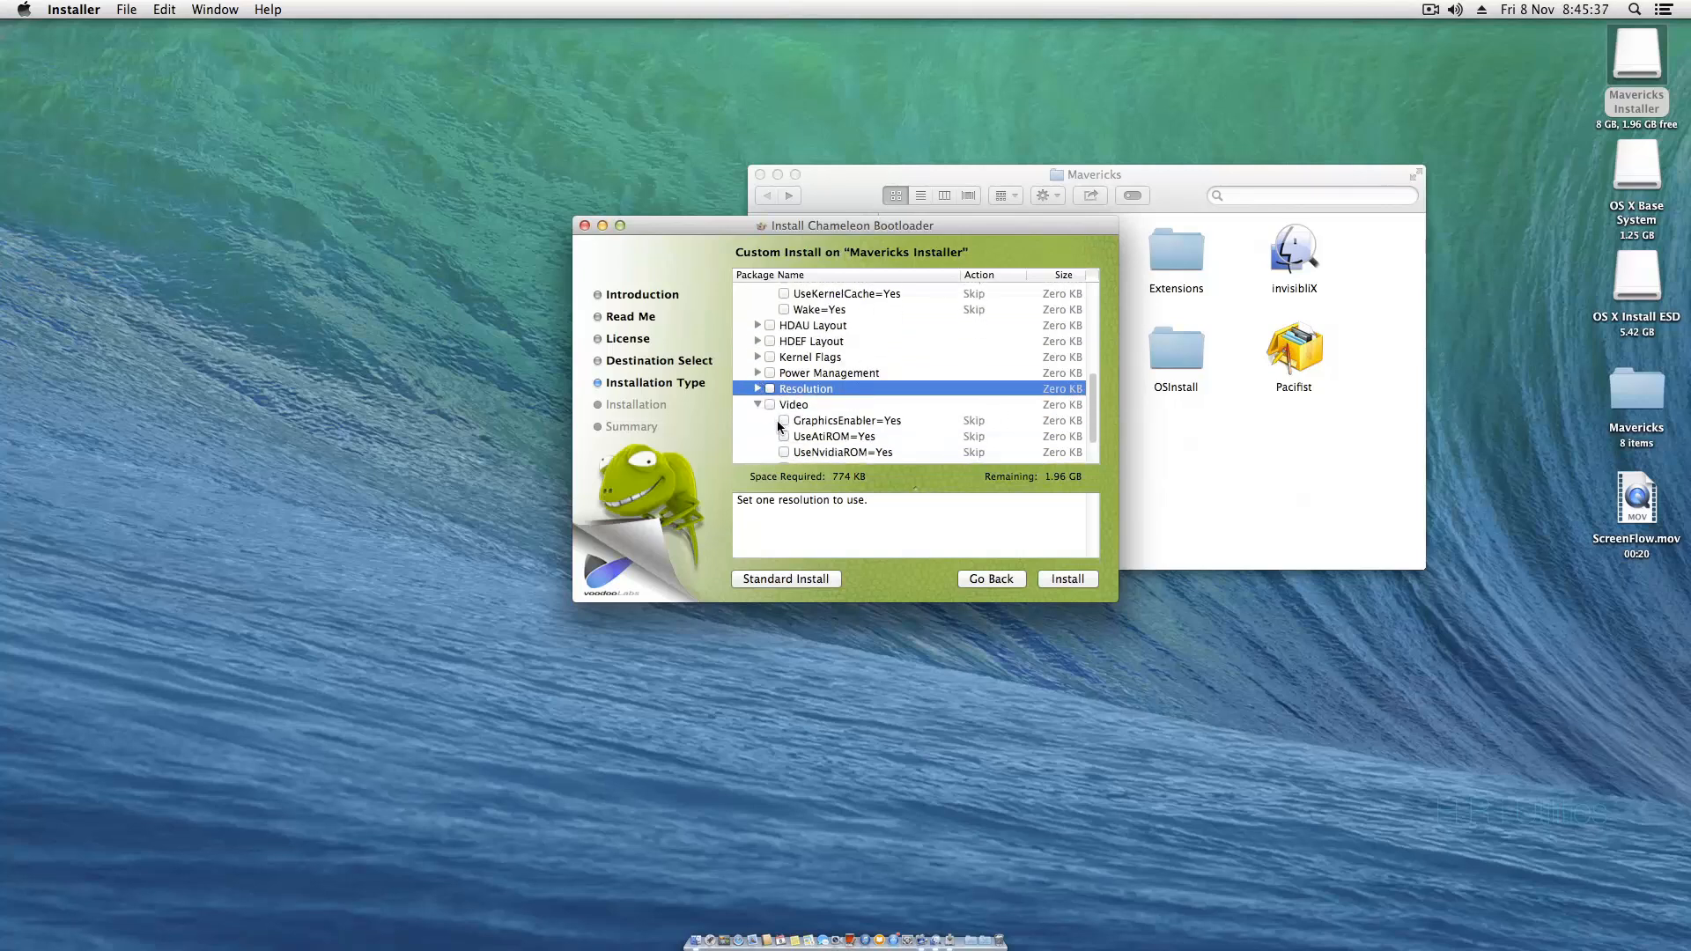
click(784, 393)
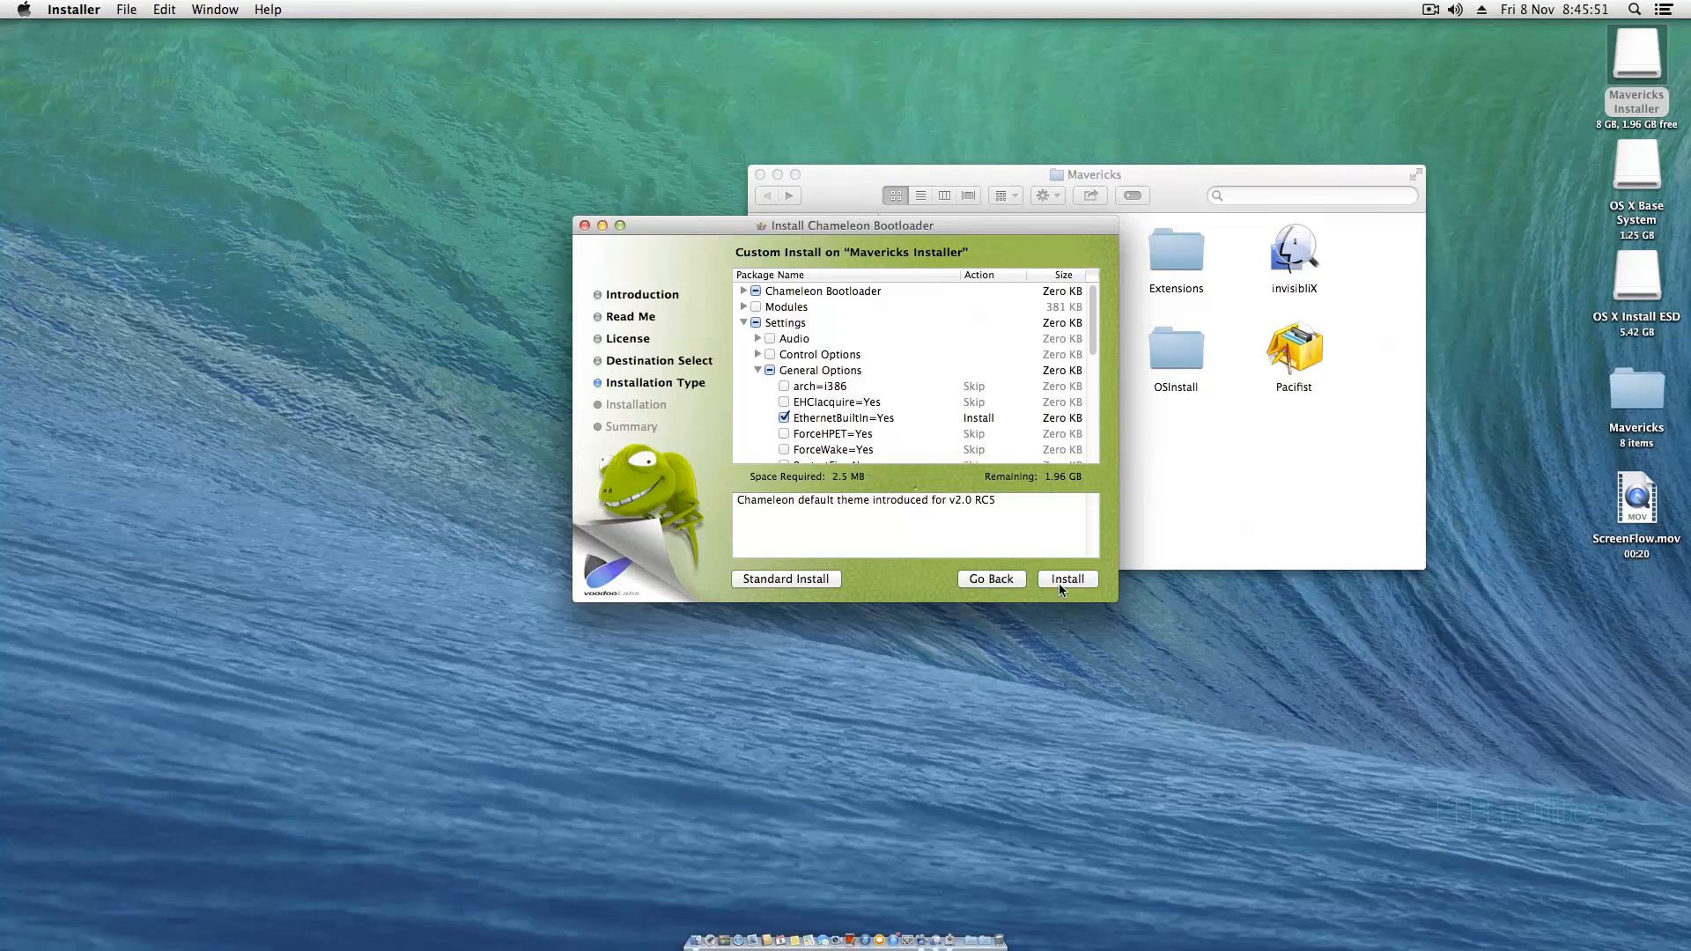
click(1067, 579)
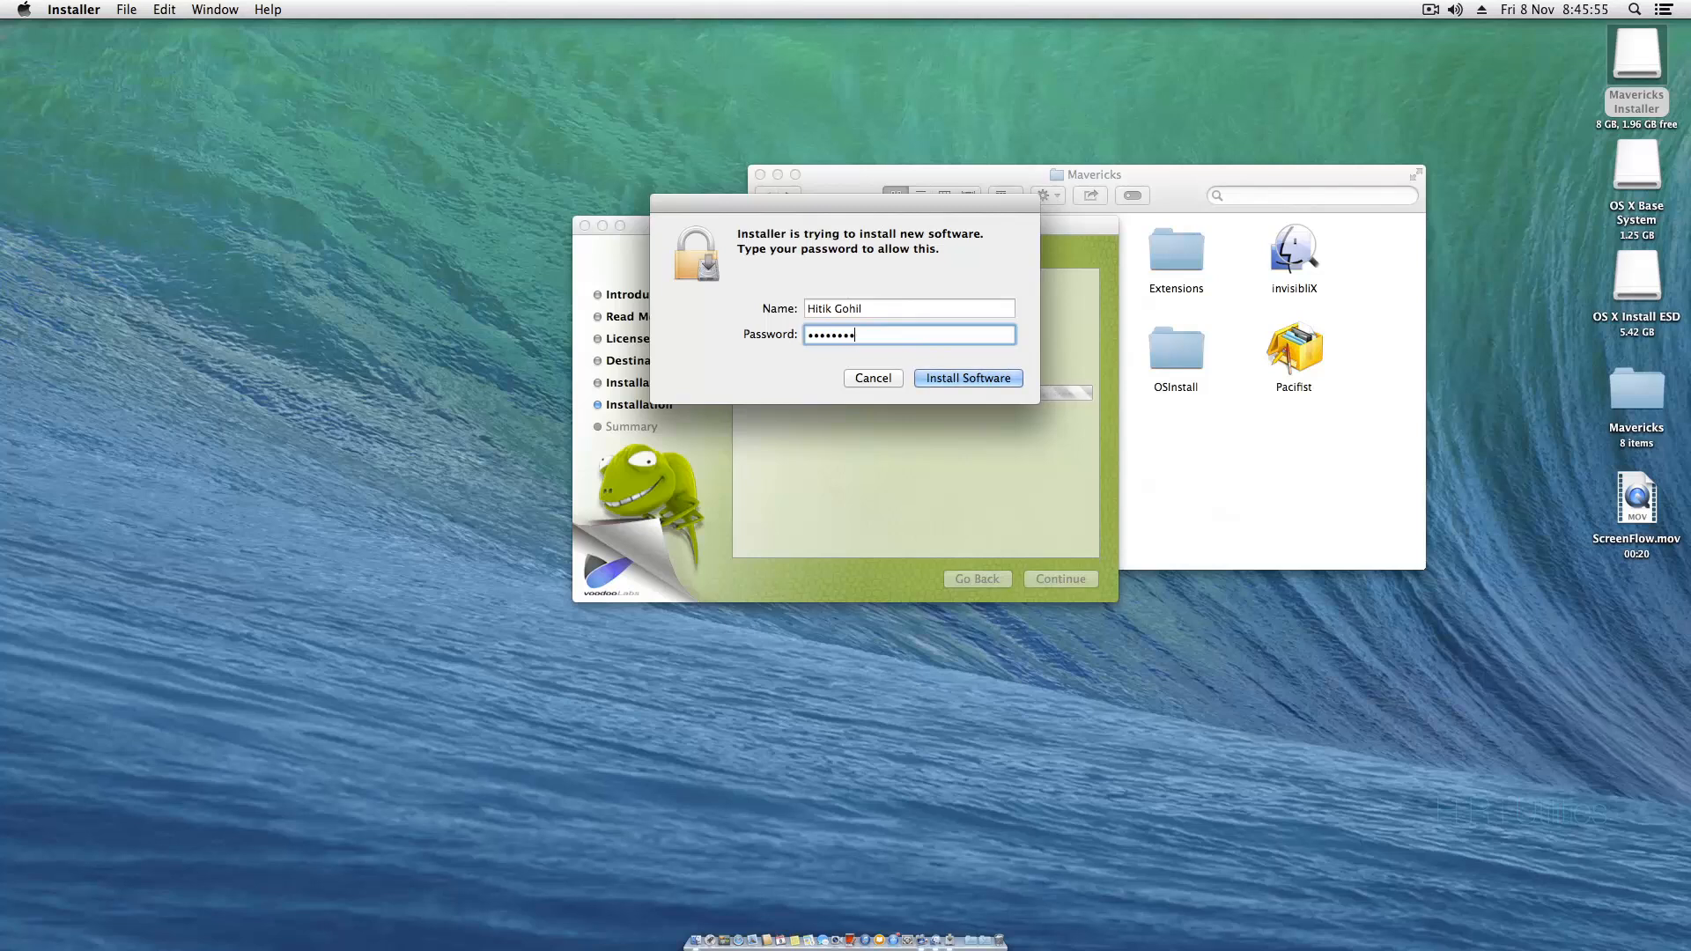
- Authorize the Chameleon v2.2svn r2246 install with the admin password and close the finished installer
click(967, 378)
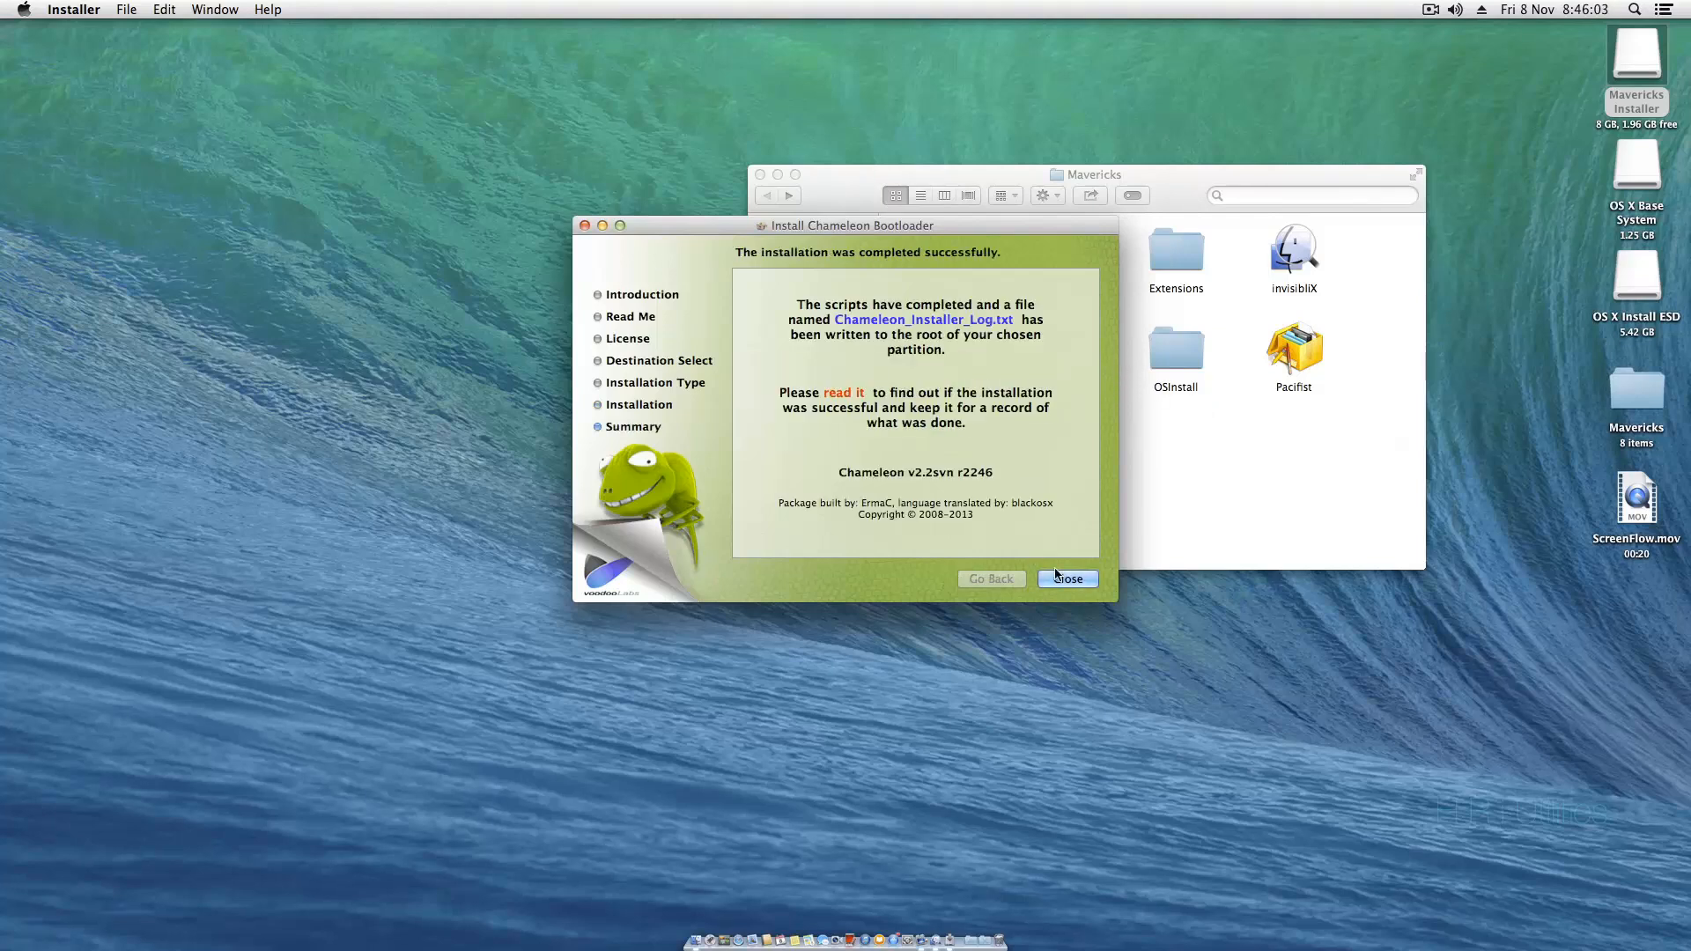
click(1067, 580)
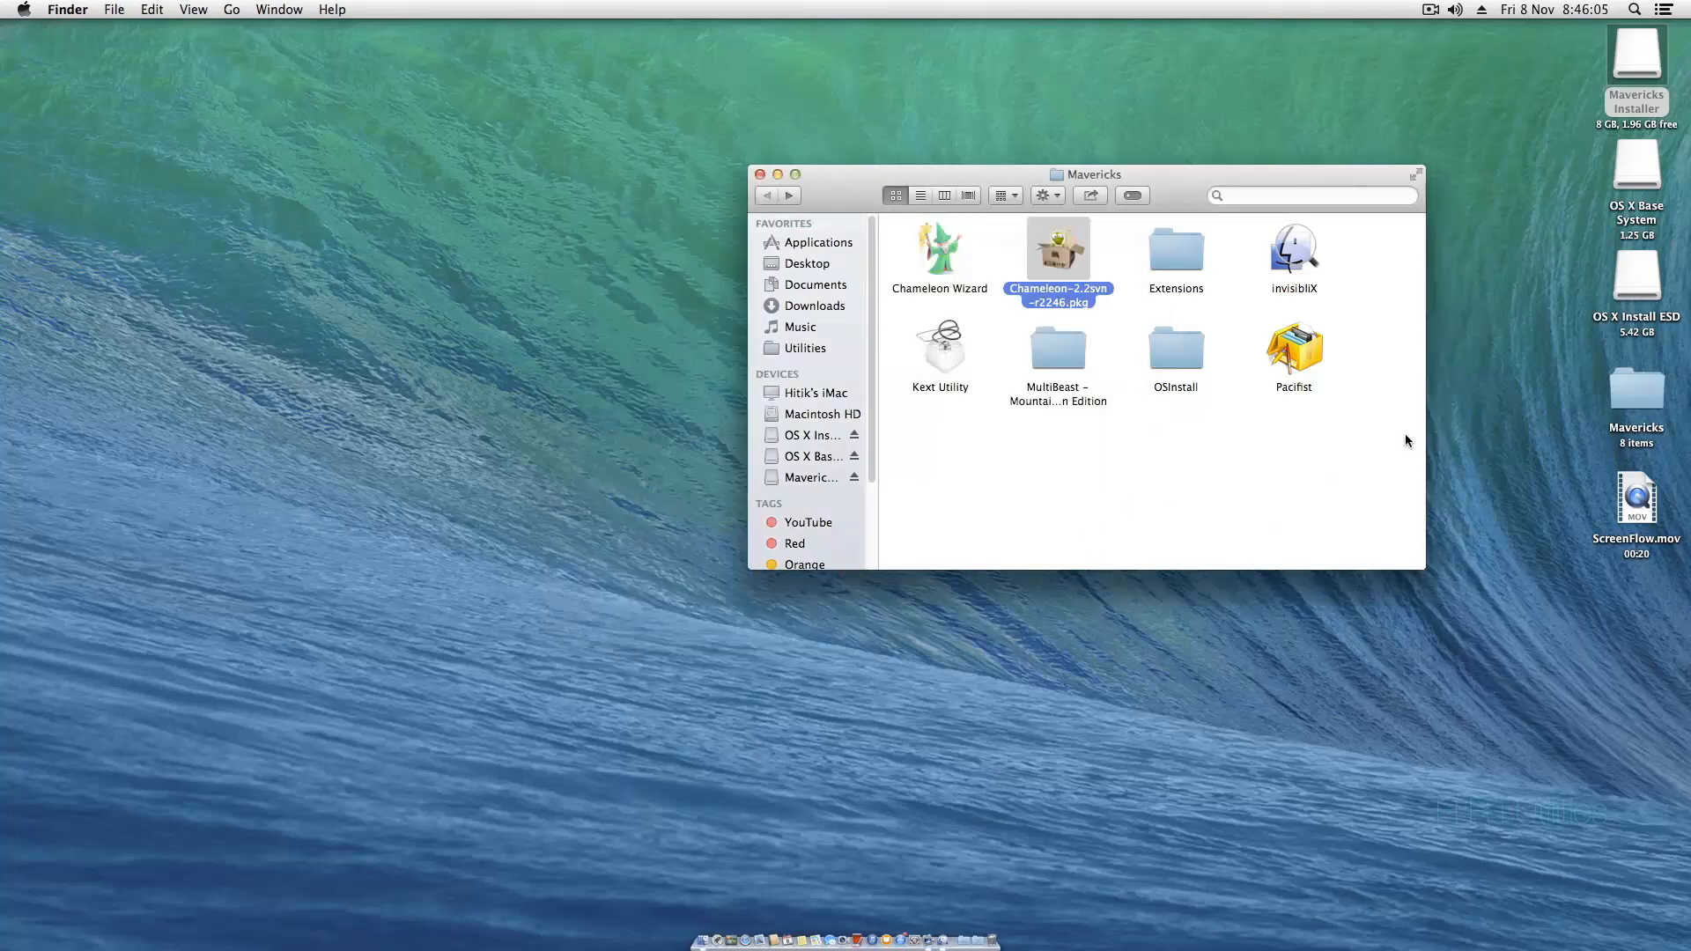
- Open org.chameleon.Boot.plist in TextEdit, change GraphicsEnabler to No, and save
click(1635, 53)
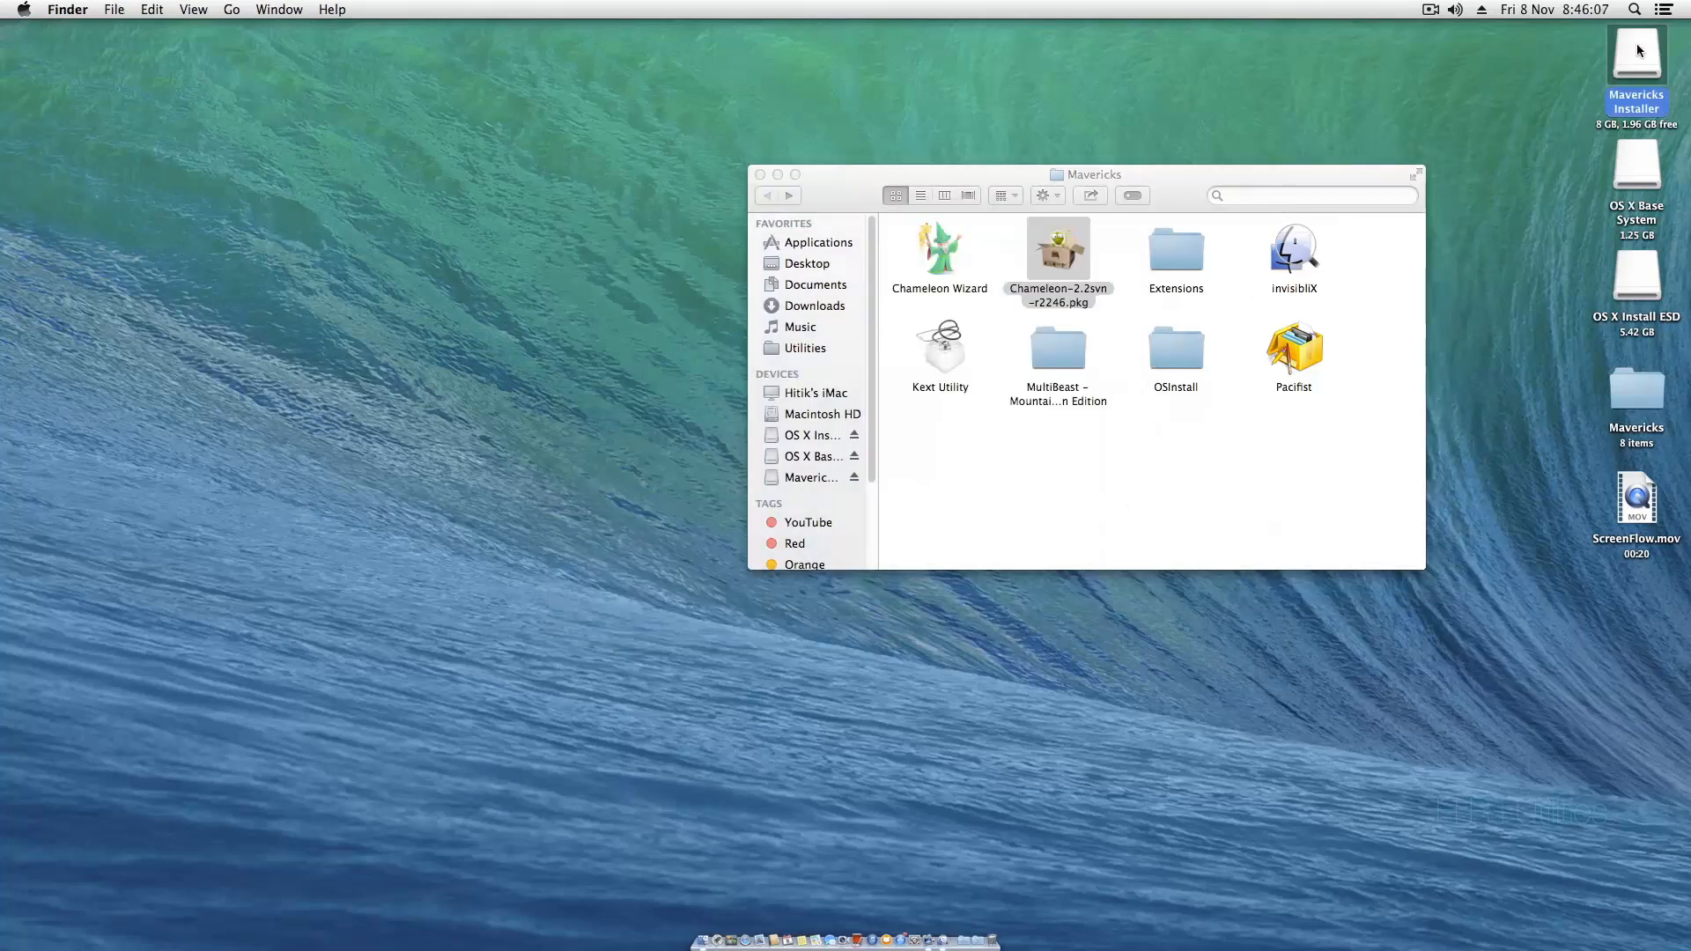
double_click(1637, 54)
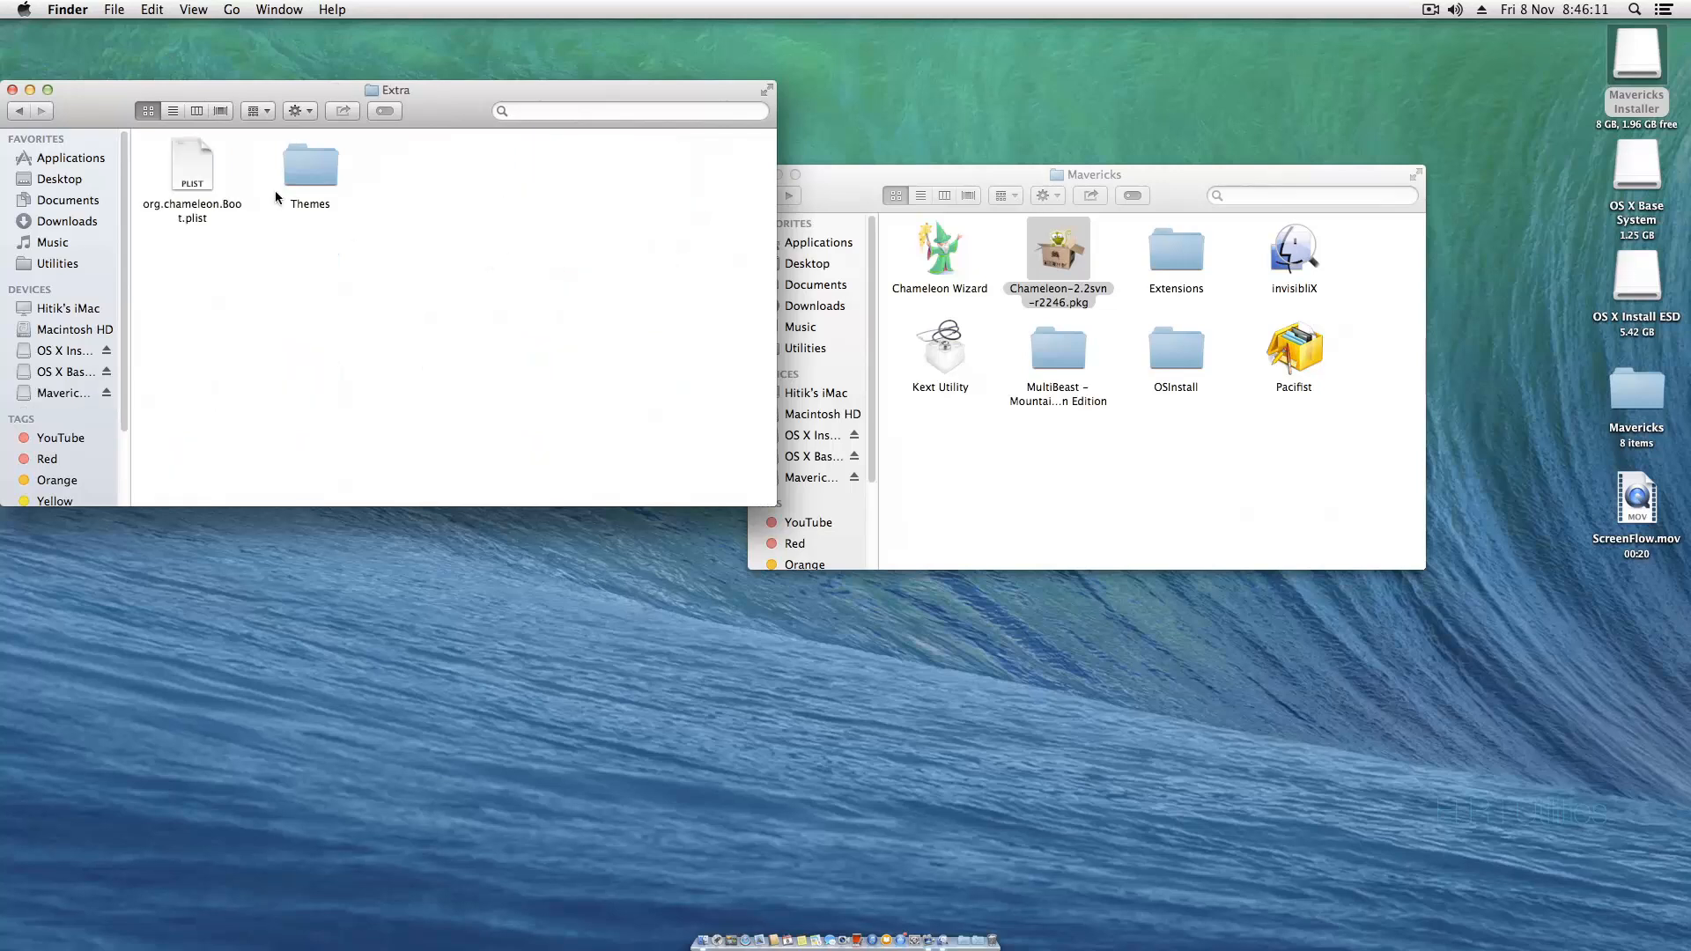
right_click(192, 168)
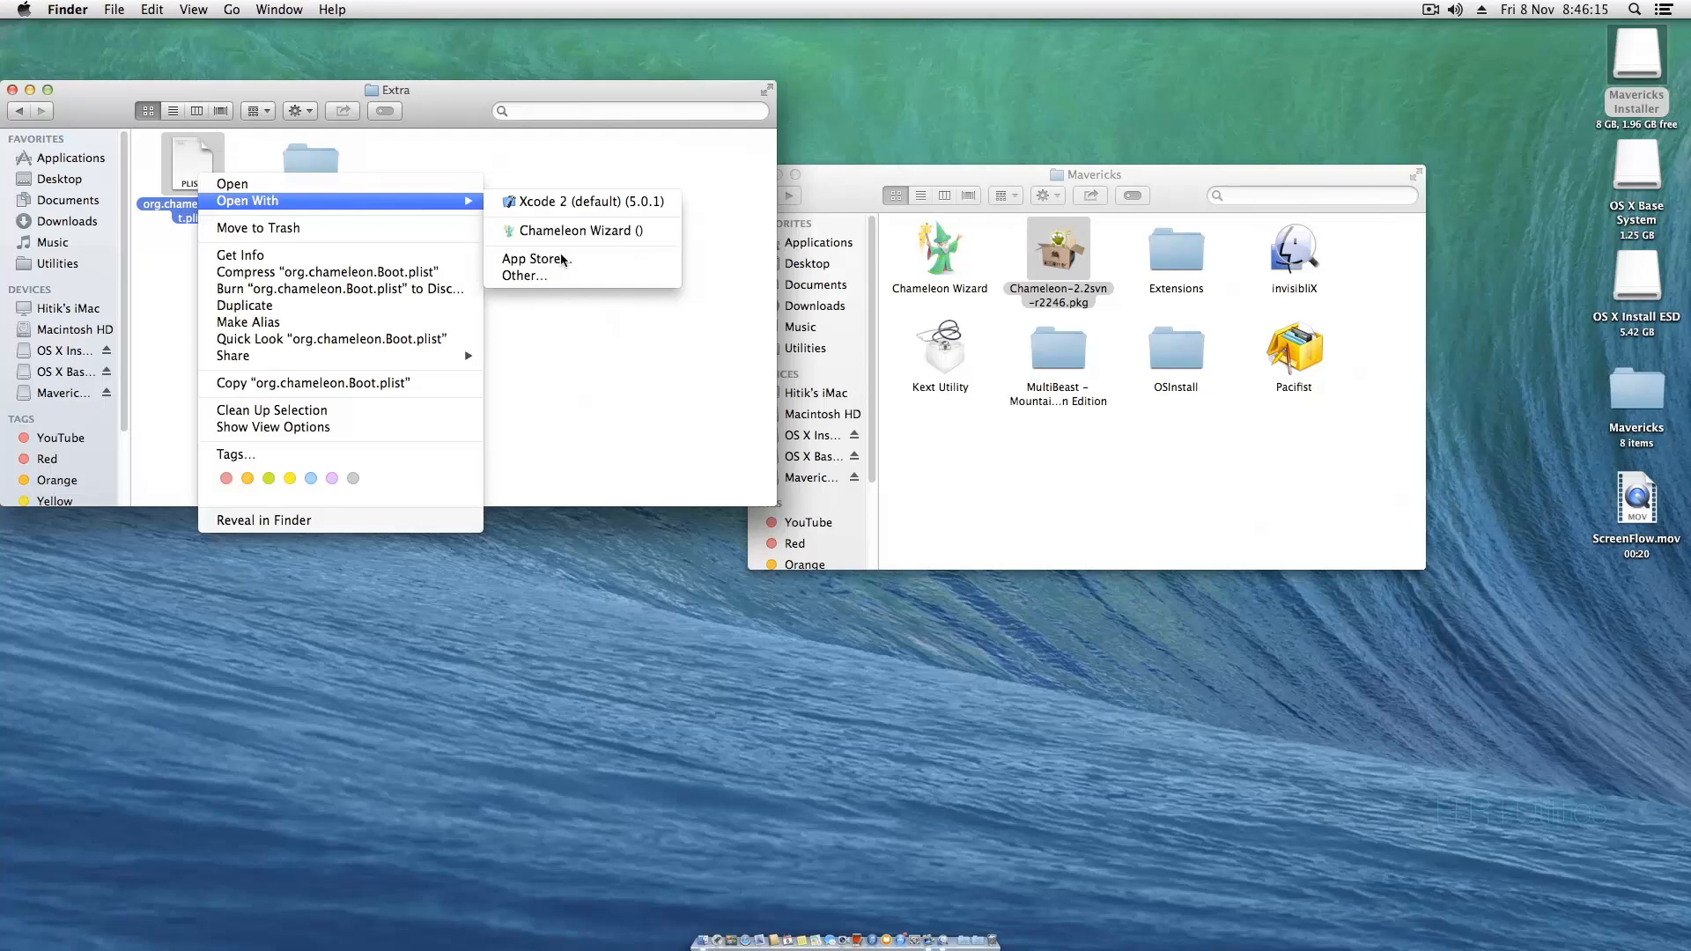
click(524, 275)
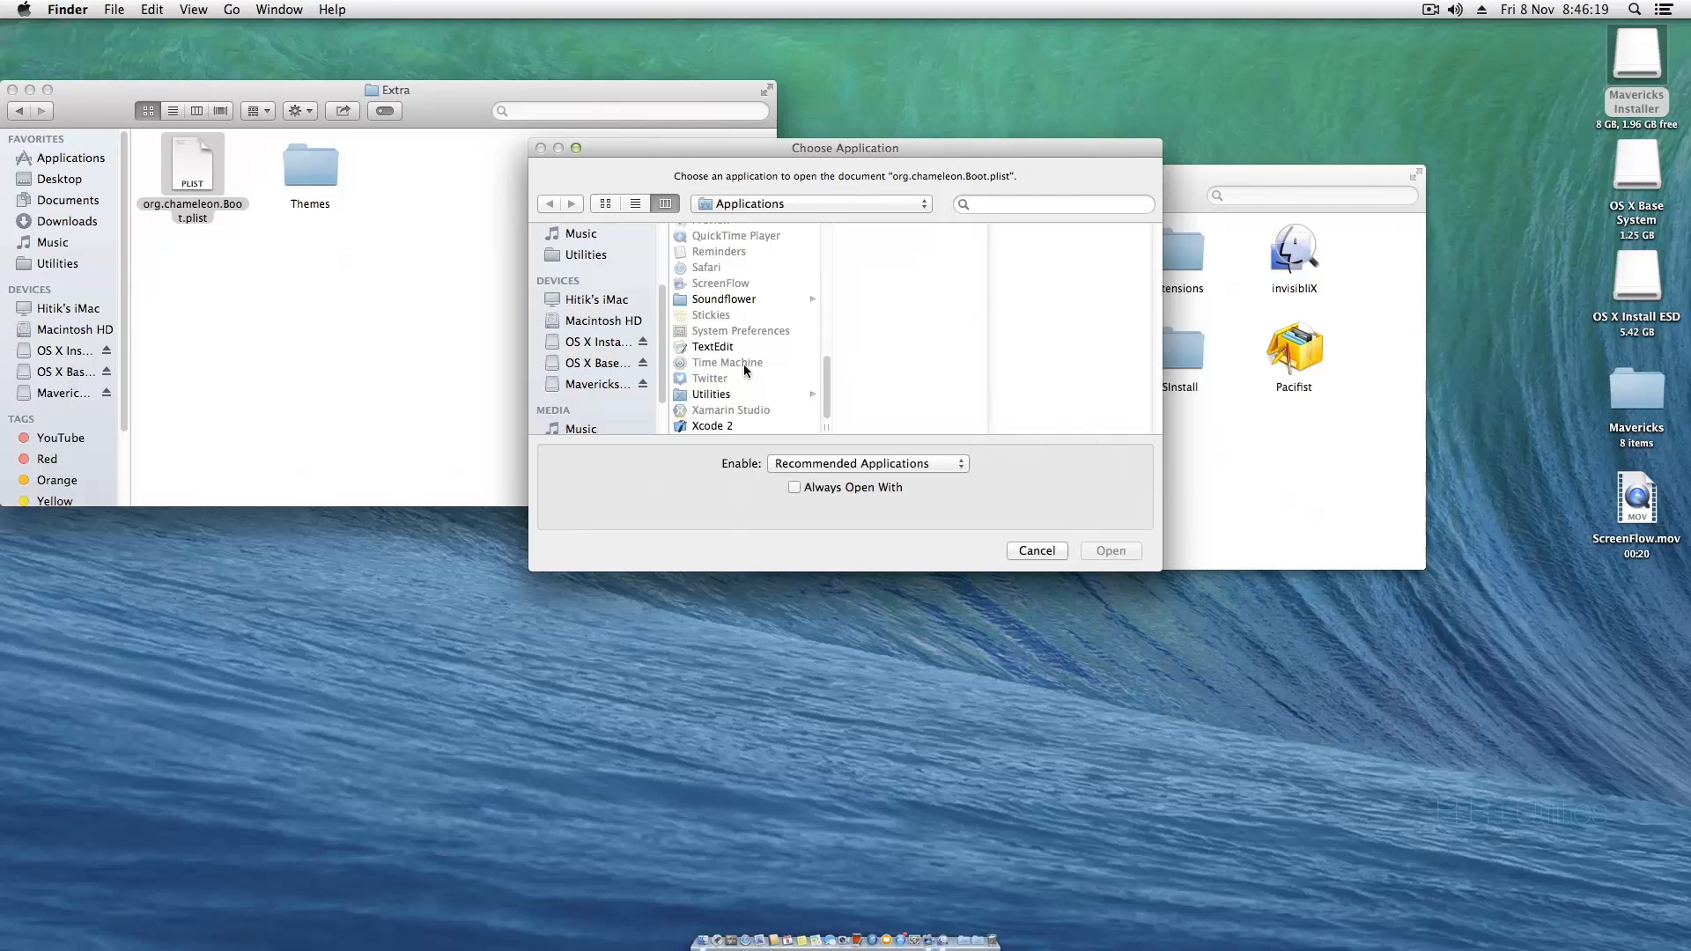
click(713, 346)
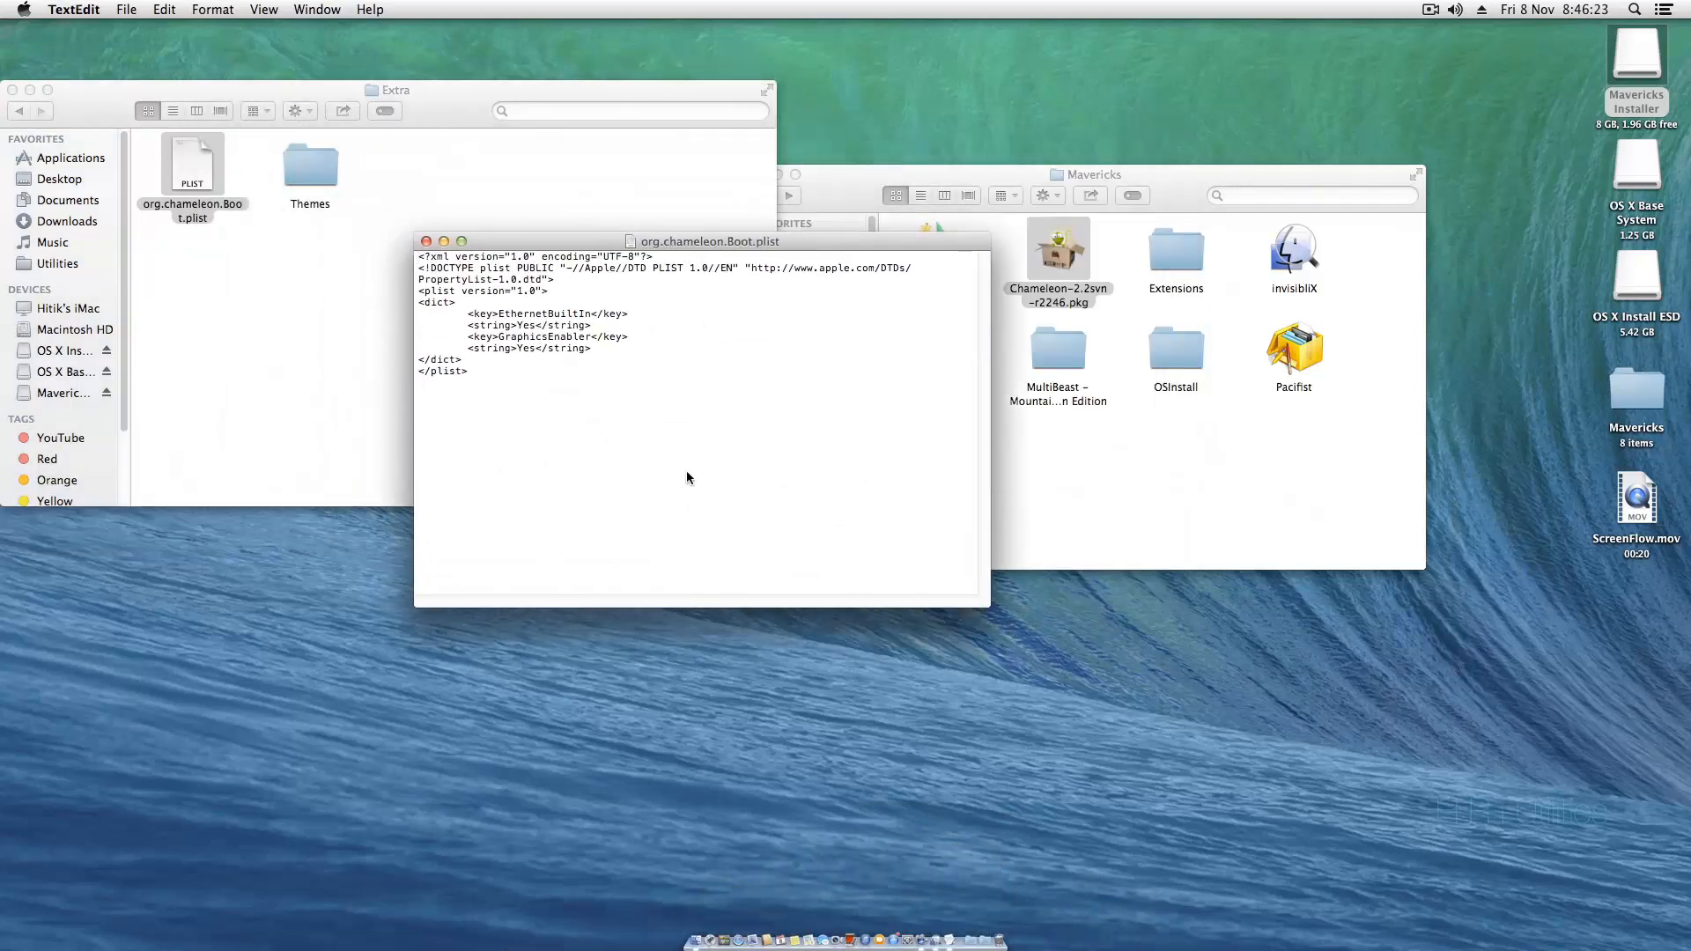
mouse_move(504, 371)
text(No)
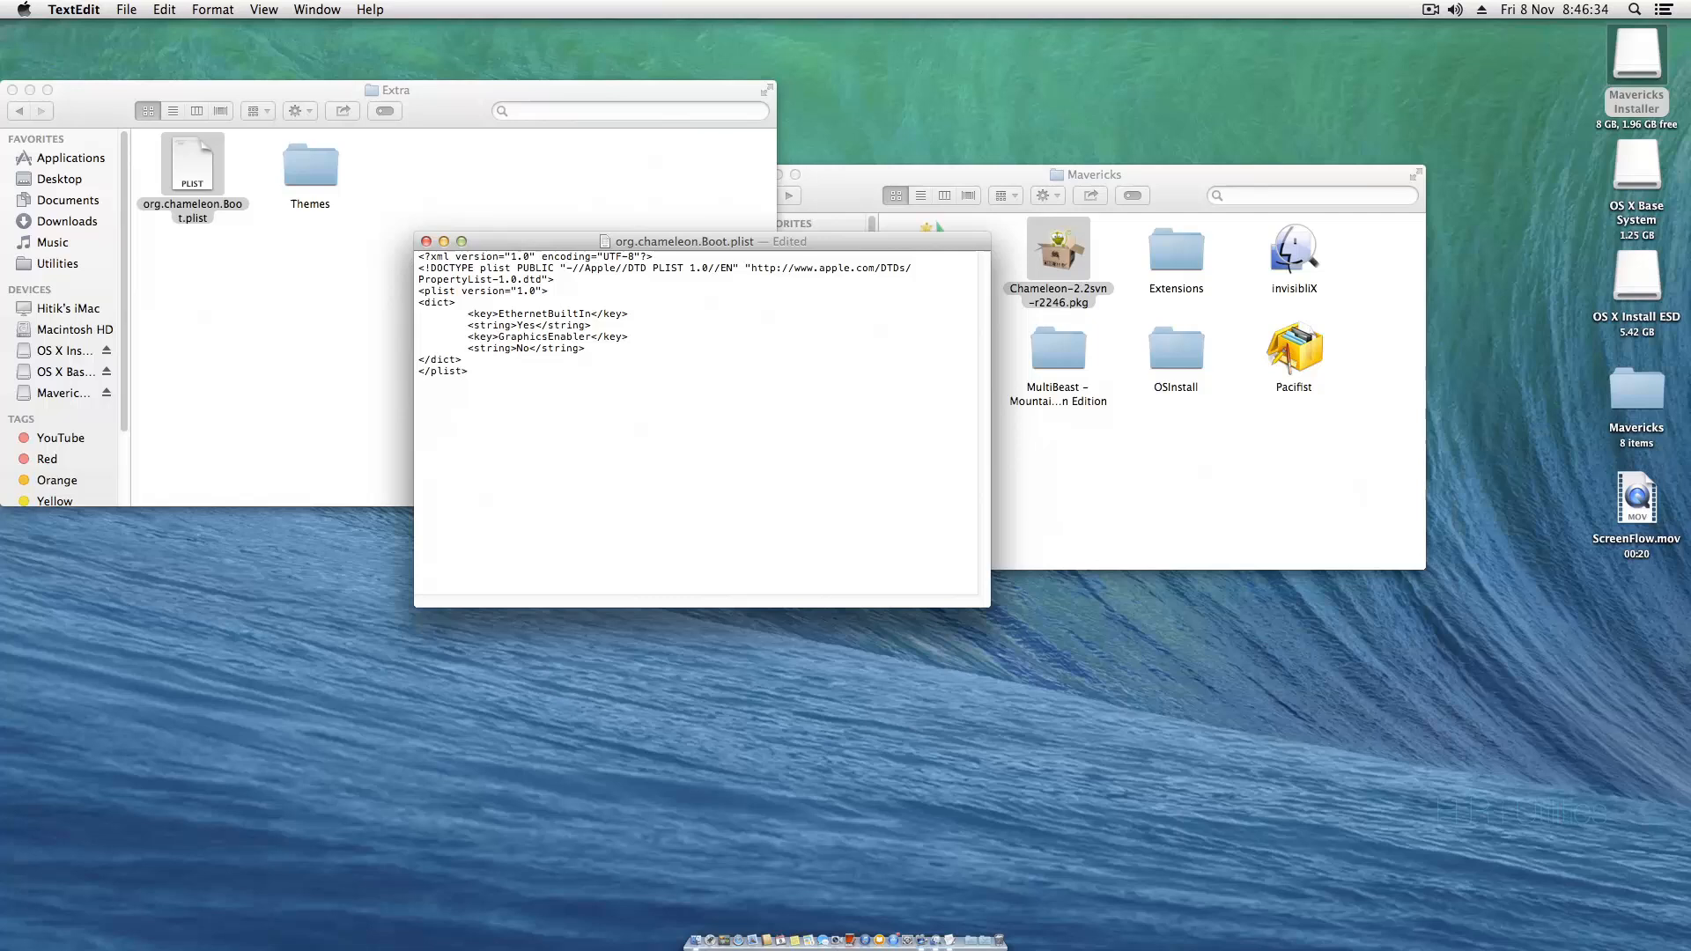
key(cmd+s)
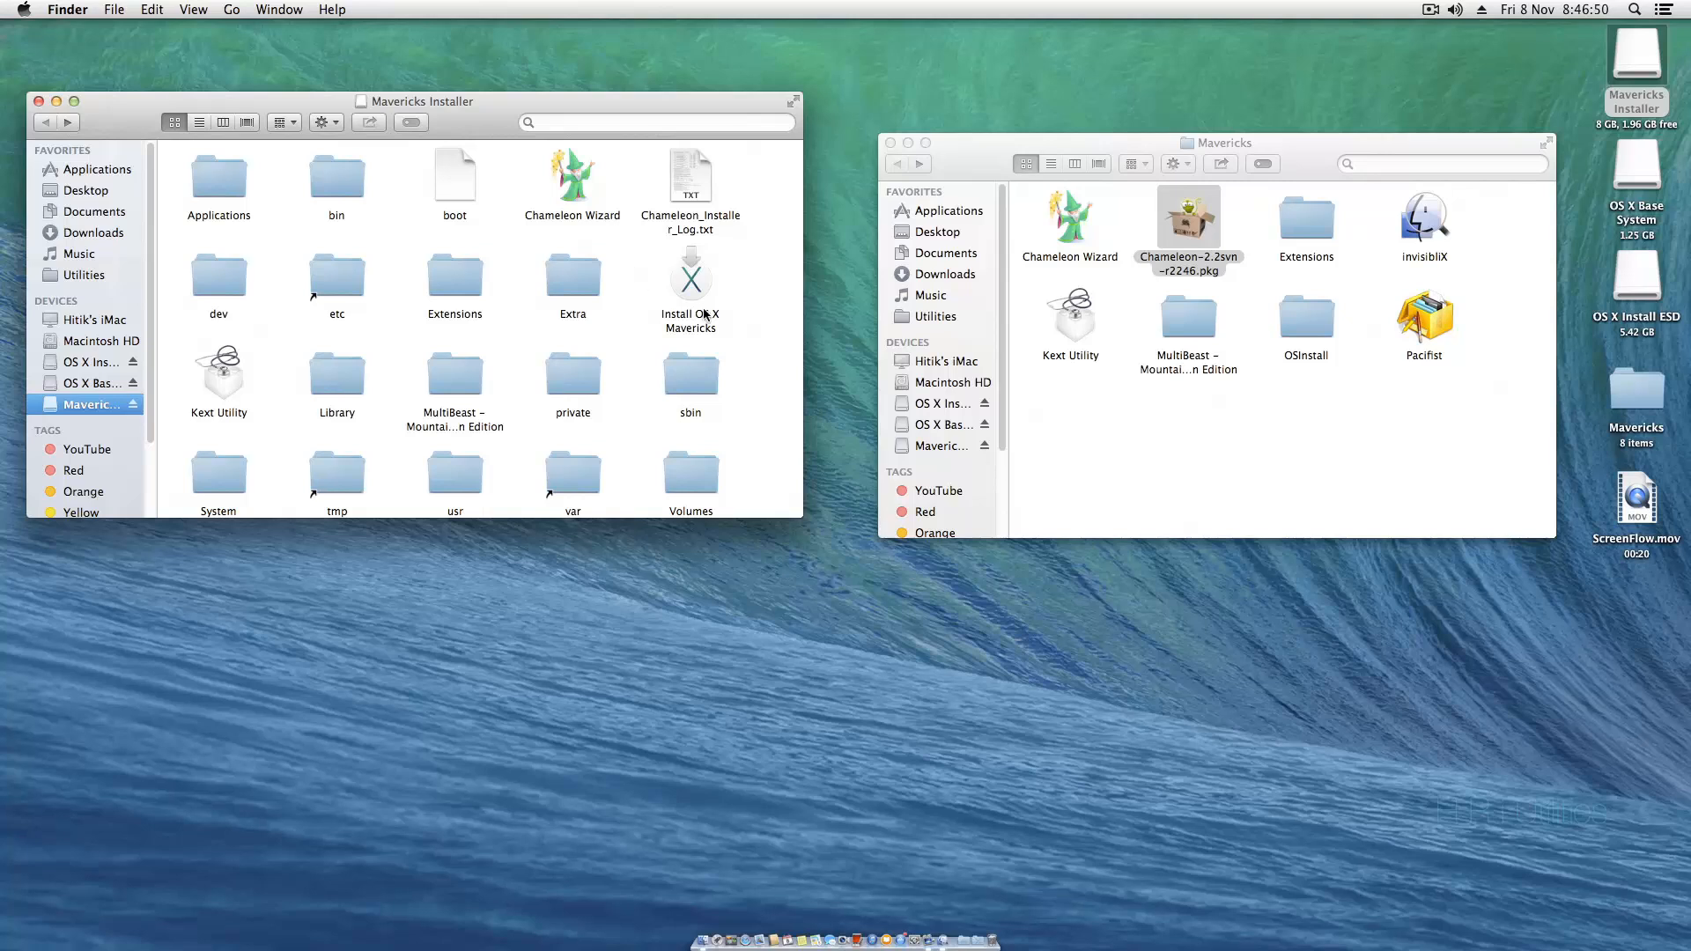
- Copy FakeSMC, NullCPUPowerManagement and AppleIntelCPUPowerManagement kexts, then clean up the installer's Extensions folder by name
double_click(1306, 216)
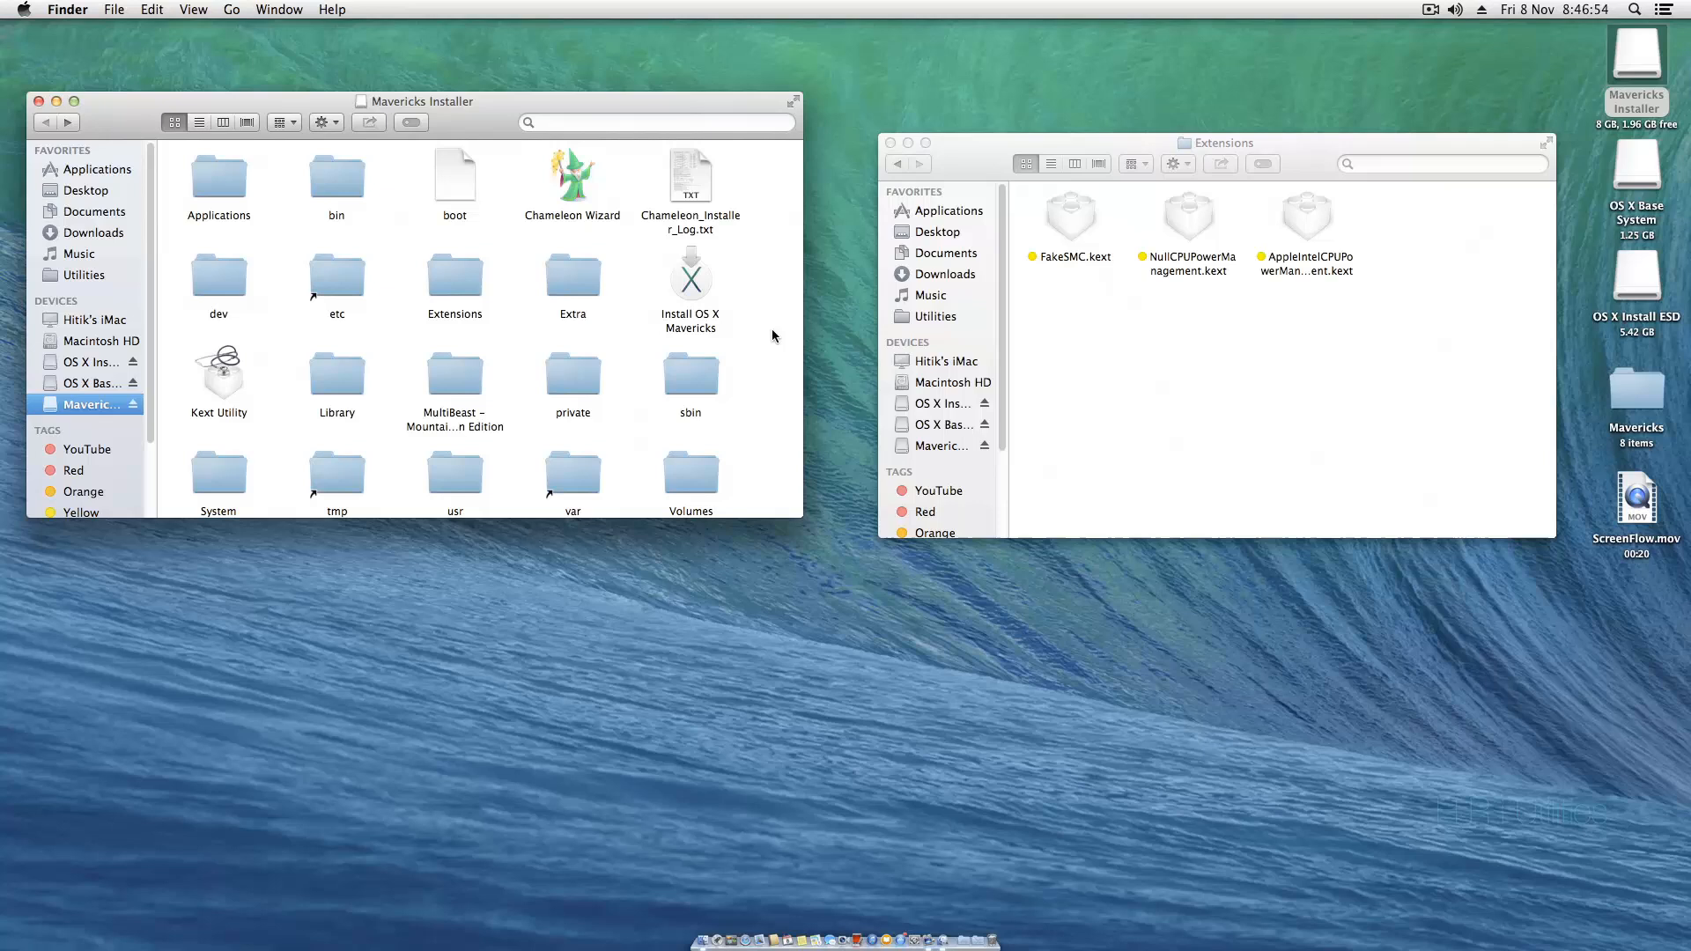
mouse_move(797, 455)
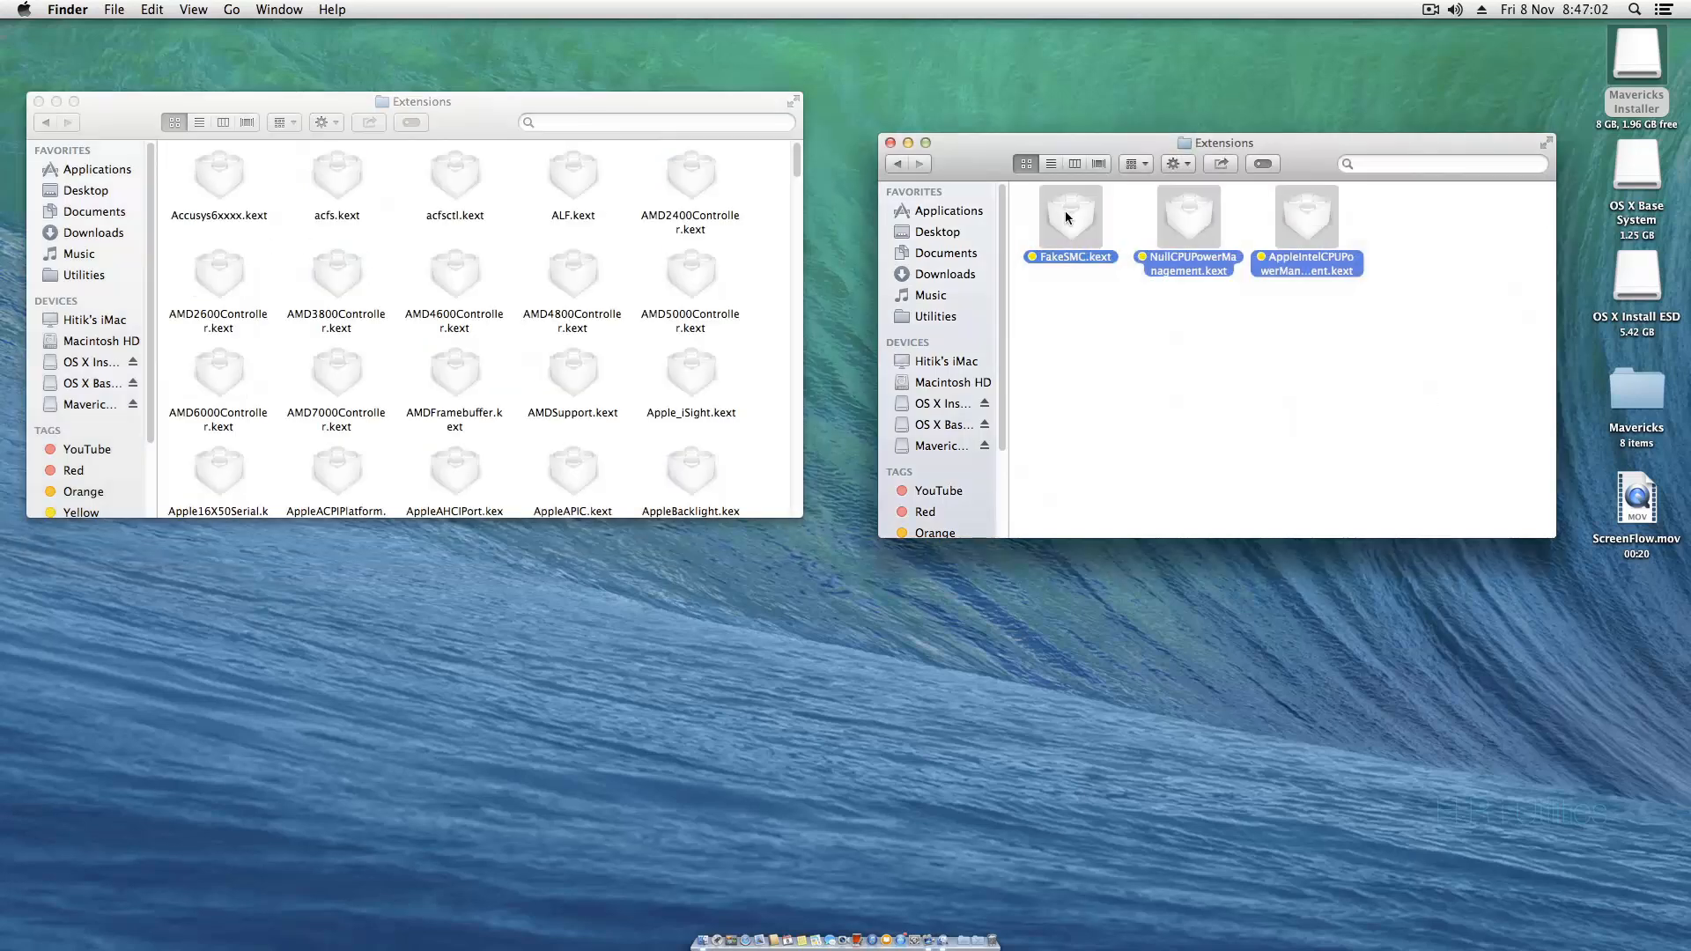
right_click(1069, 216)
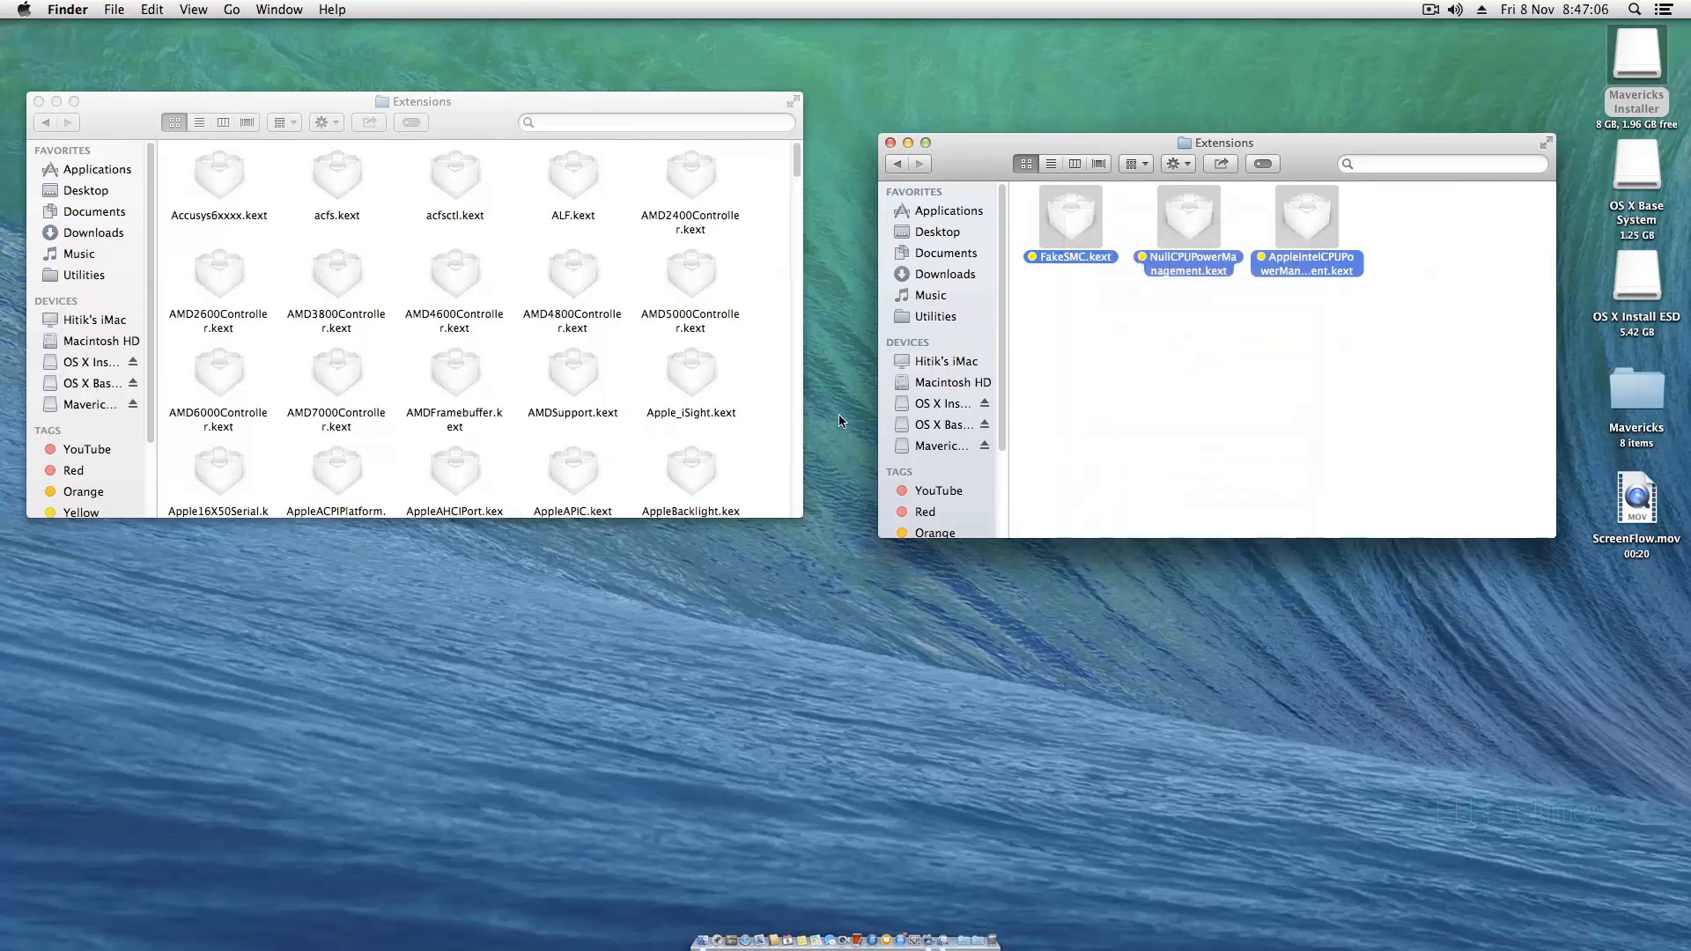
right_click(841, 421)
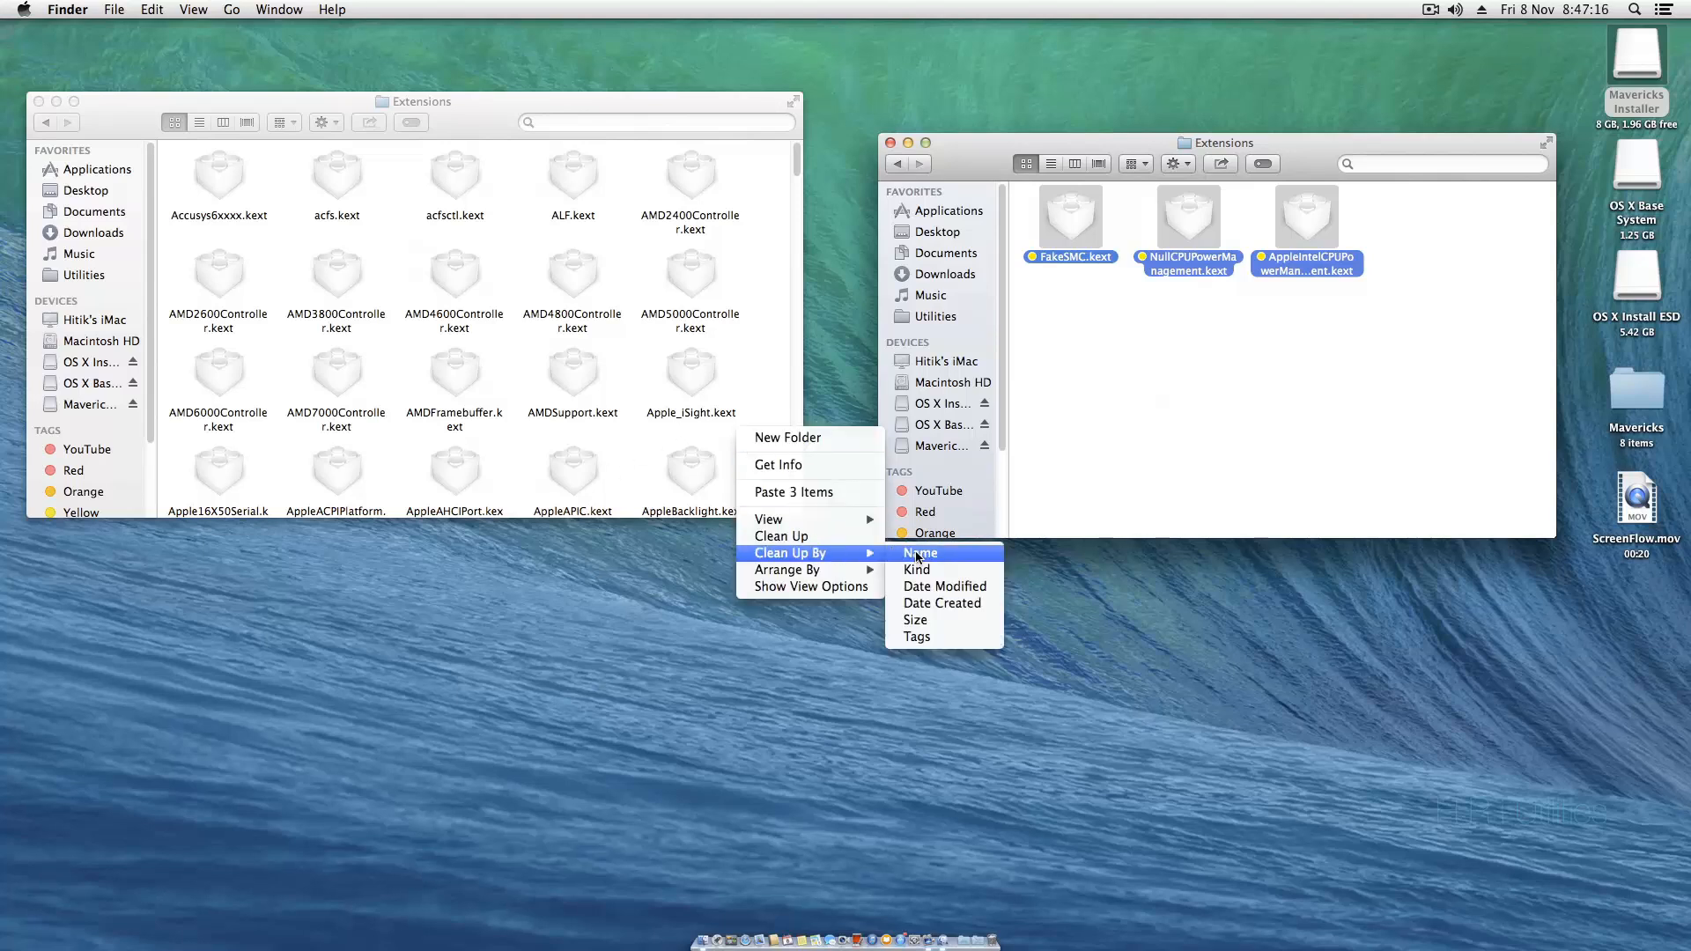
click(919, 553)
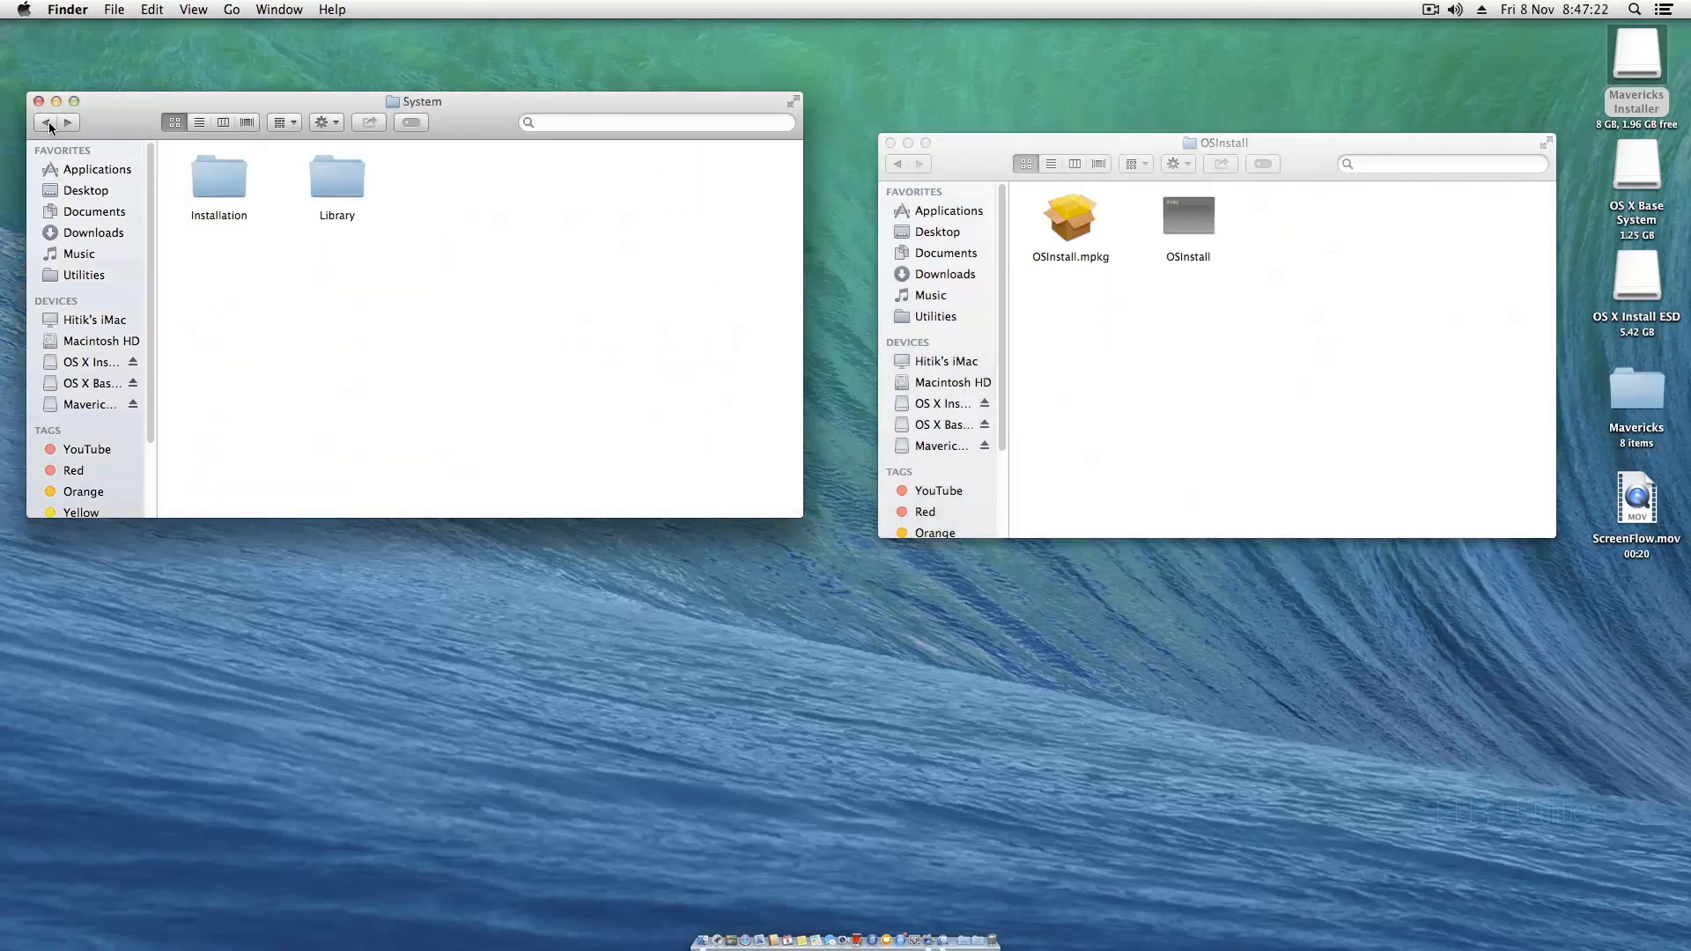
double_click(218, 178)
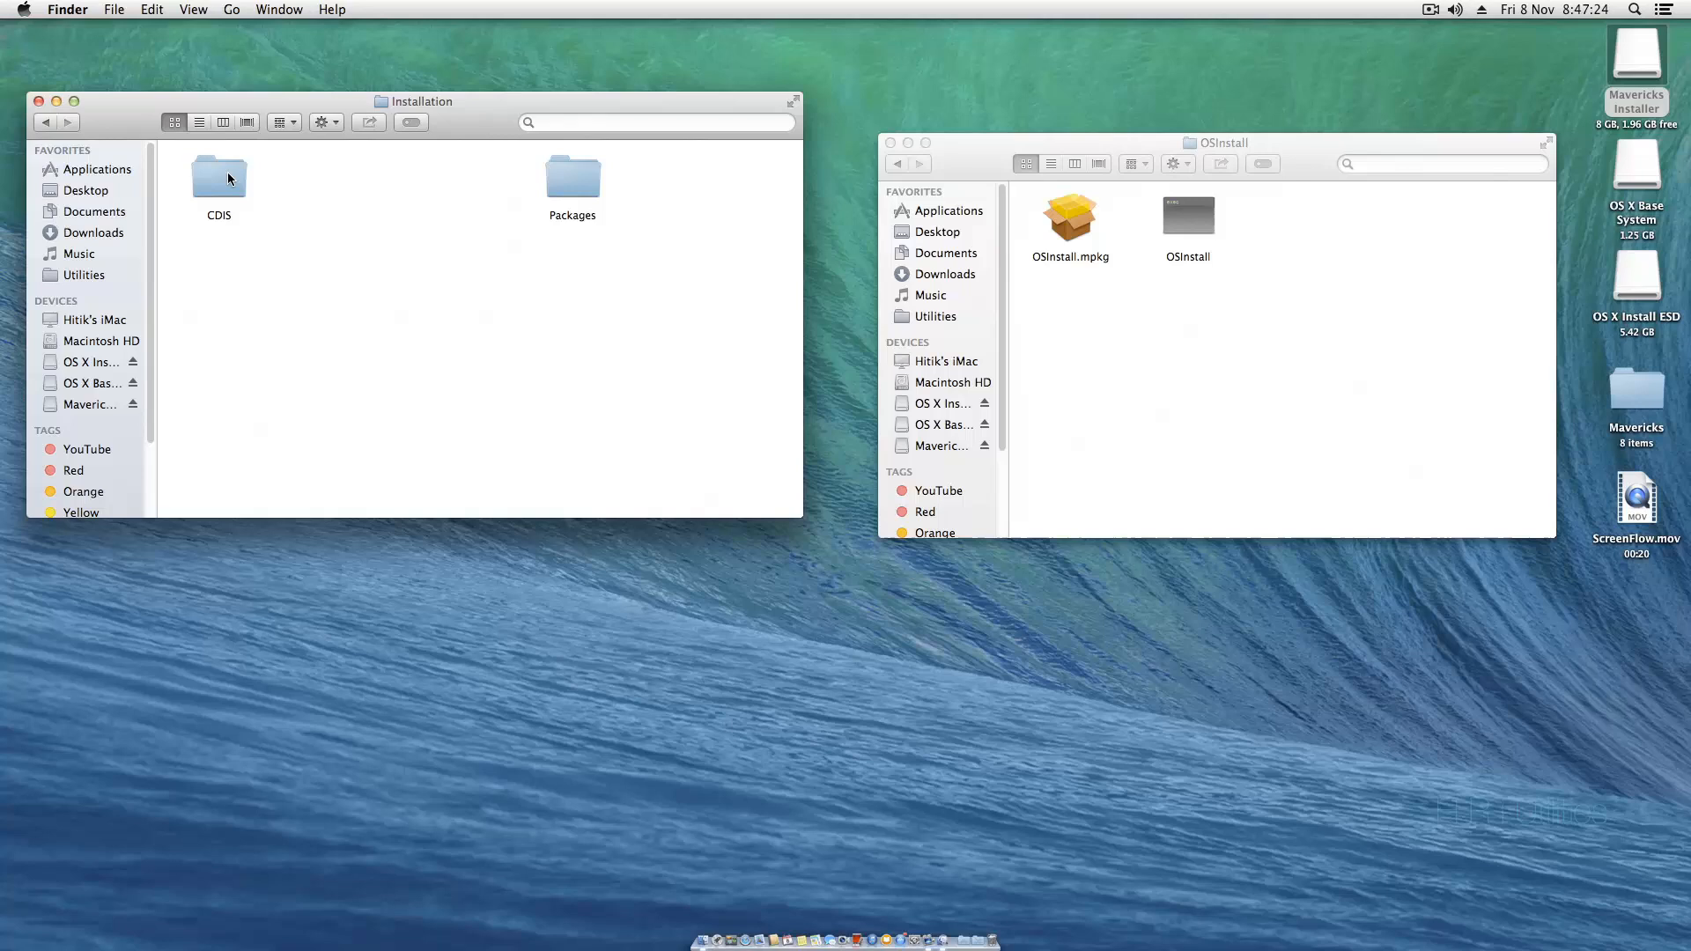
double_click(572, 178)
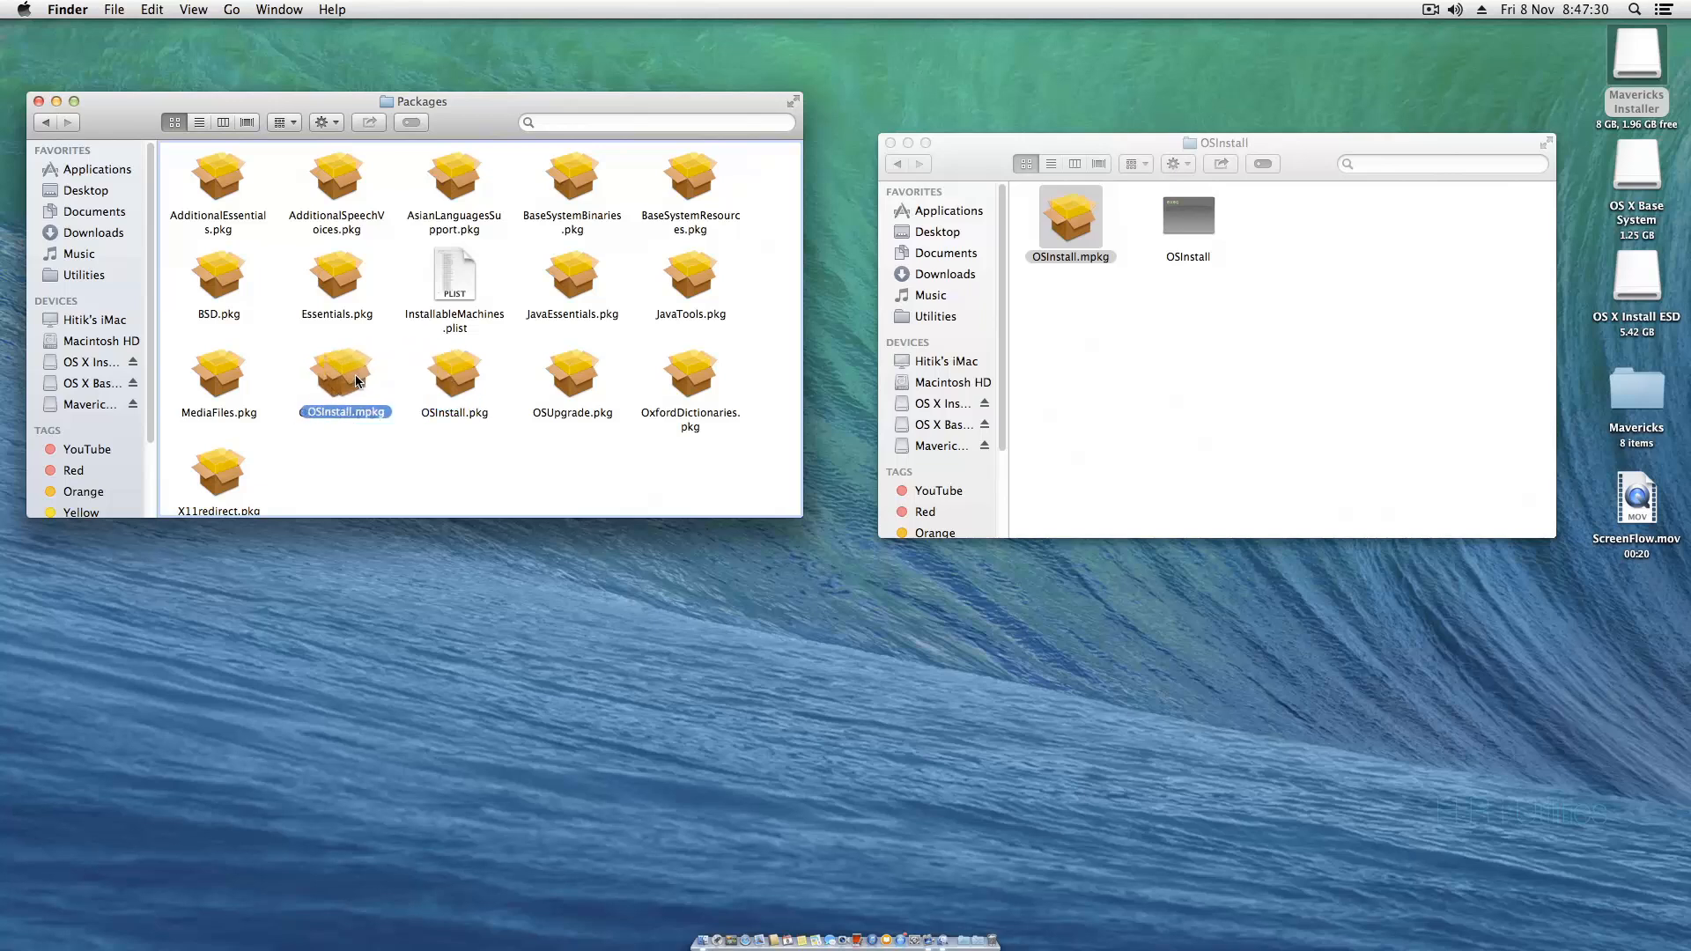
right_click(544, 507)
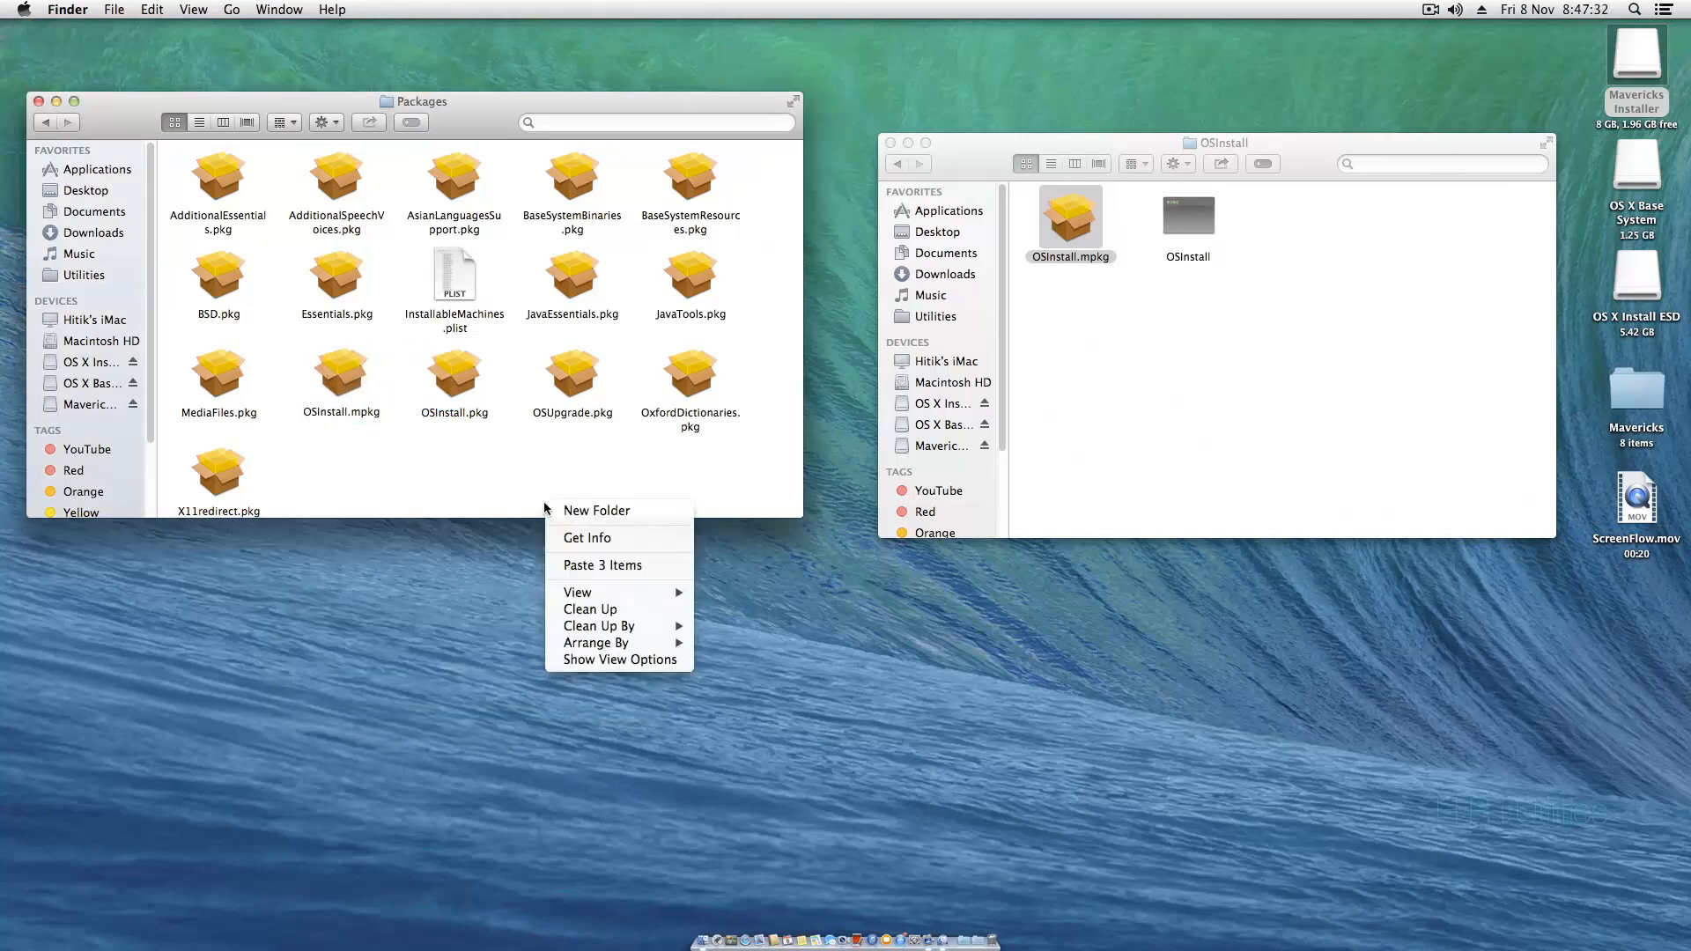
click(369, 494)
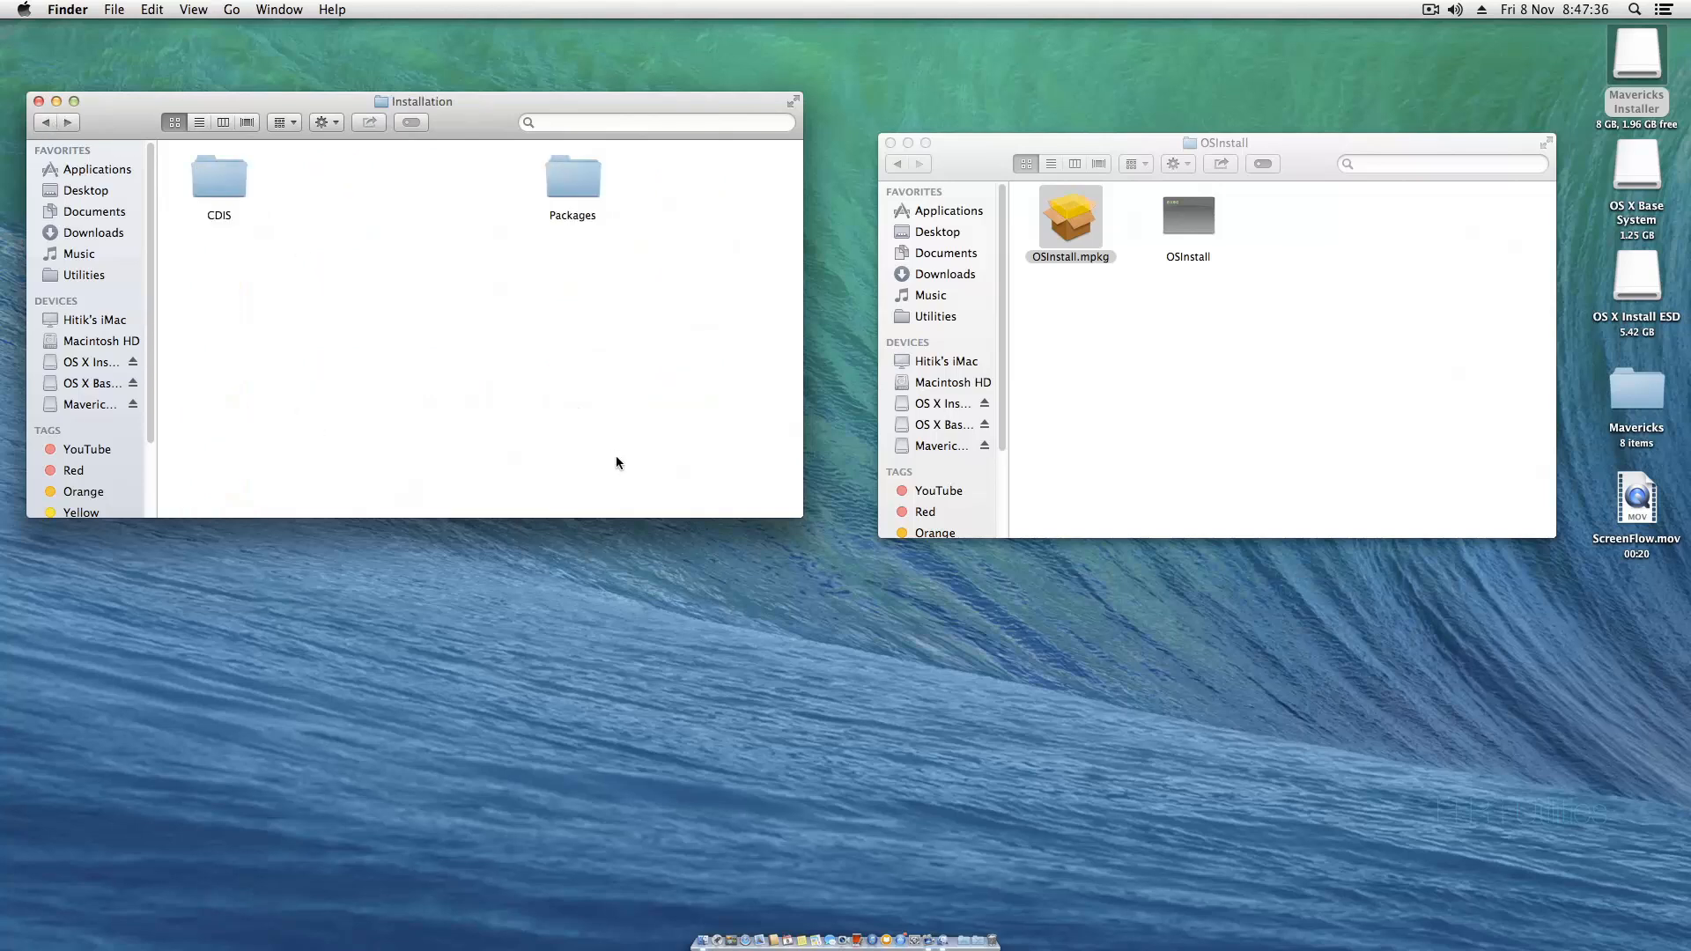
drag(572, 178, 335, 178)
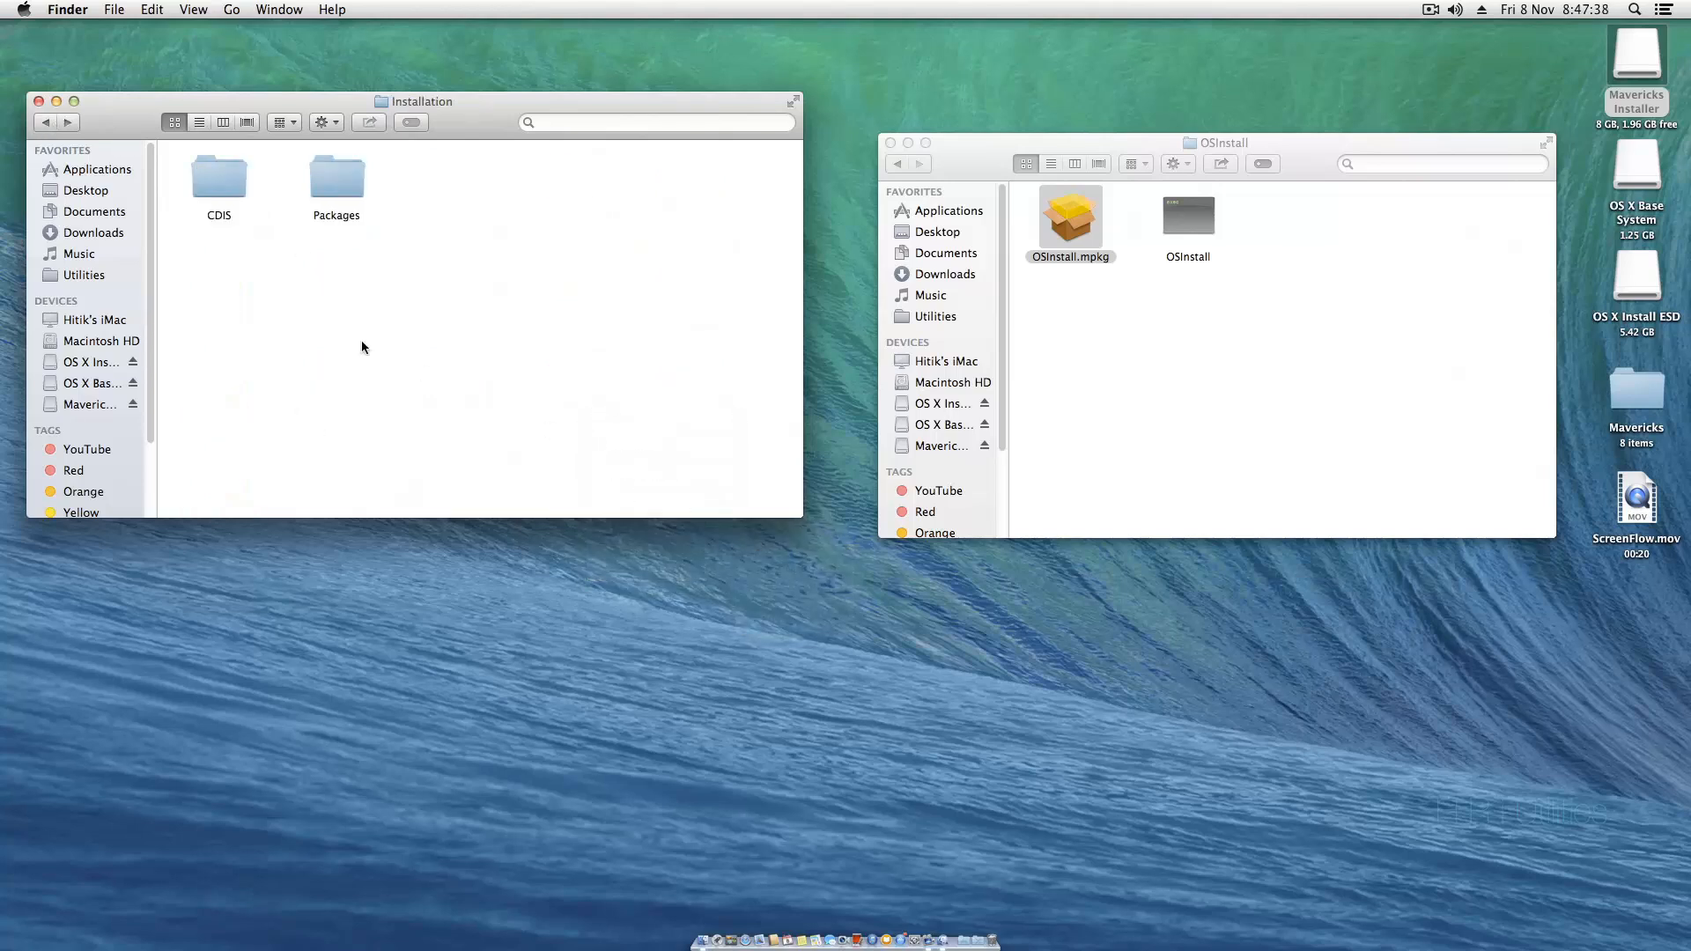
click(90, 403)
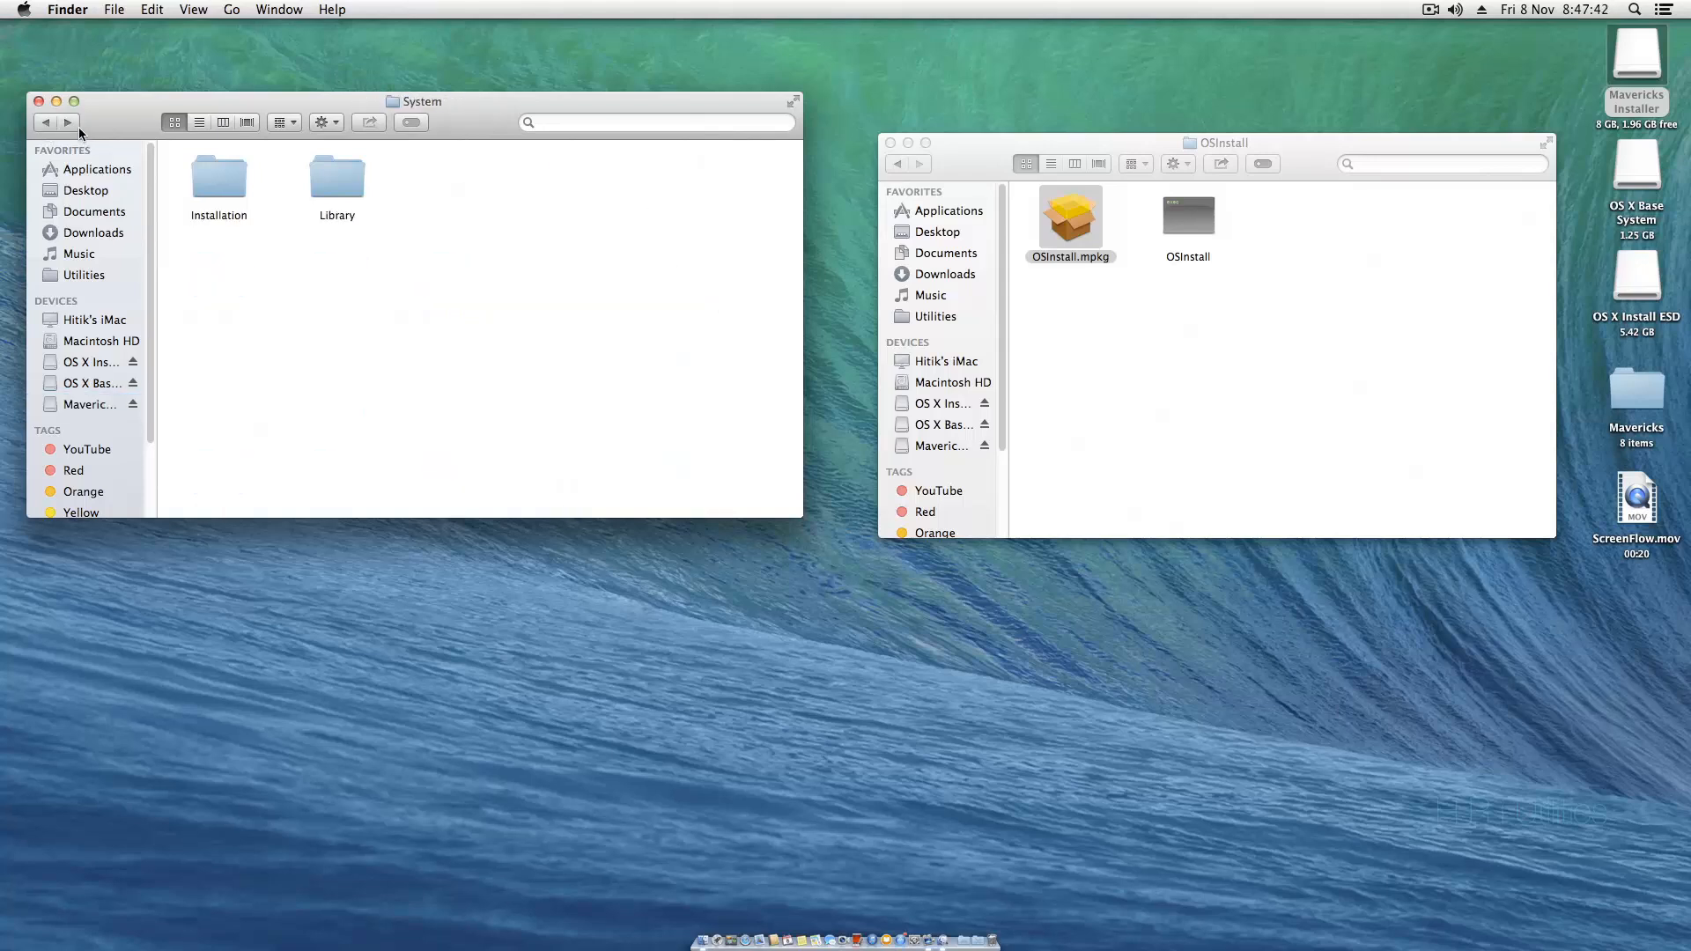
- Browse Library > PrivateFrameworks > OSInstall.framework > Versions > A to view its contents
click(336, 177)
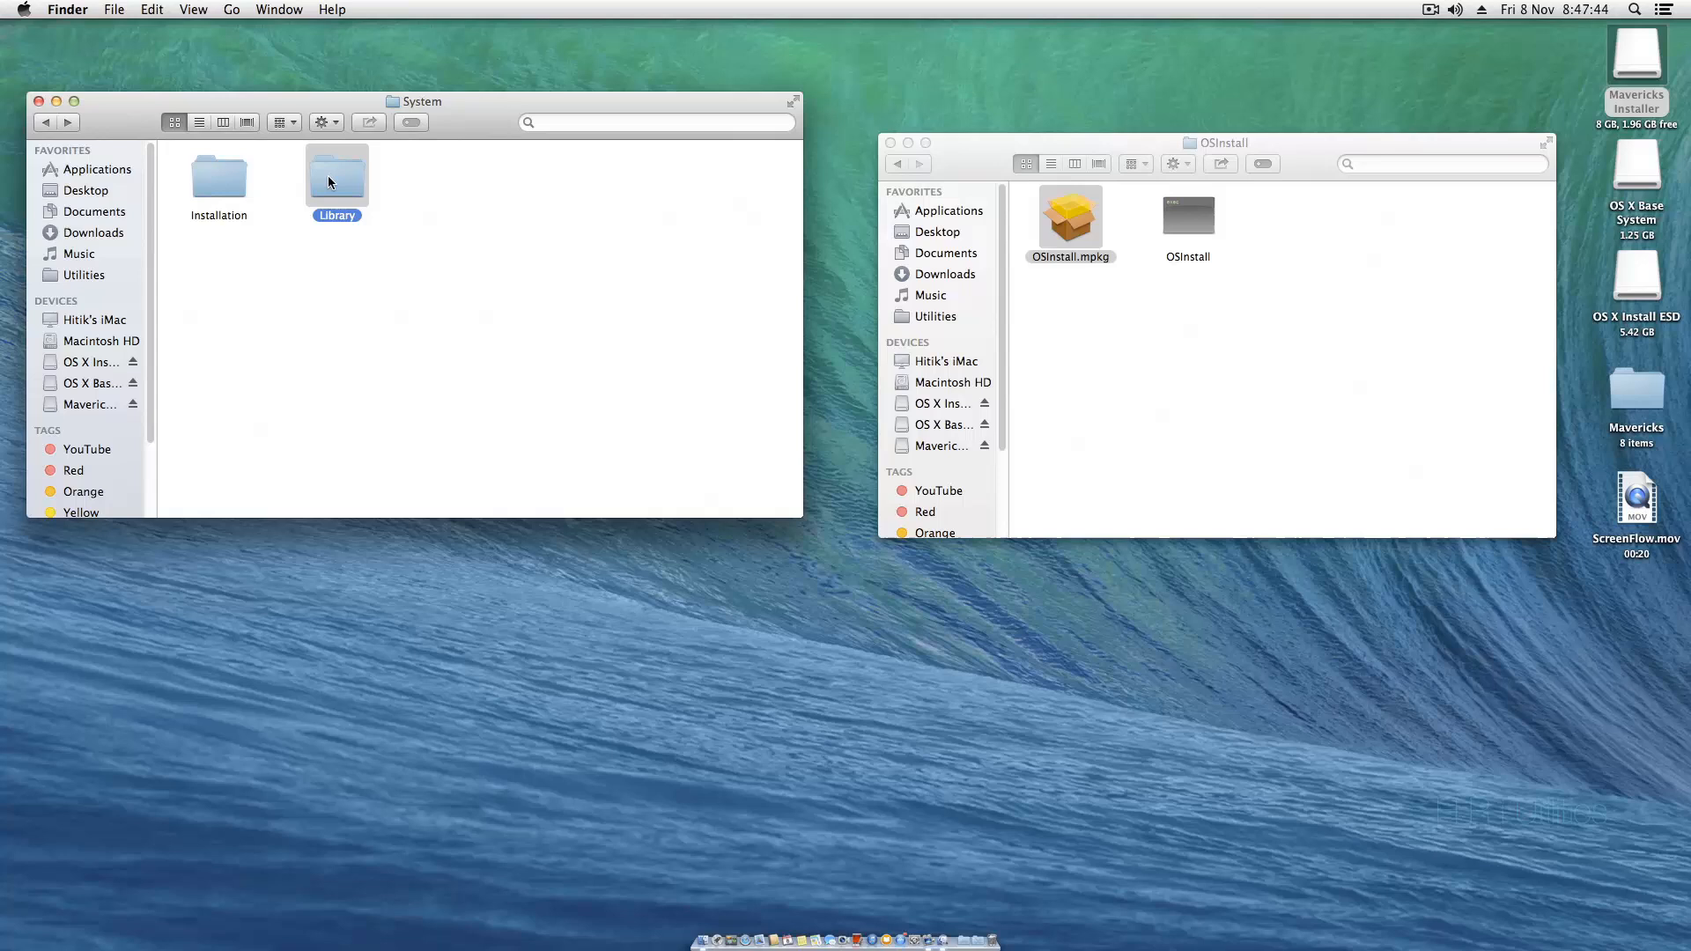
double_click(337, 173)
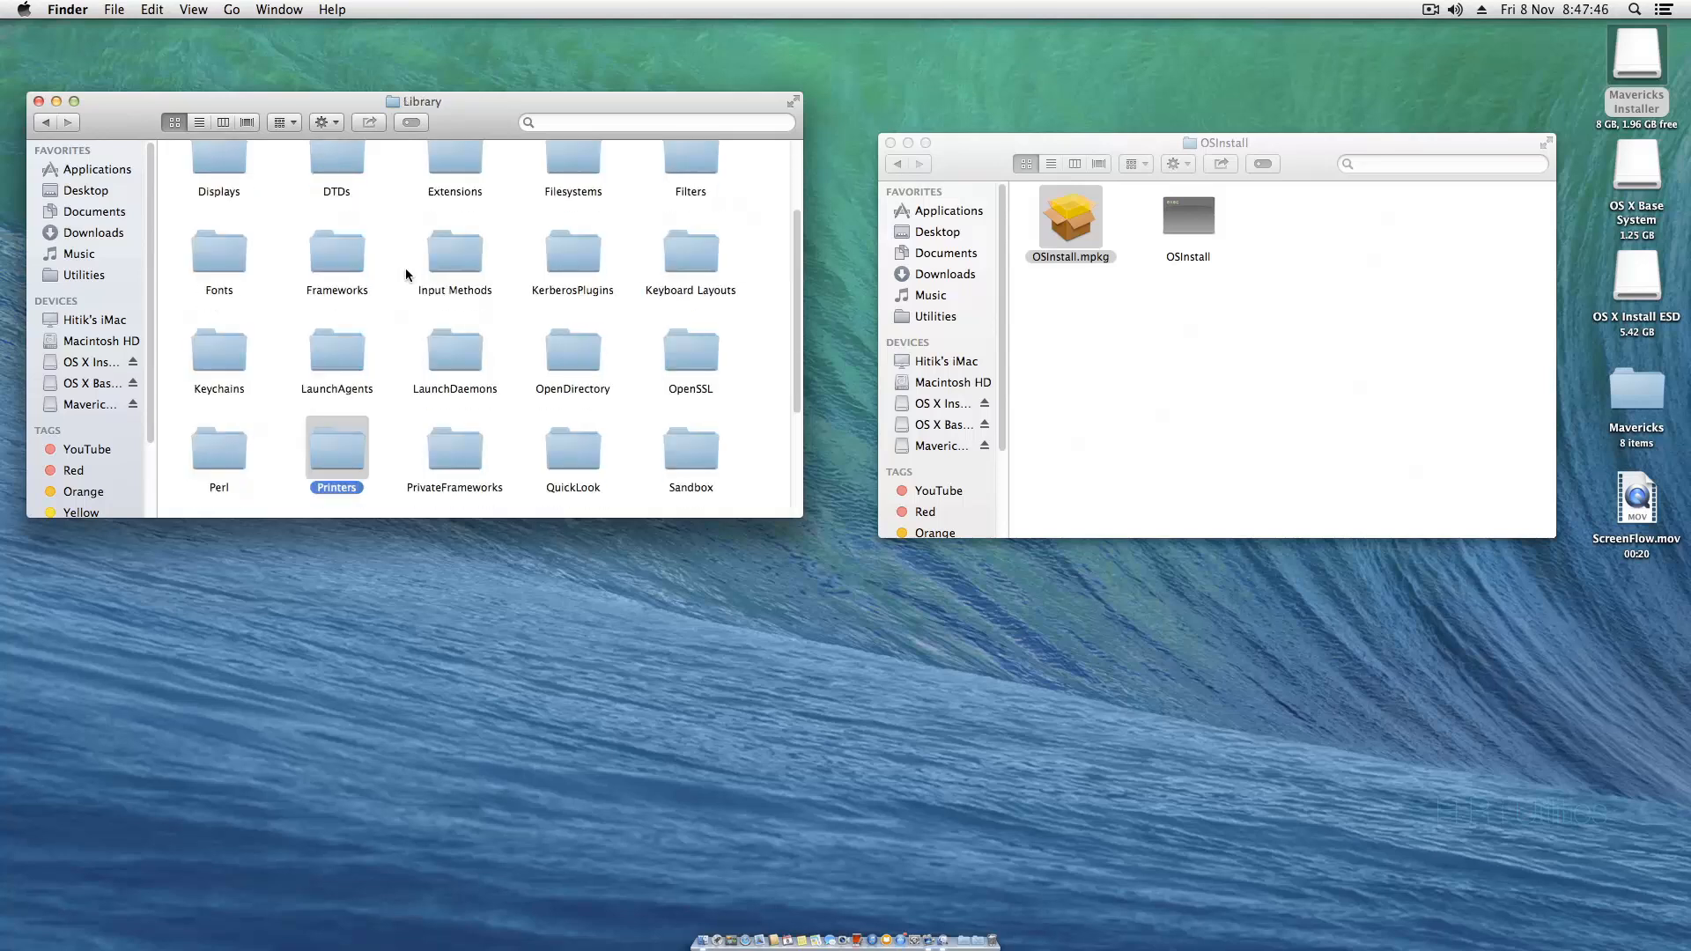
double_click(454, 451)
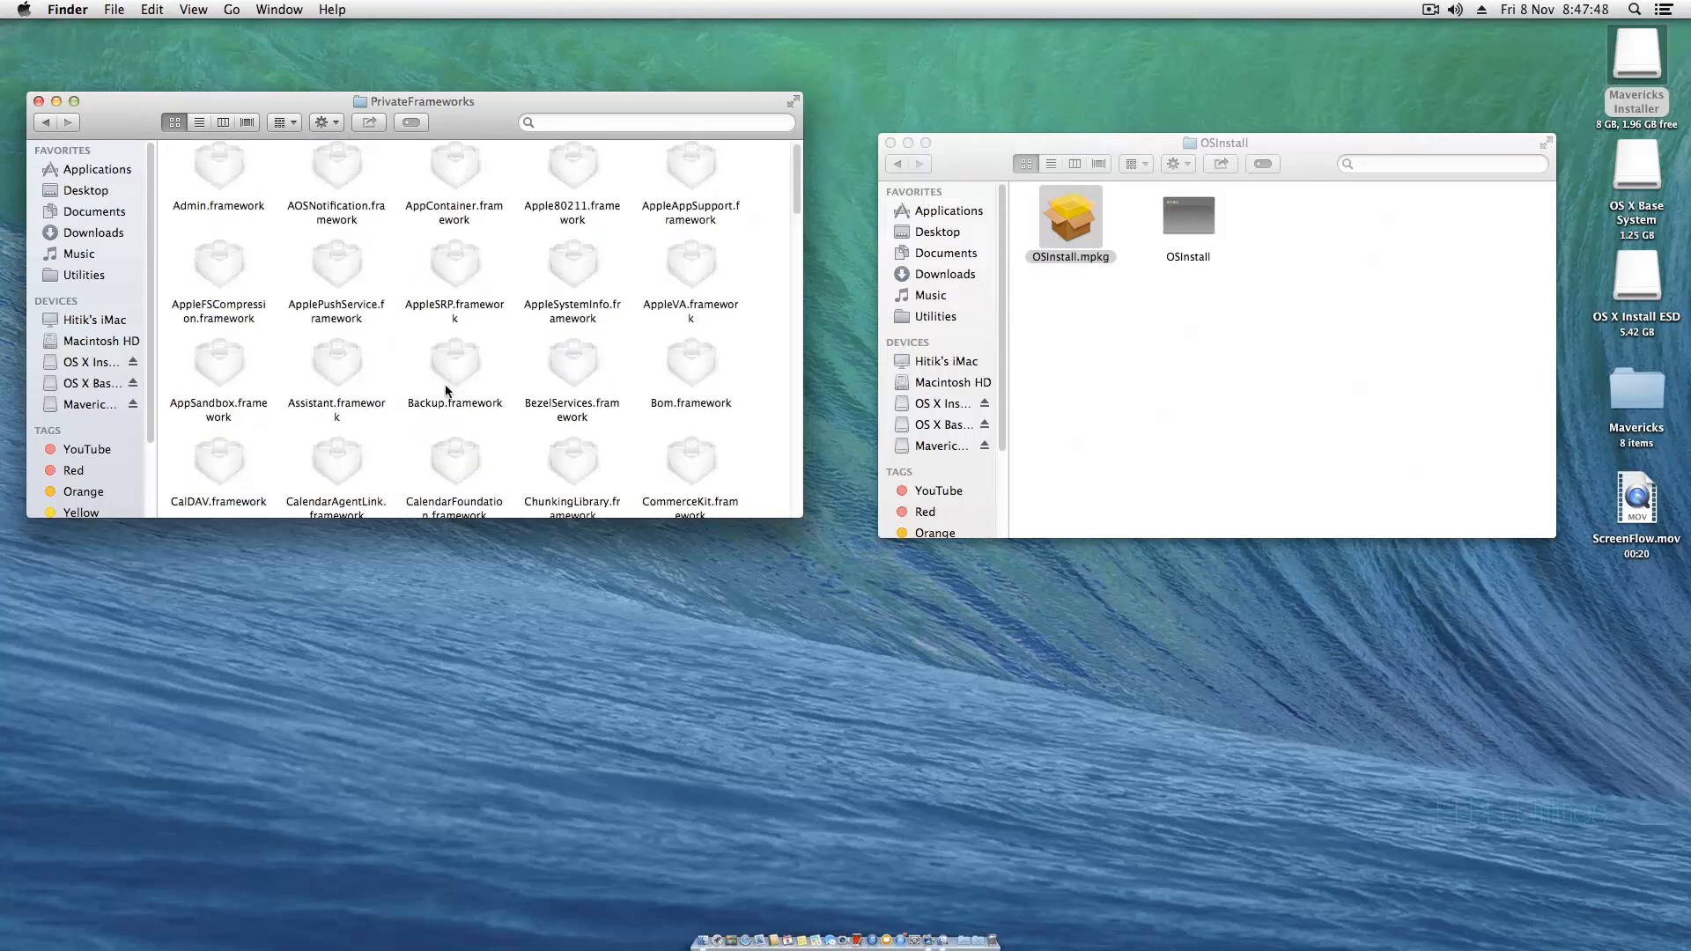
scroll(down, 3)
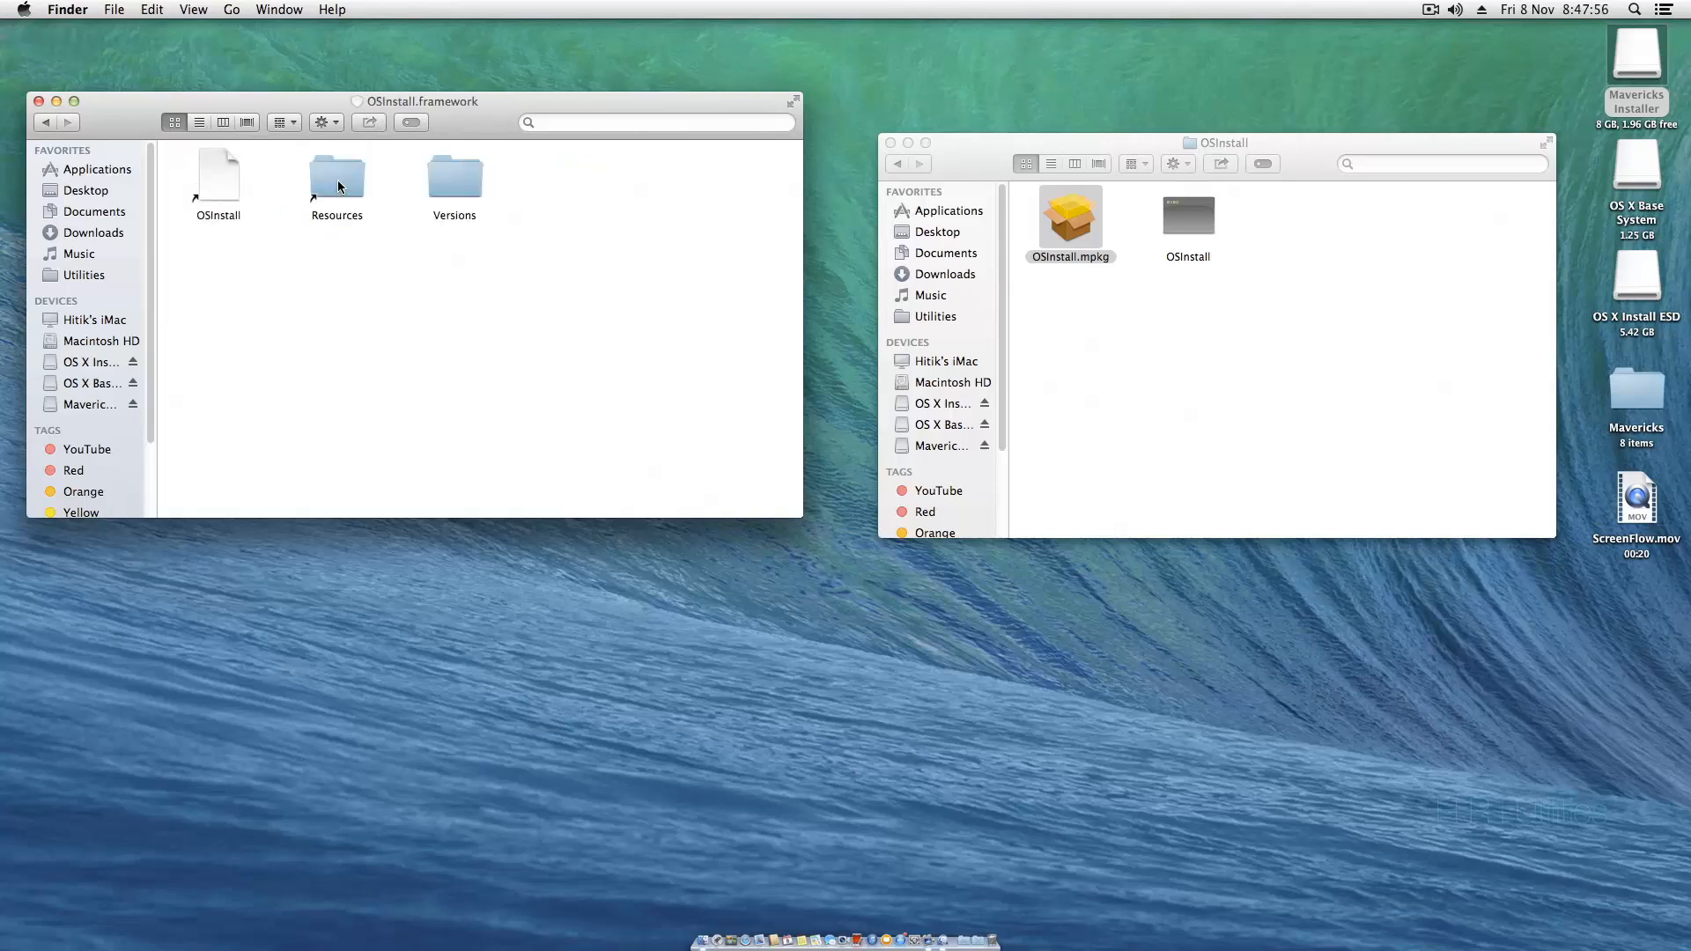
double_click(455, 178)
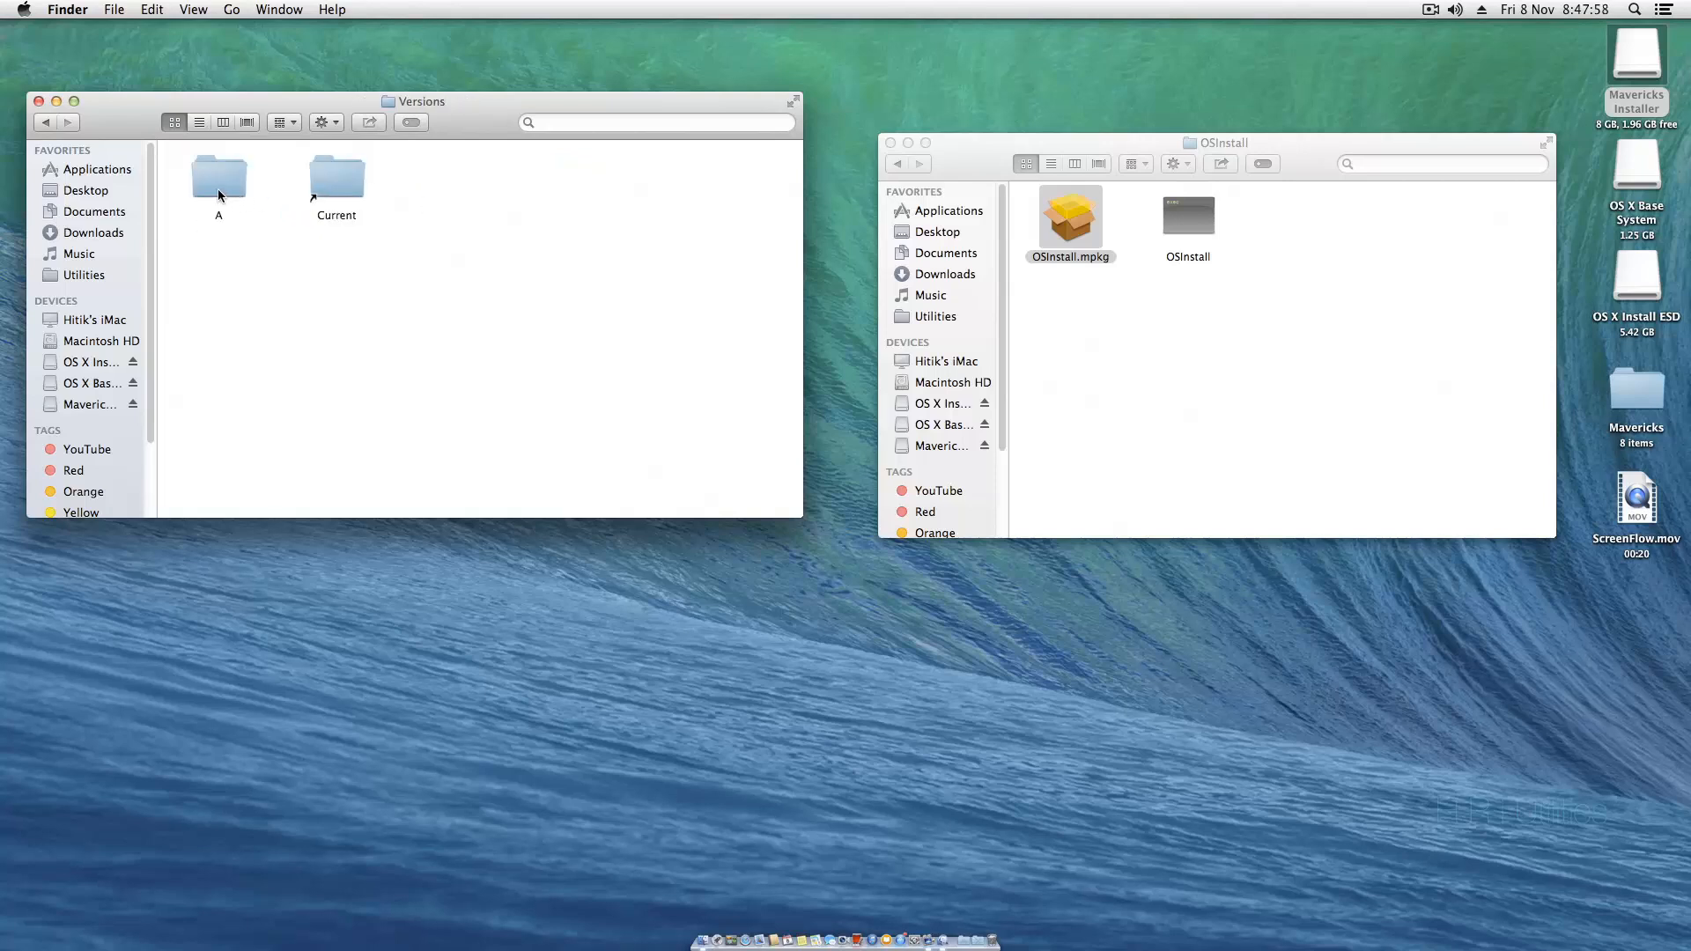
double_click(218, 175)
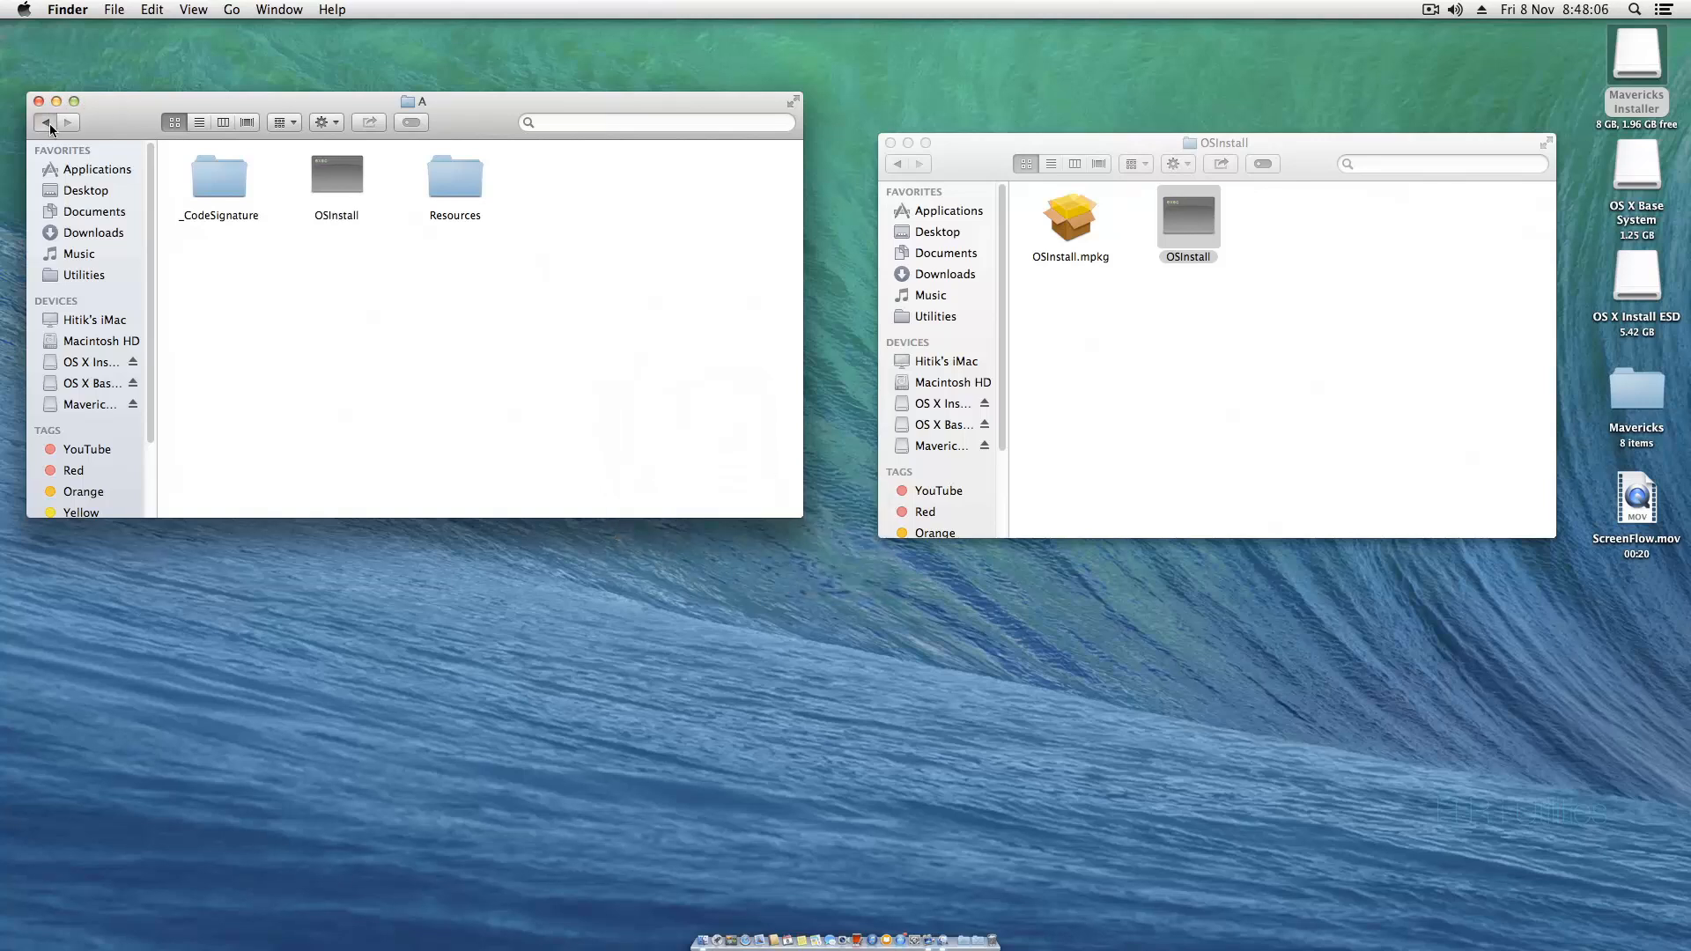
- Go back through PrivateFrameworks to the installer's Library folder
click(44, 122)
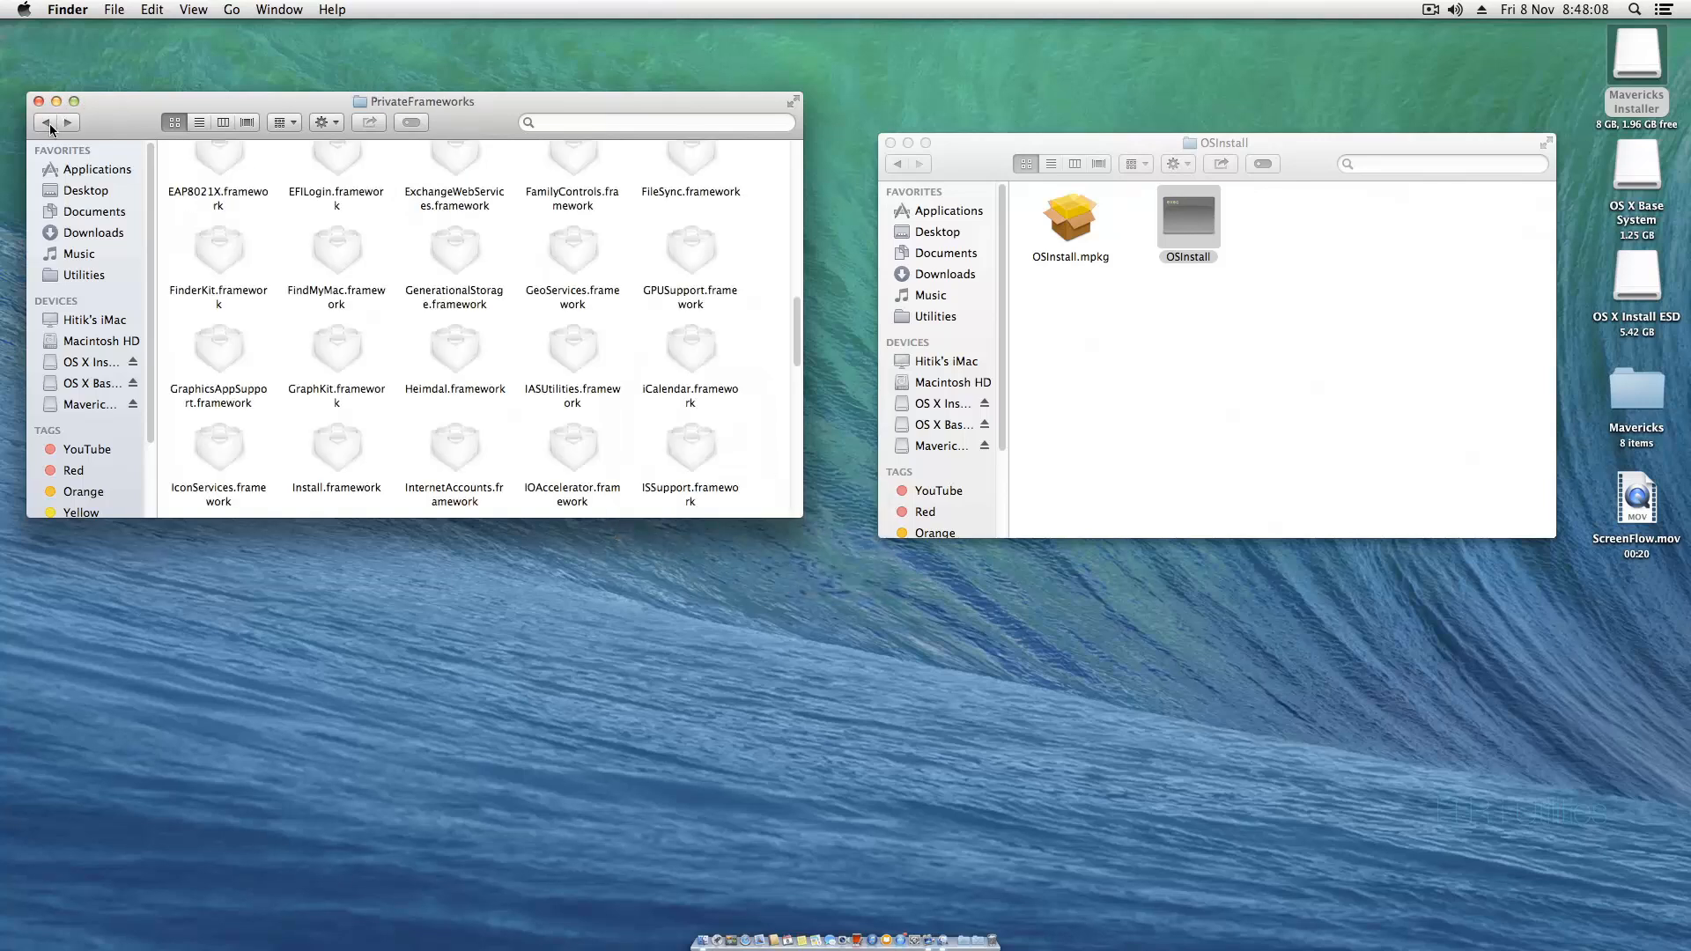
scroll(down, 3)
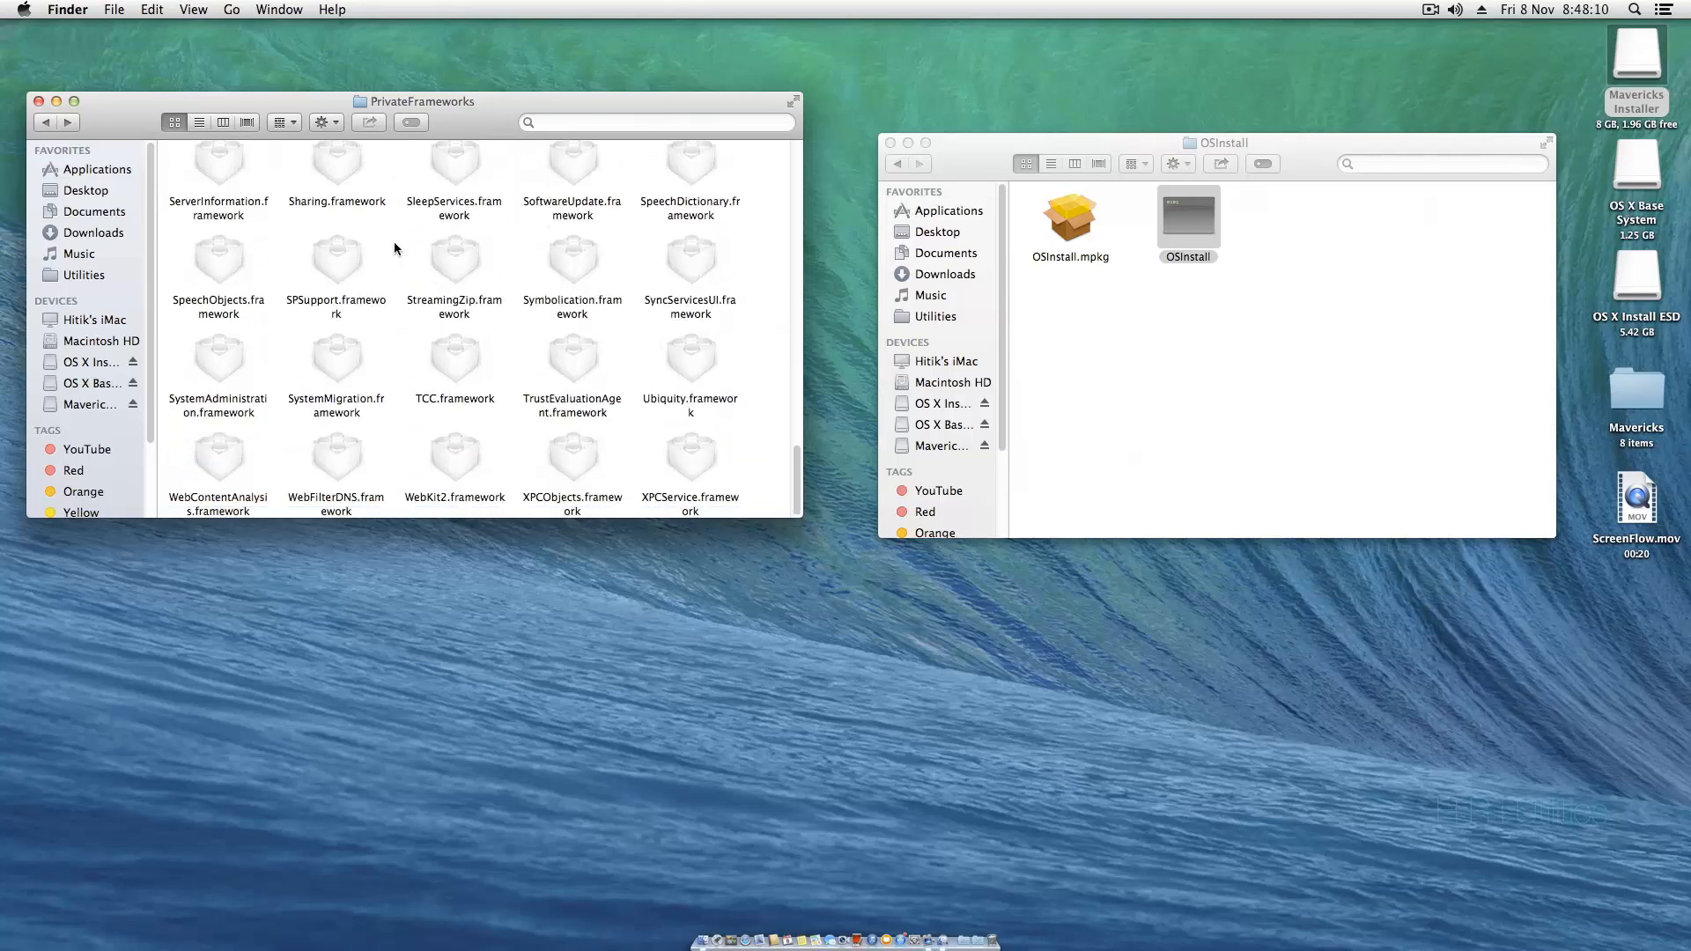
scroll(up, 3)
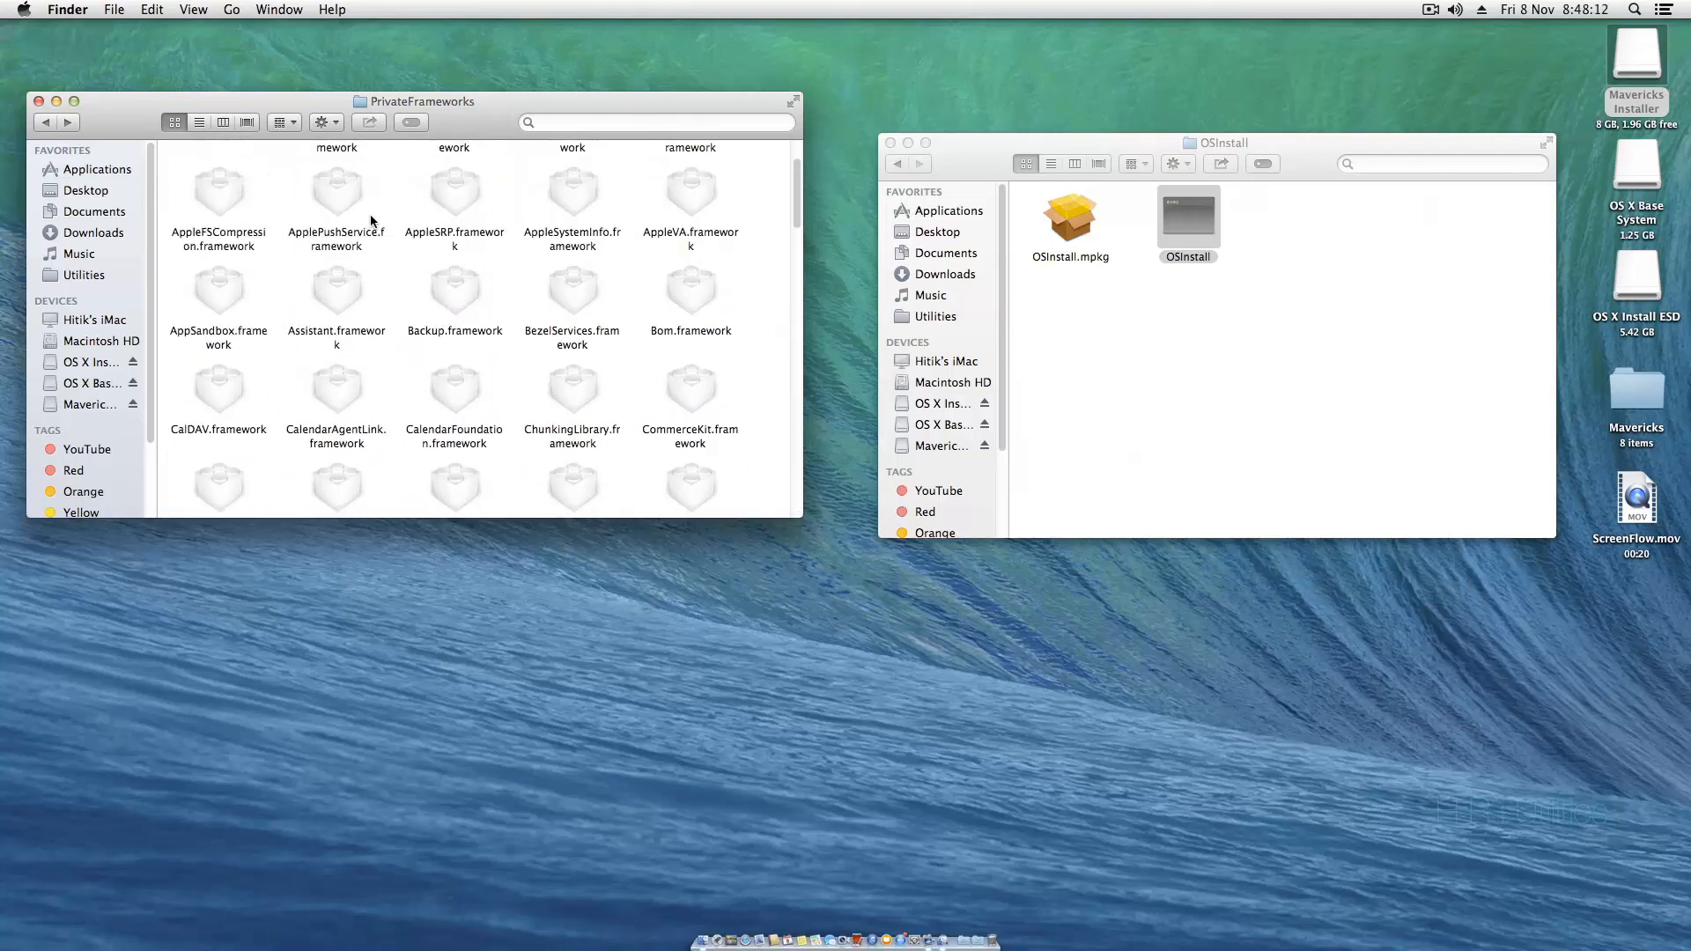
click(45, 121)
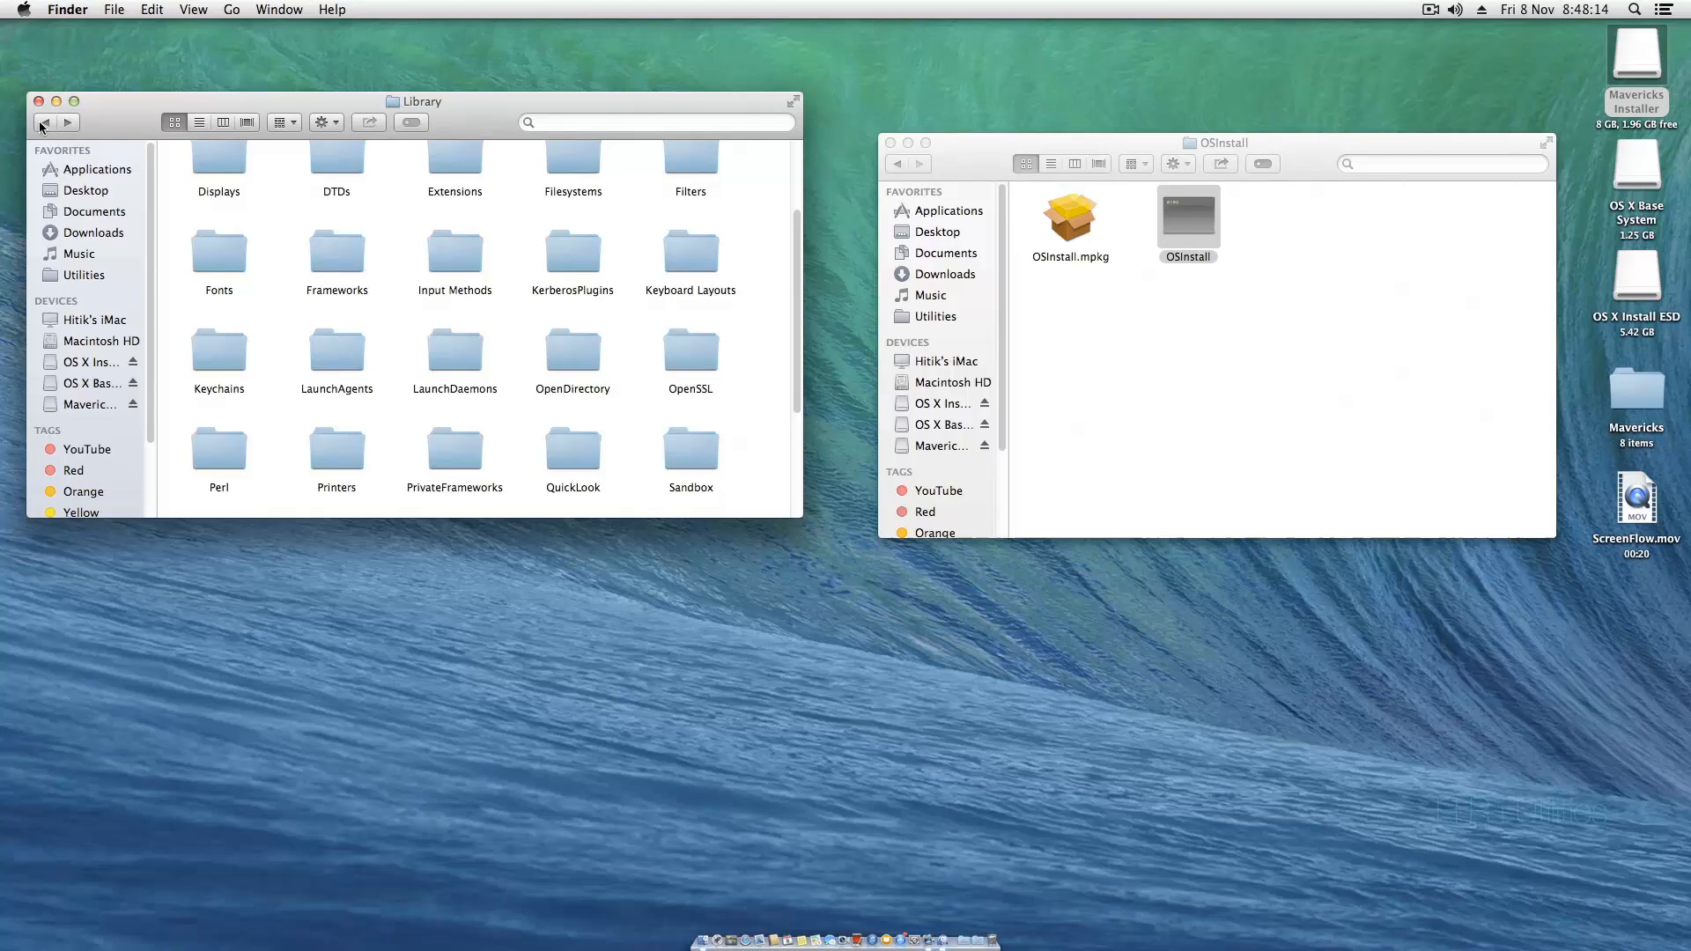
scroll(down, 3)
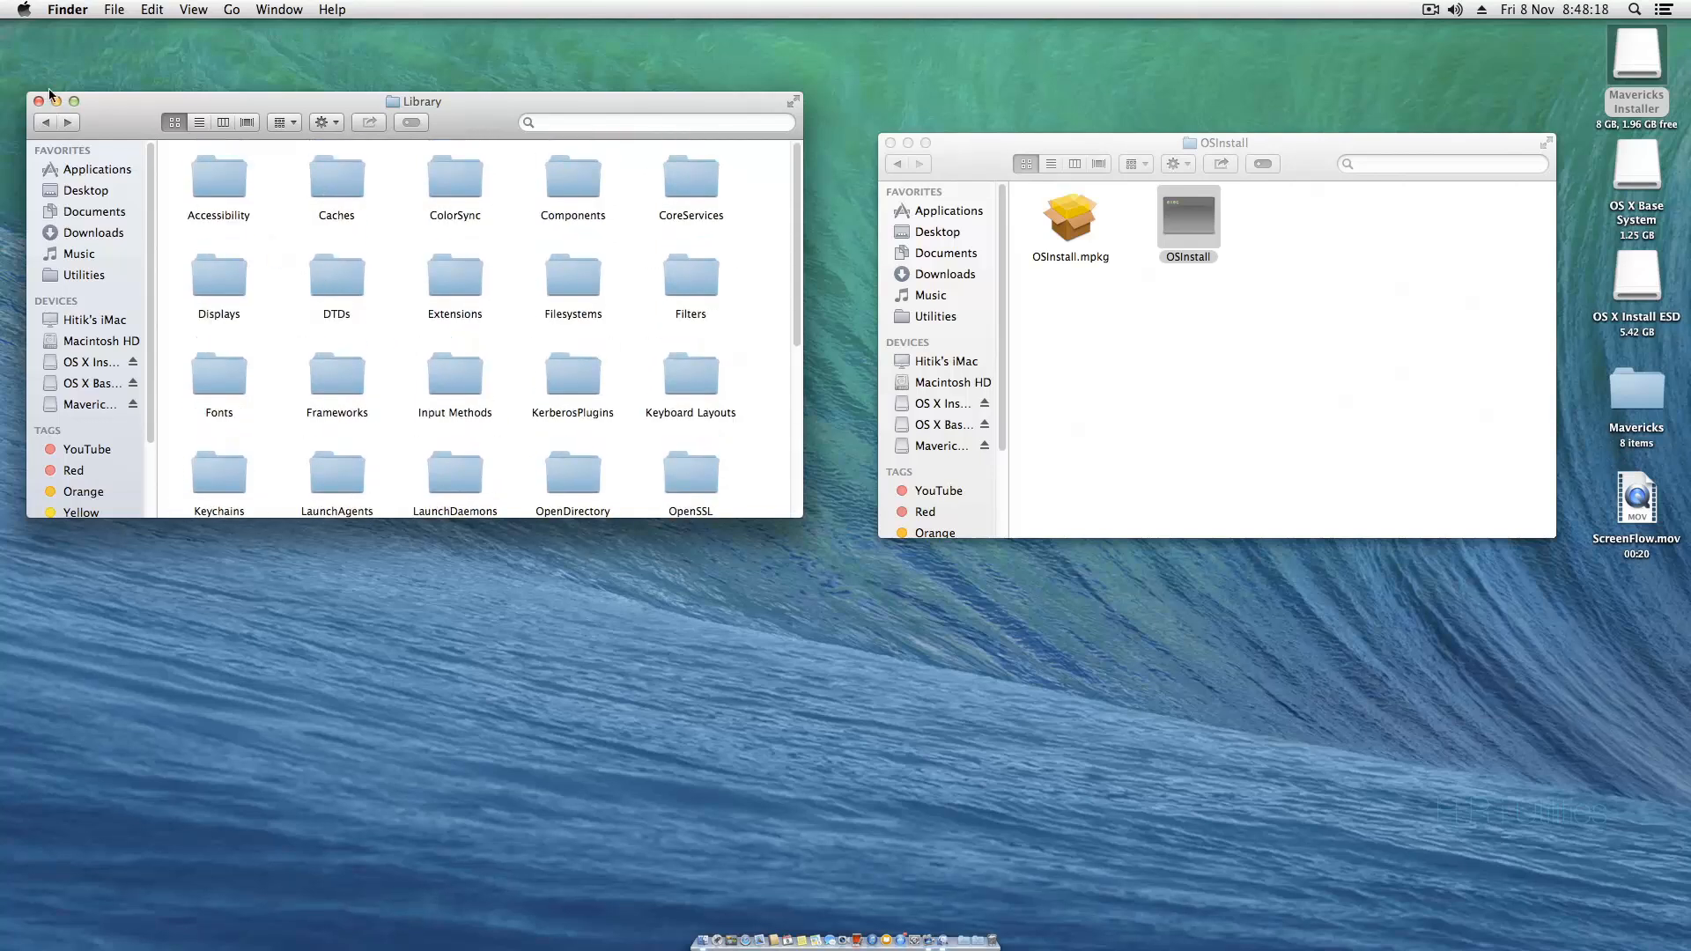
- Go from the Mavericks Installer root back to the System folder showing Installation and Library
click(90, 404)
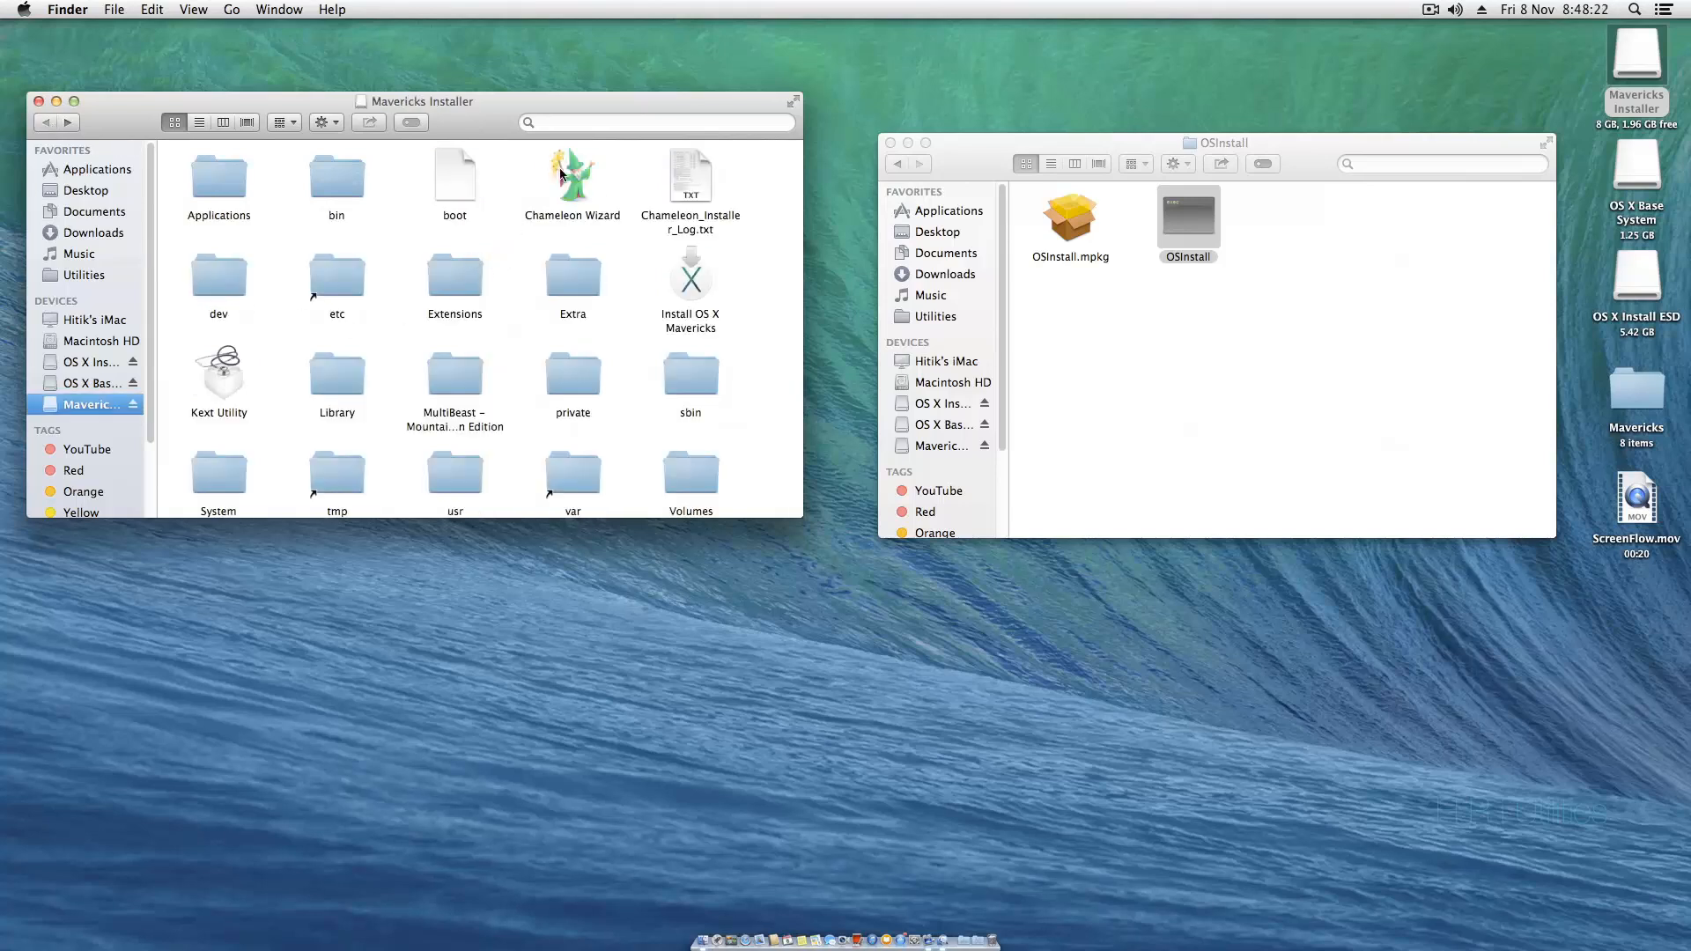
click(573, 176)
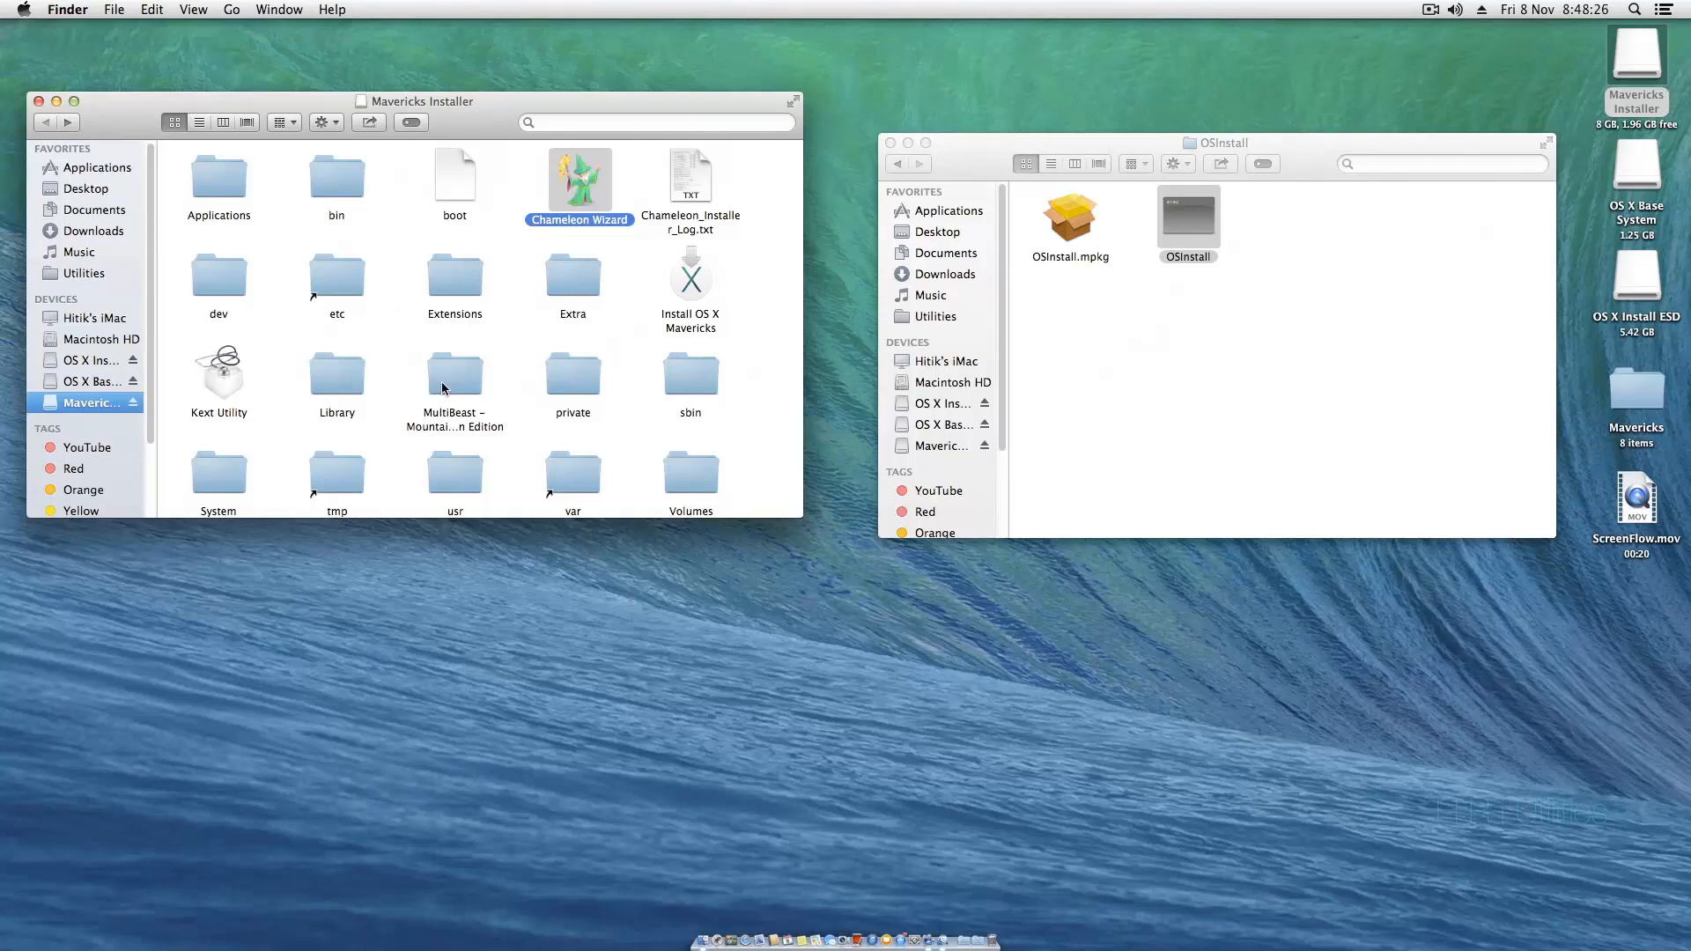
click(455, 378)
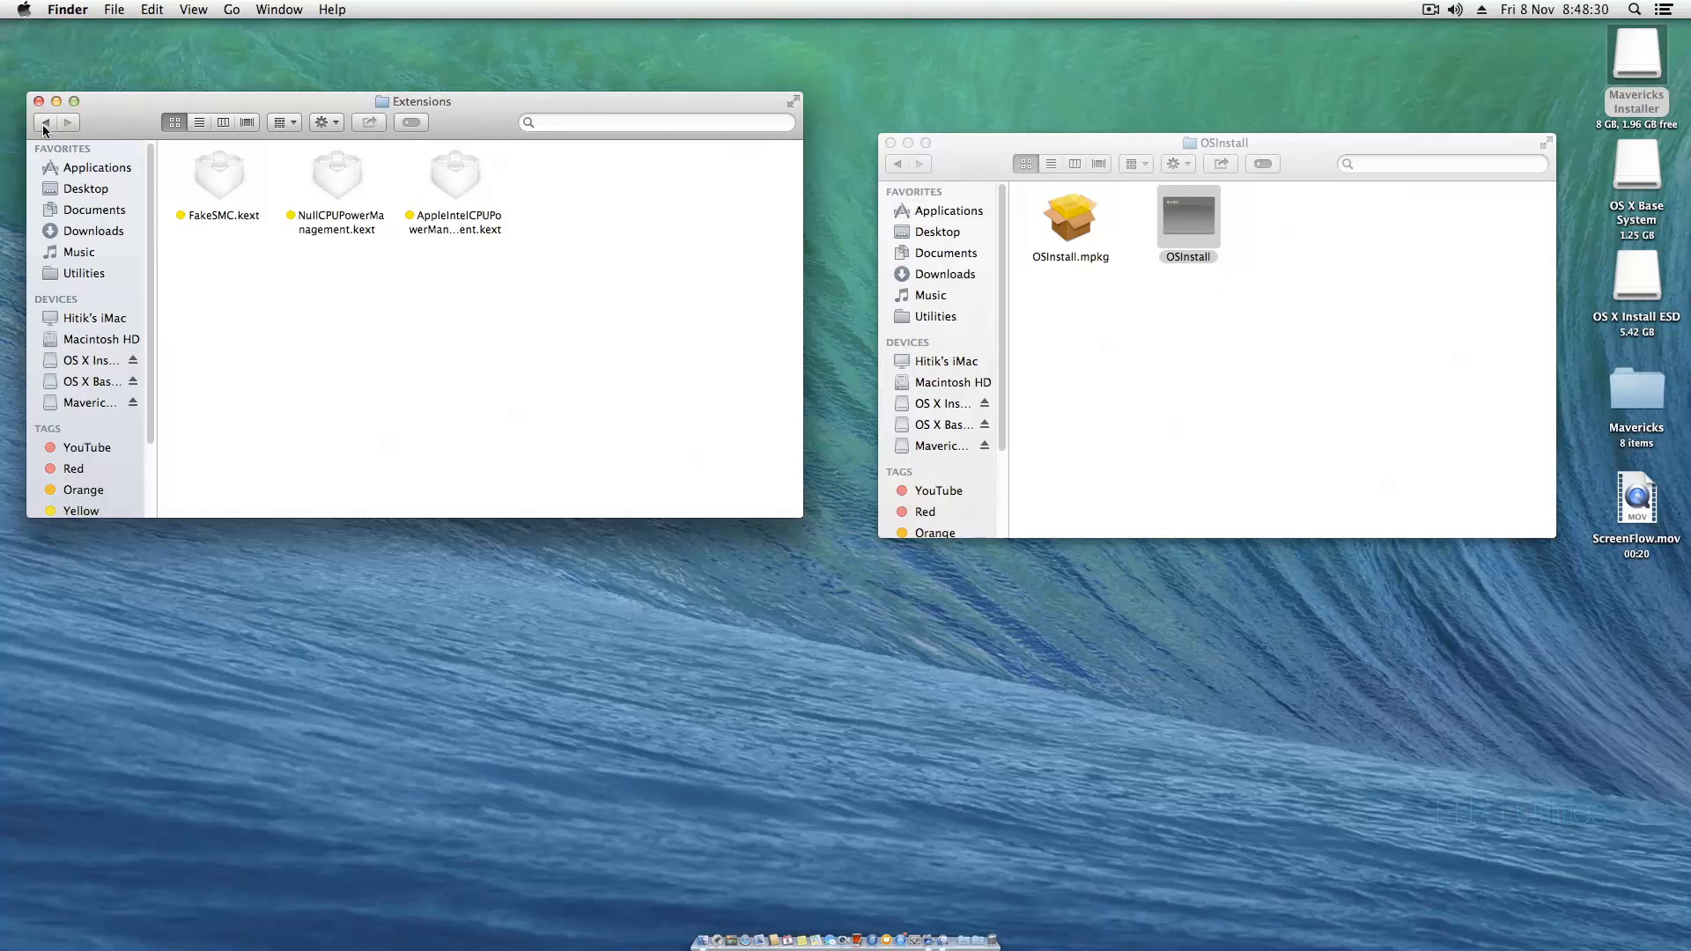
click(91, 402)
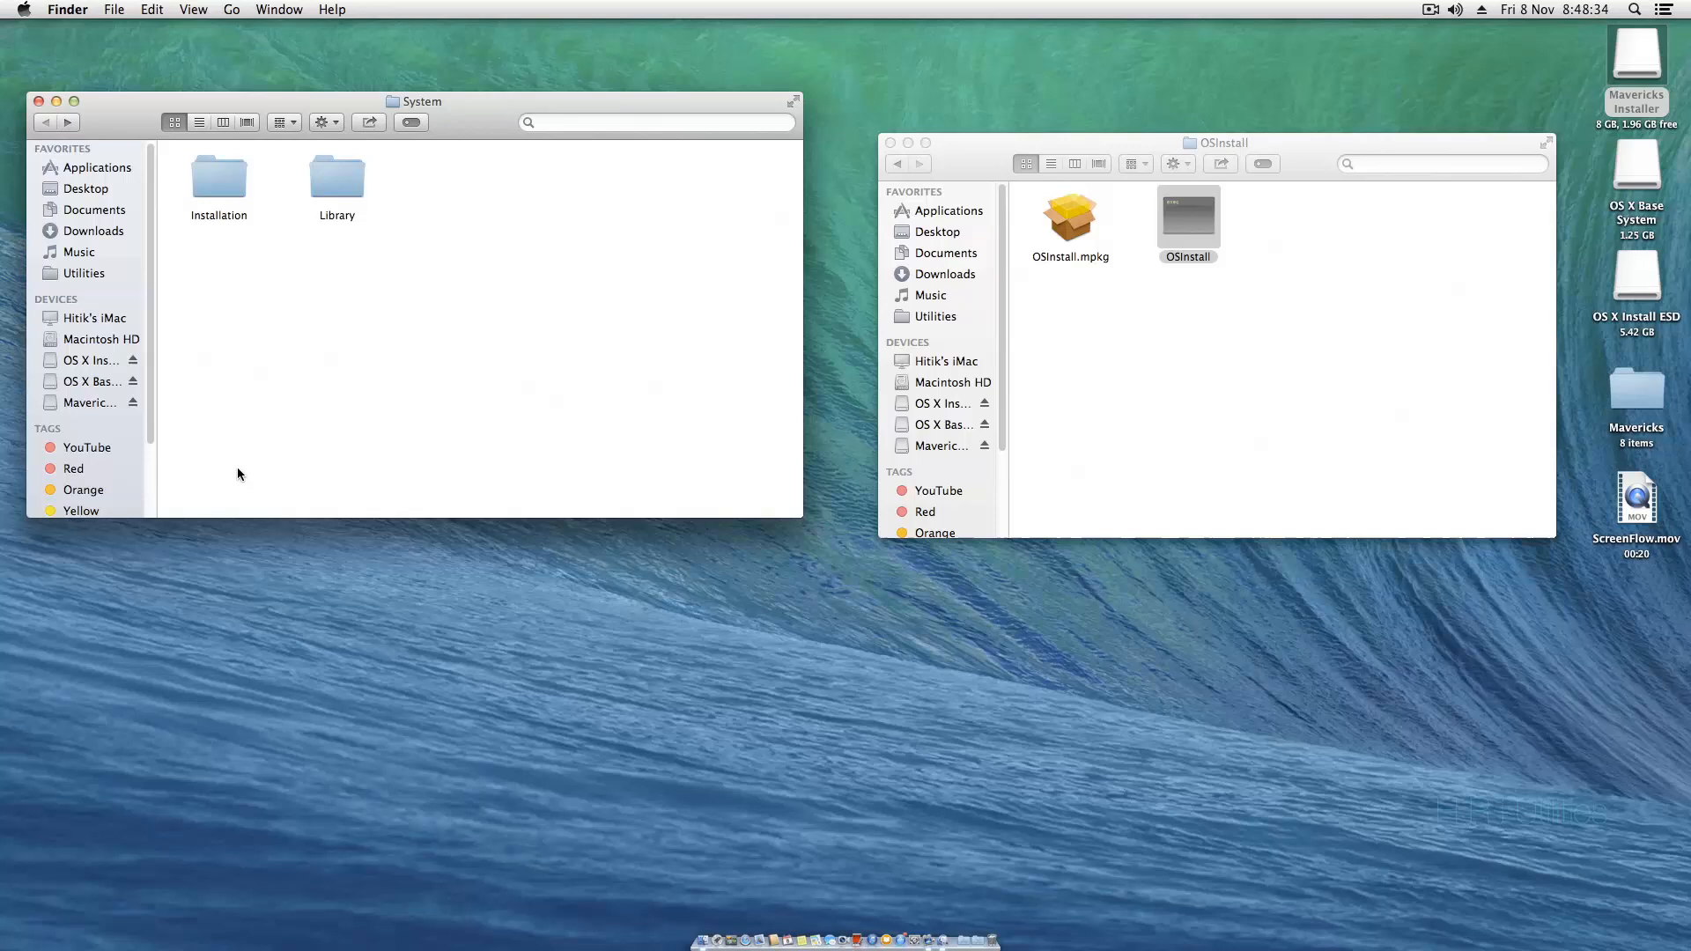
- Select AppleACPIPlatform.kext and AppleAPIC.kext in System Library Extensions, then return to the installer root
double_click(336, 178)
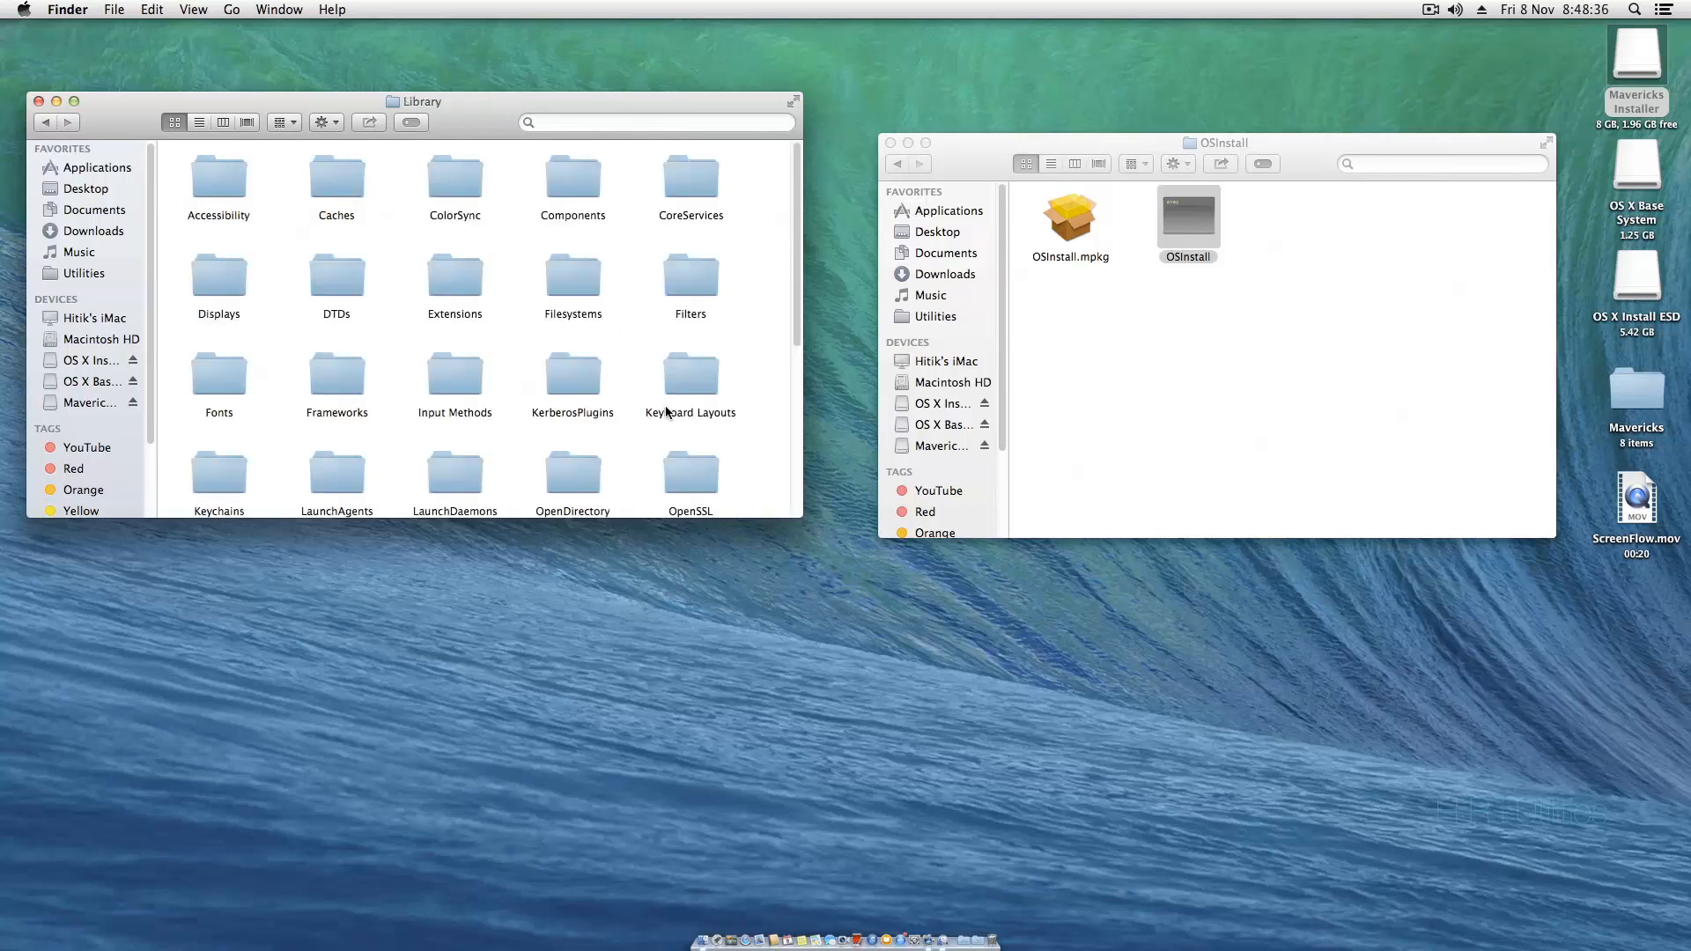
mouse_move(457, 268)
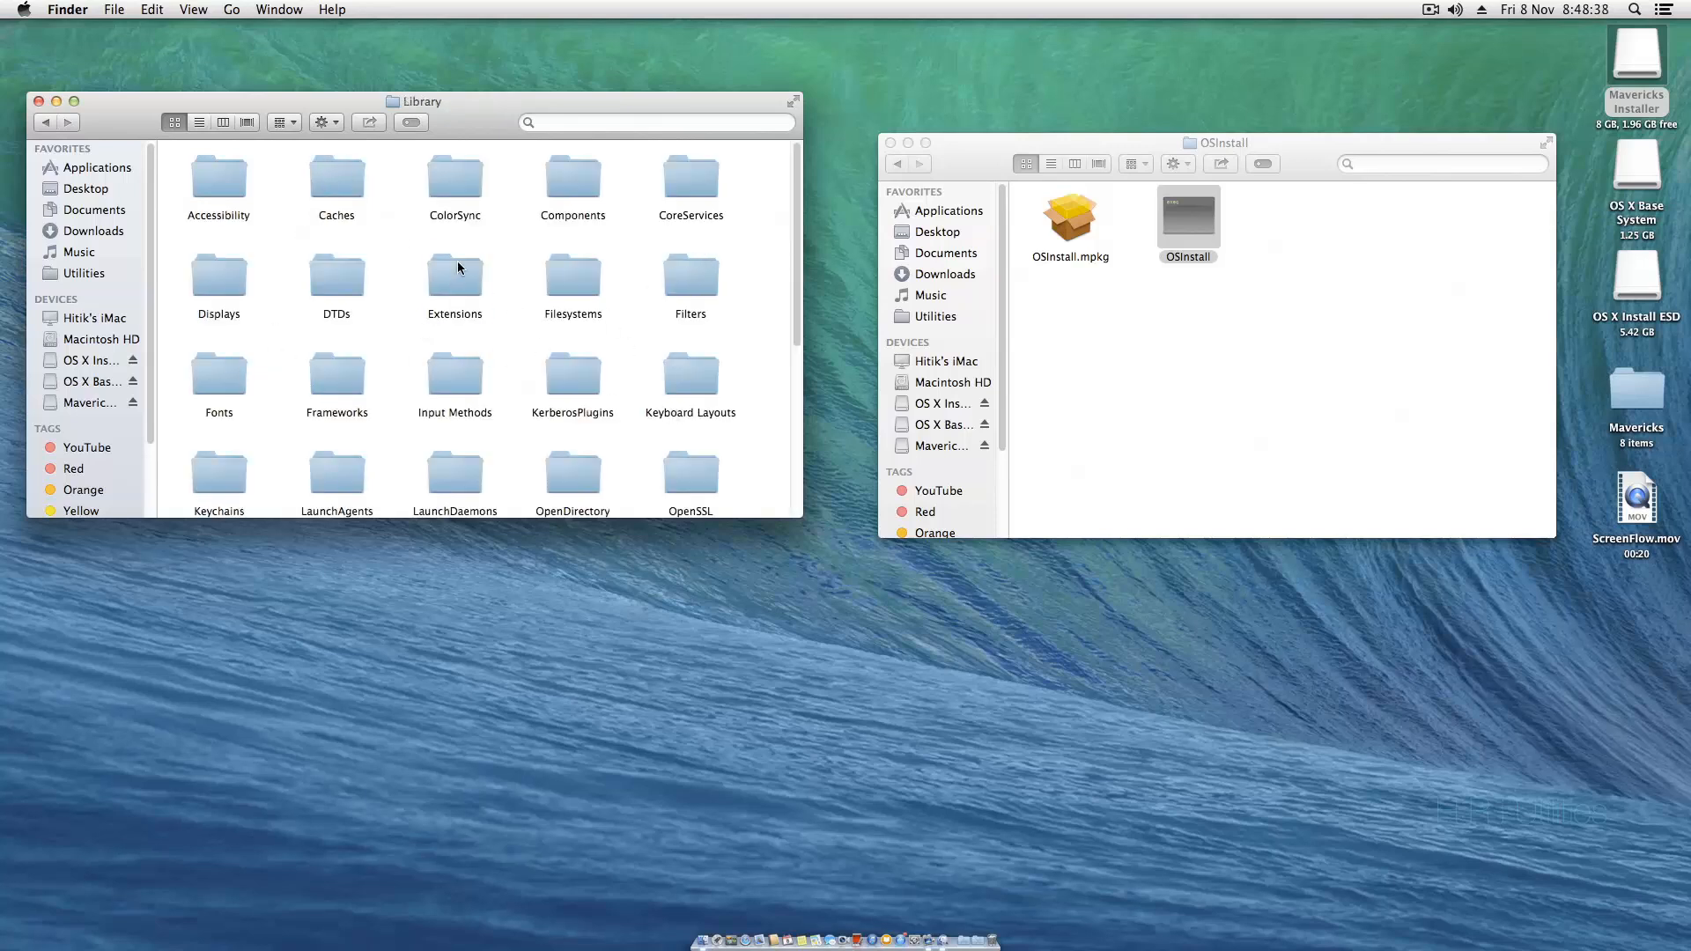
double_click(455, 272)
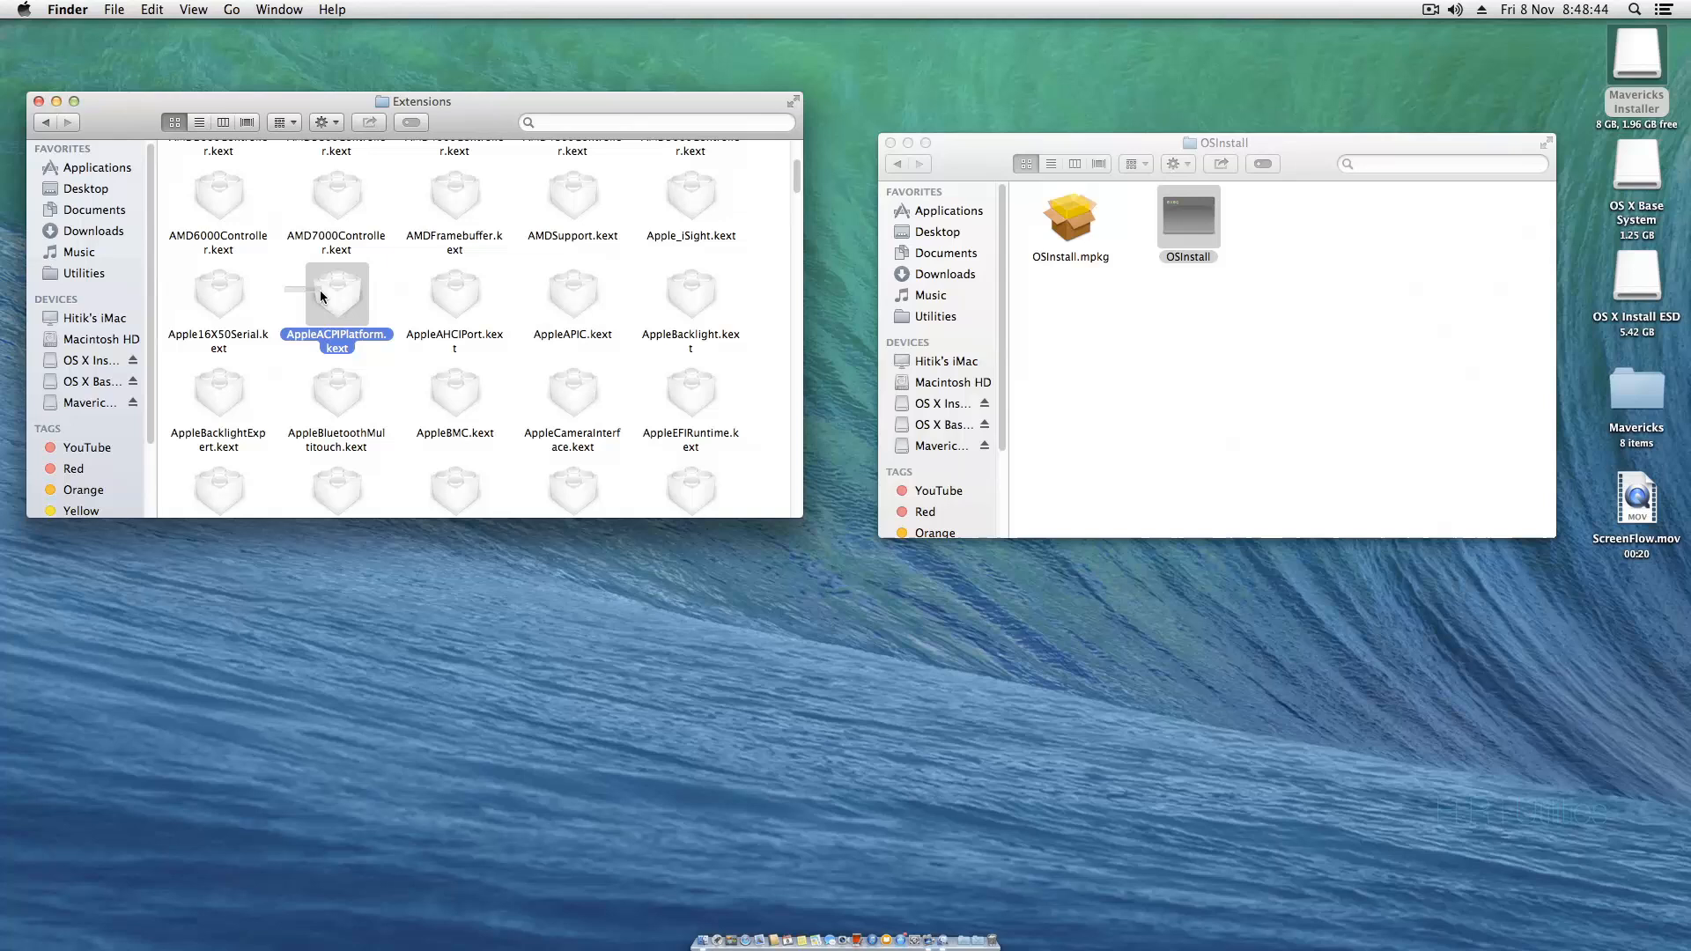
click(454, 292)
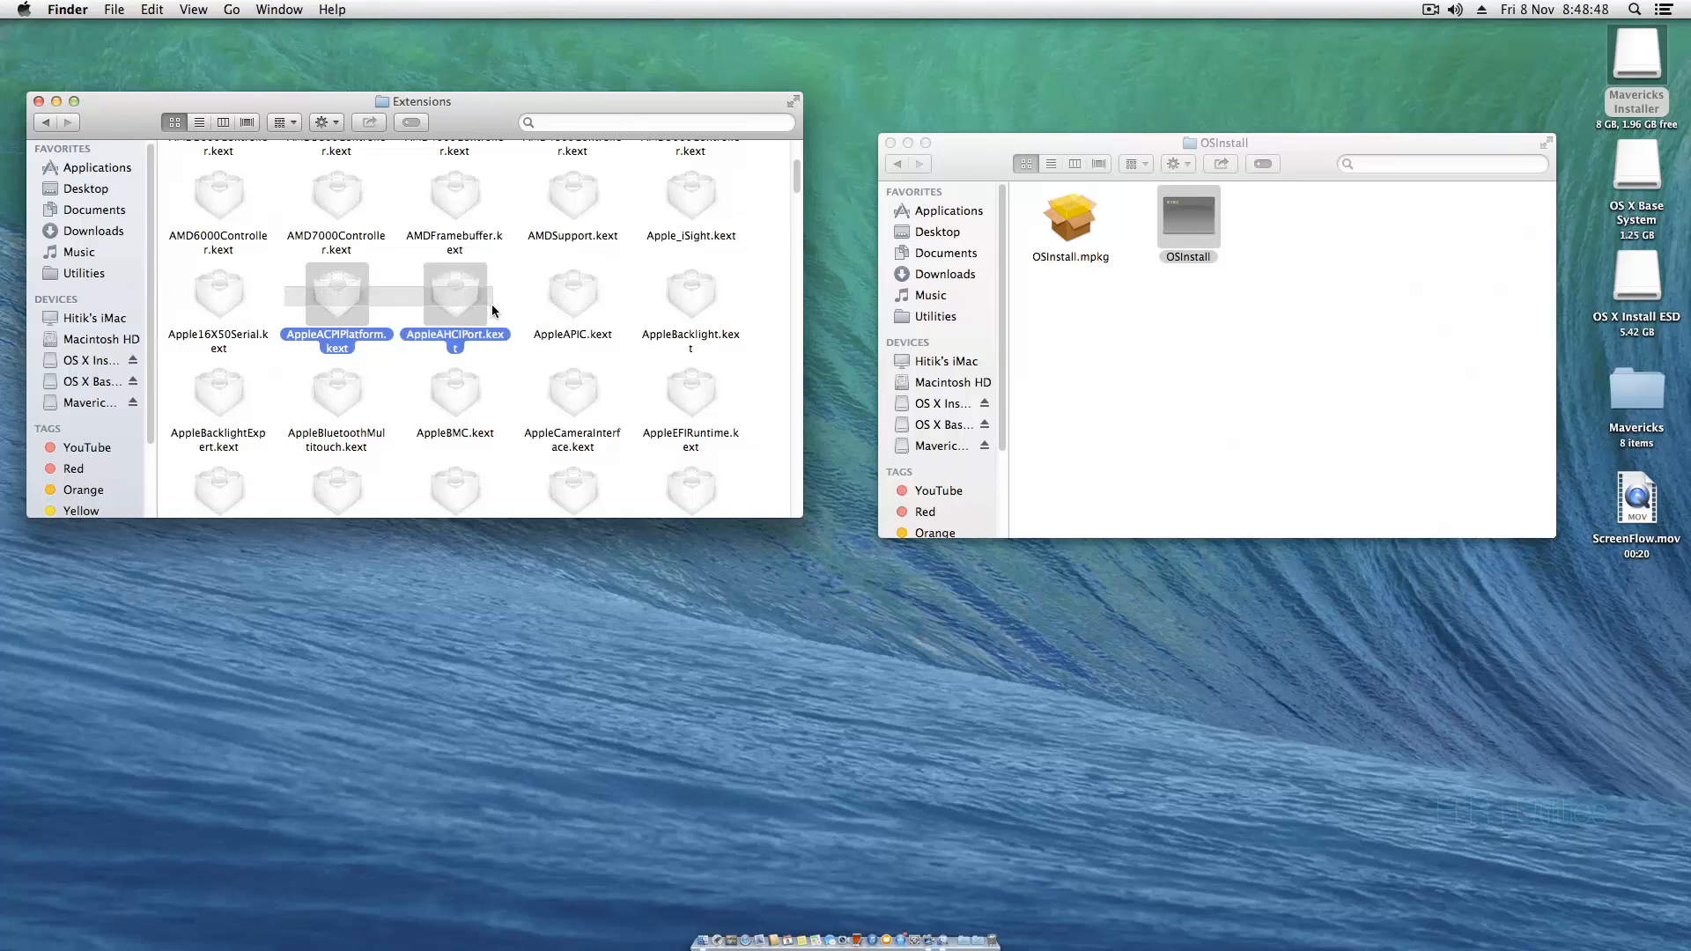
click(573, 291)
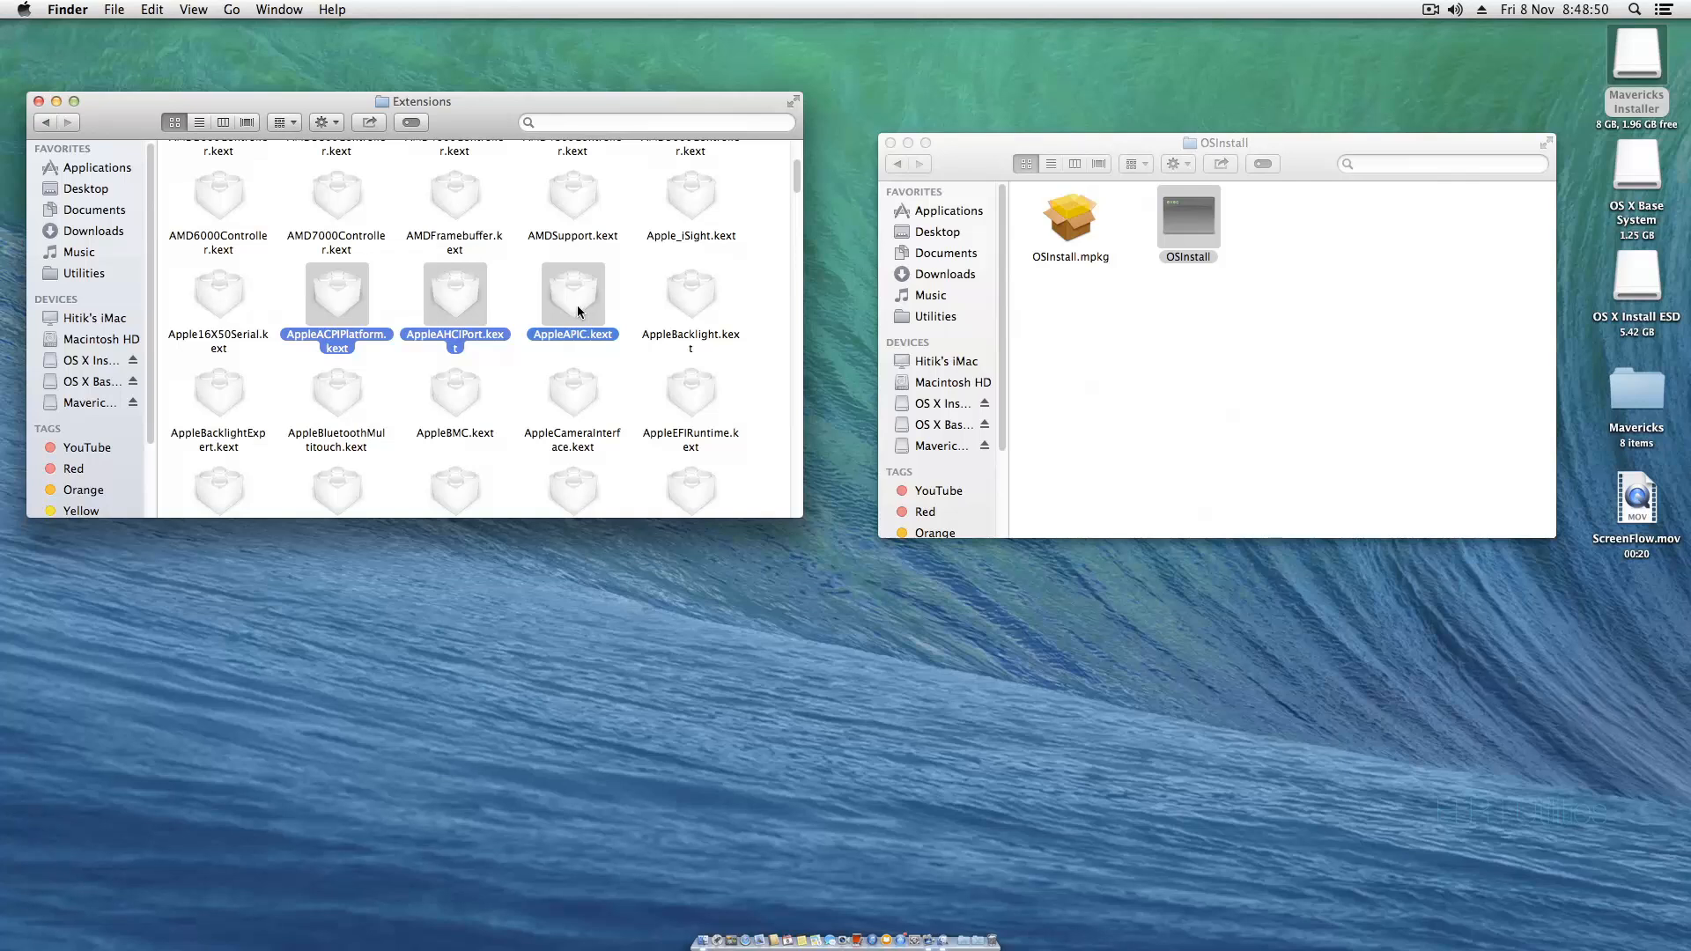
click(45, 122)
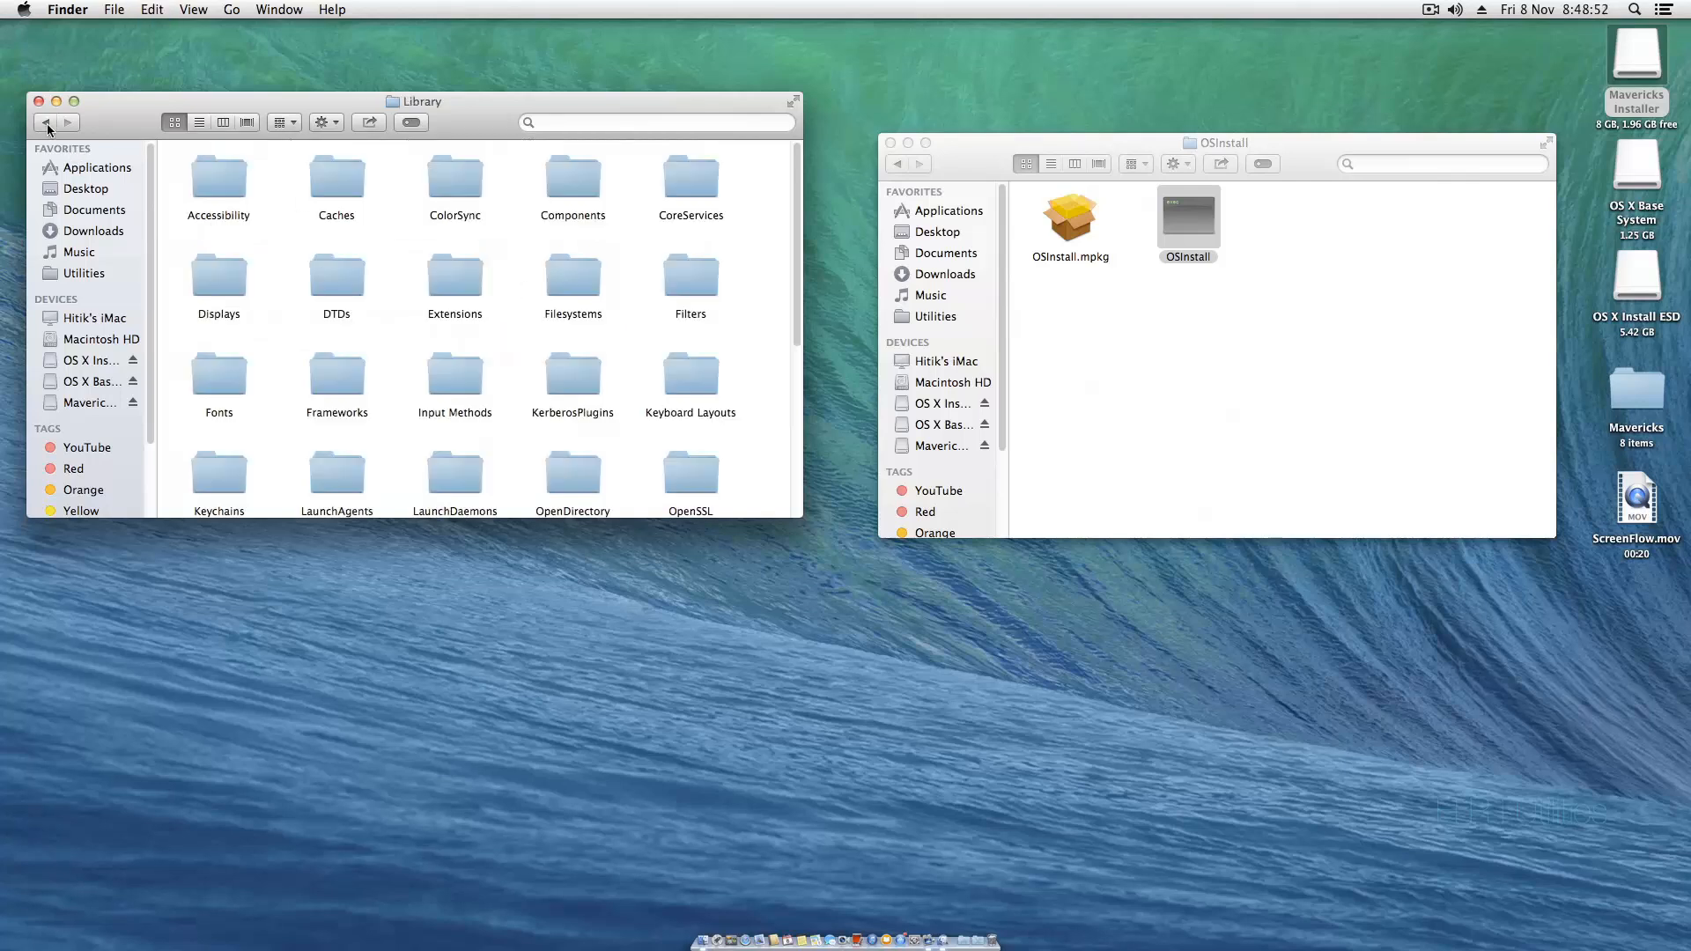
click(91, 403)
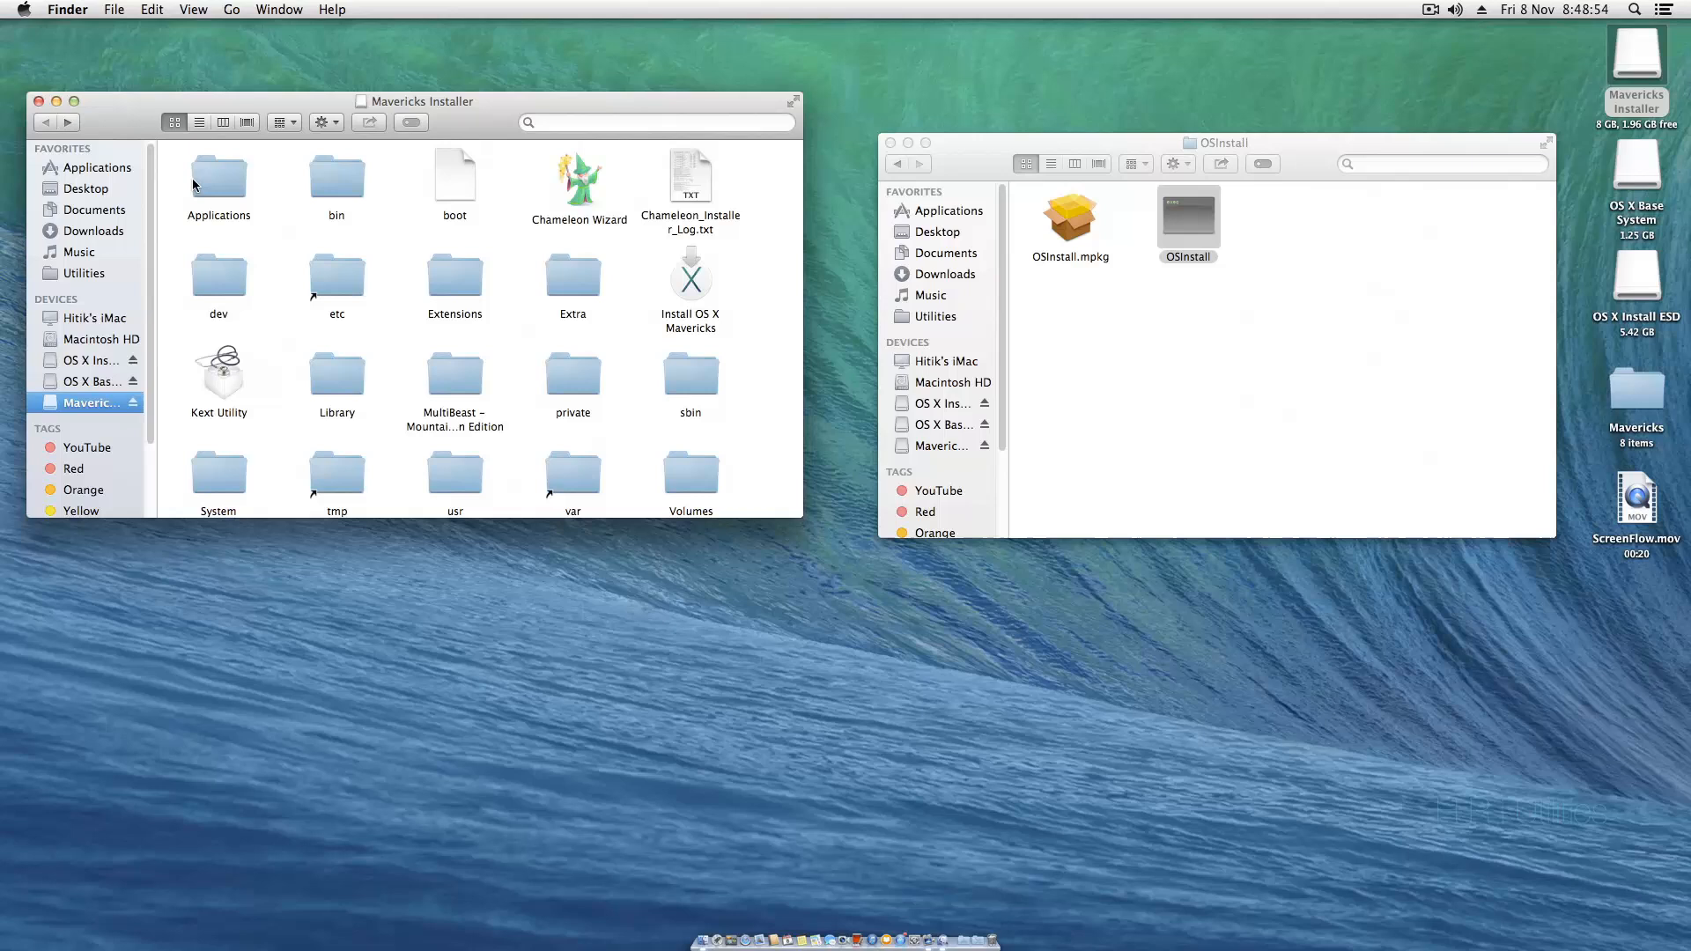
double_click(454, 283)
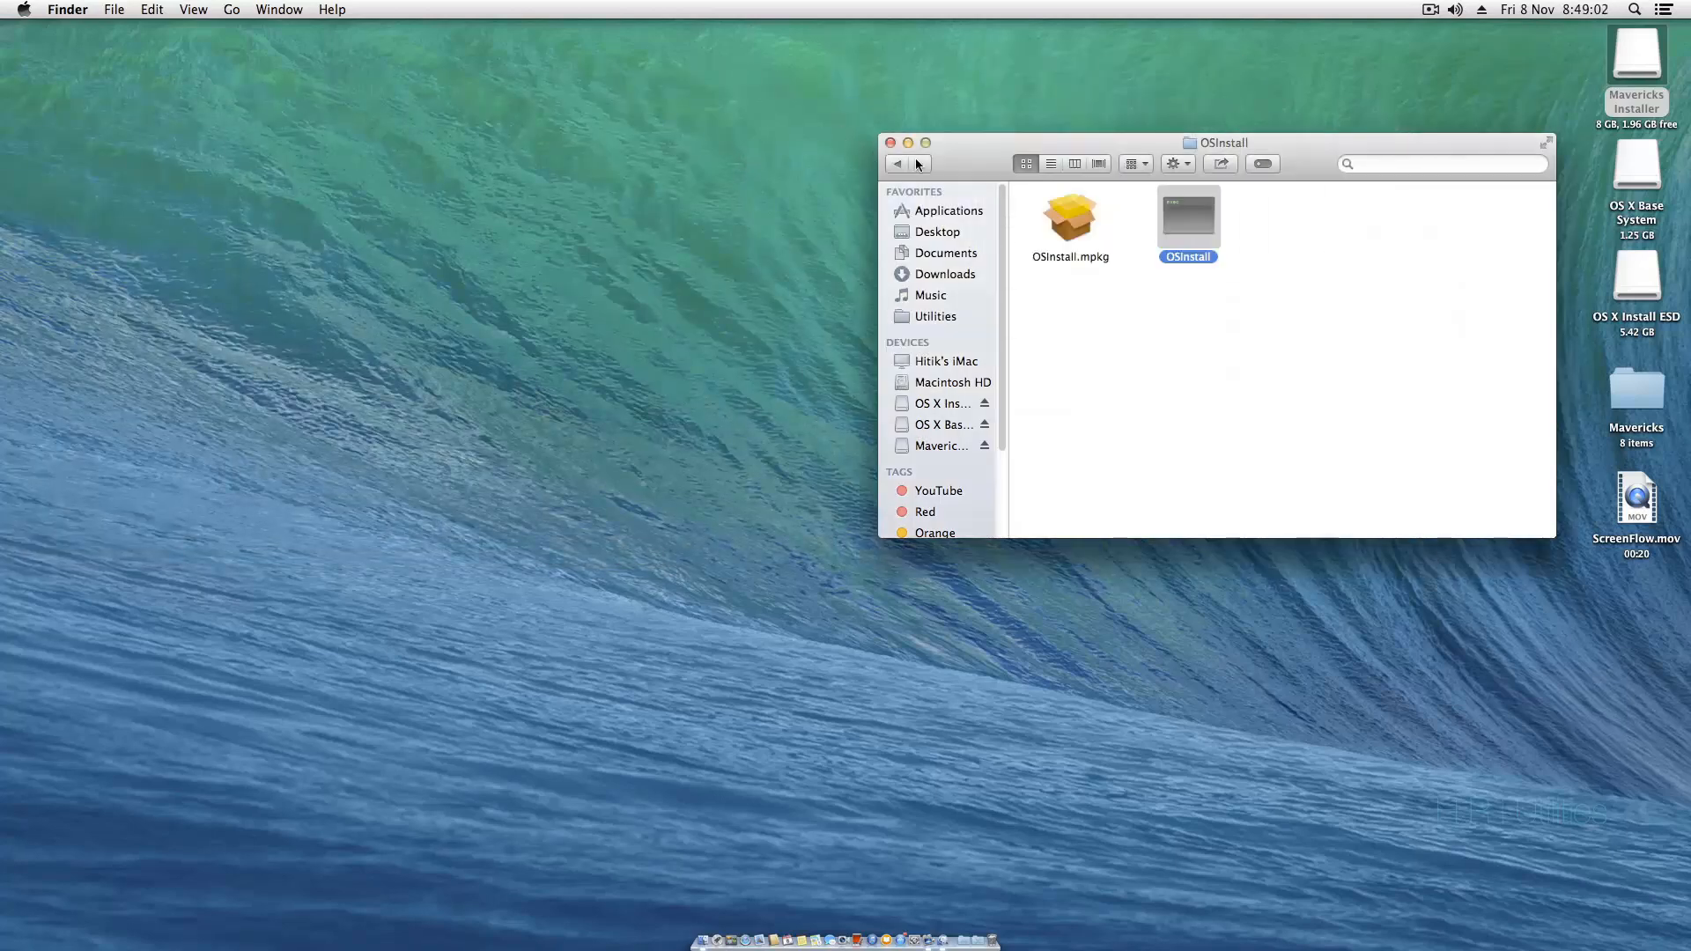
- Close OSInstall, reopen the Mavericks Installer drive to review its root, then close it
click(891, 141)
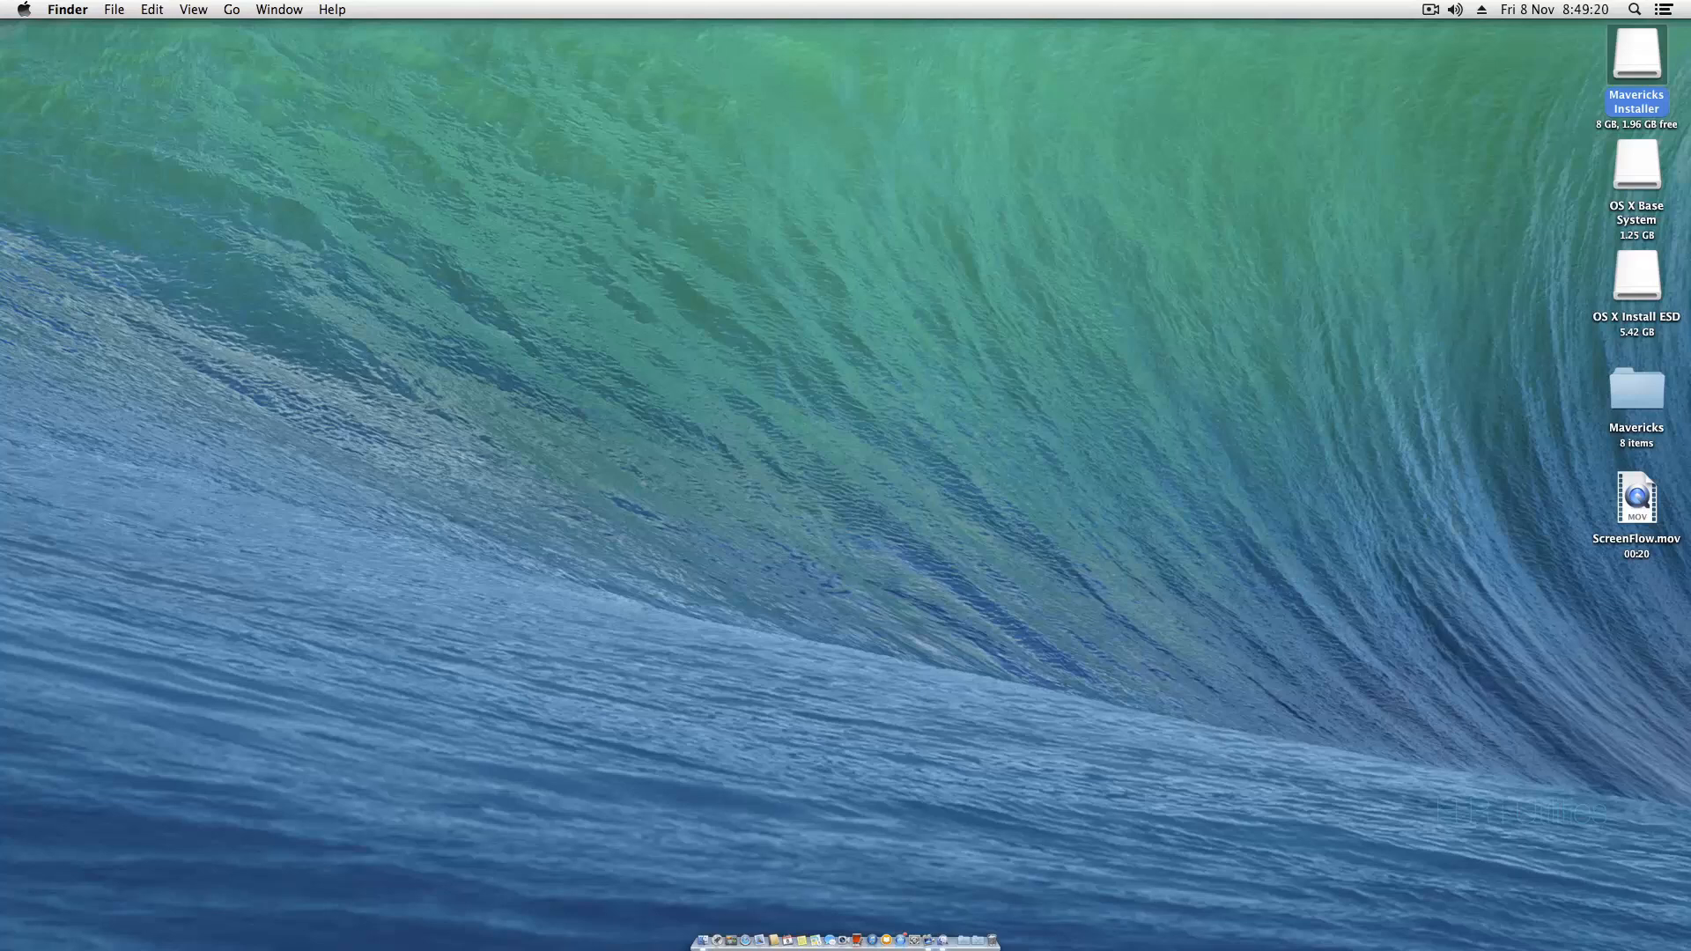
double_click(1637, 52)
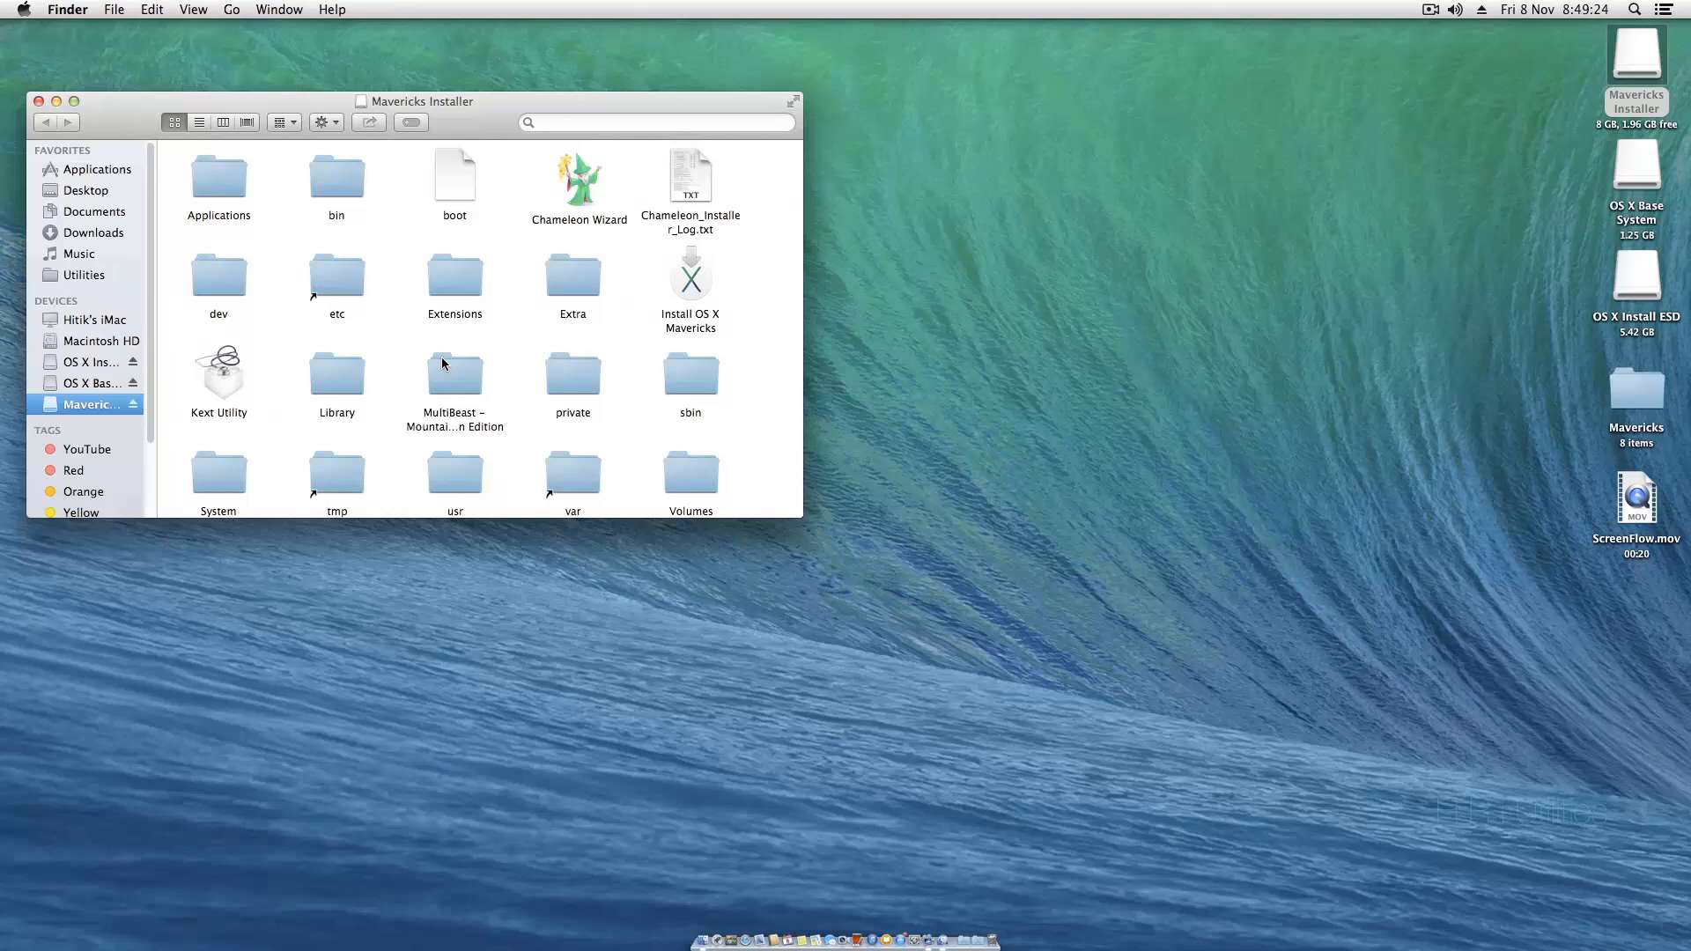
mouse_move(432, 364)
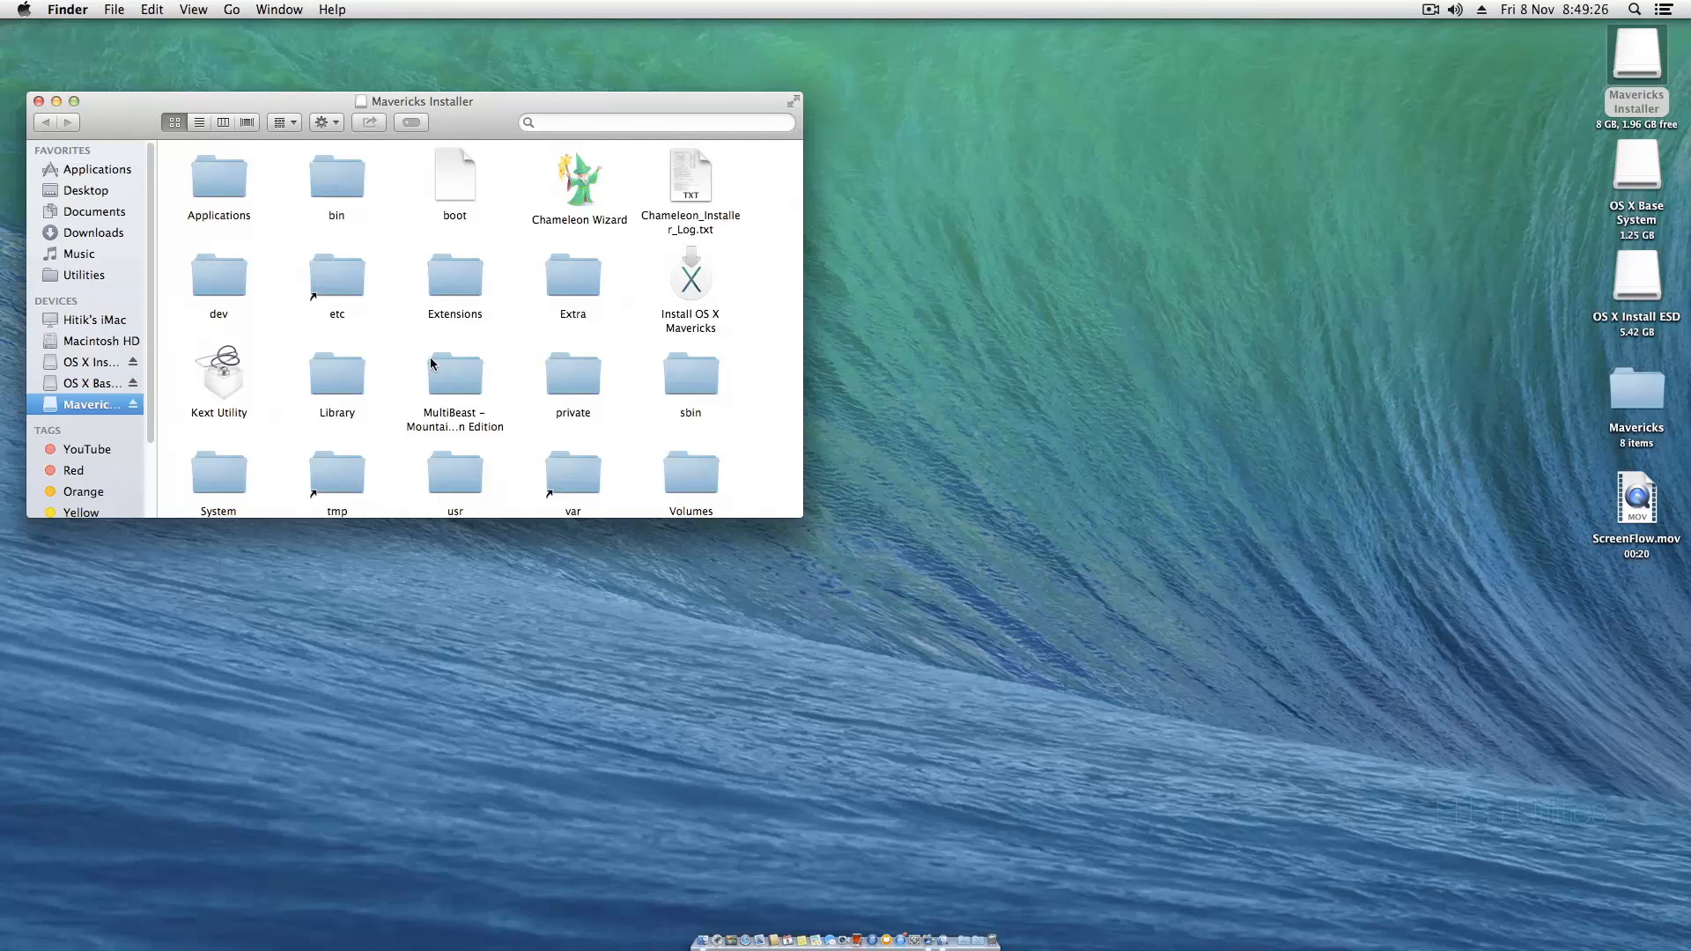
mouse_move(585, 182)
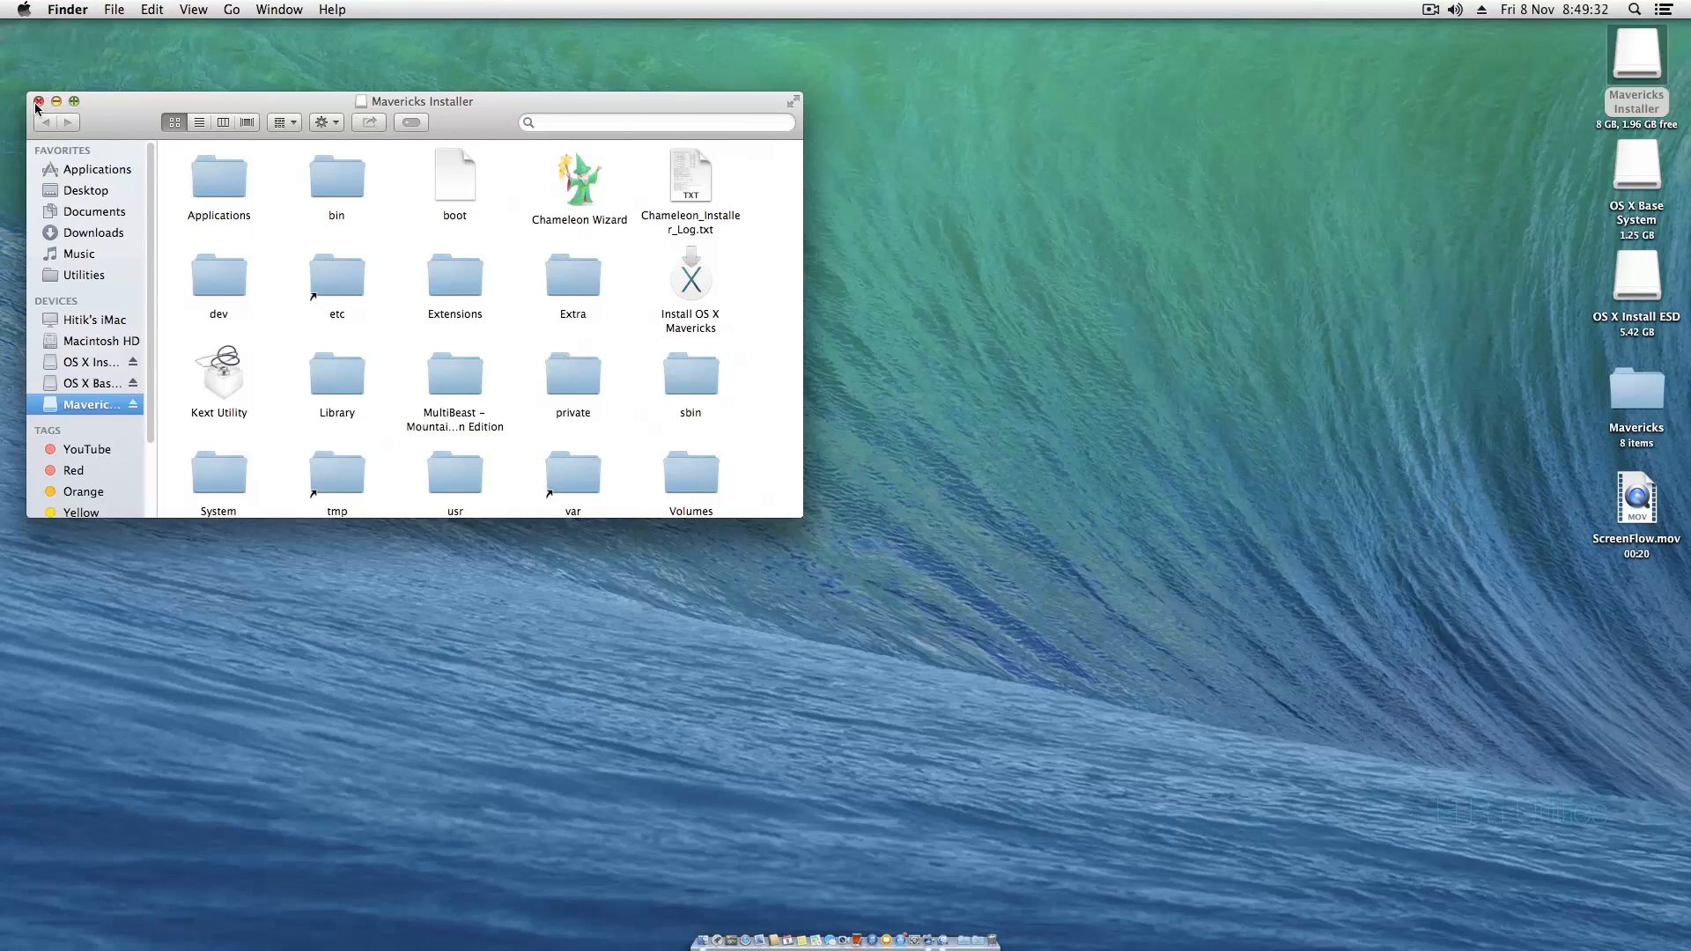
click(38, 101)
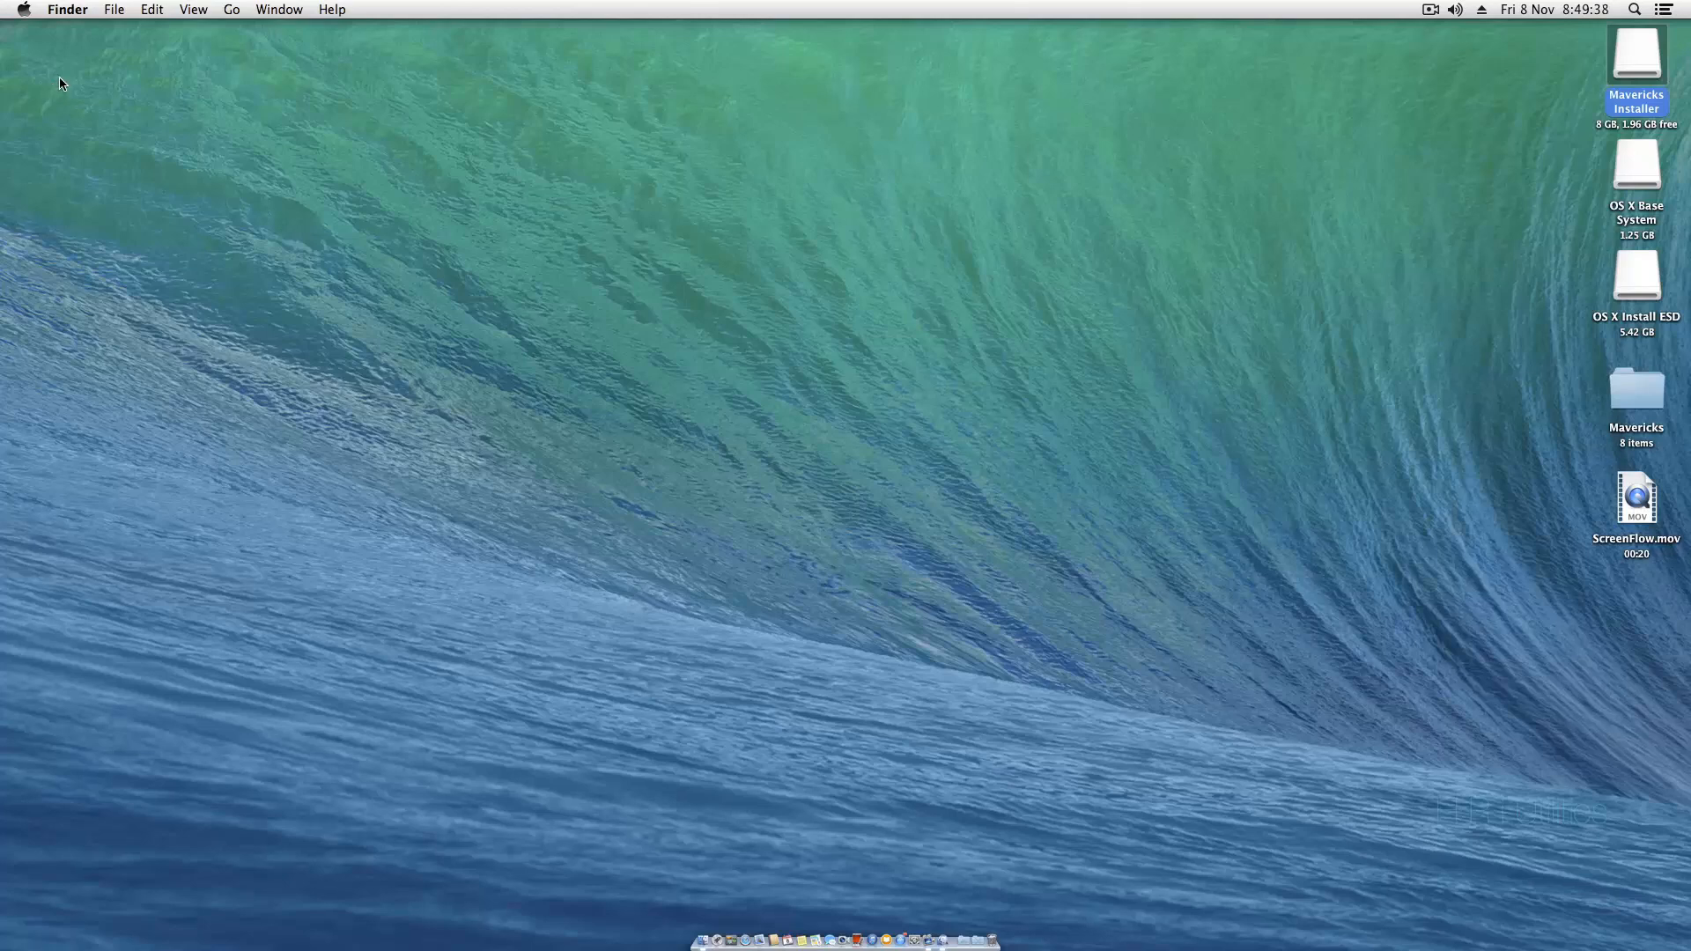
mouse_move(1153, 6)
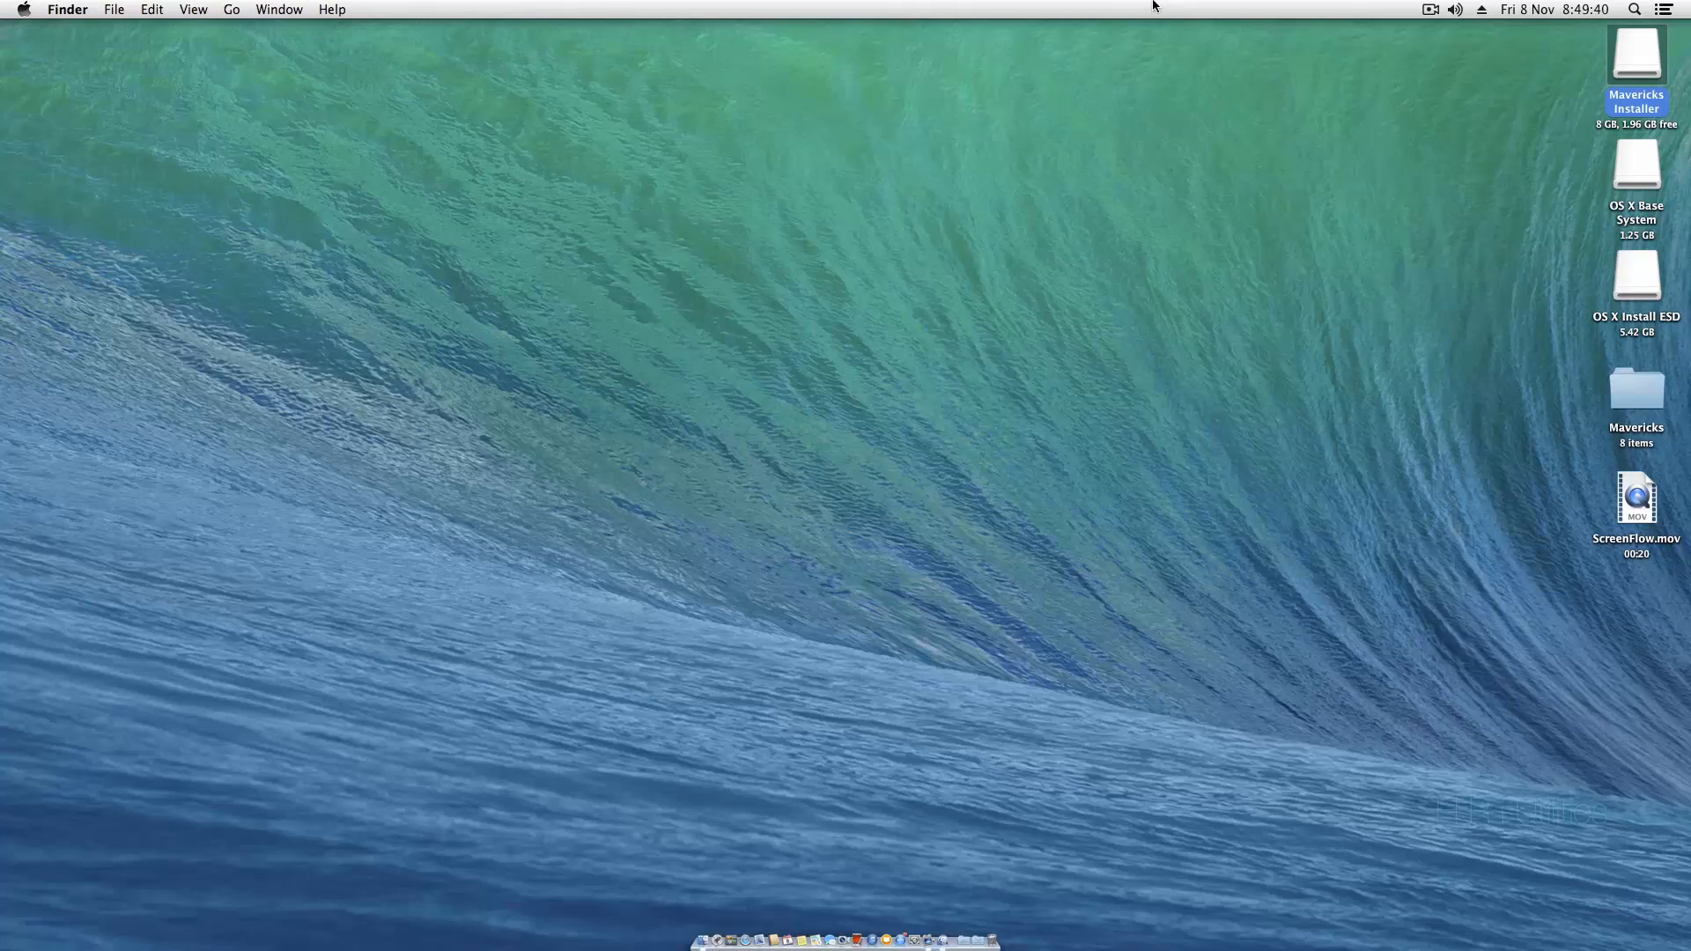
mouse_move(1239, 73)
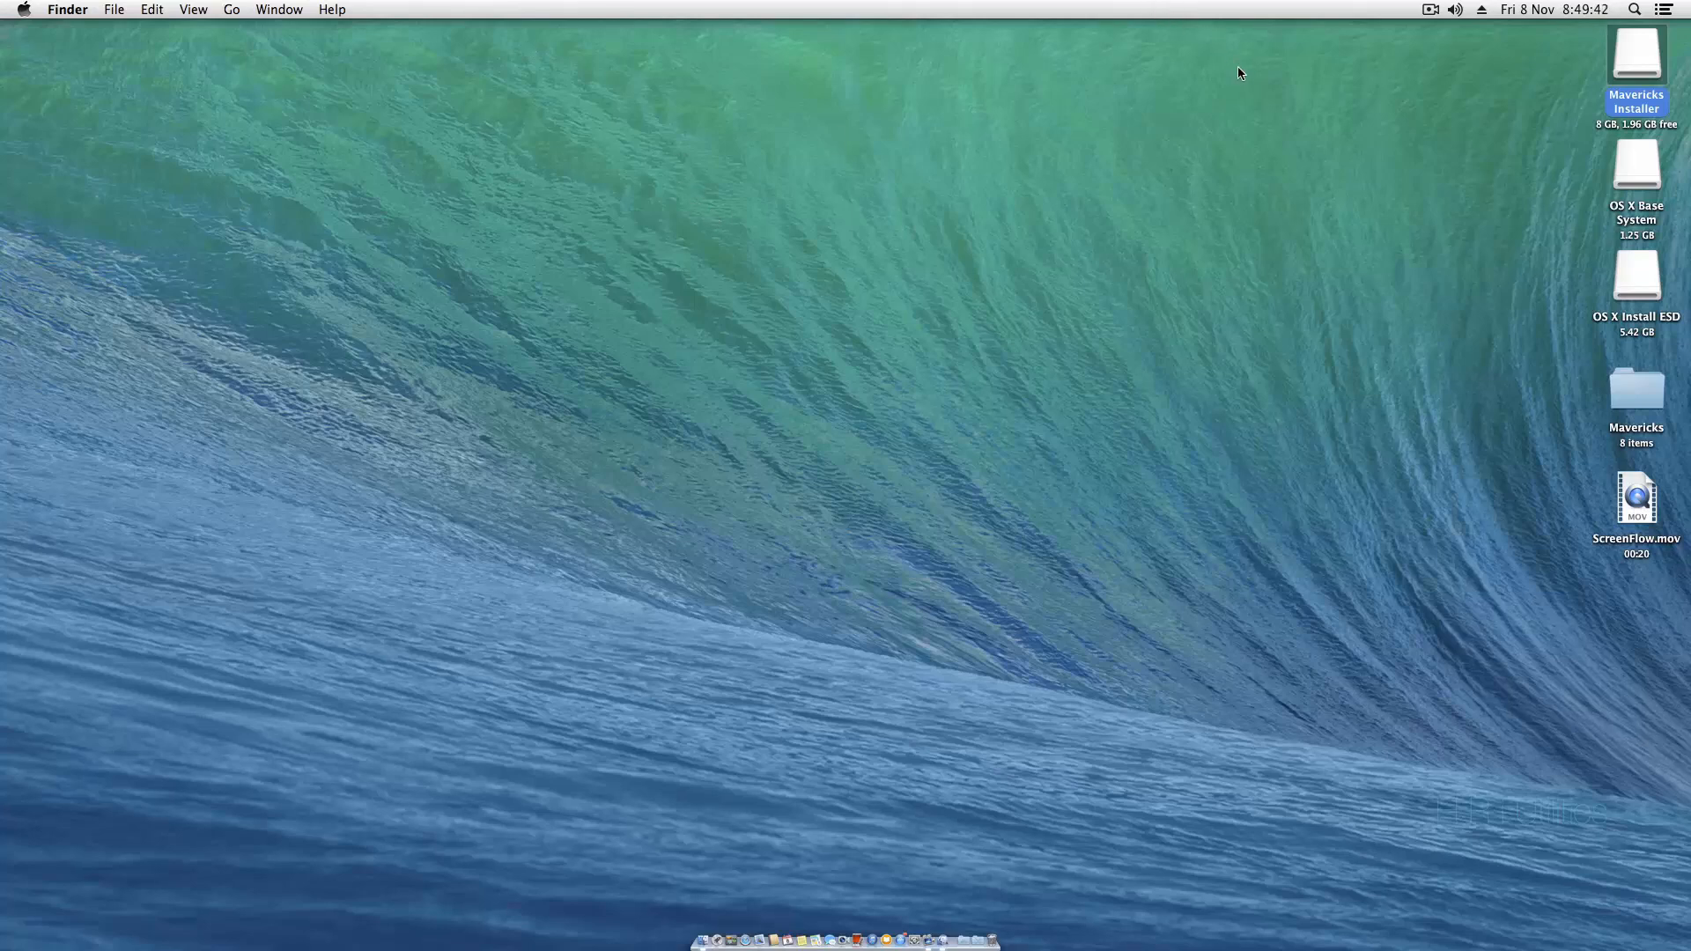
mouse_move(1294, 59)
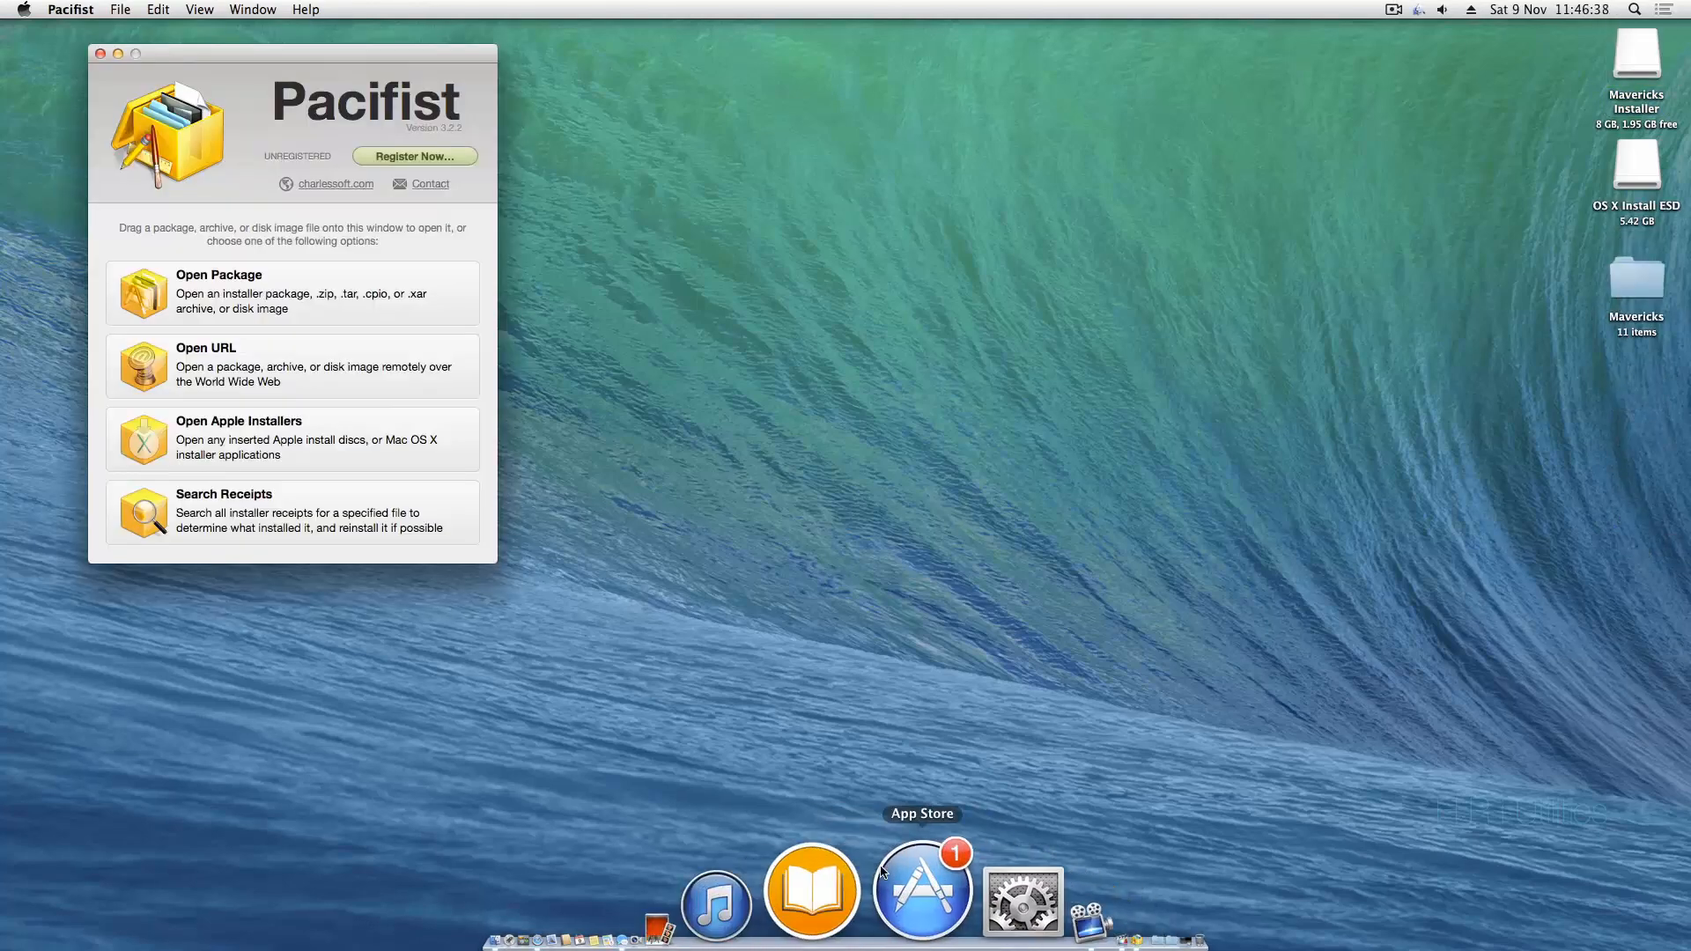
mouse_move(769, 493)
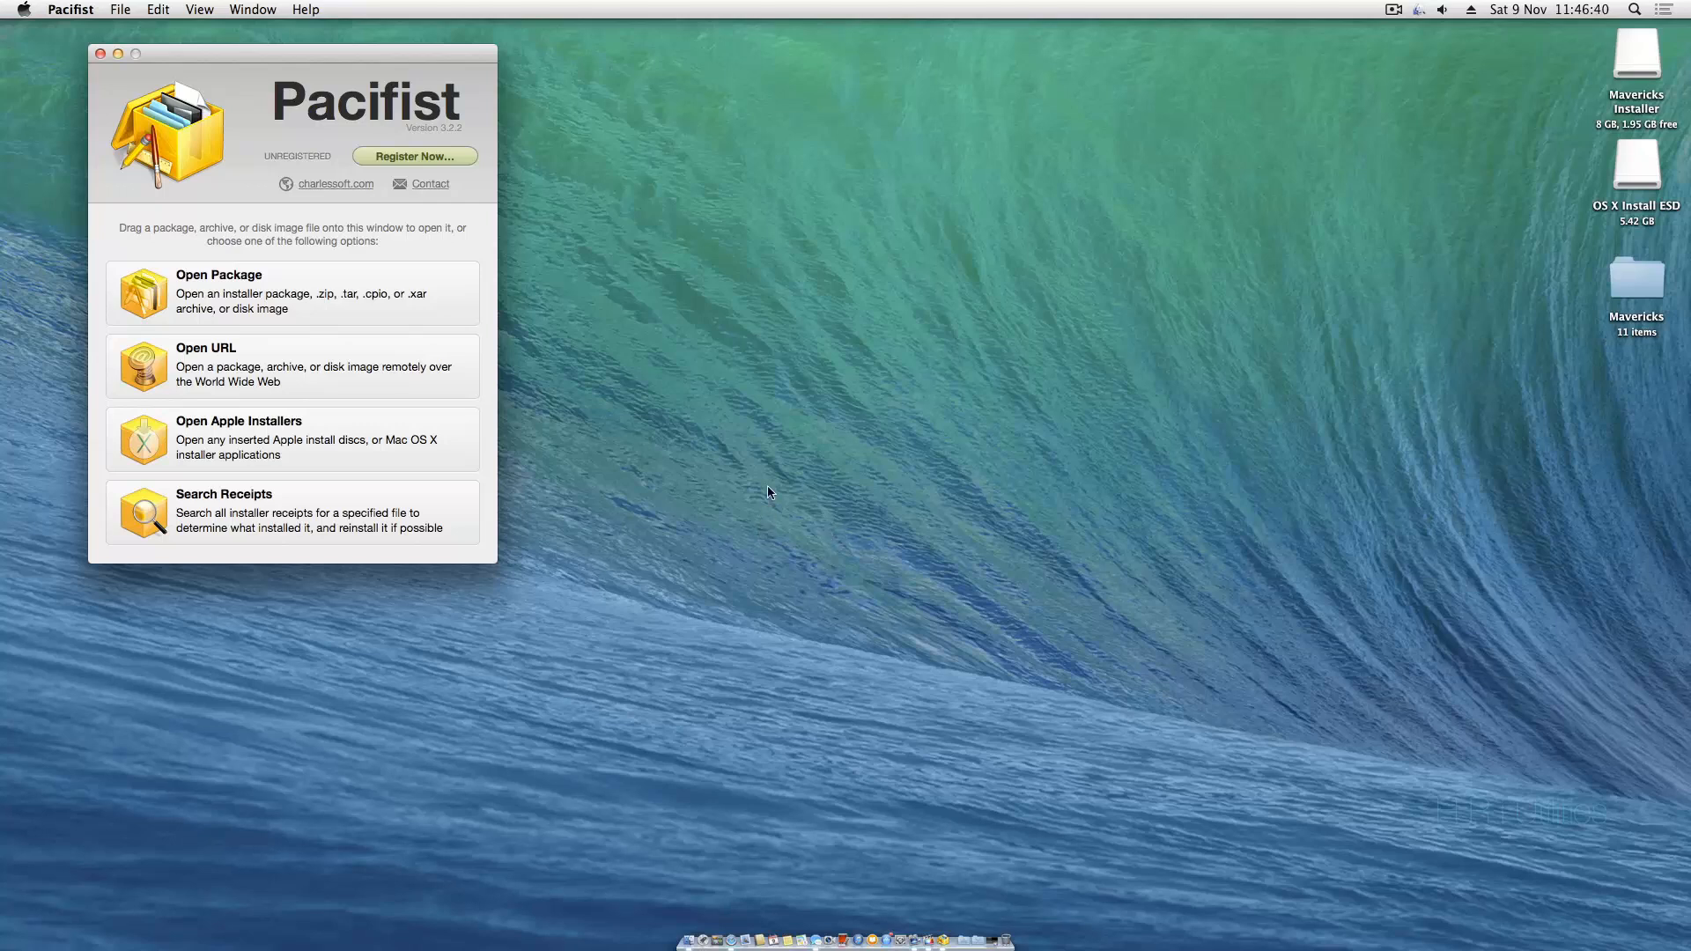
mouse_move(752, 457)
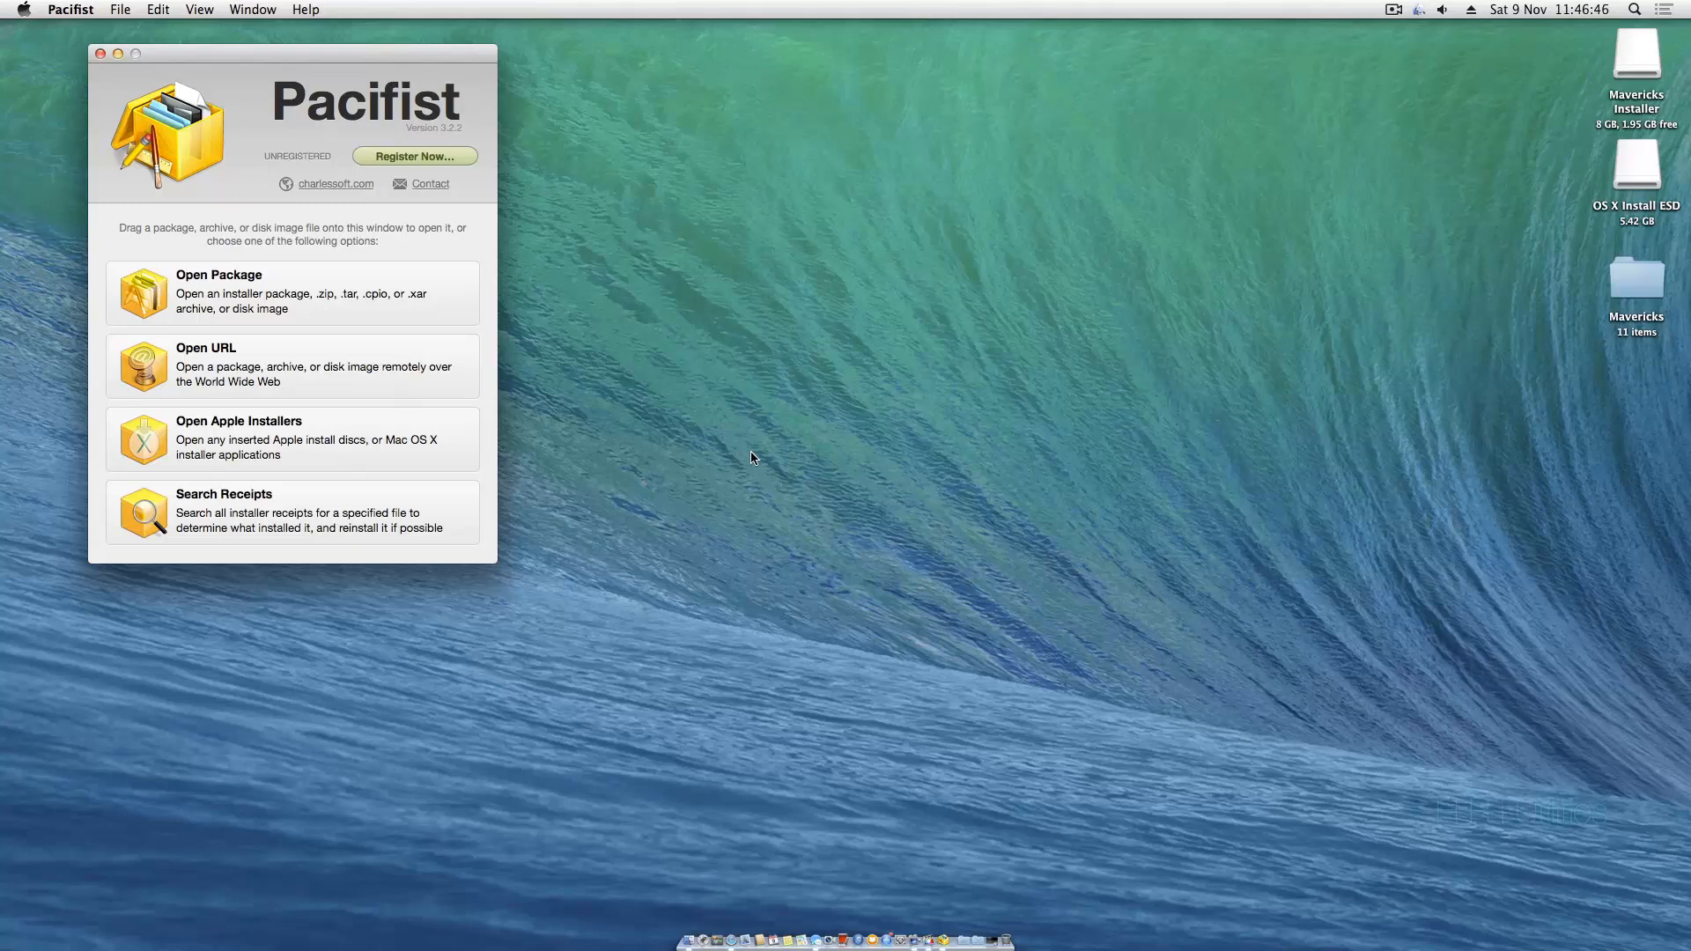
mouse_move(514, 259)
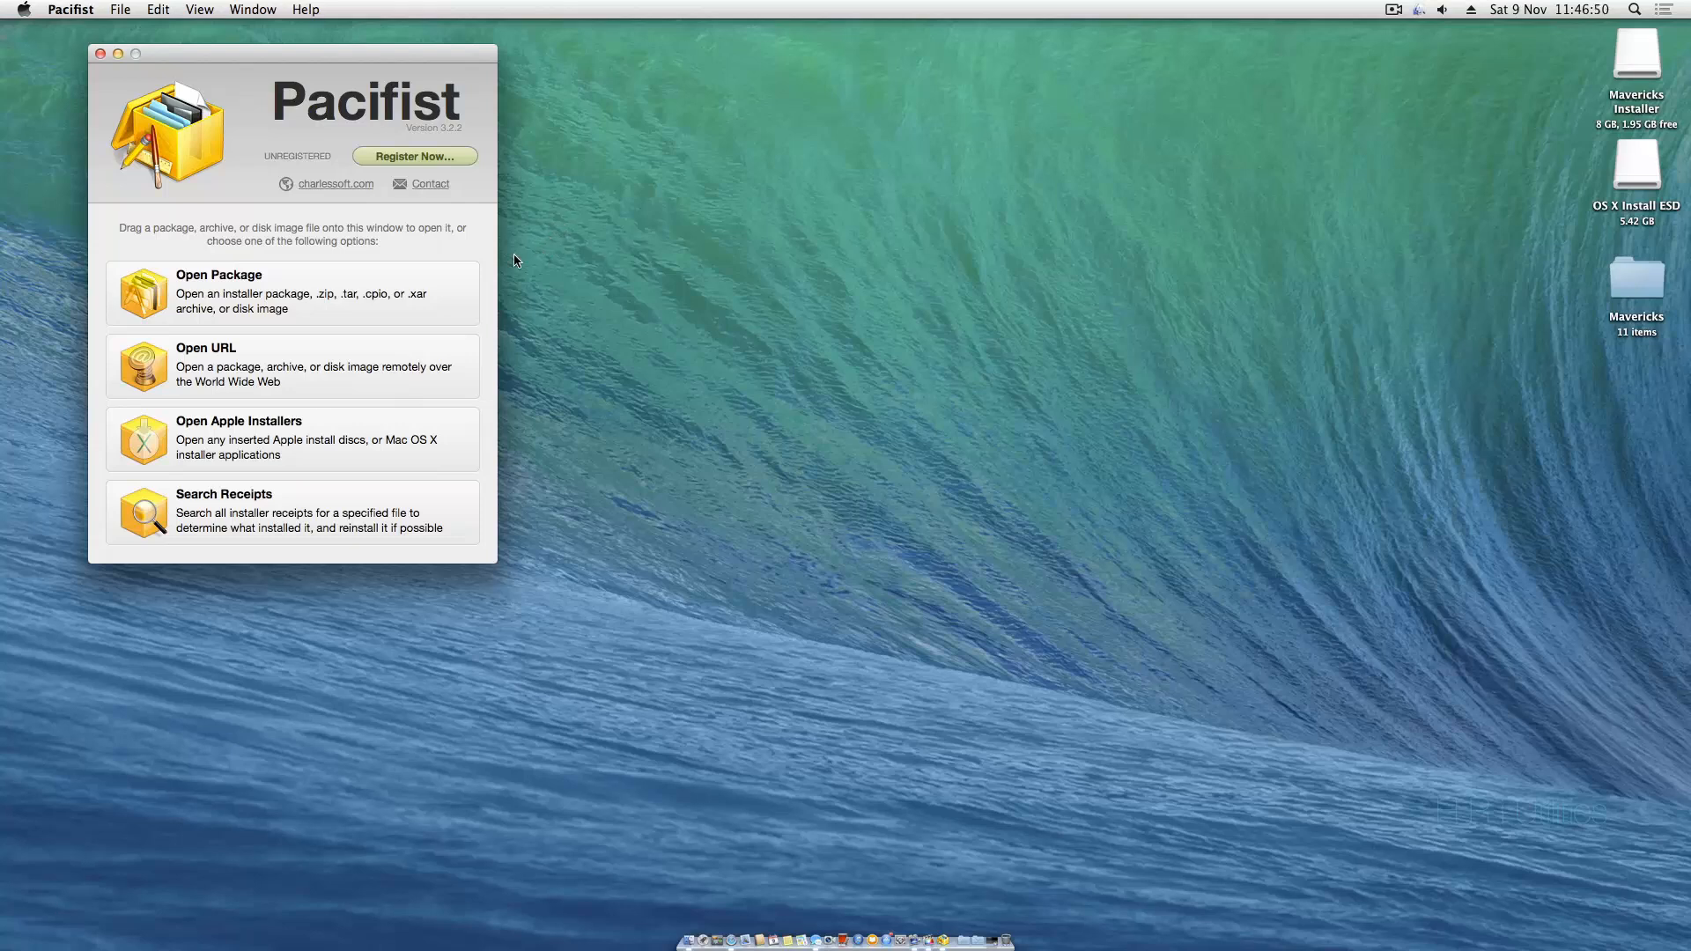
mouse_move(432, 288)
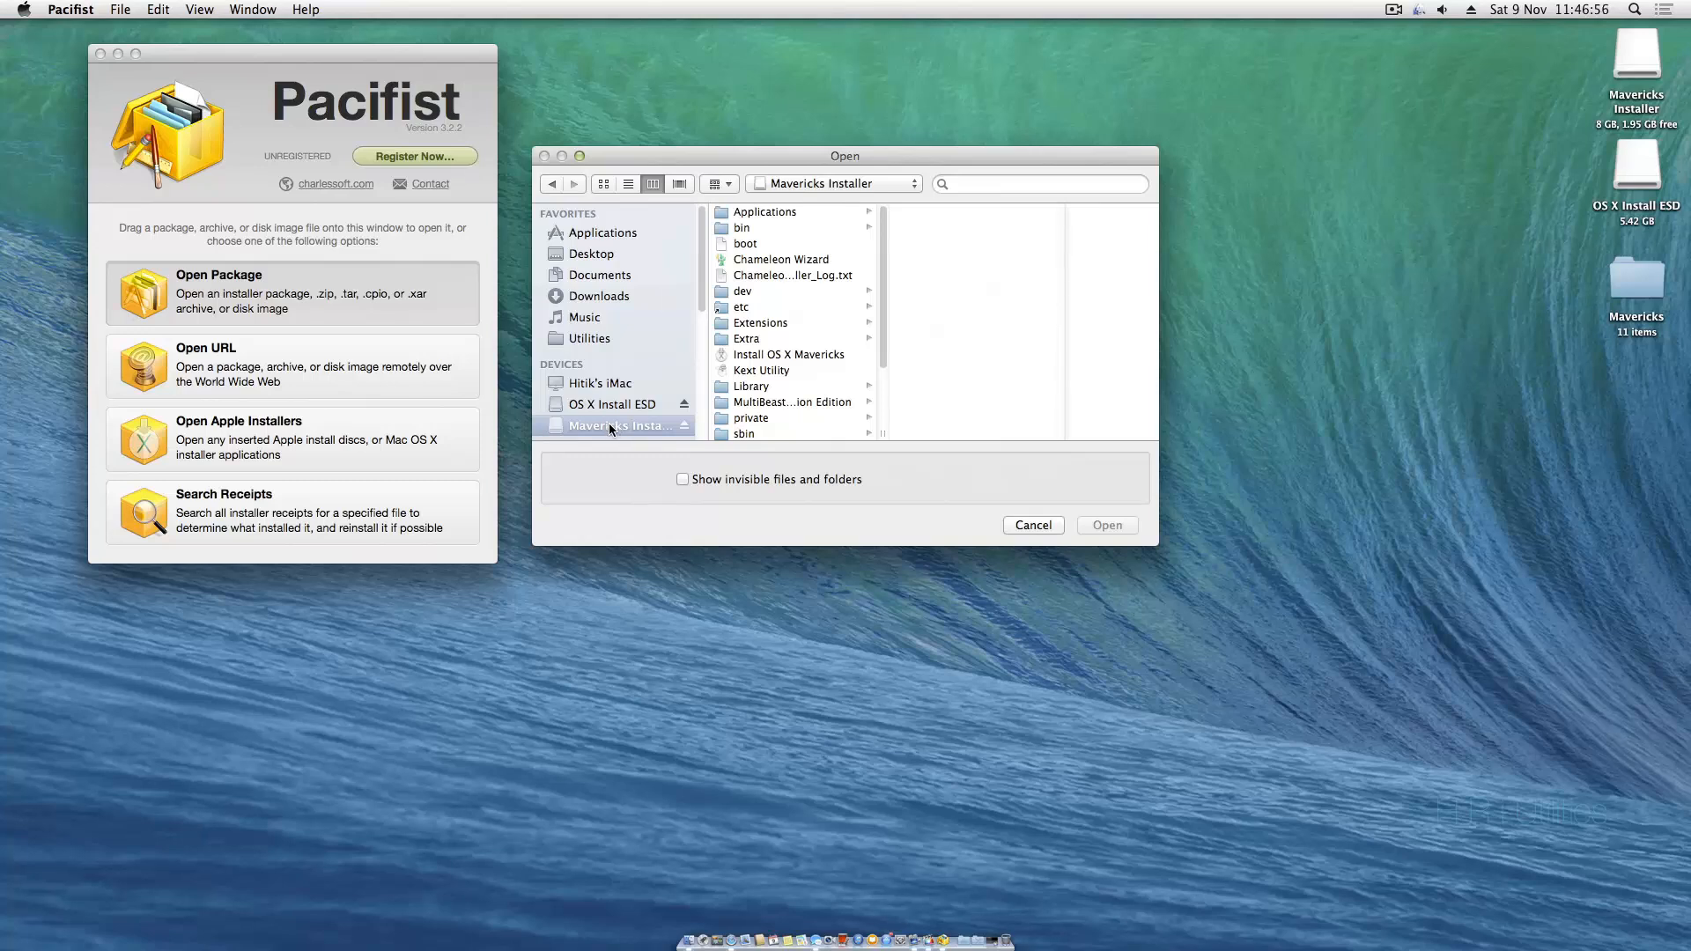
- Open BaseSystemBinaries.pkg from OS X Install ESD Packages and select mach_kernel
click(614, 374)
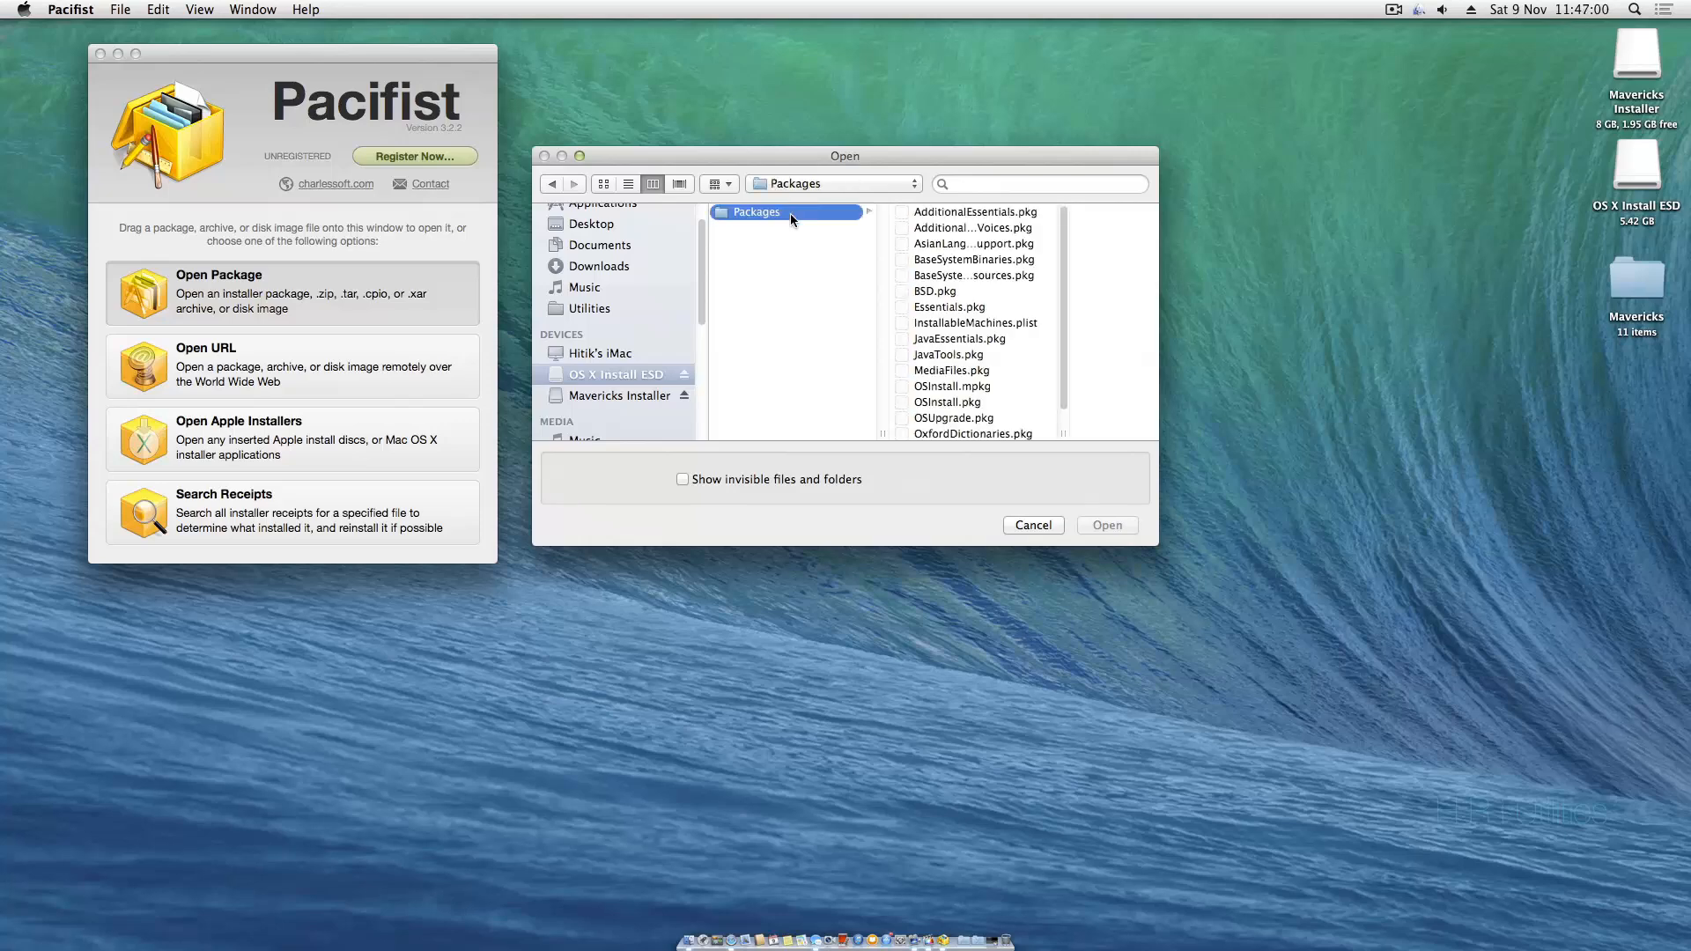
click(874, 259)
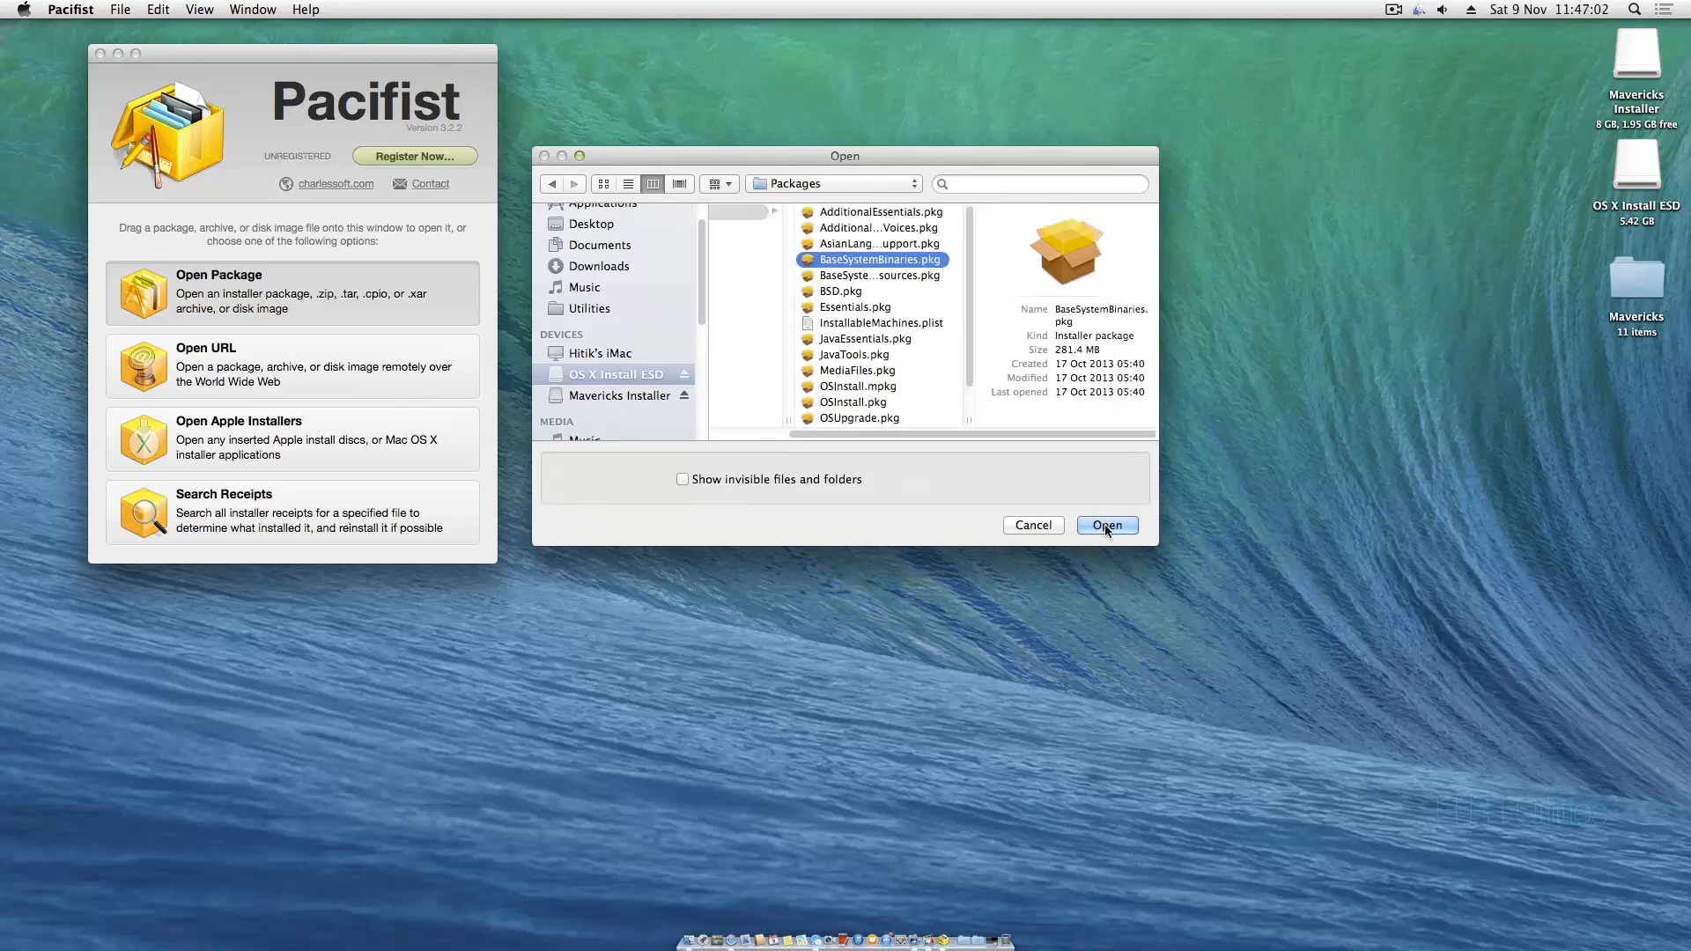
click(1106, 525)
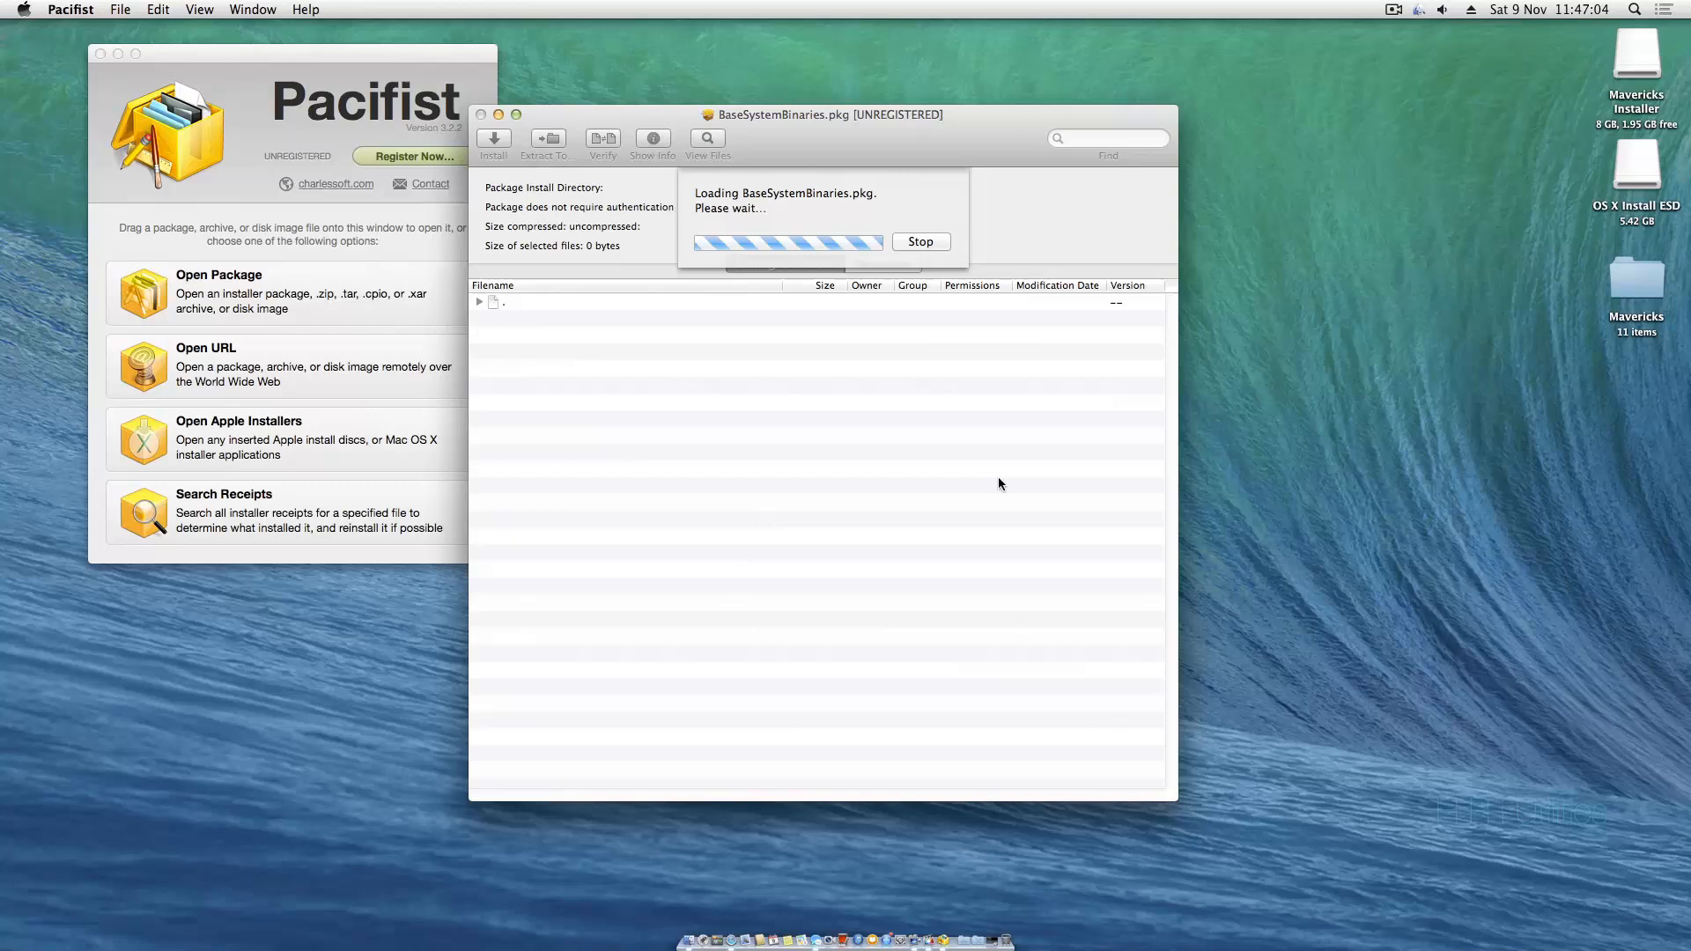
click(550, 418)
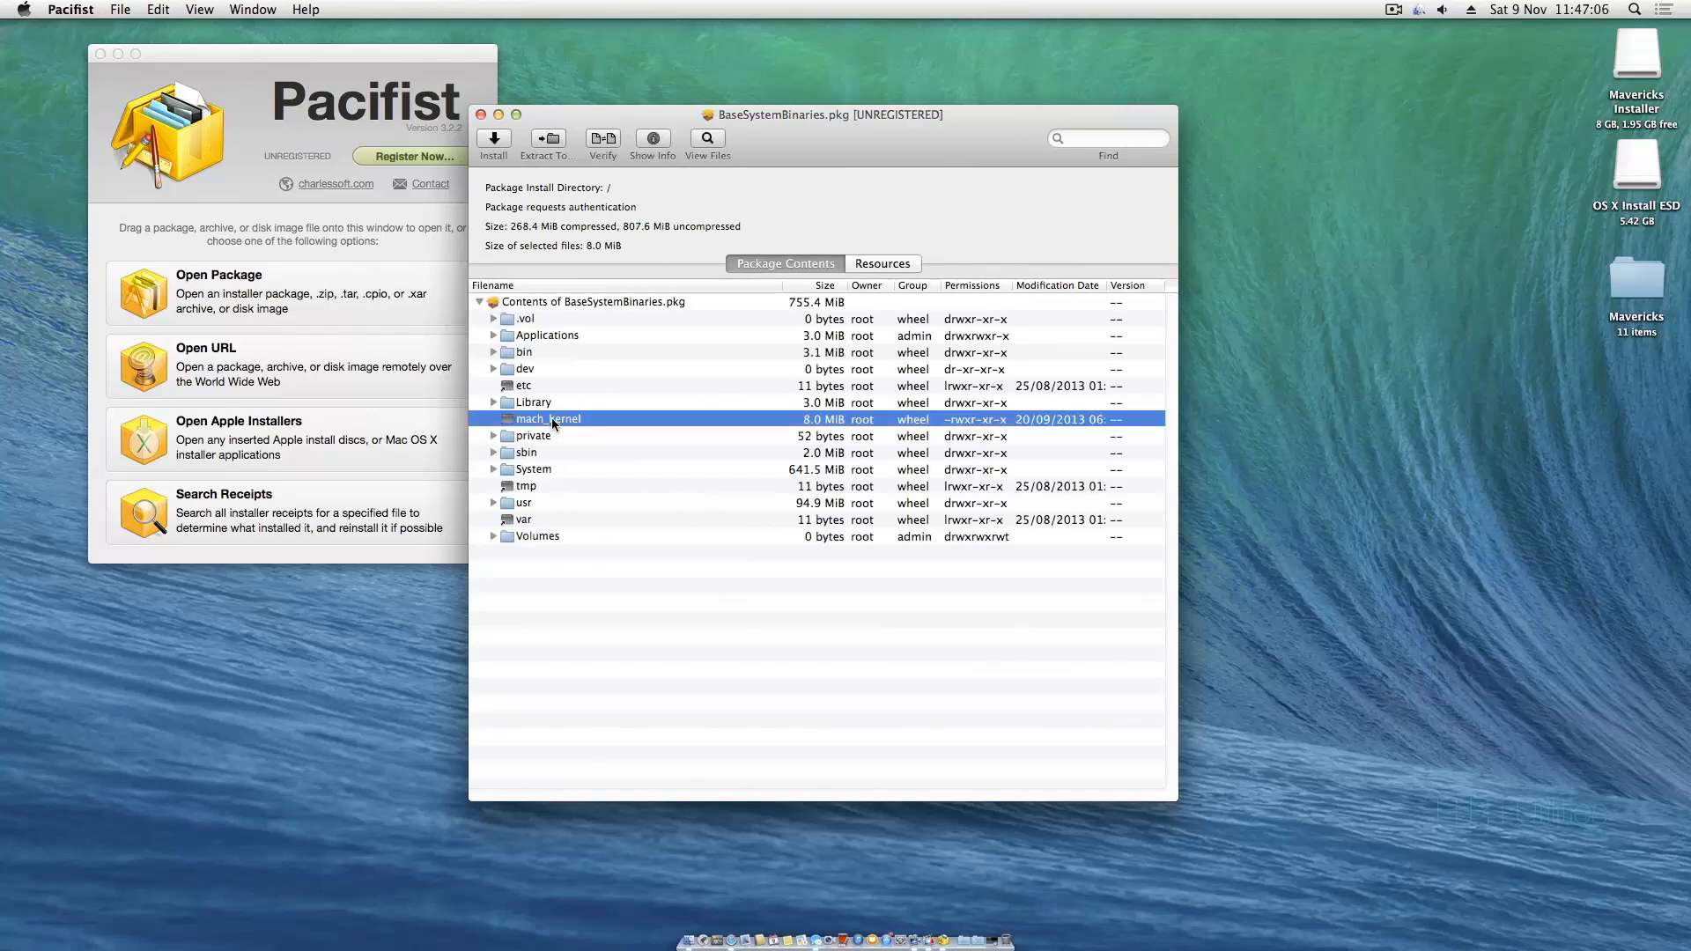
- Extract mach_kernel to the Mavericks Installer drive, approving with the administrator password
click(546, 141)
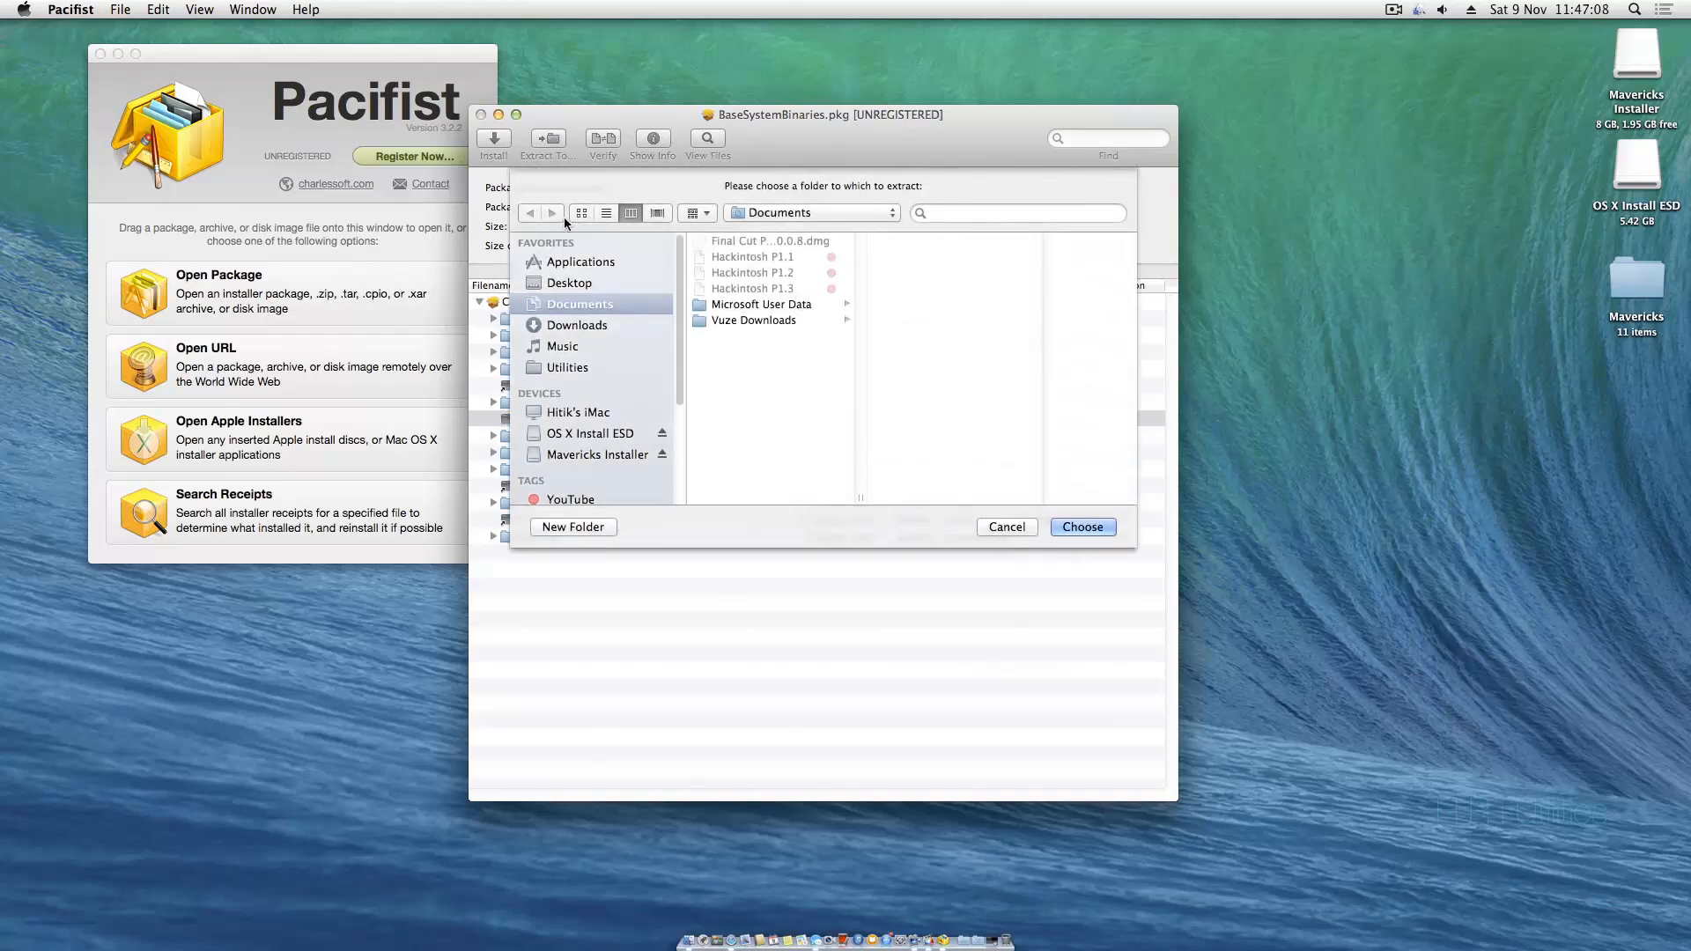
click(596, 455)
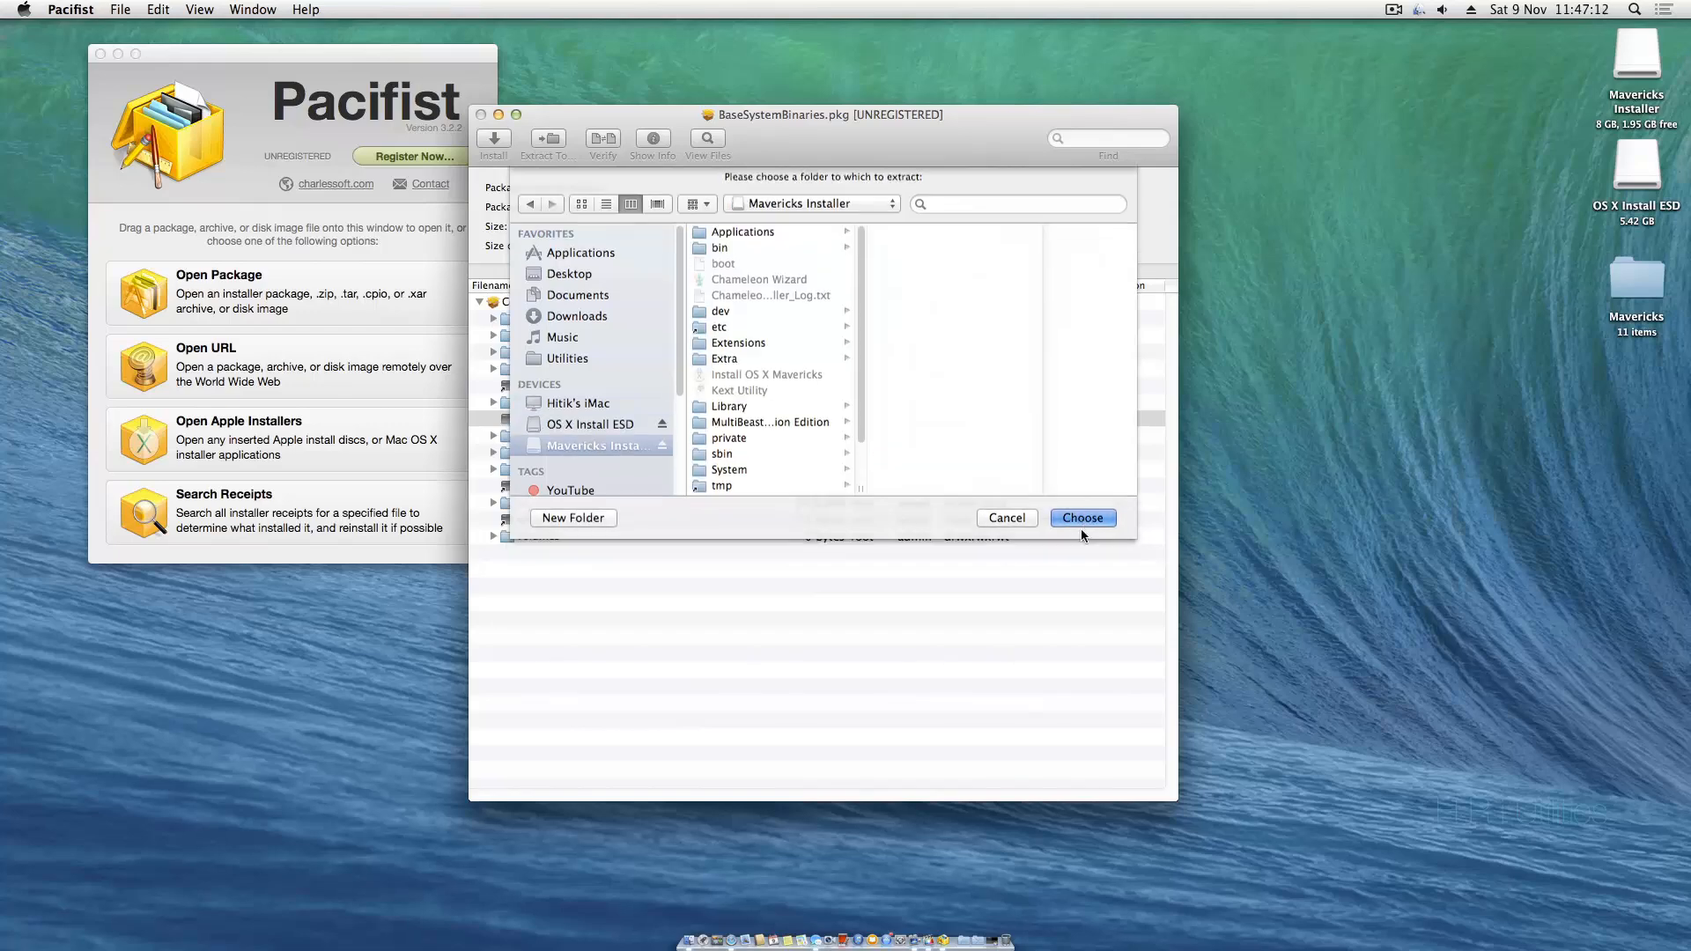
click(1005, 518)
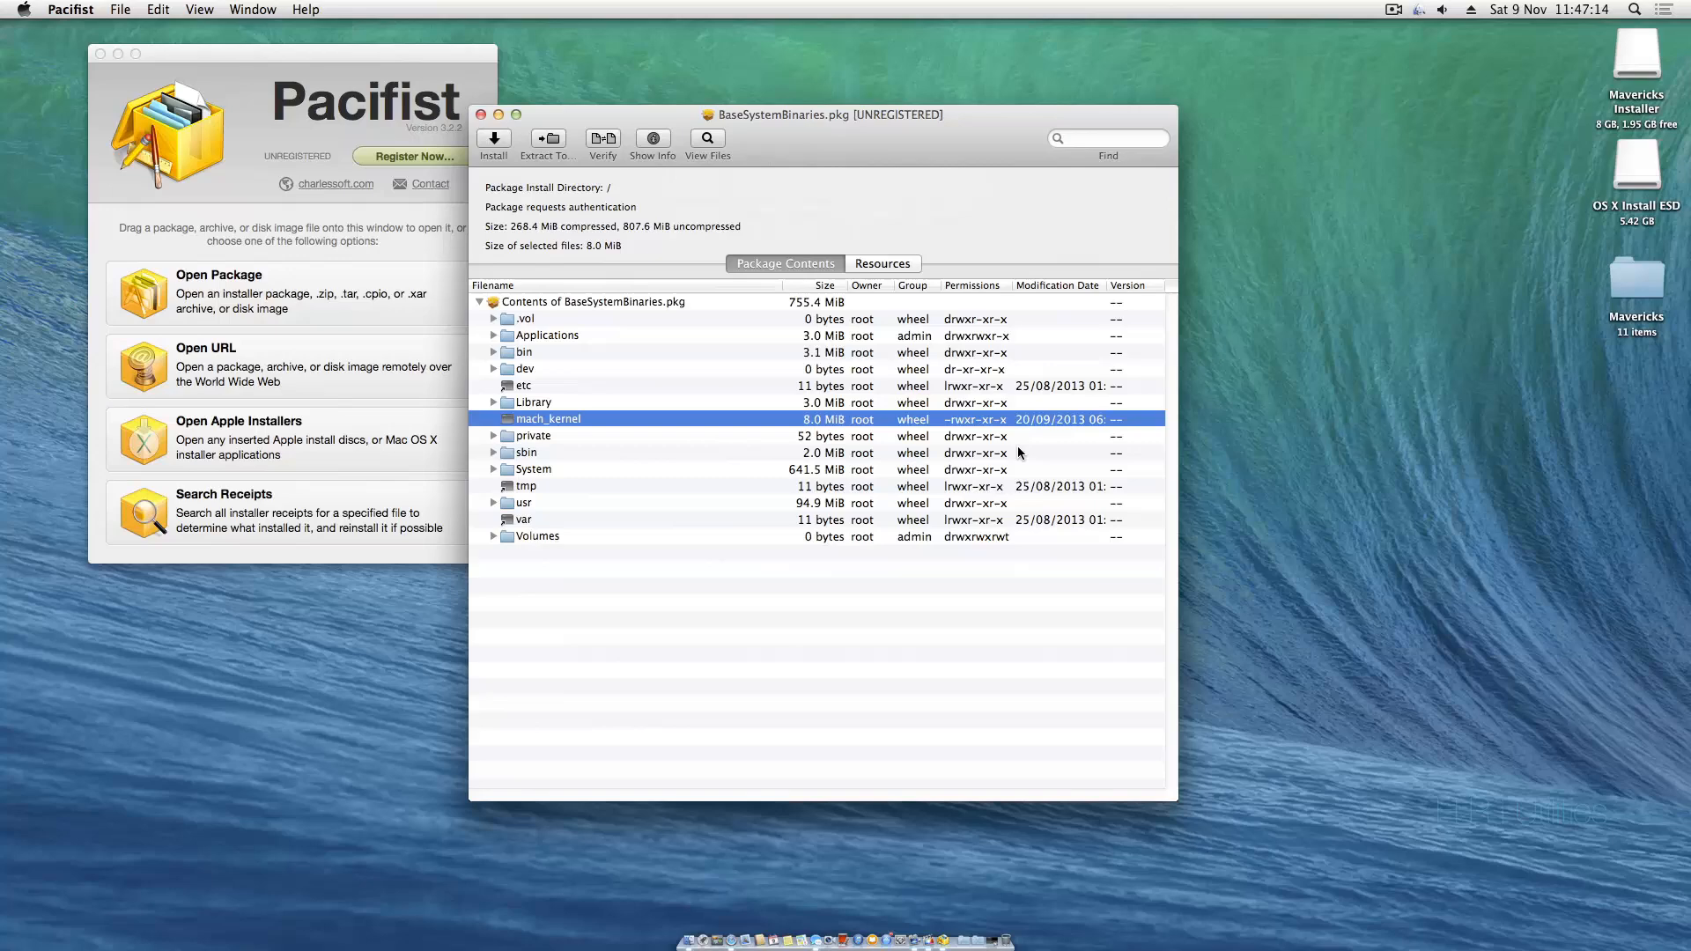
click(493, 143)
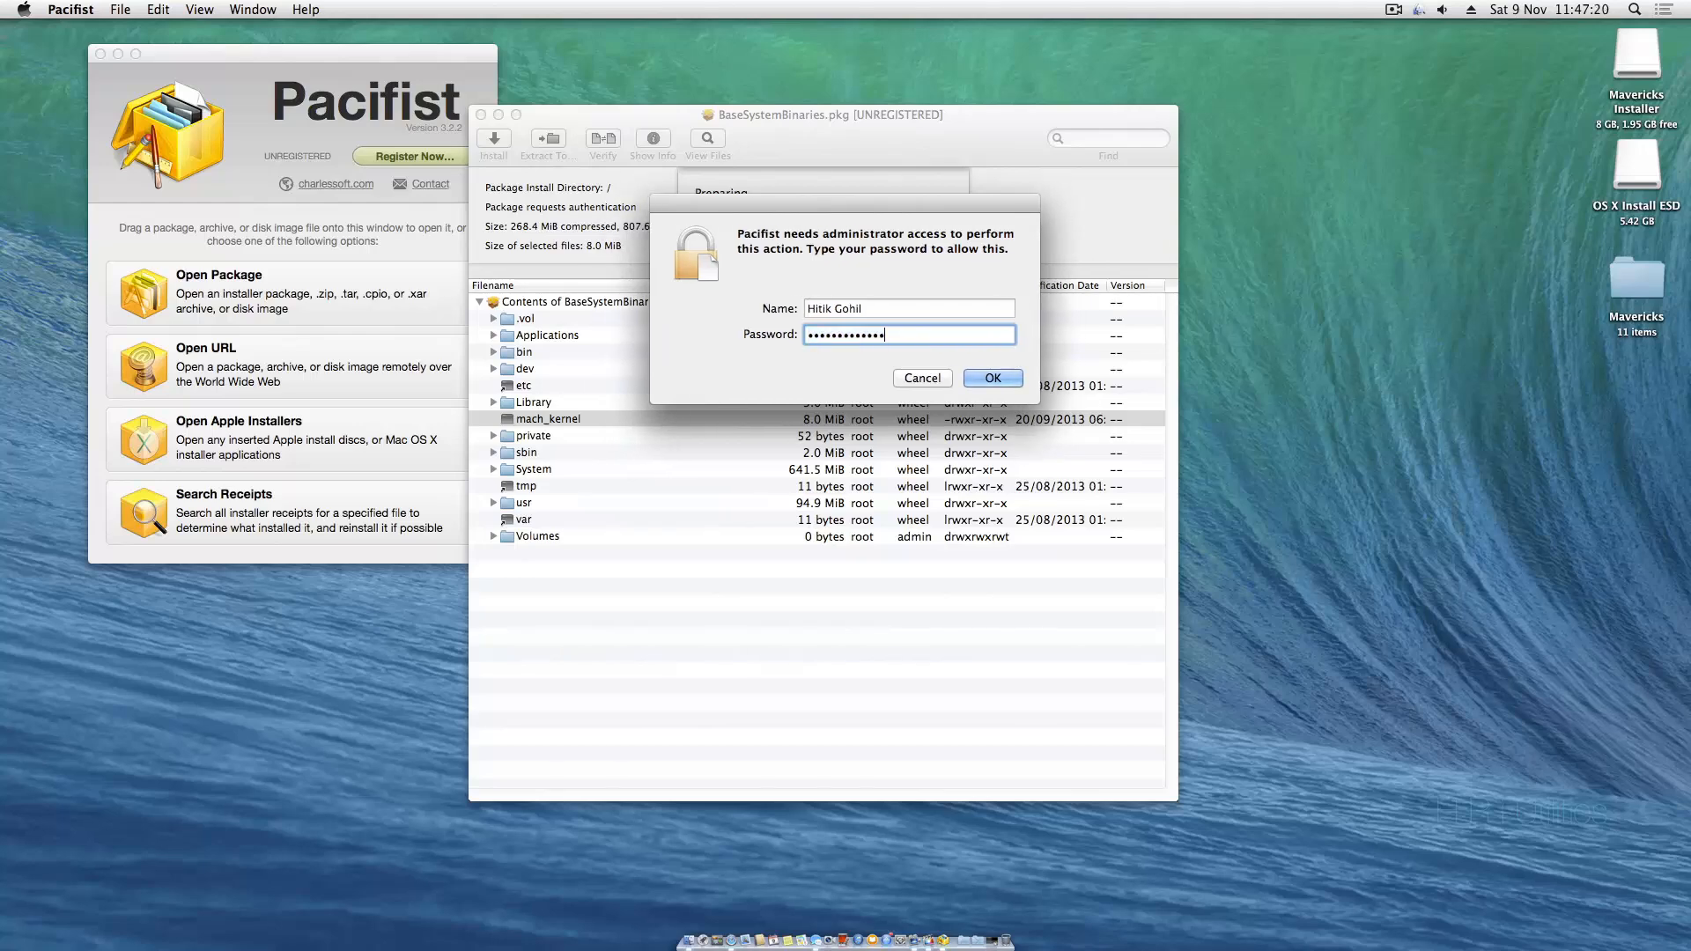
click(990, 378)
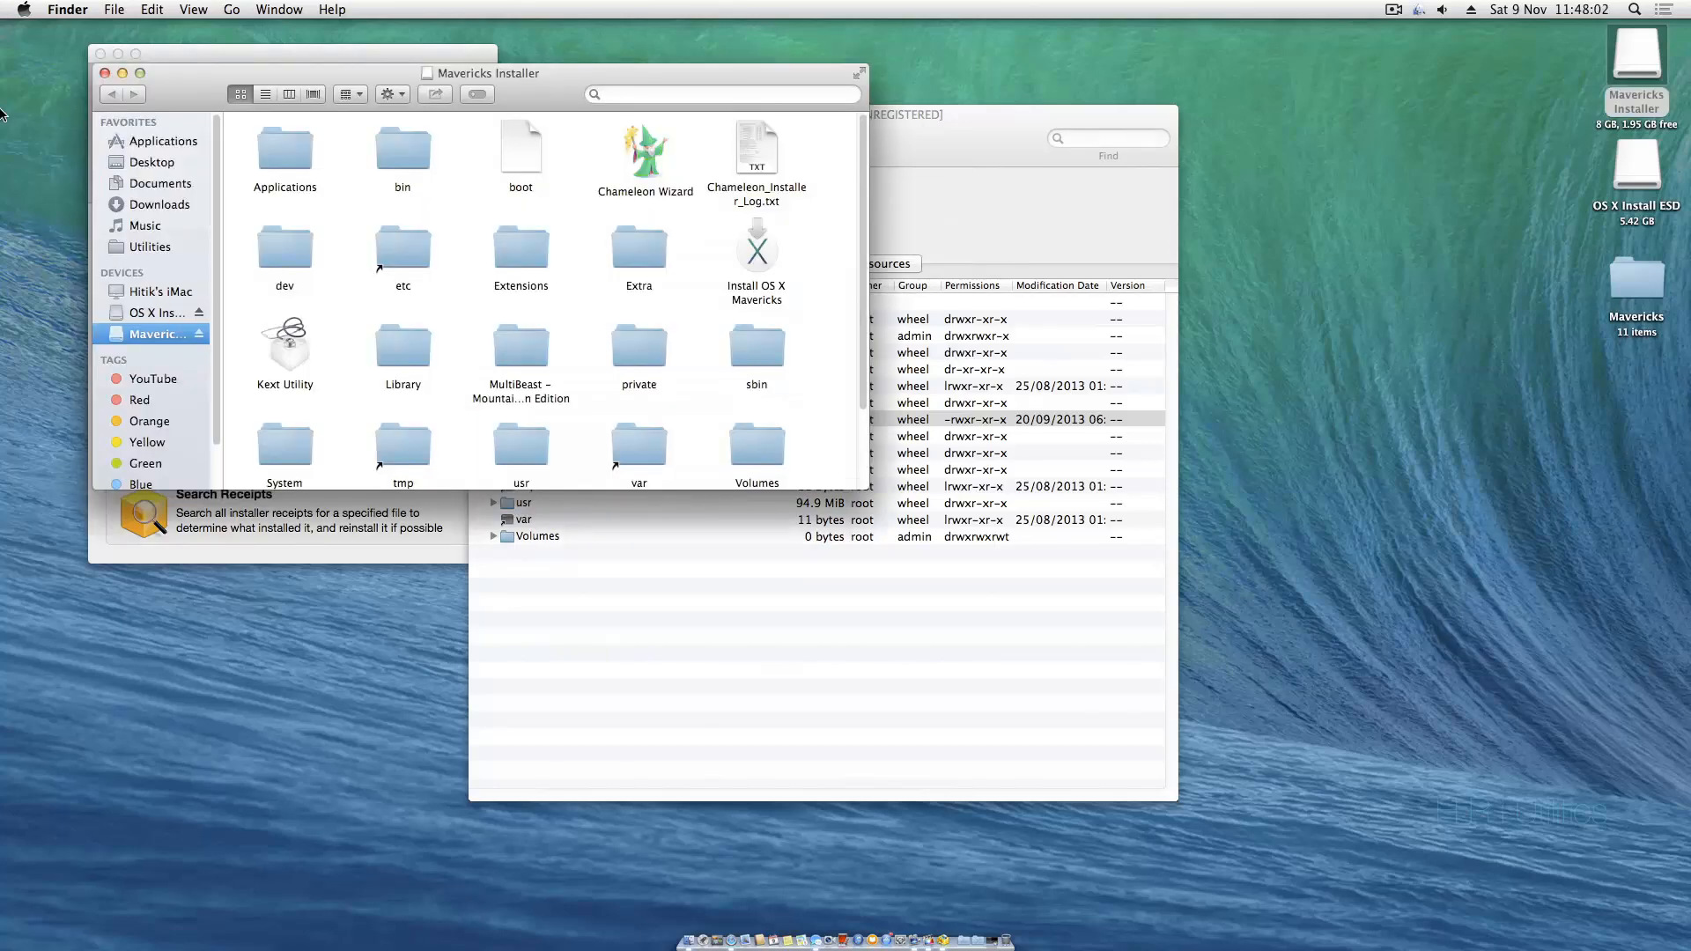
- Close the installer drive window and the BaseSystemBinaries.pkg contents window
scroll(down, 3)
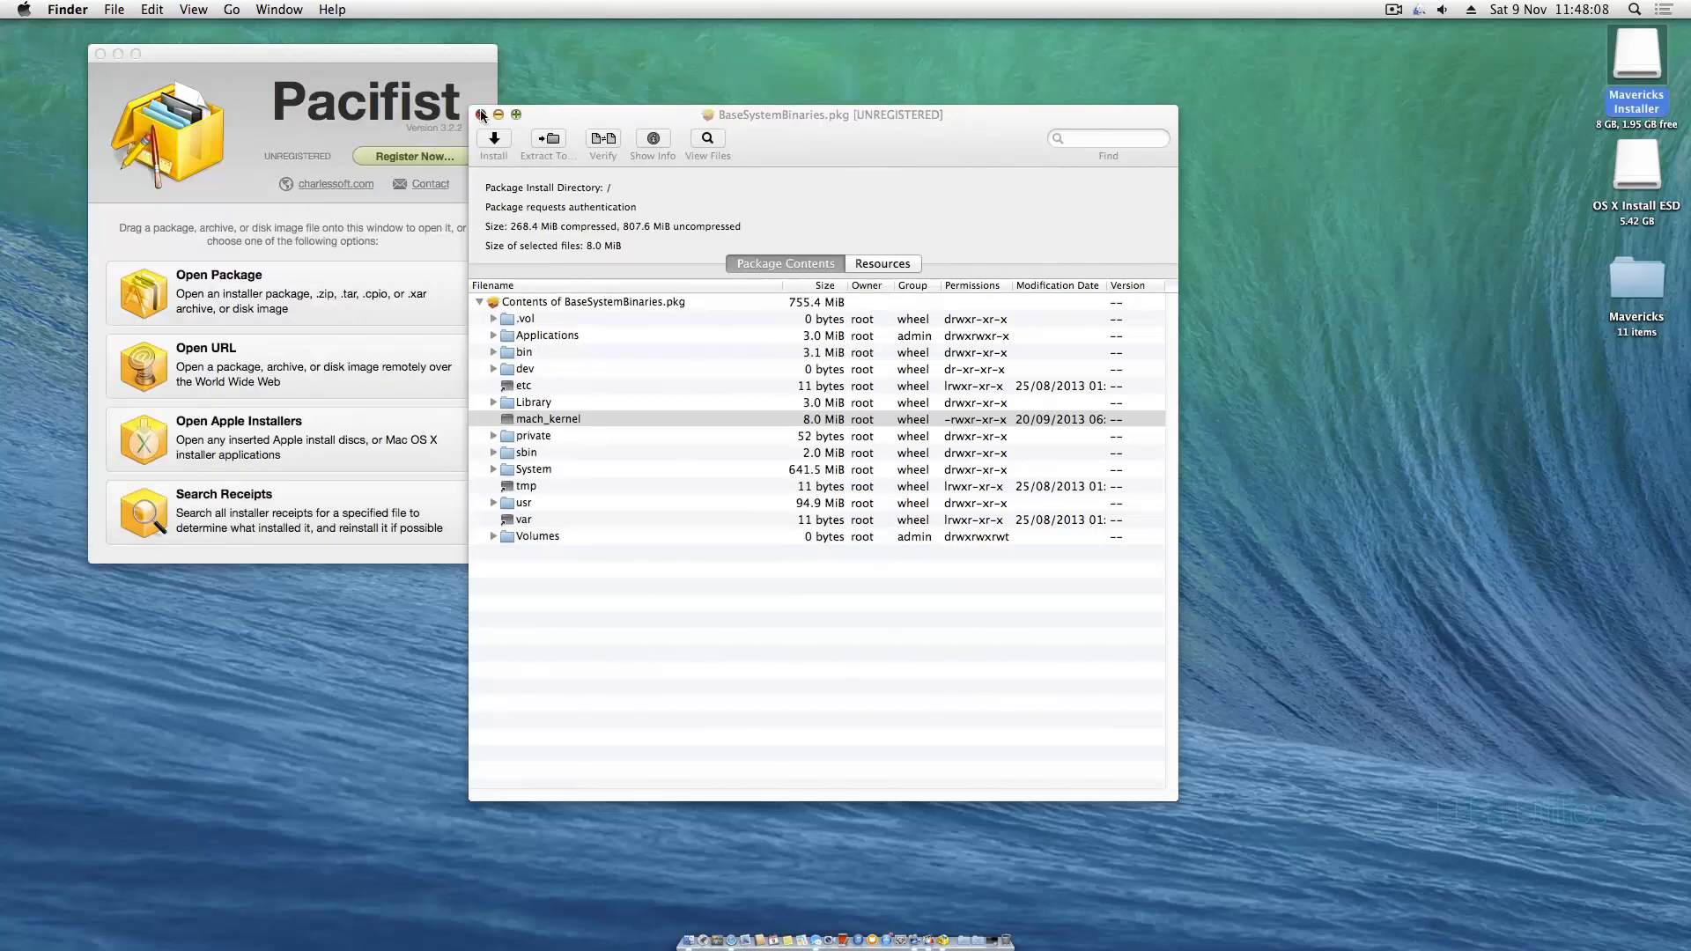
click(482, 114)
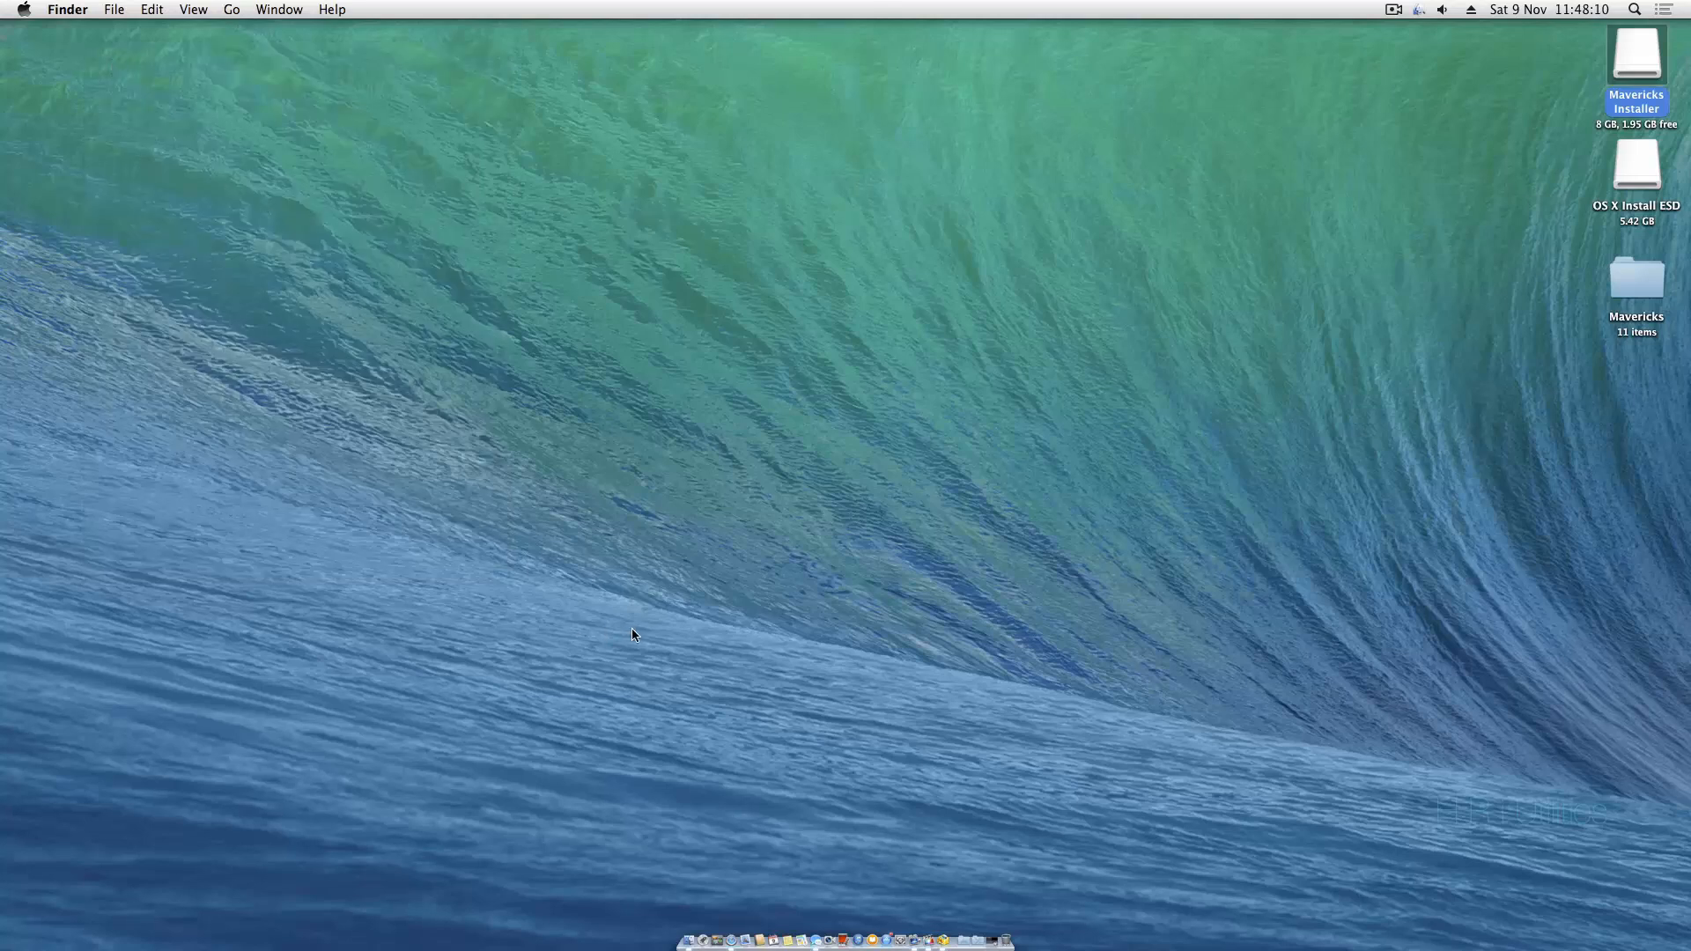
mouse_move(633, 618)
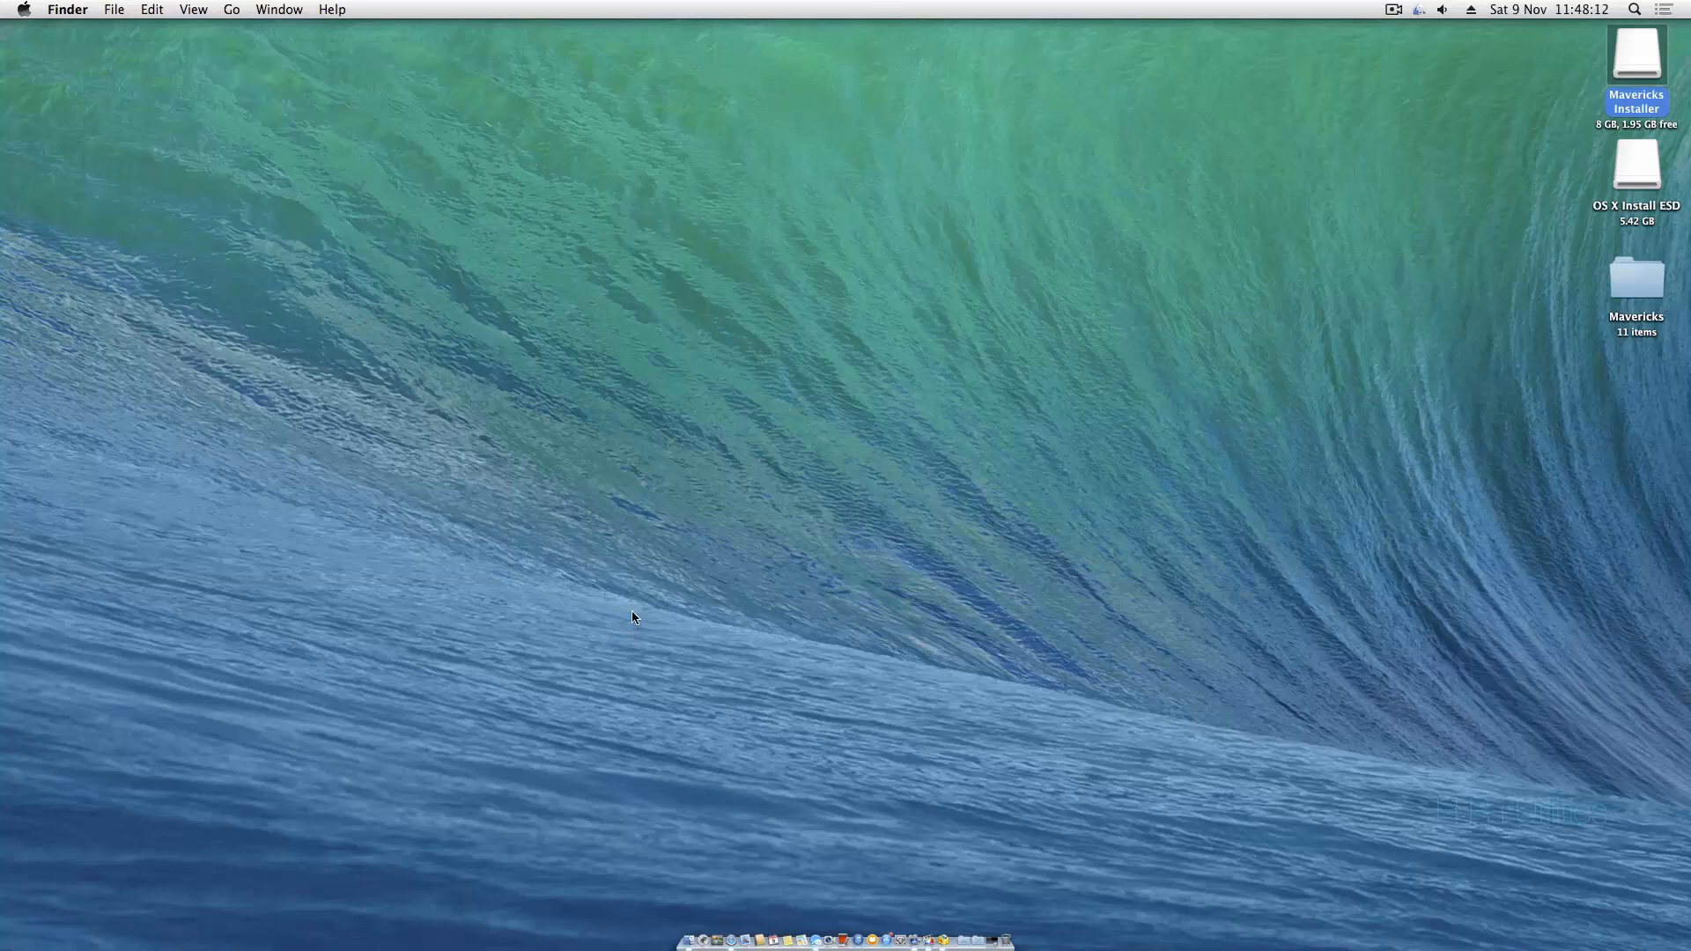